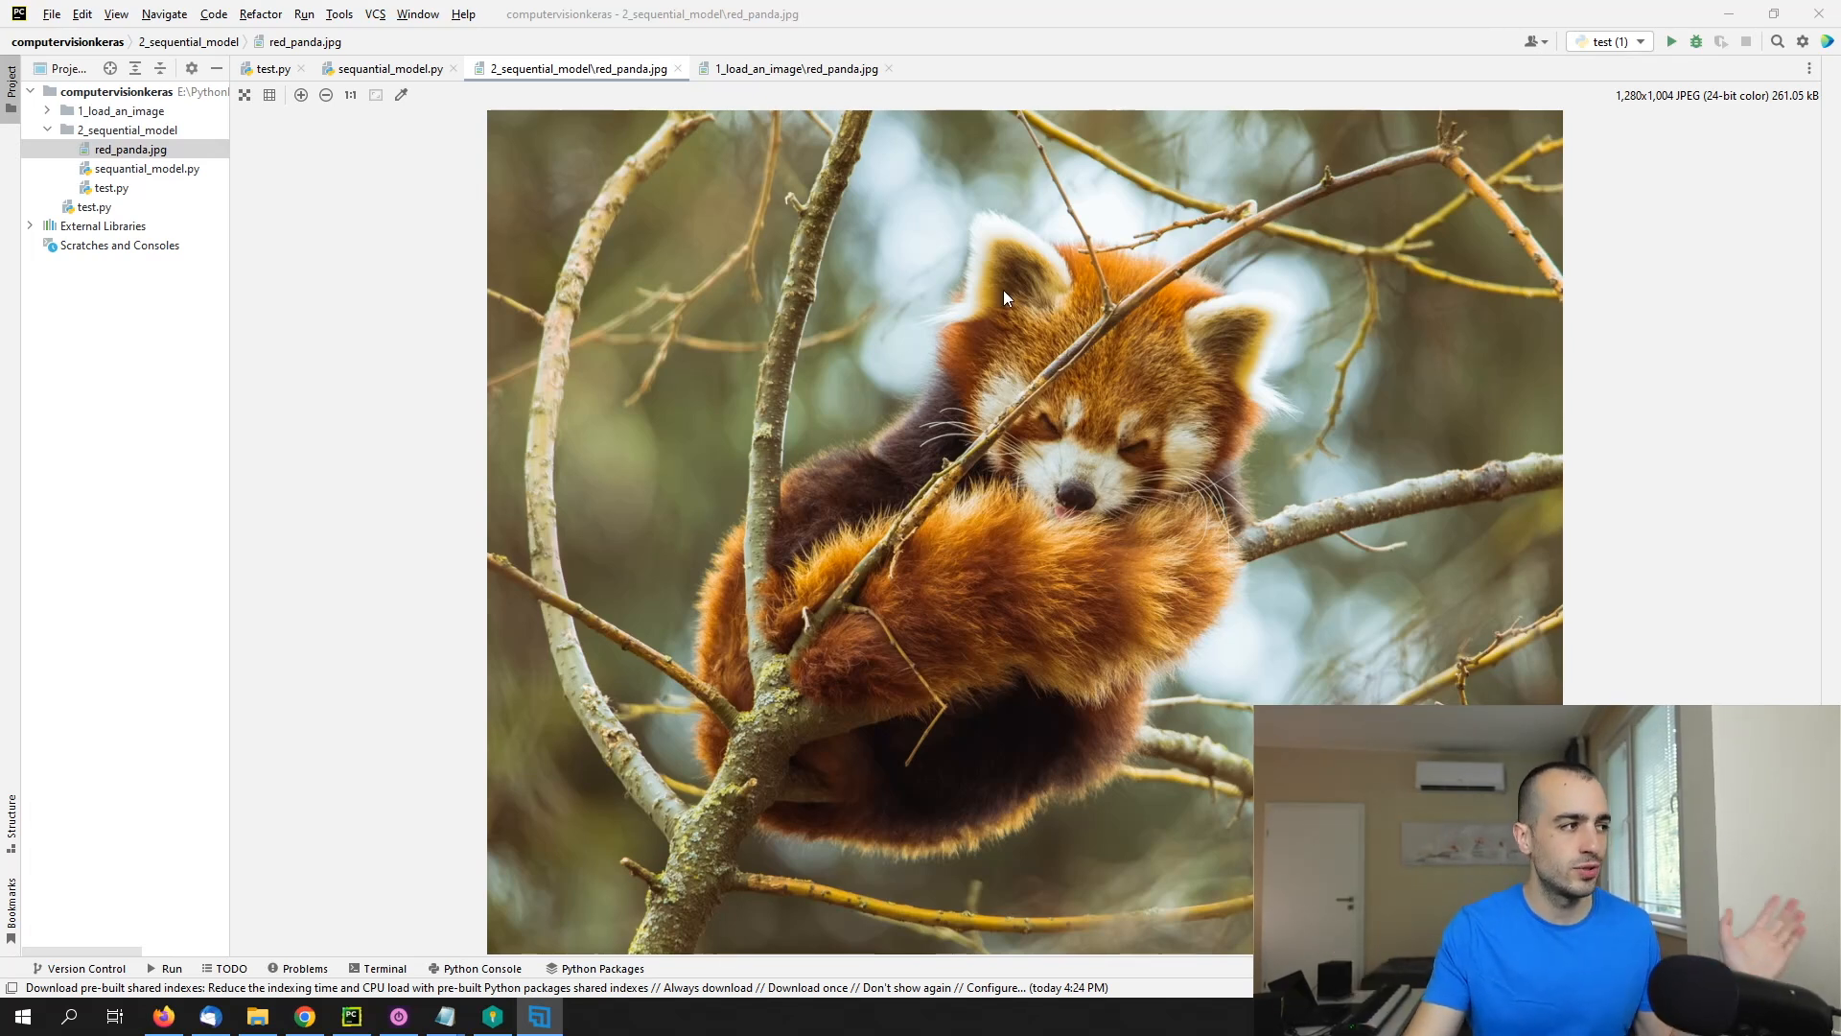
mouse_move(572, 161)
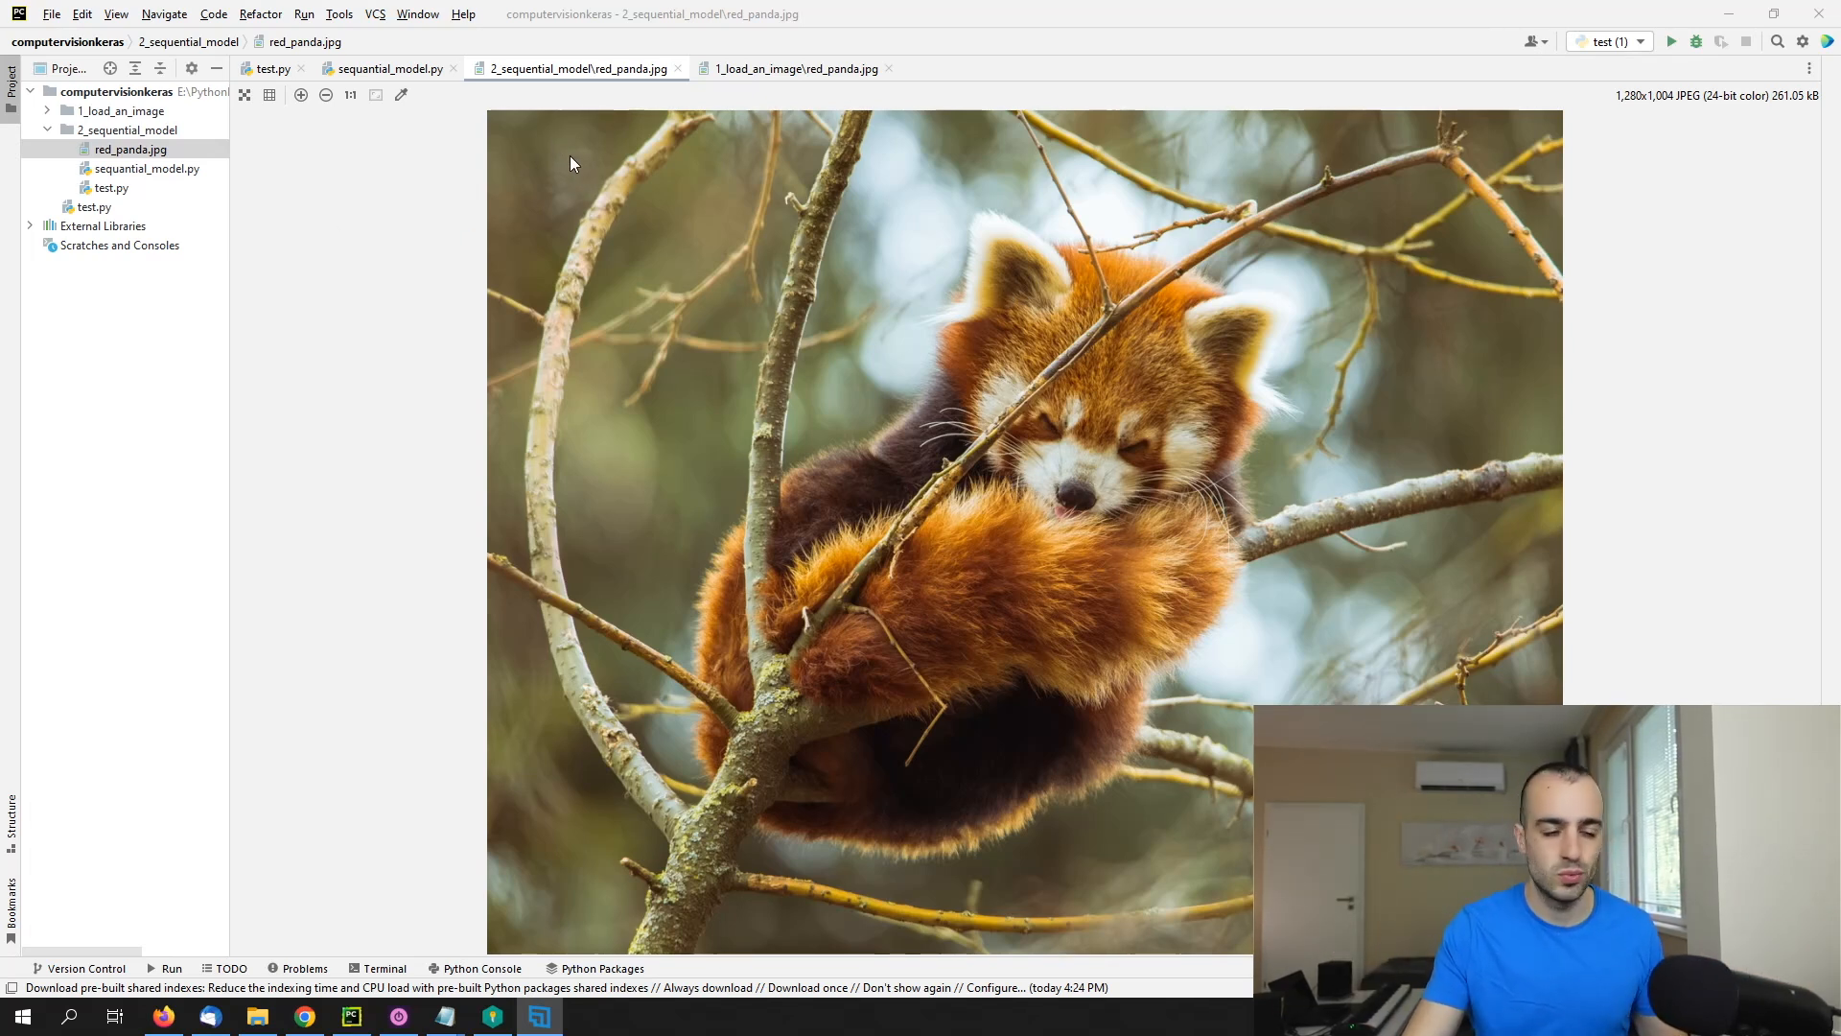
Step: Switch from the red_panda.jpg preview to the empty sequential_model.py script
left_click(148, 169)
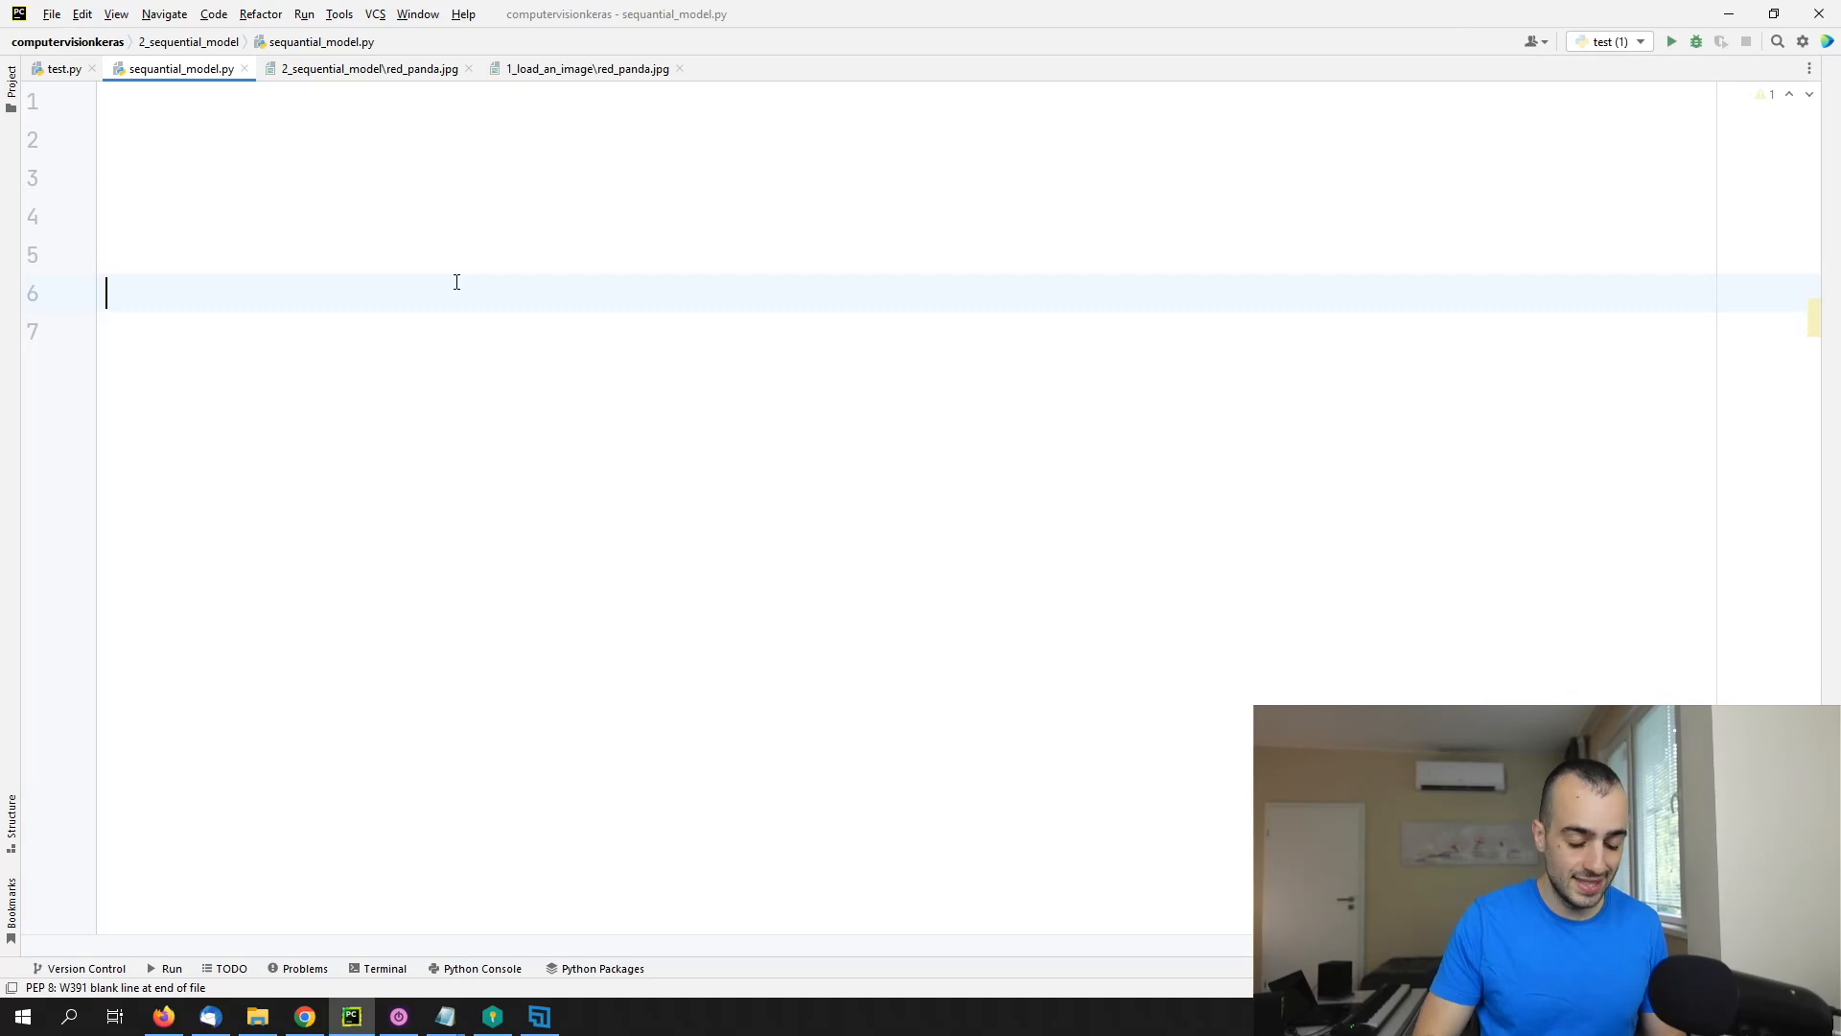
Step: Write 'import keras' and 'model = keras.Sequential()' with a blank line between them
type("import keras")
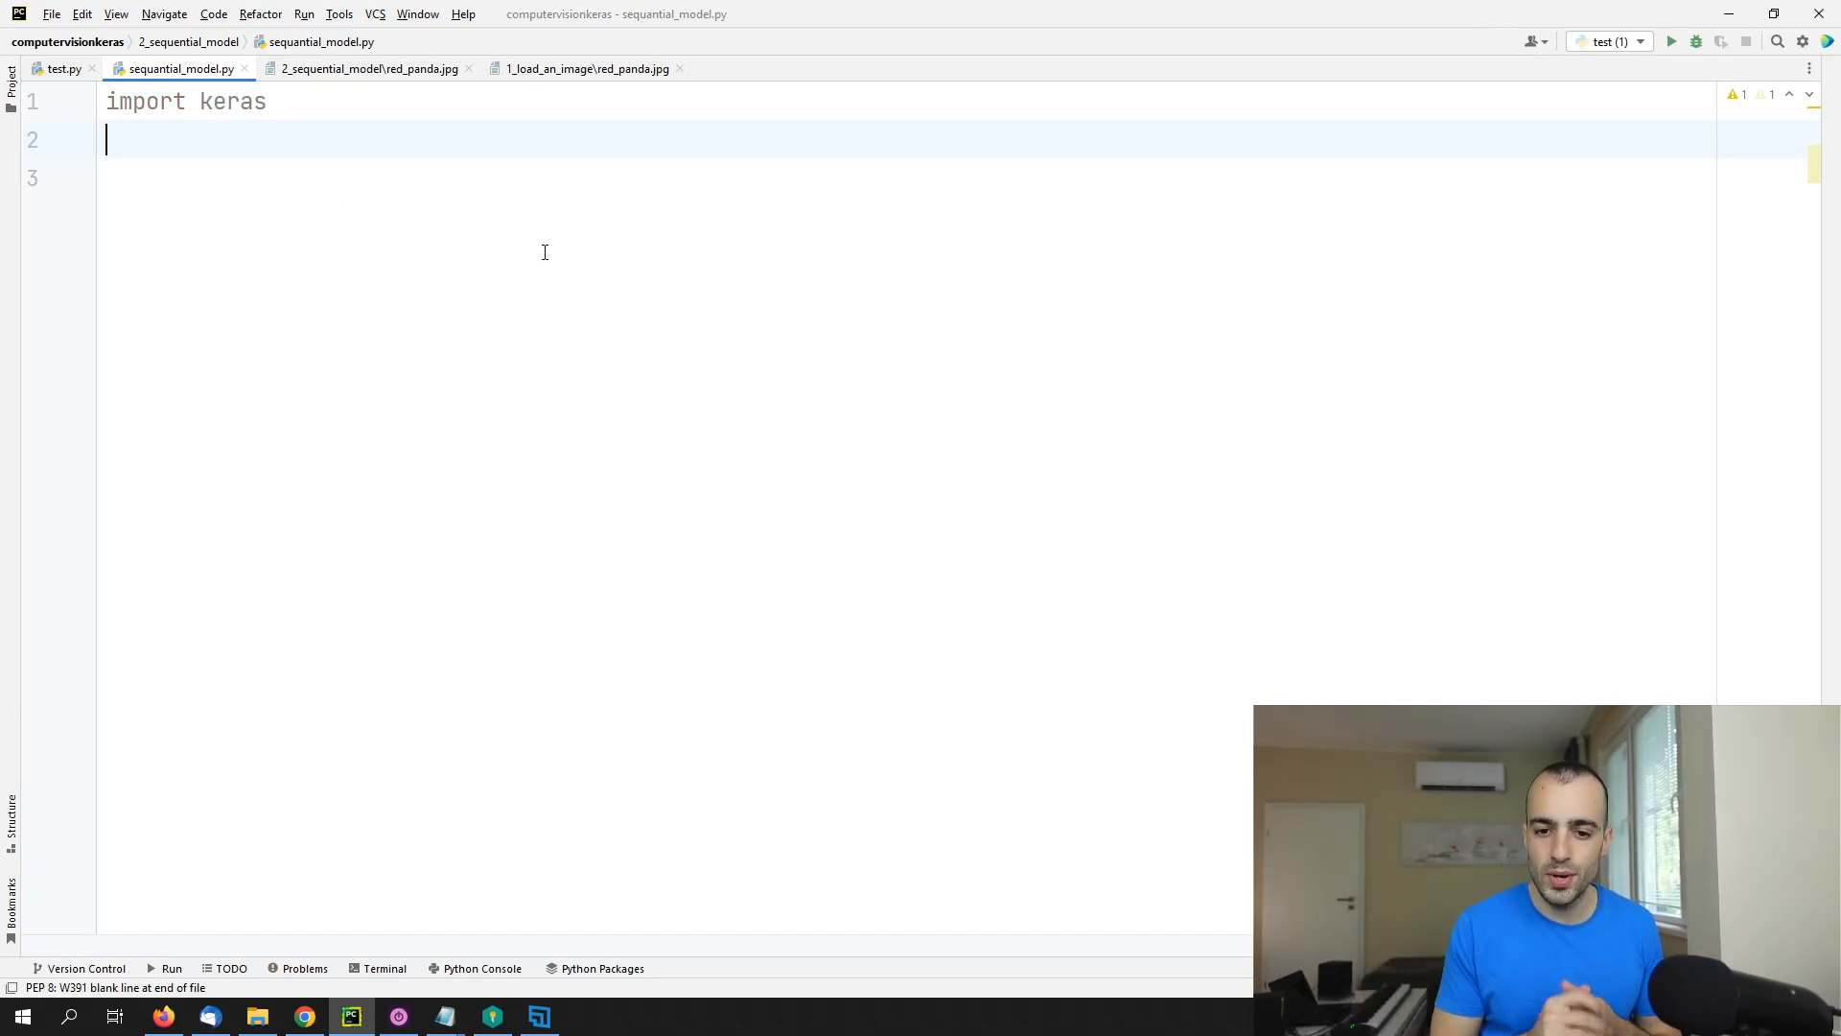
type("model =")
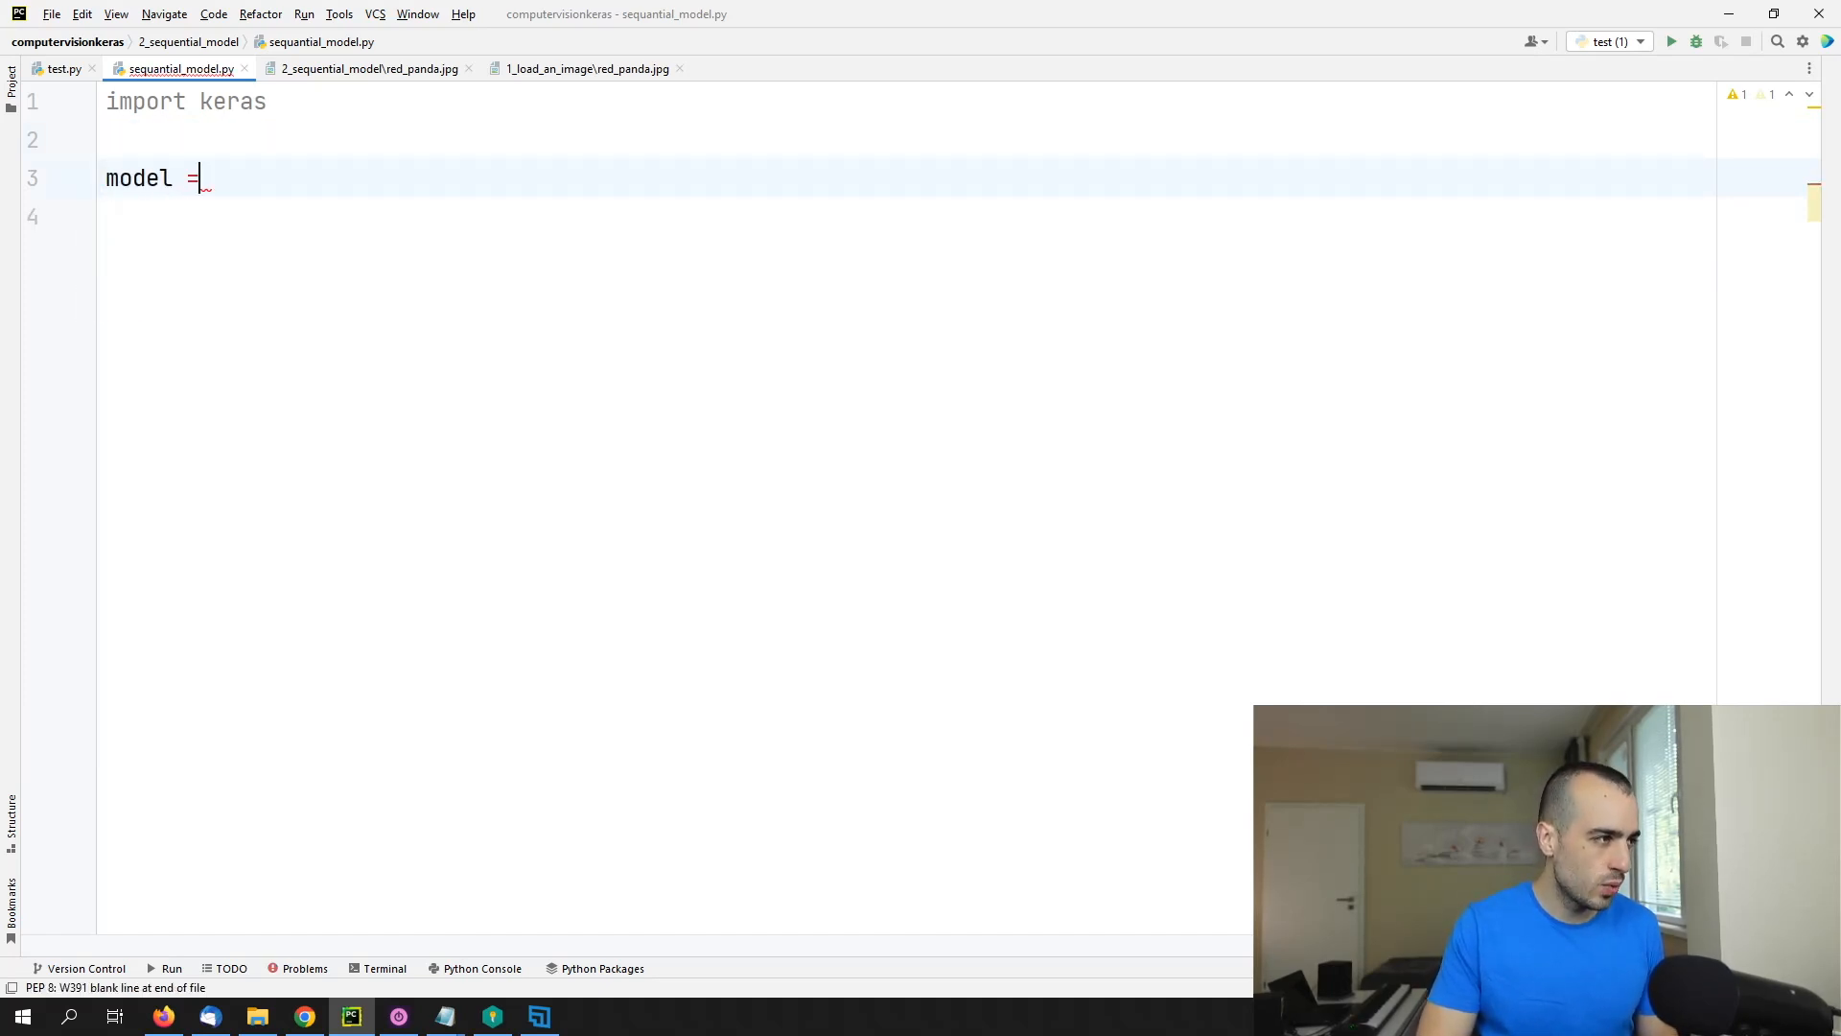
type("keras.Sequential(")
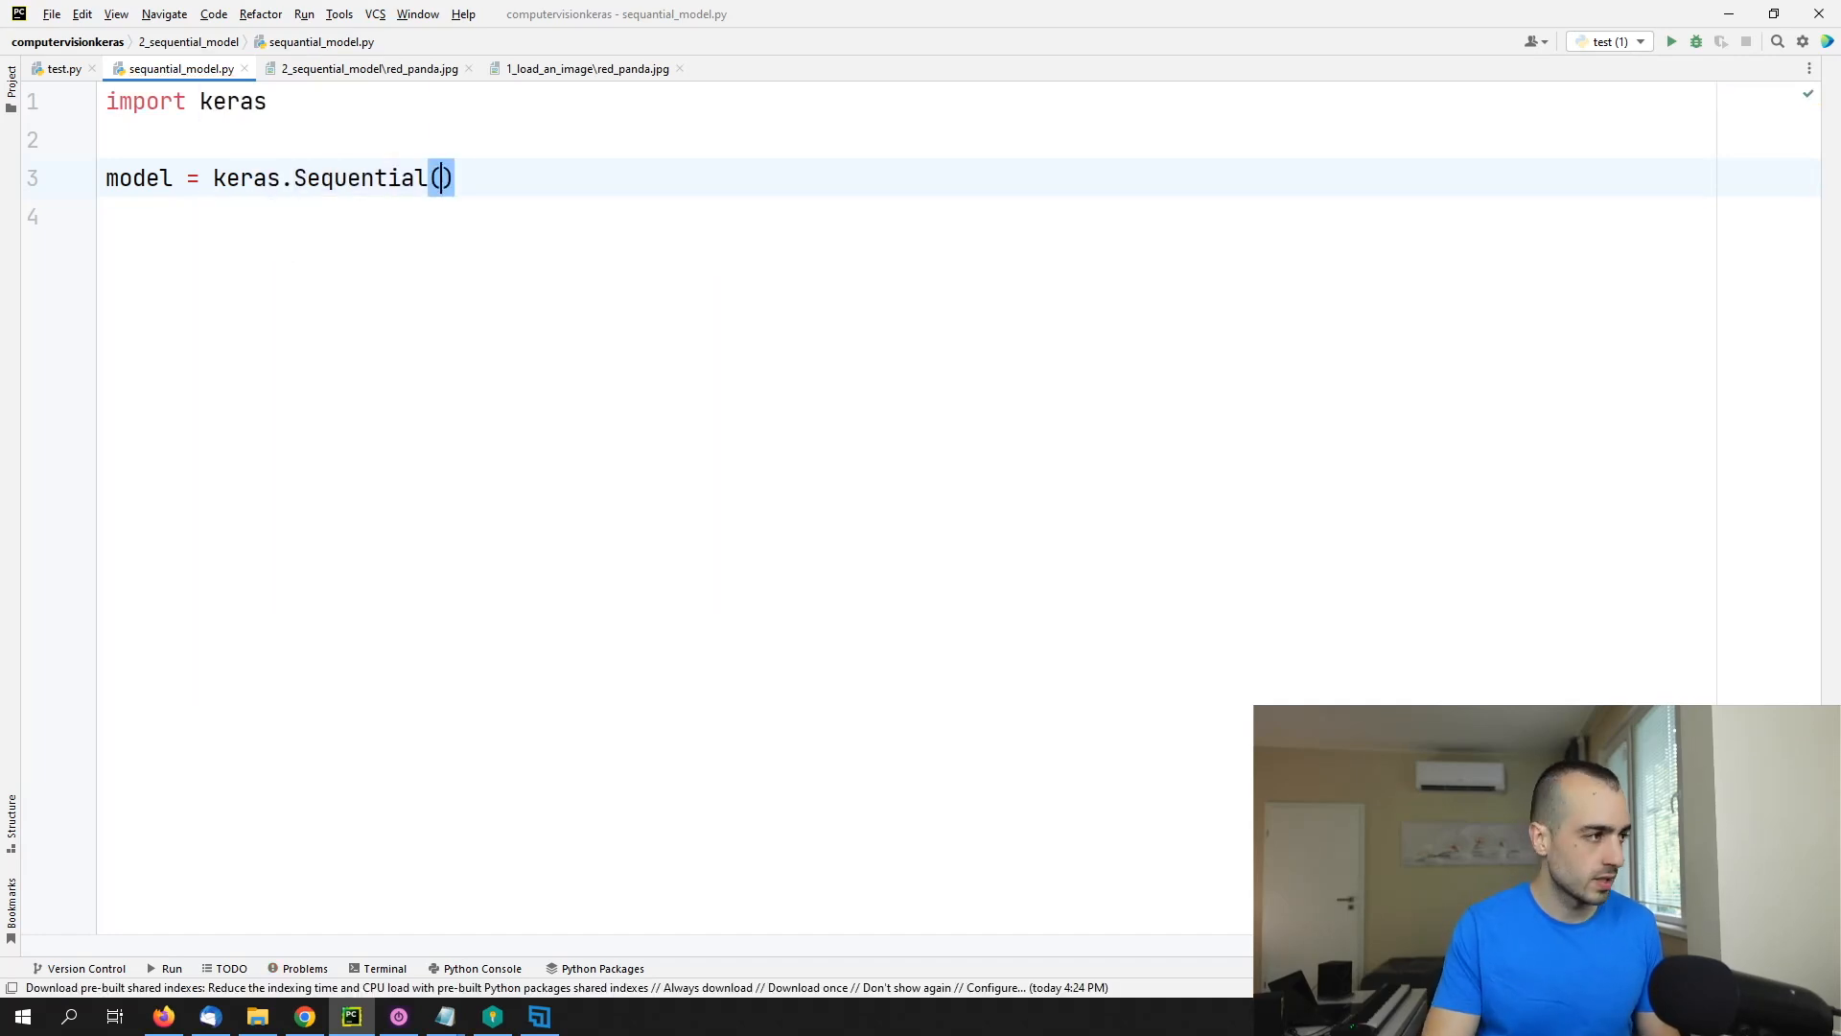
key("Enter")
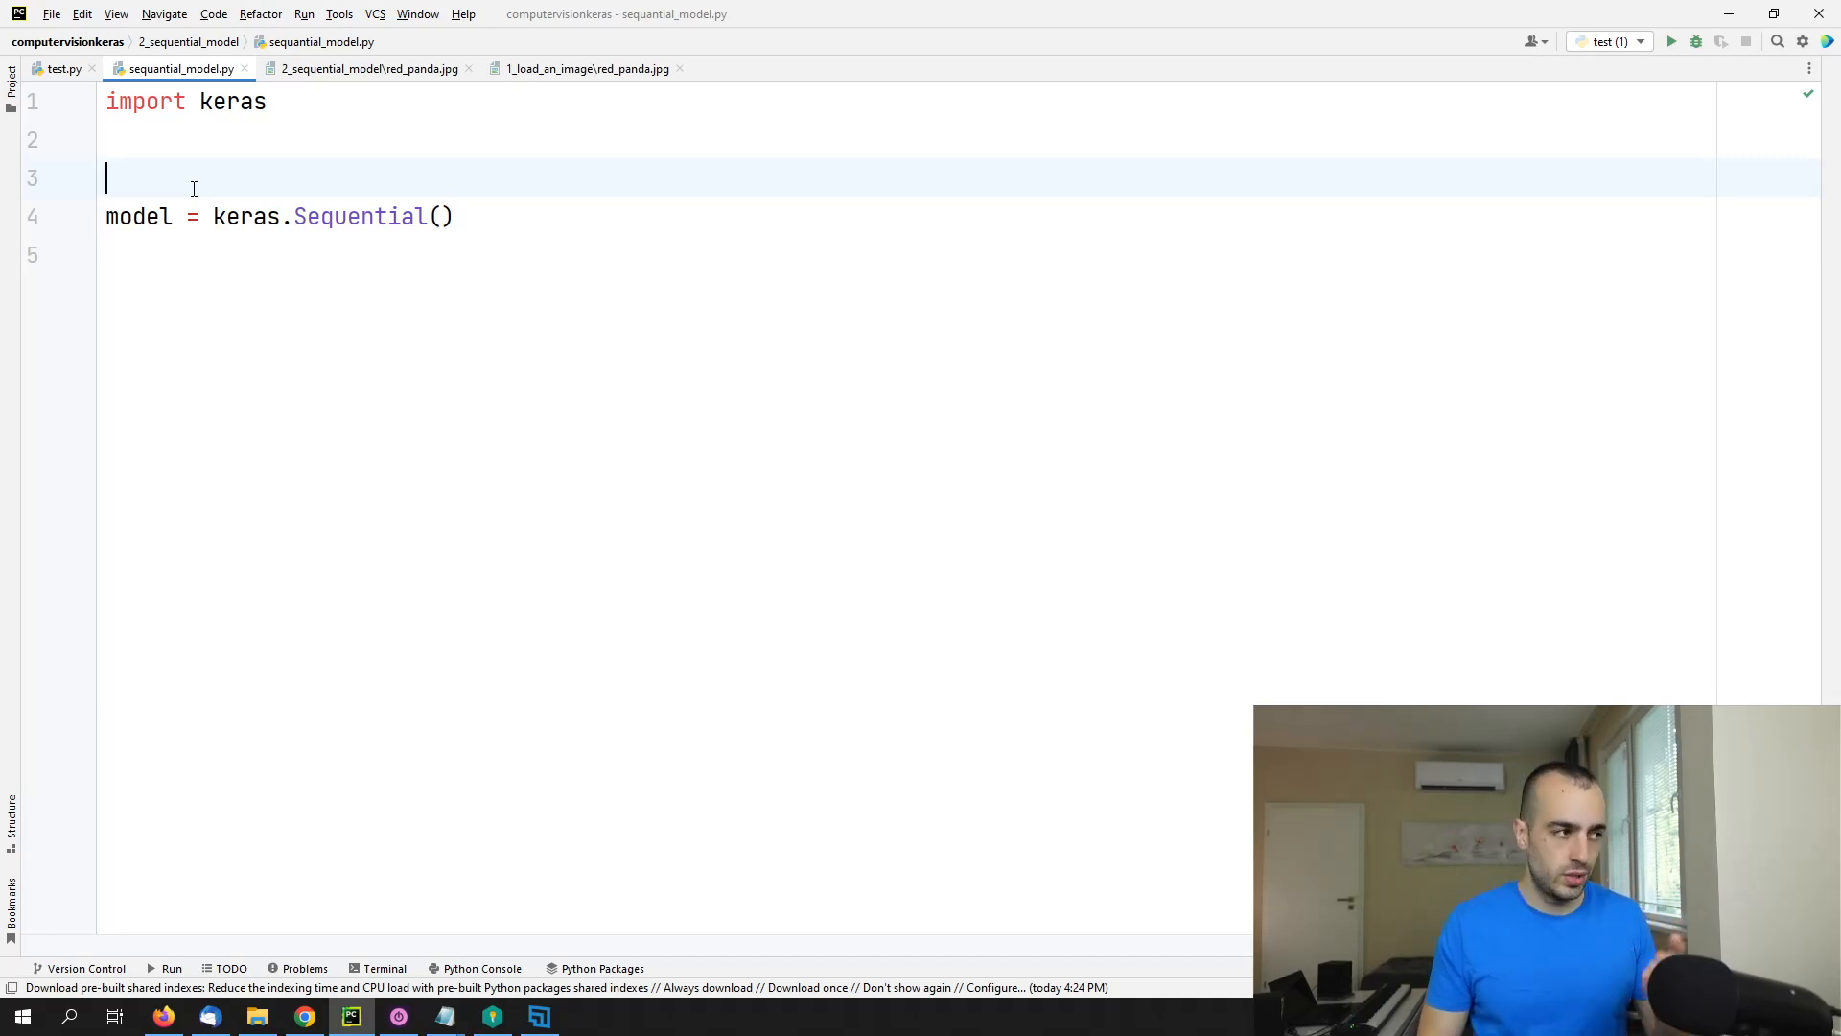
Step: Replace the trial 'layer1 =' line with an empty model.add() call below the model creation
key("enter")
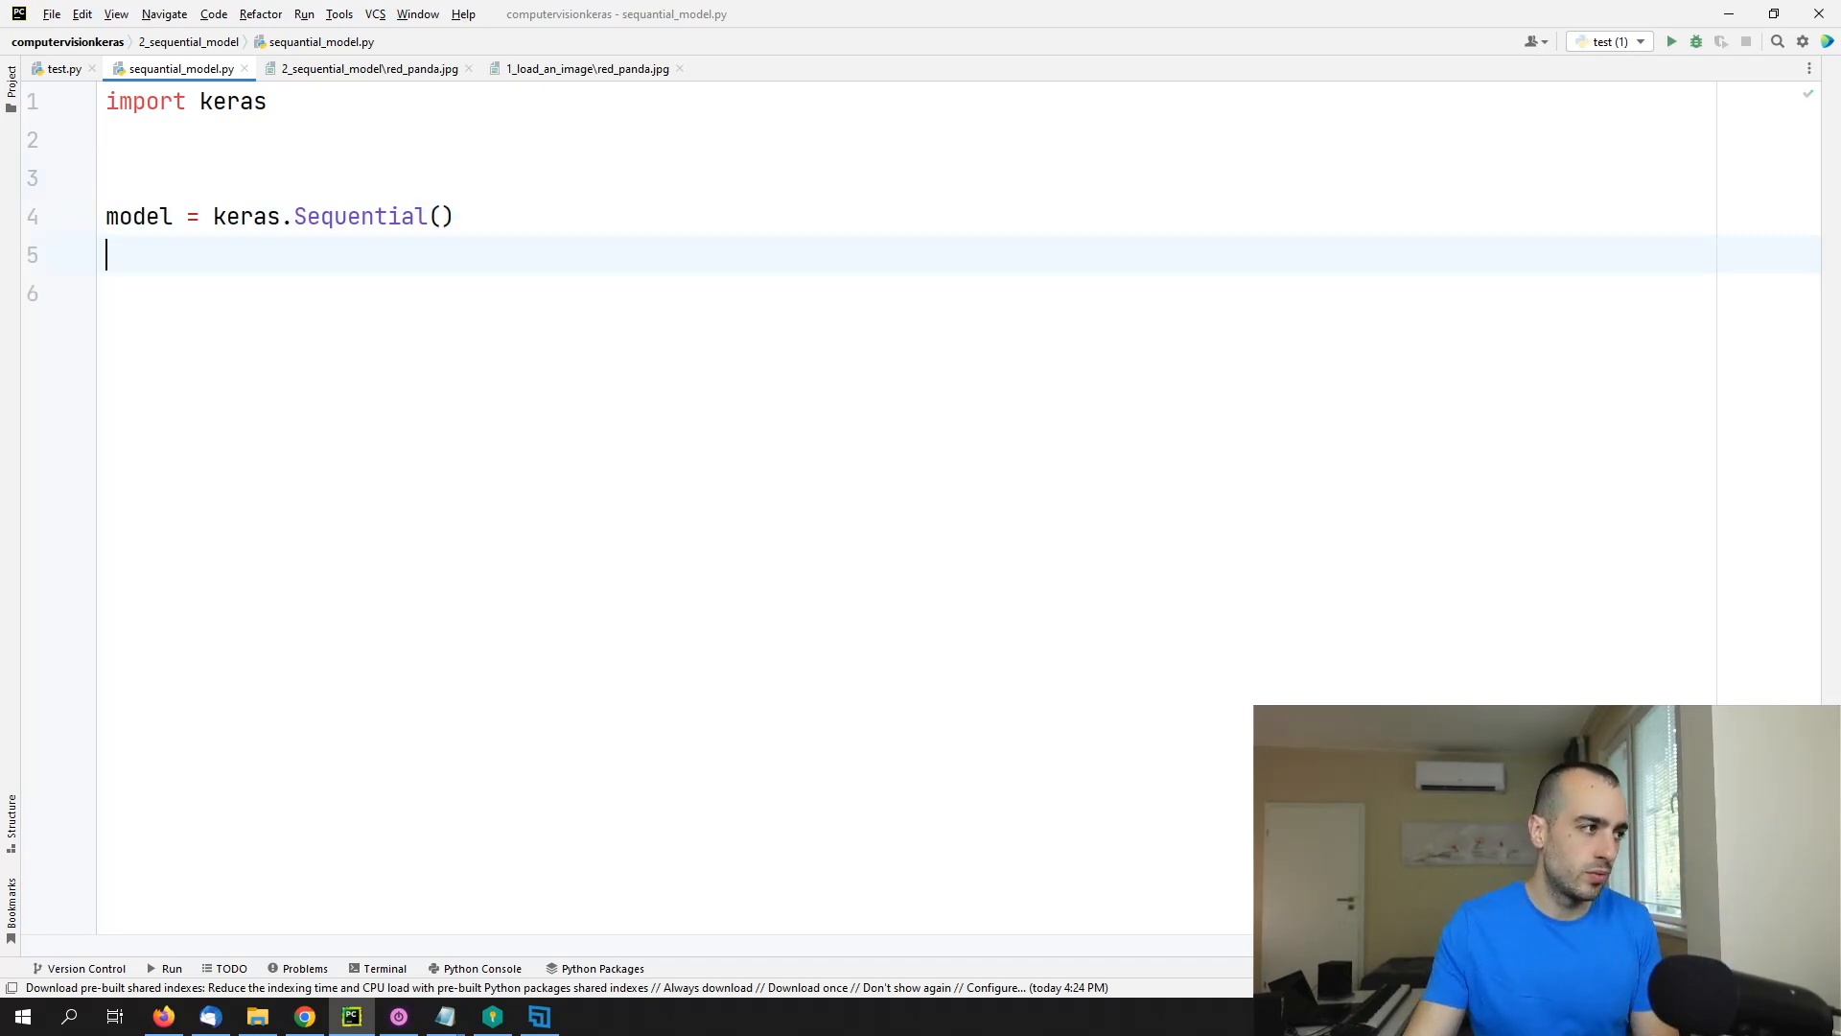
type("laye")
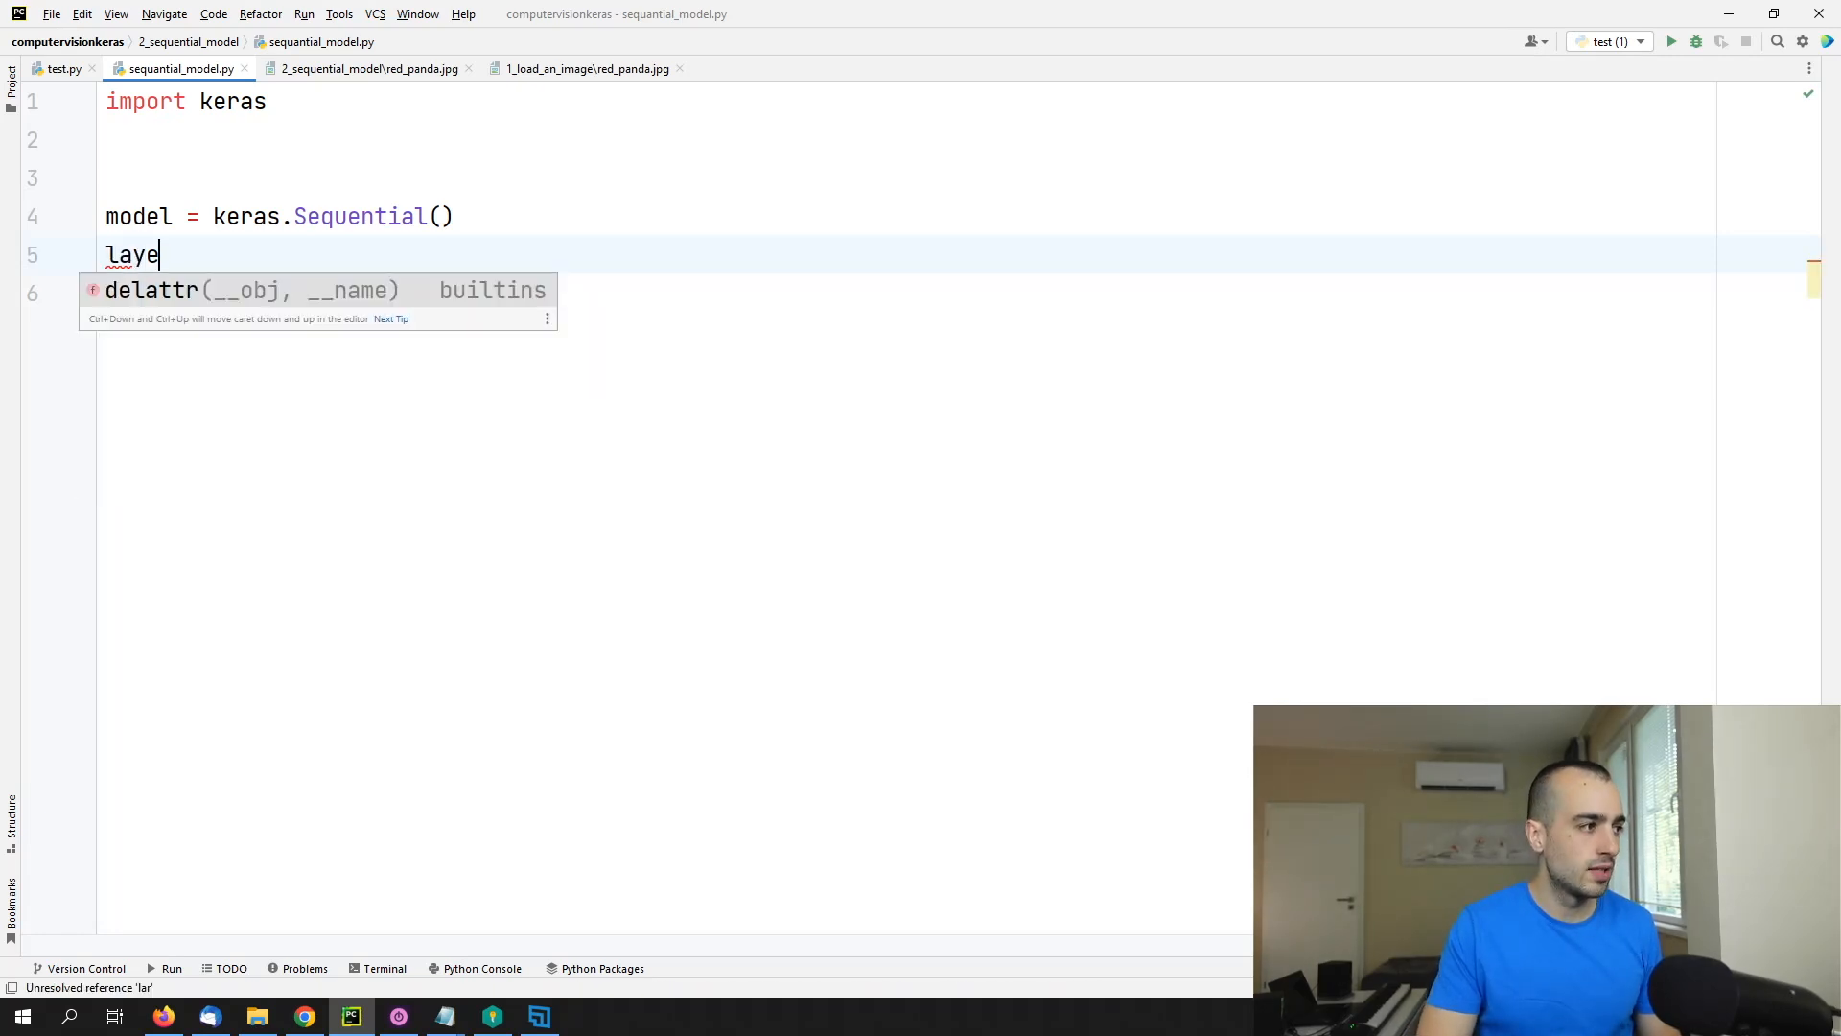
type("r")
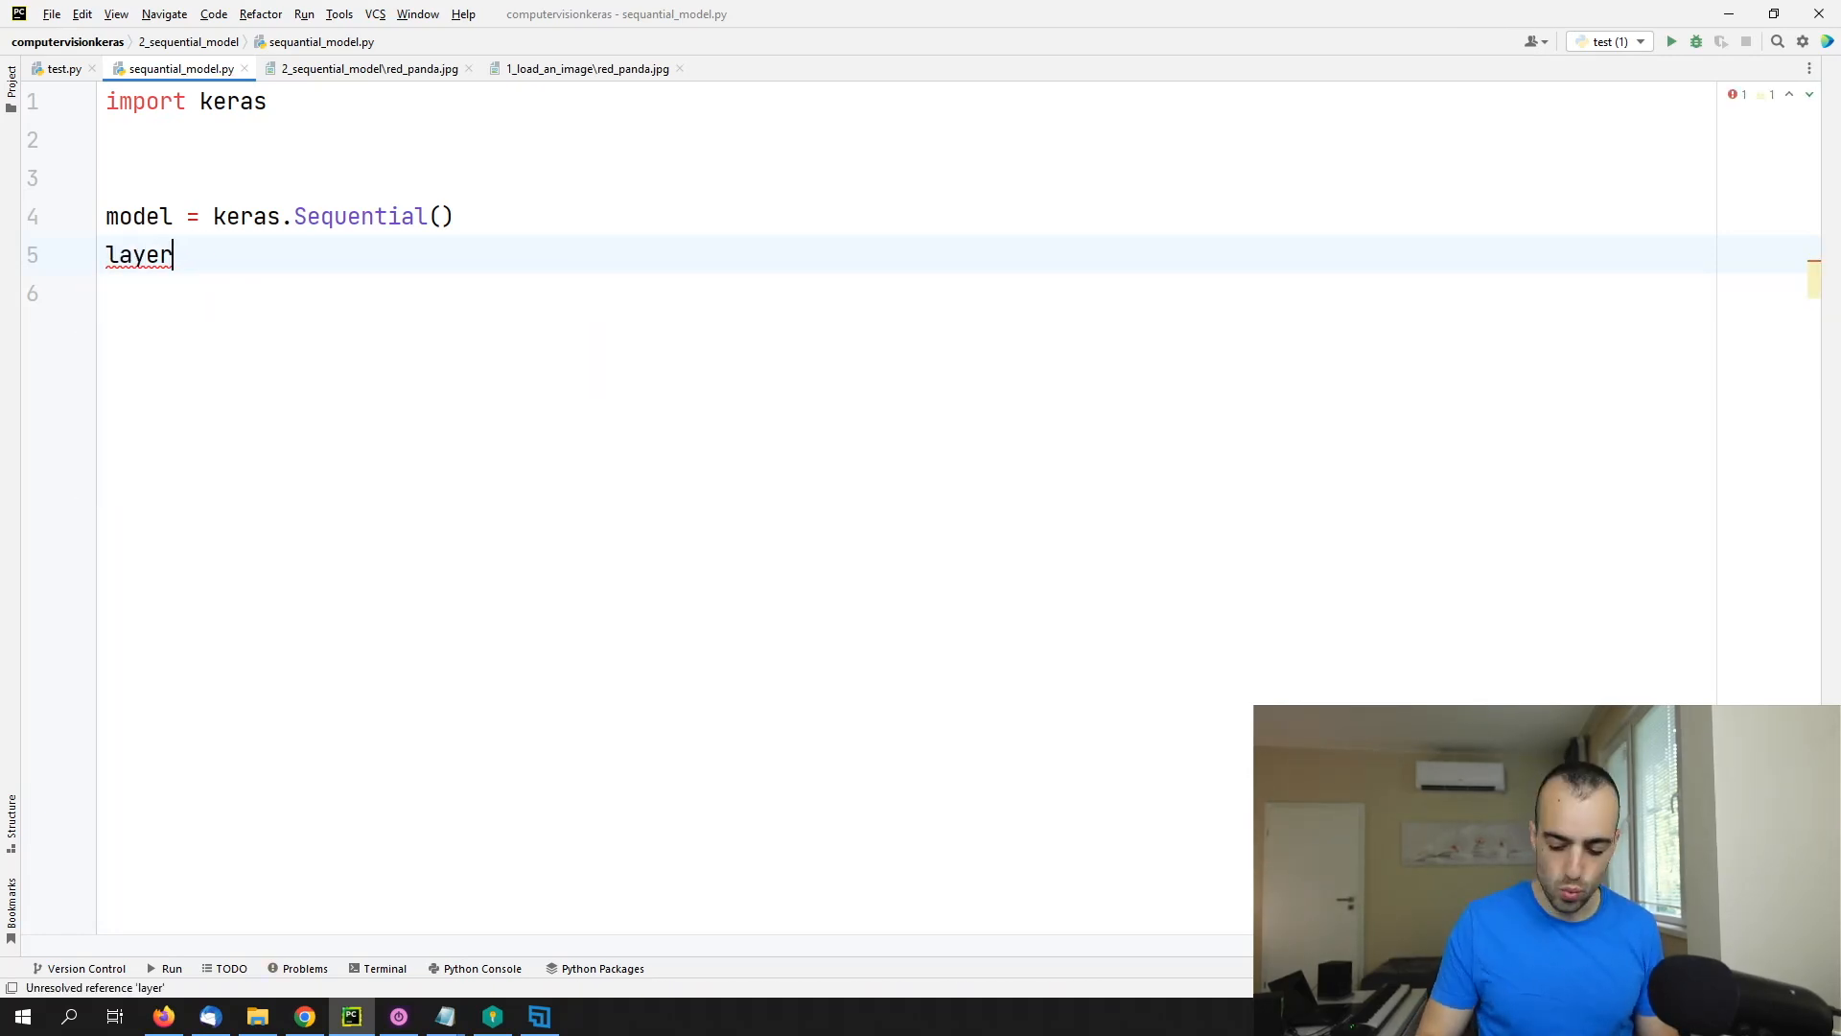
type("1 = _mo")
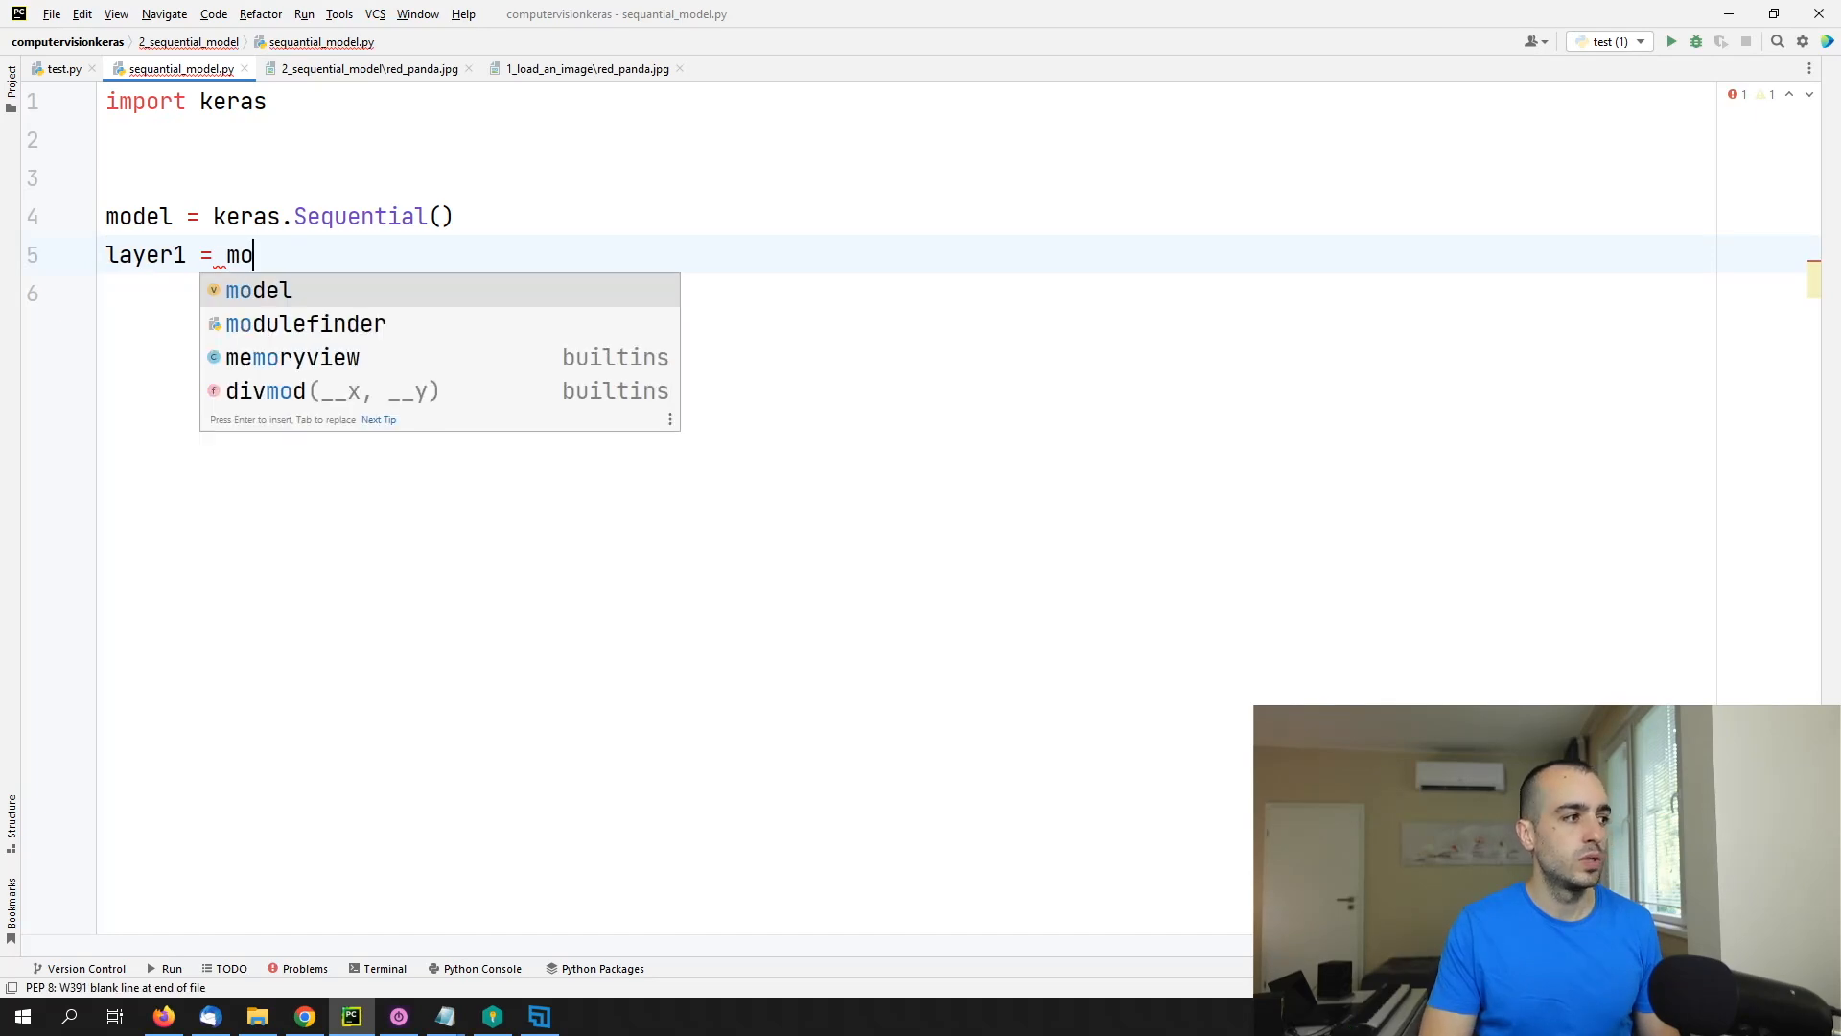
type("Dense")
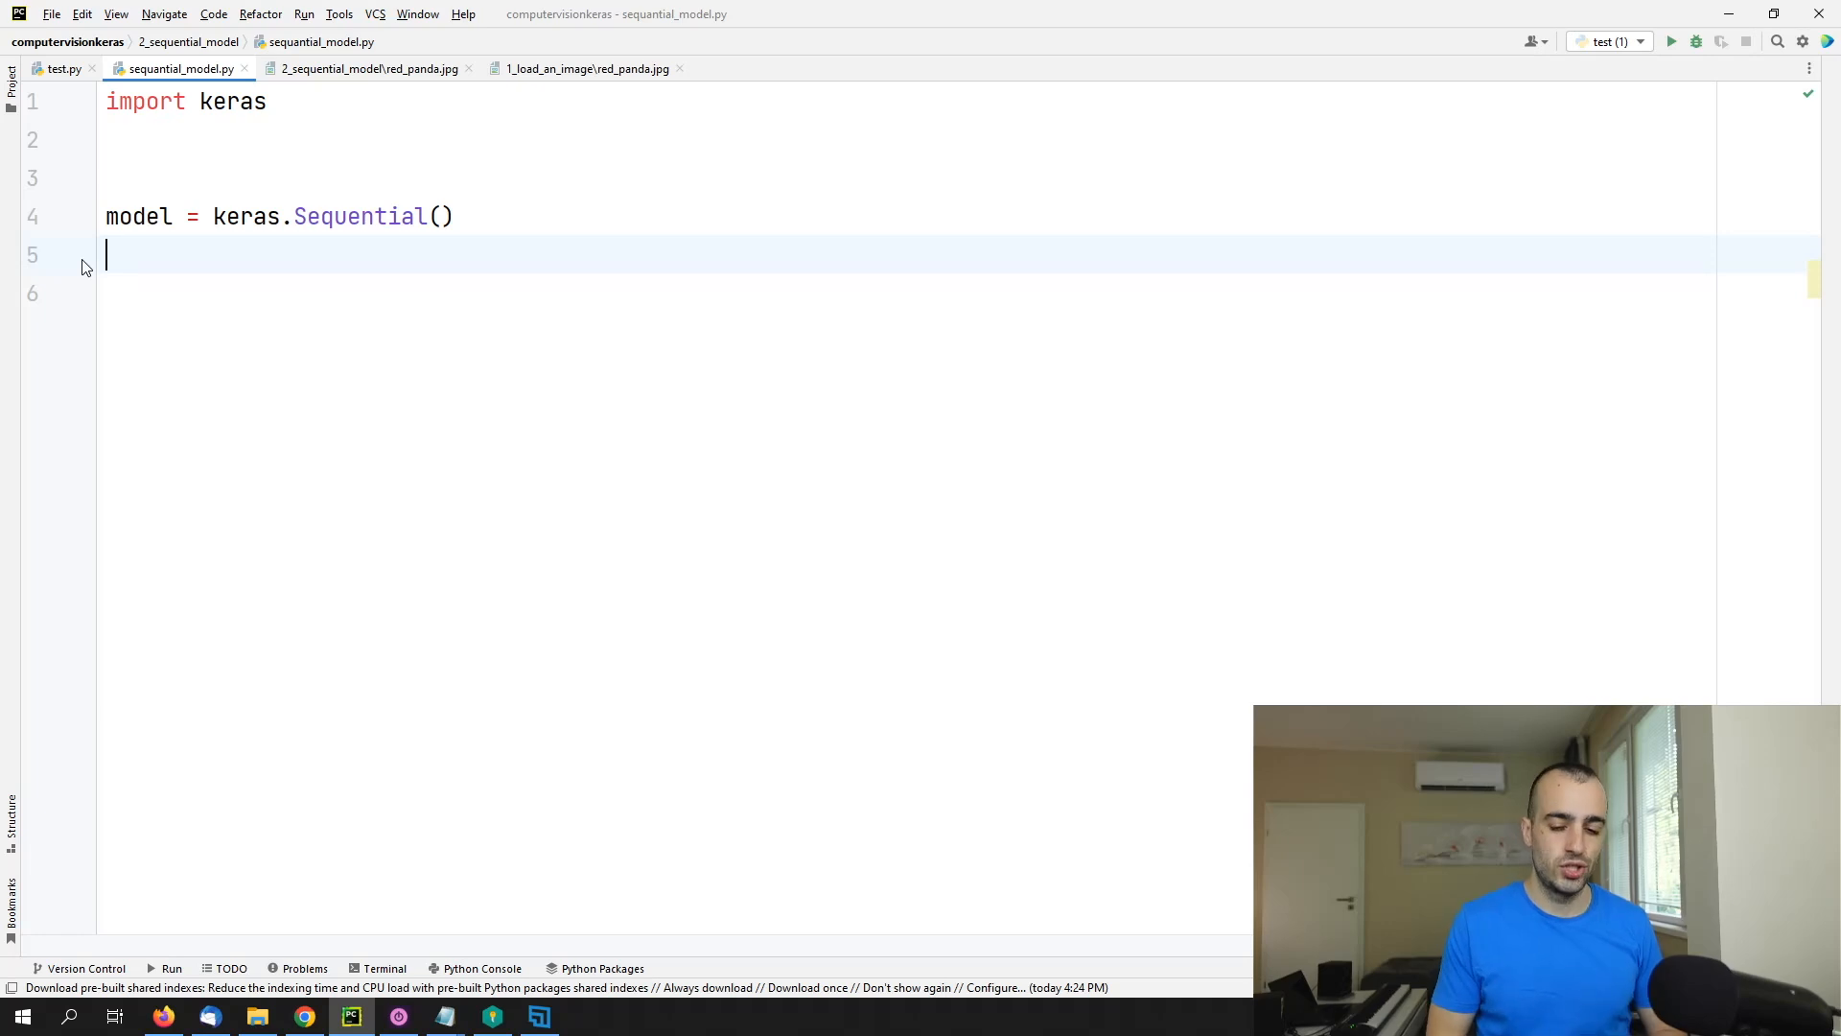
type("model.")
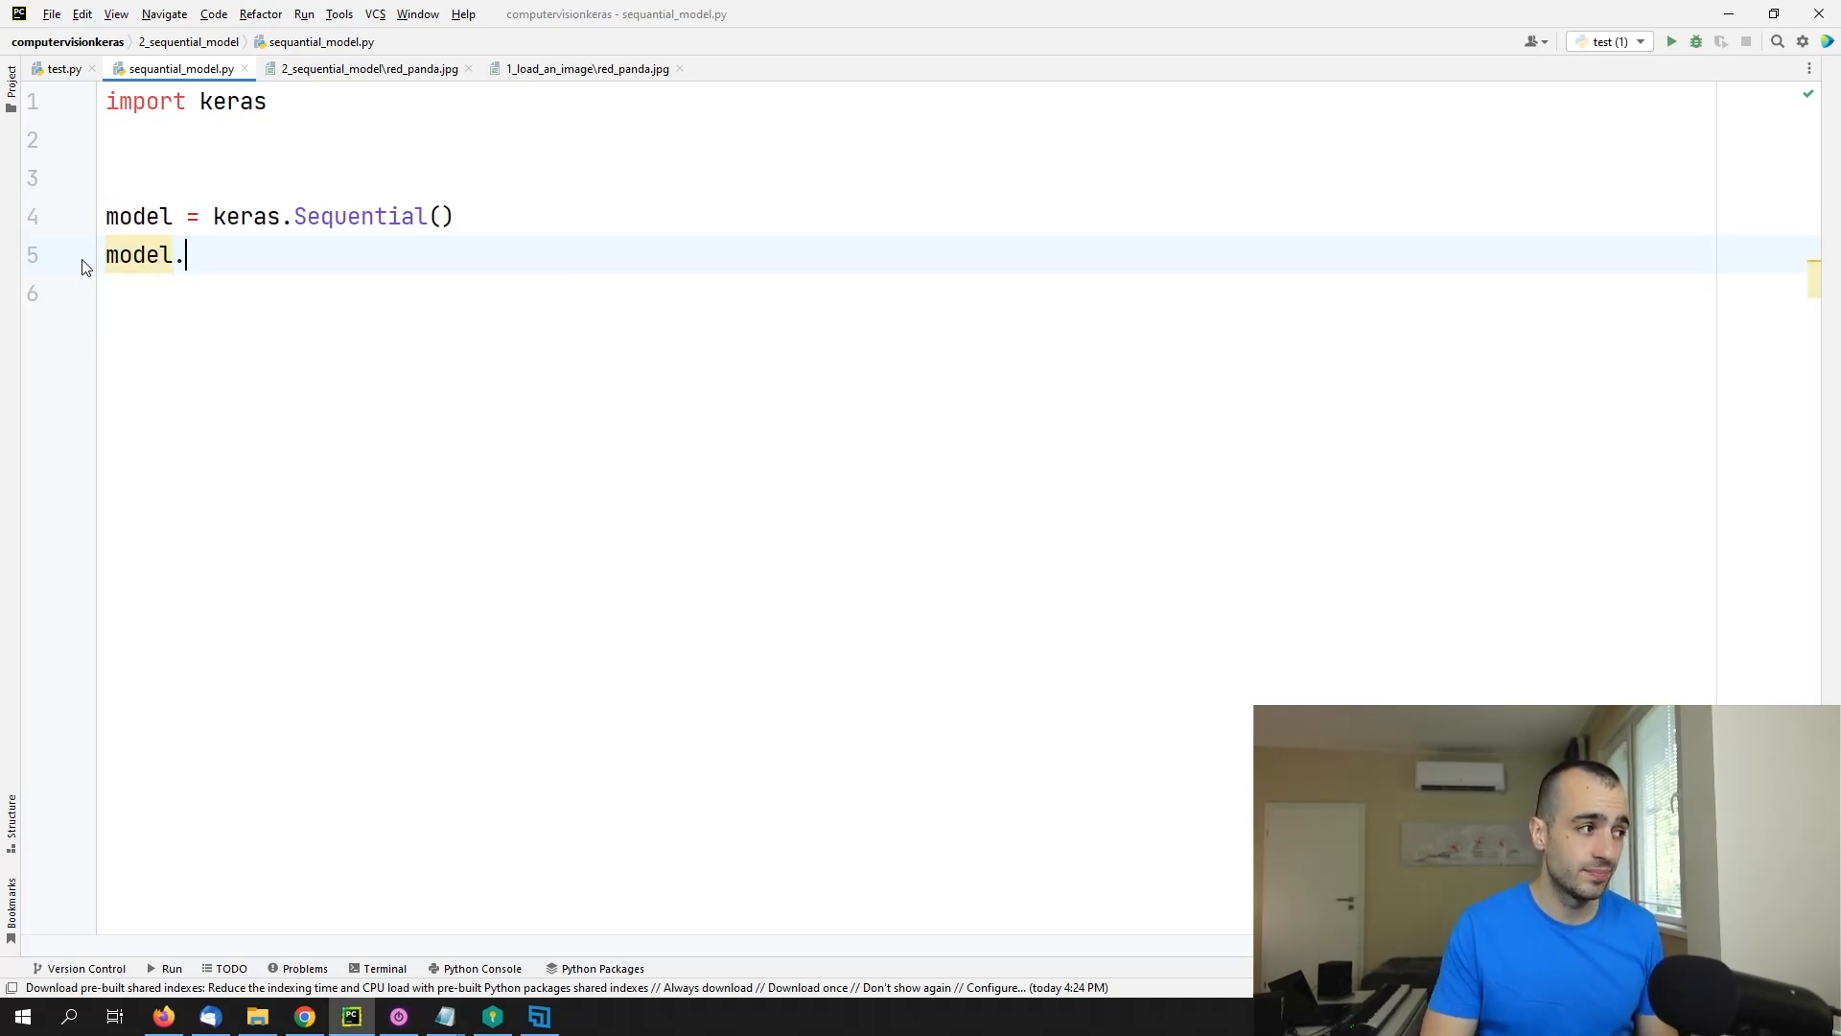
type("add(")
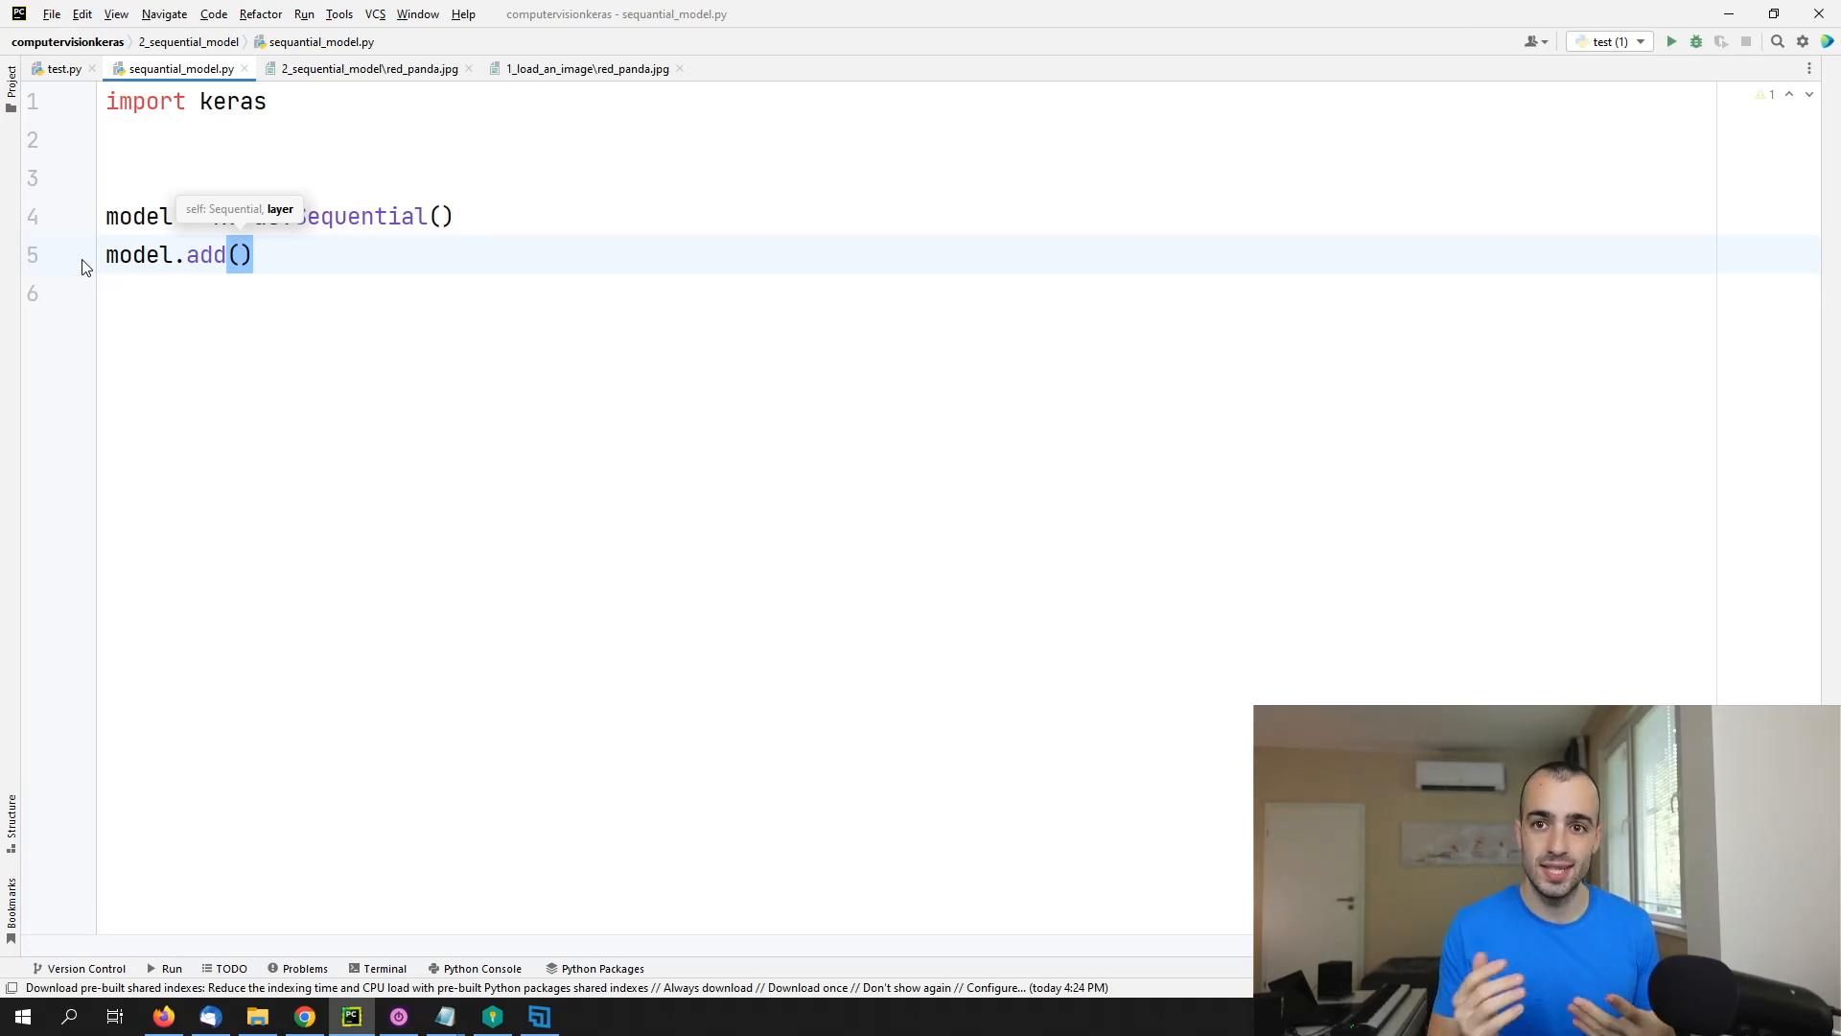
mouse_move(364, 192)
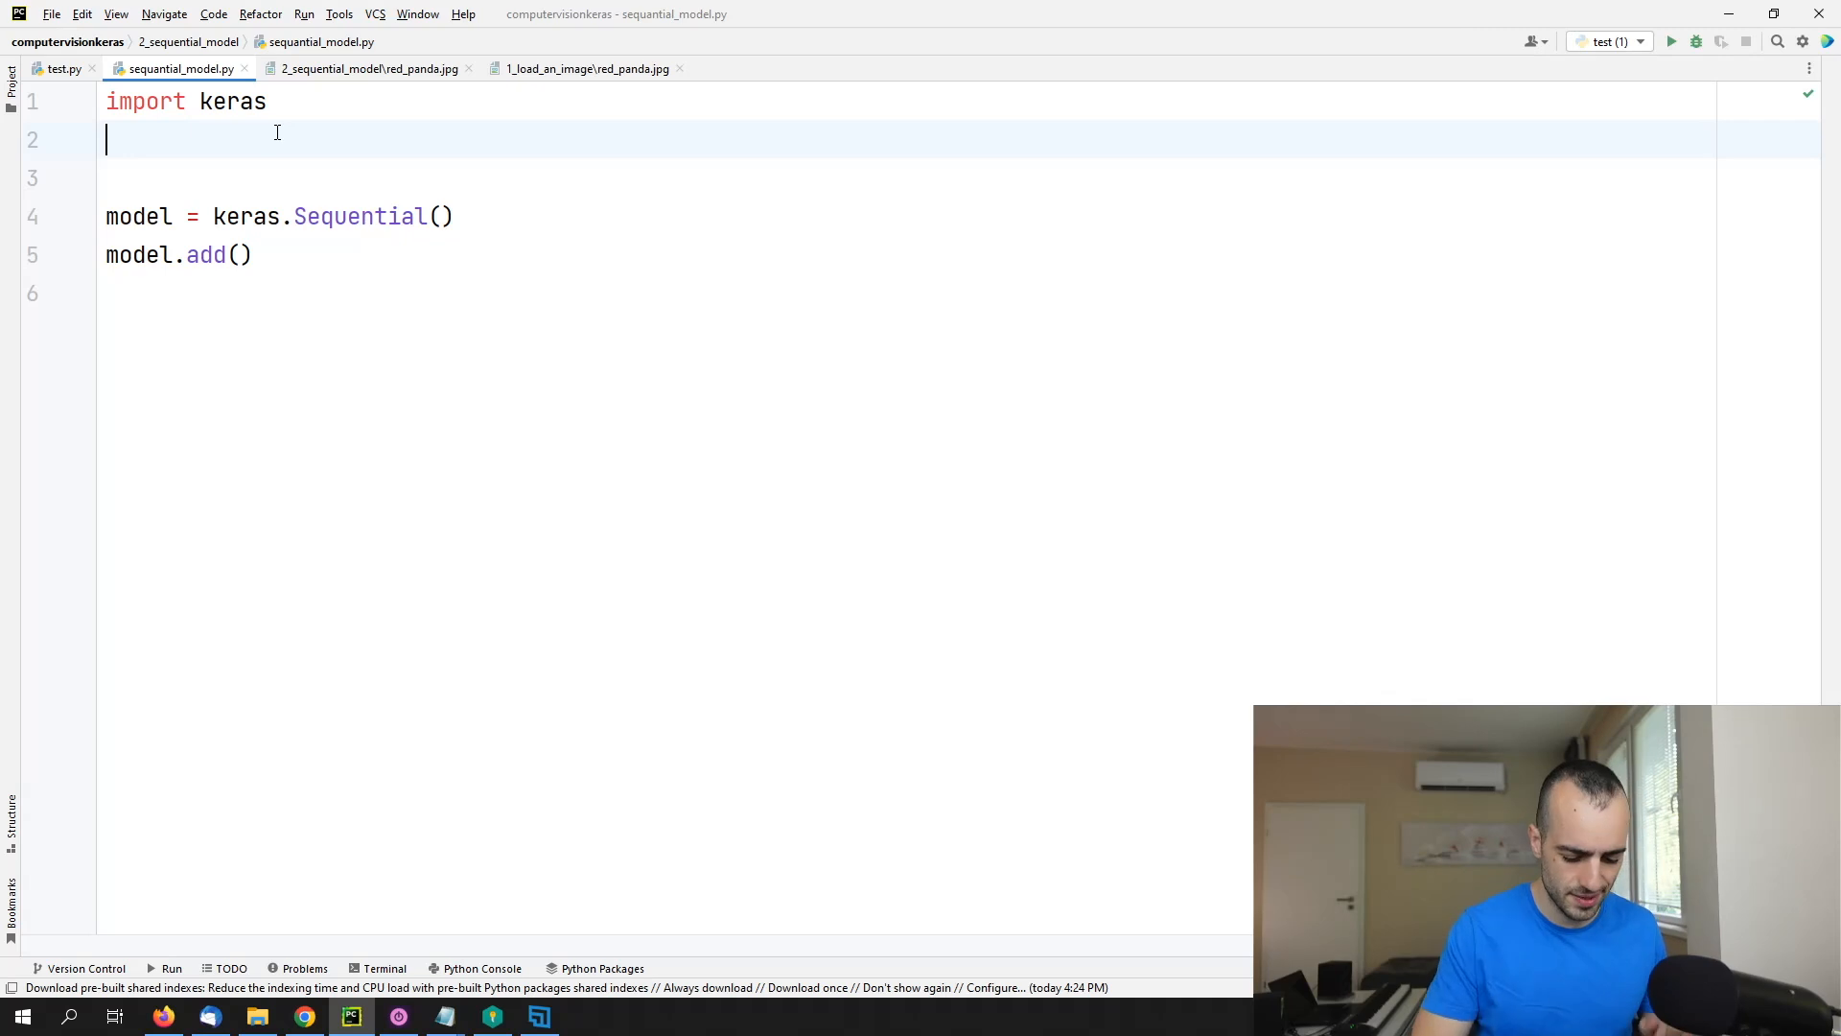
Step: Add 'from keras import layers' below the keras import
type("from")
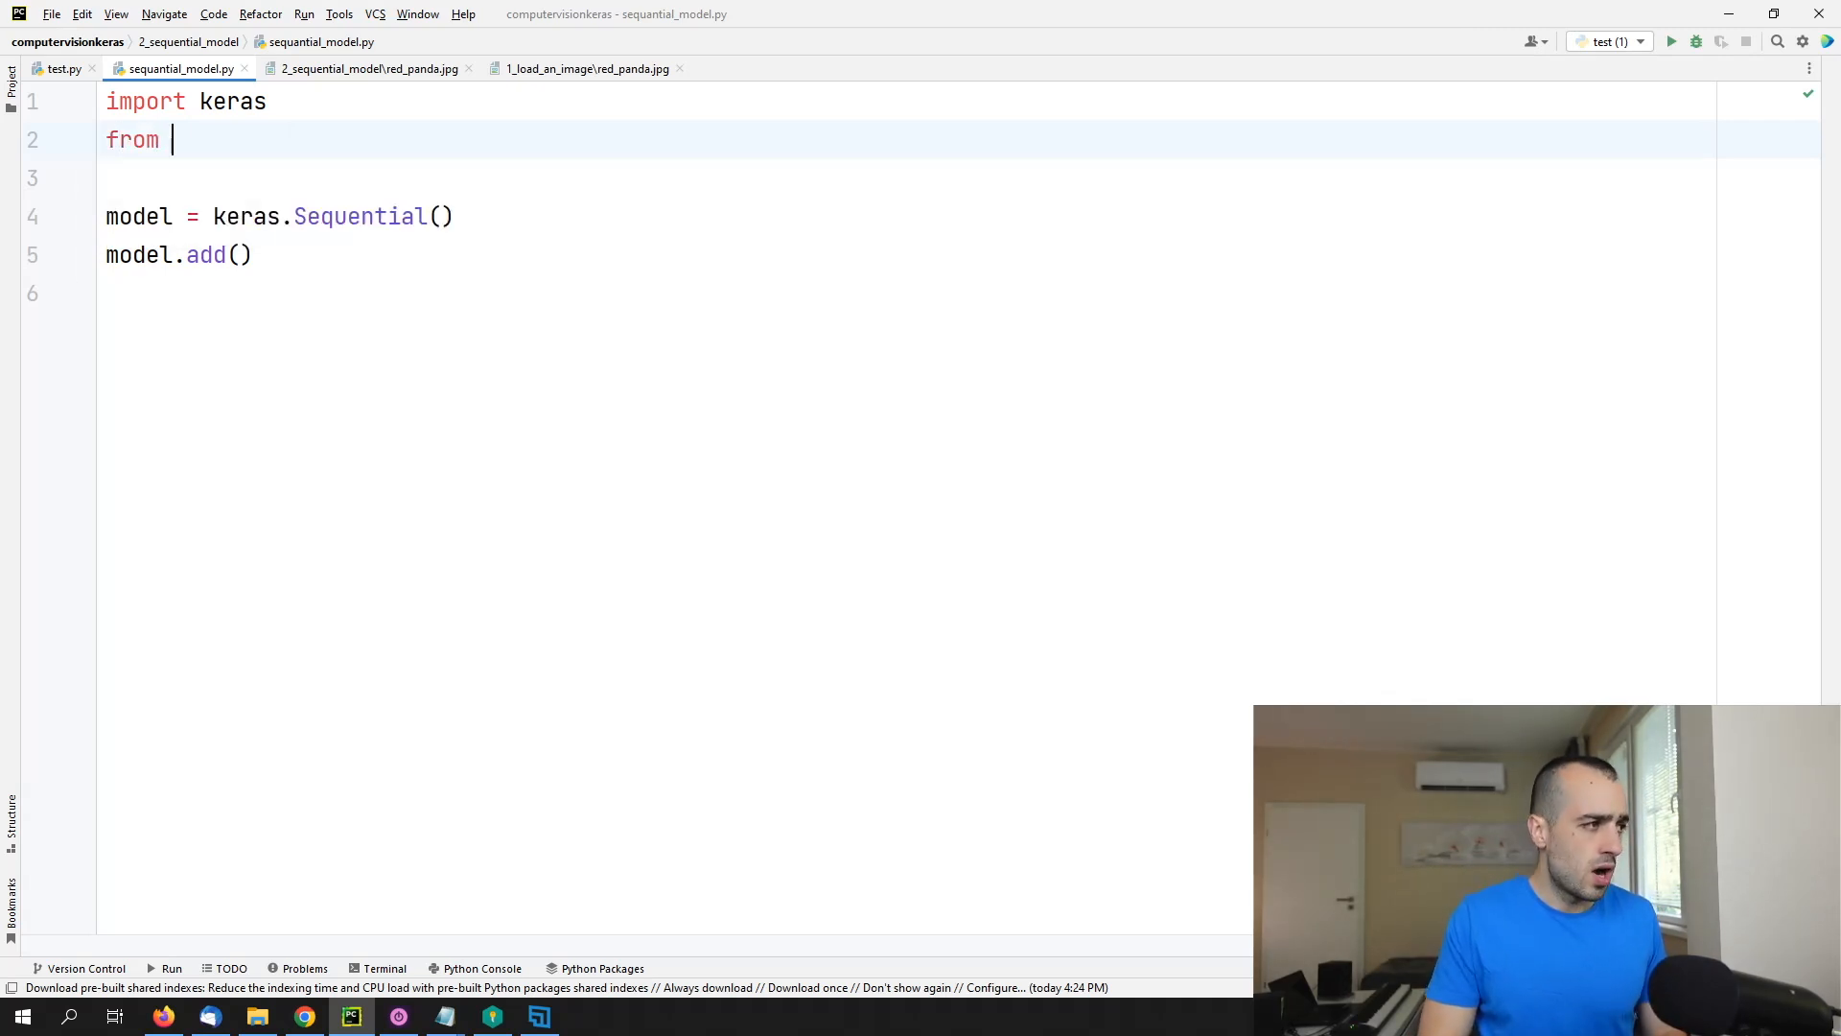
type("keras")
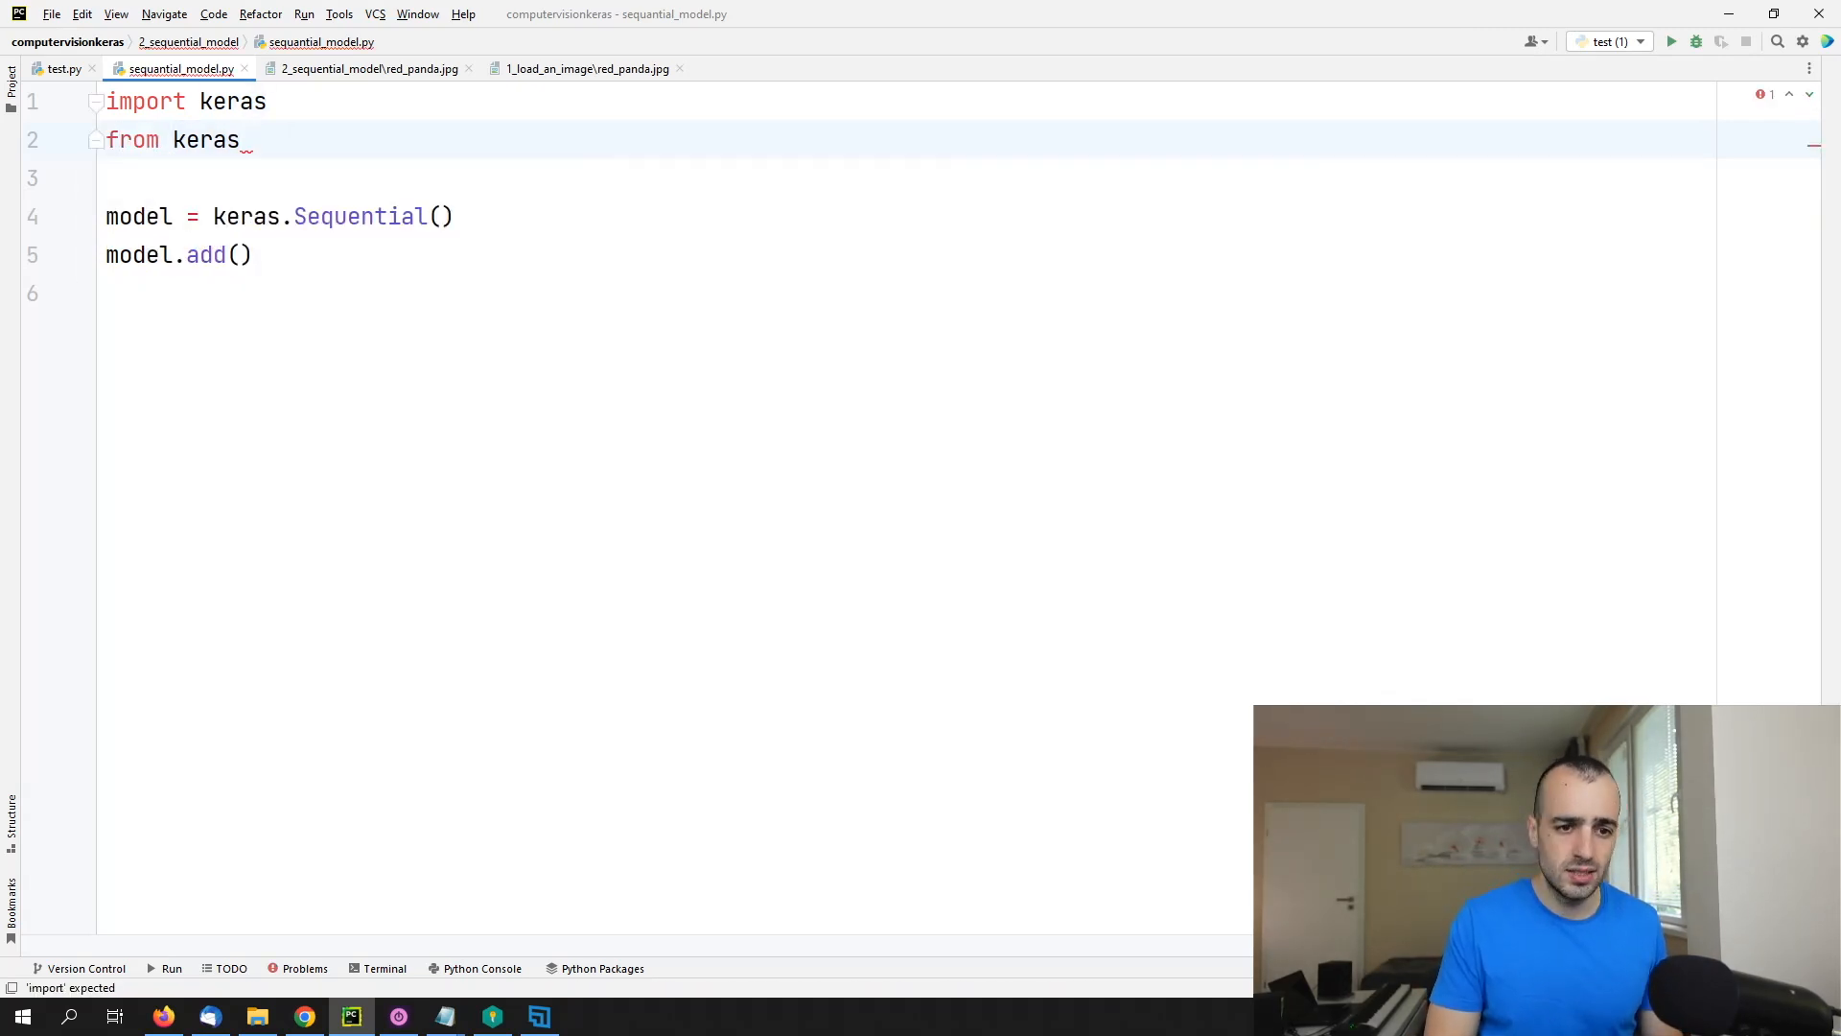
type("import la")
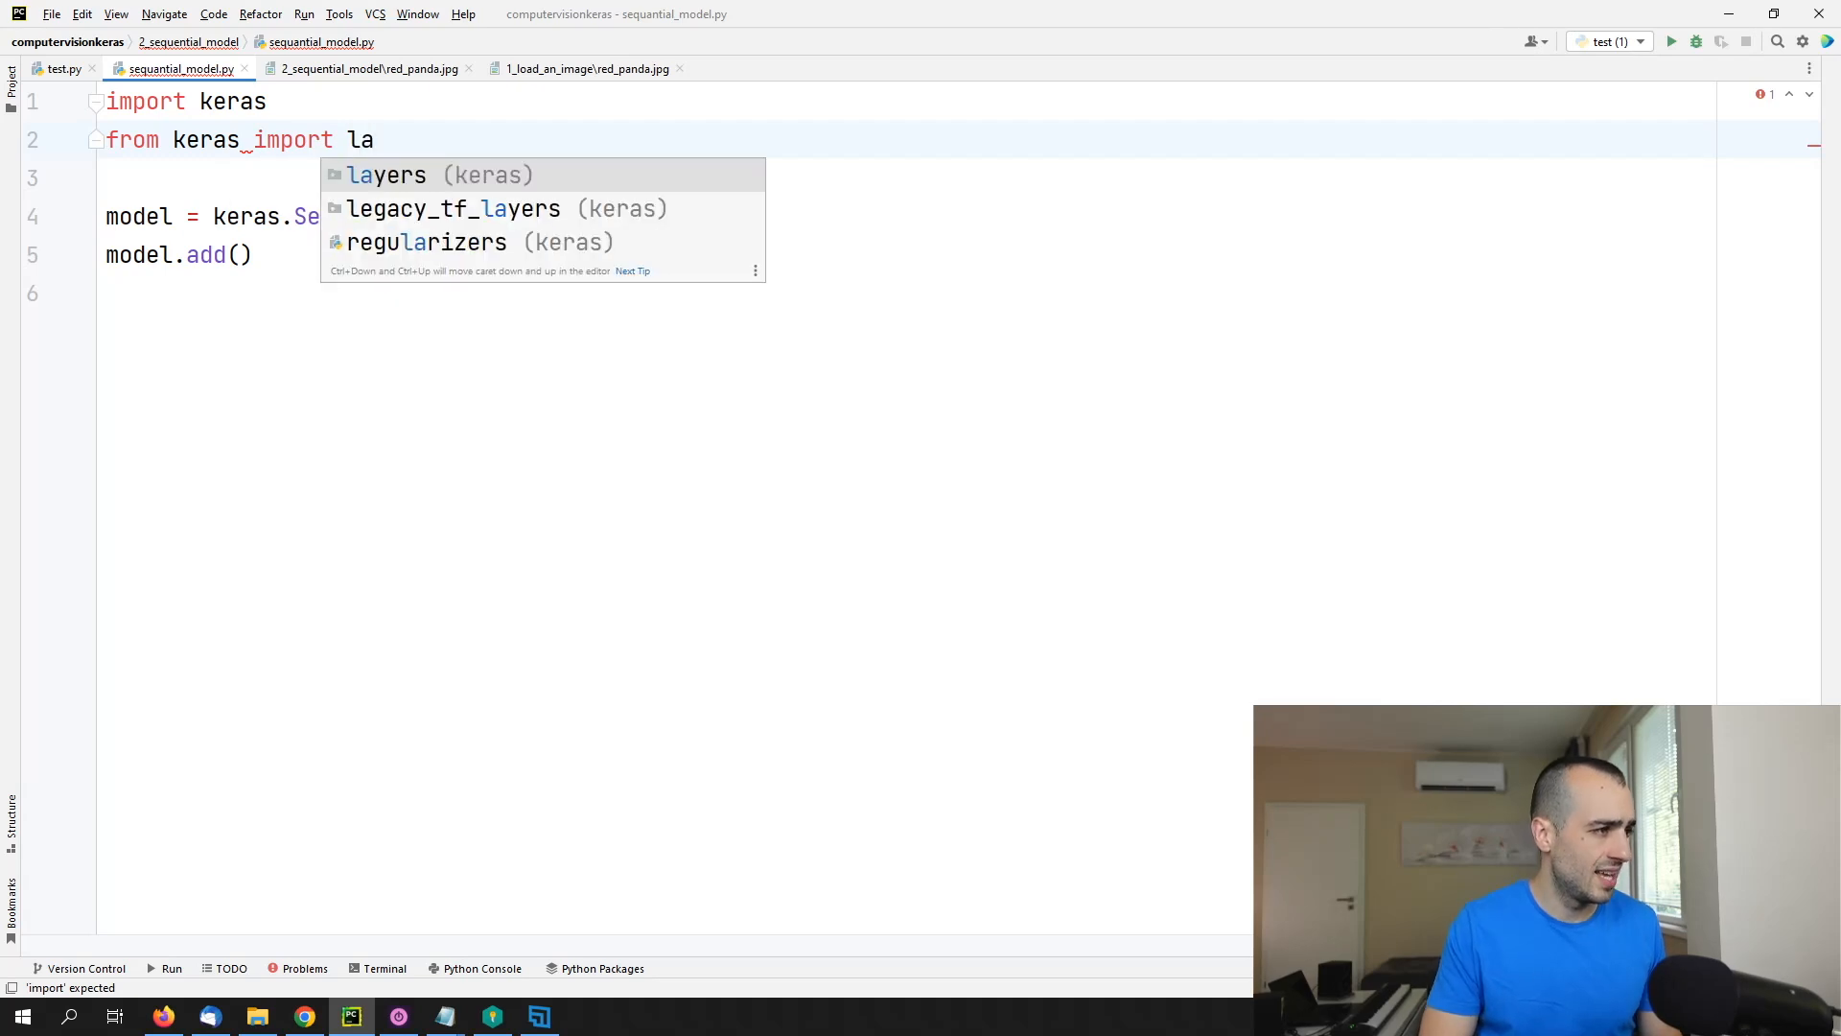
Step: Fill the add call with layers.Dense(32) and start a new line after it
left_click(385, 174)
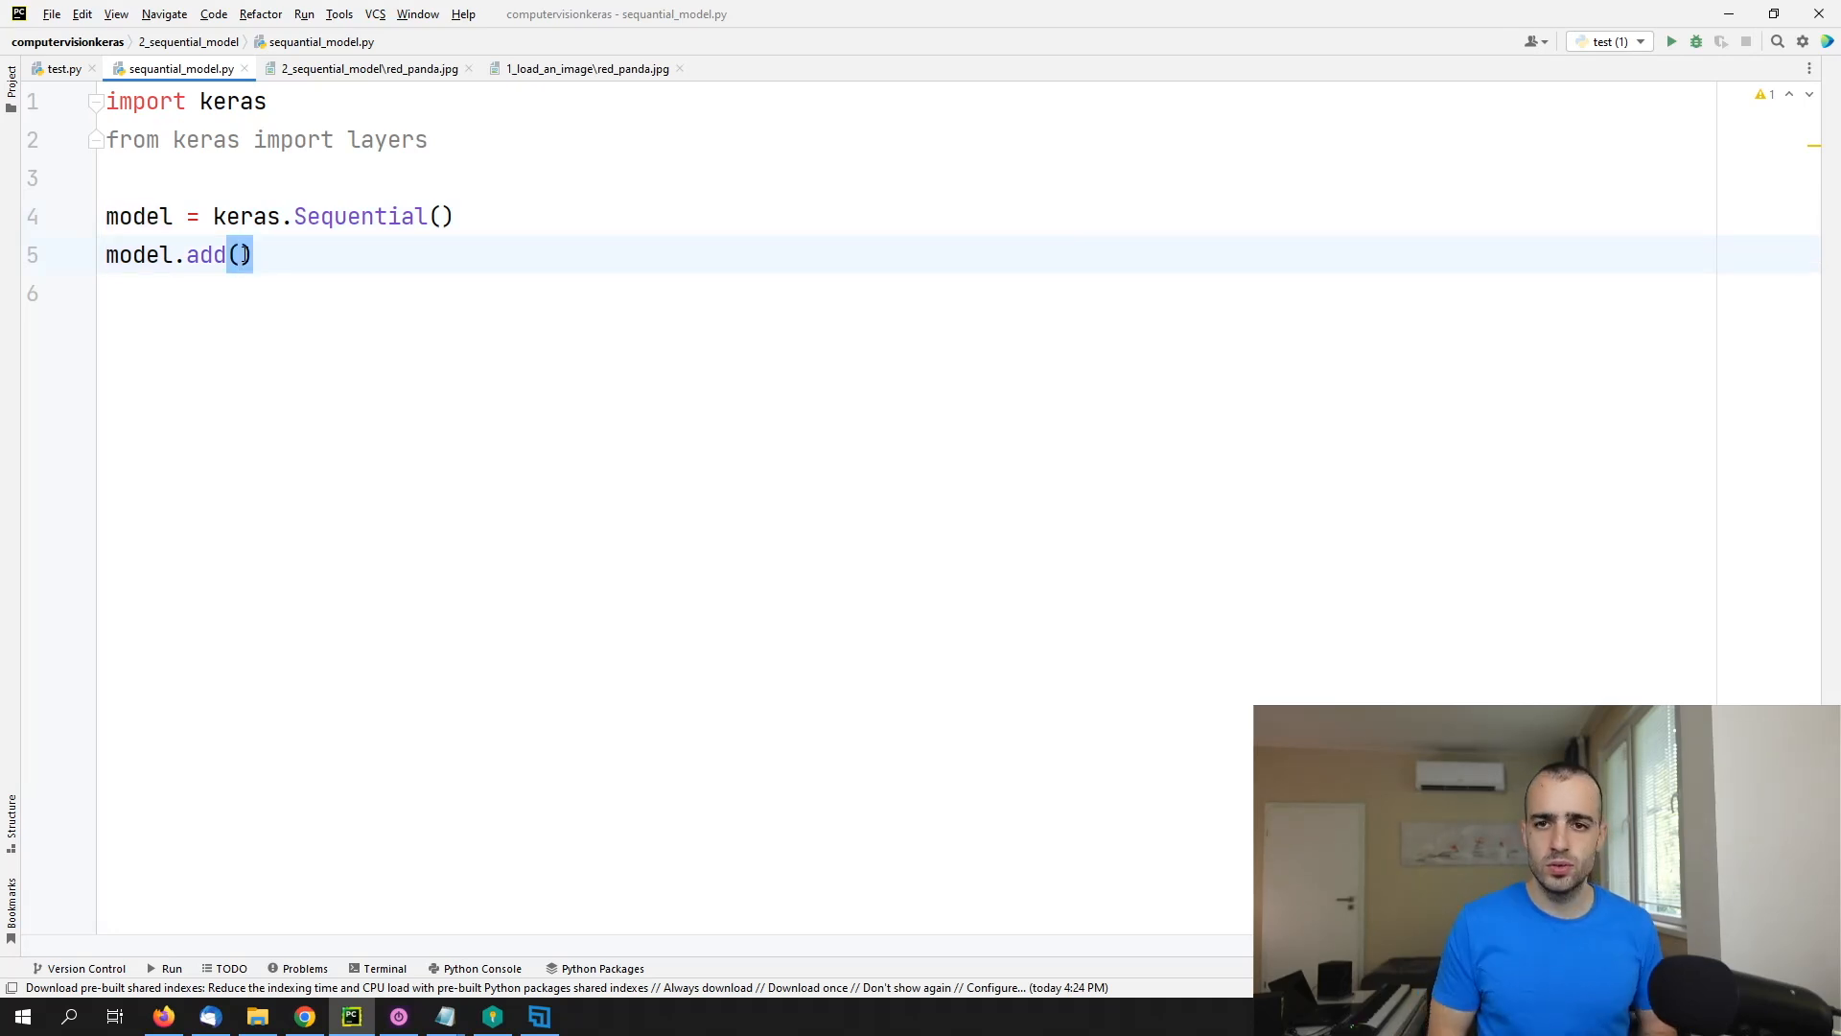
type("l")
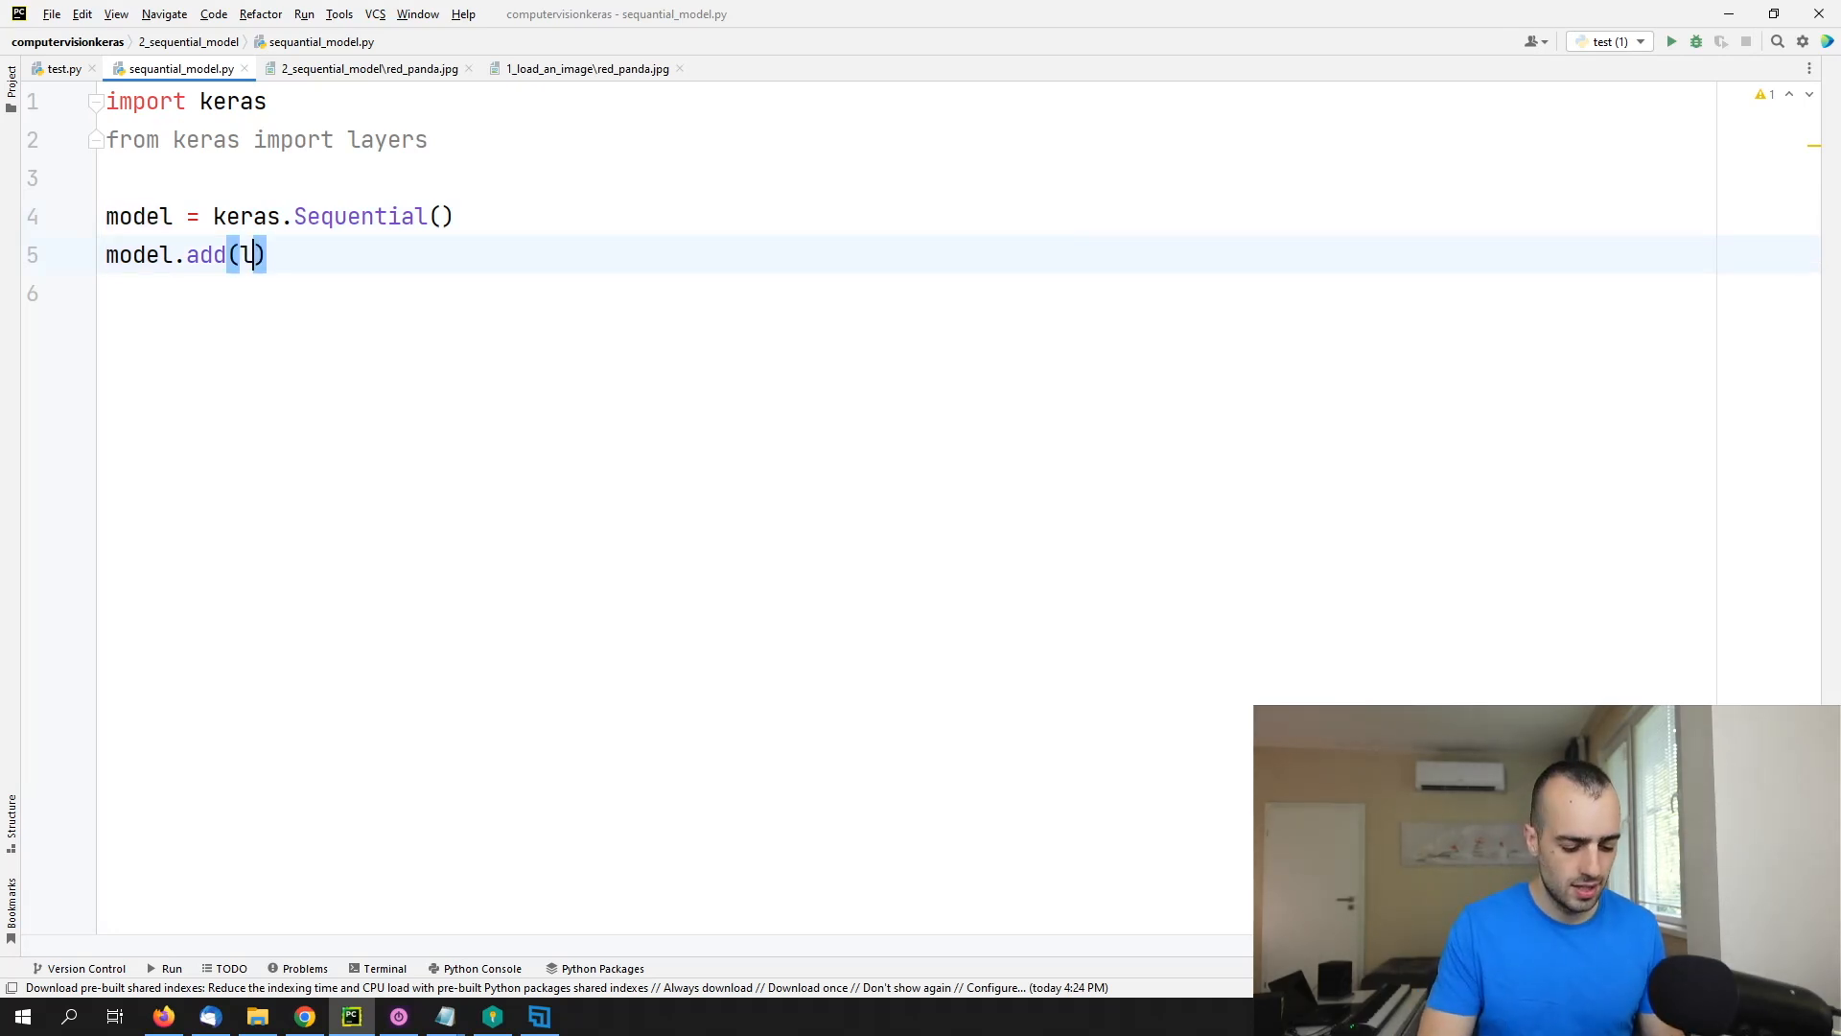
type("layers.")
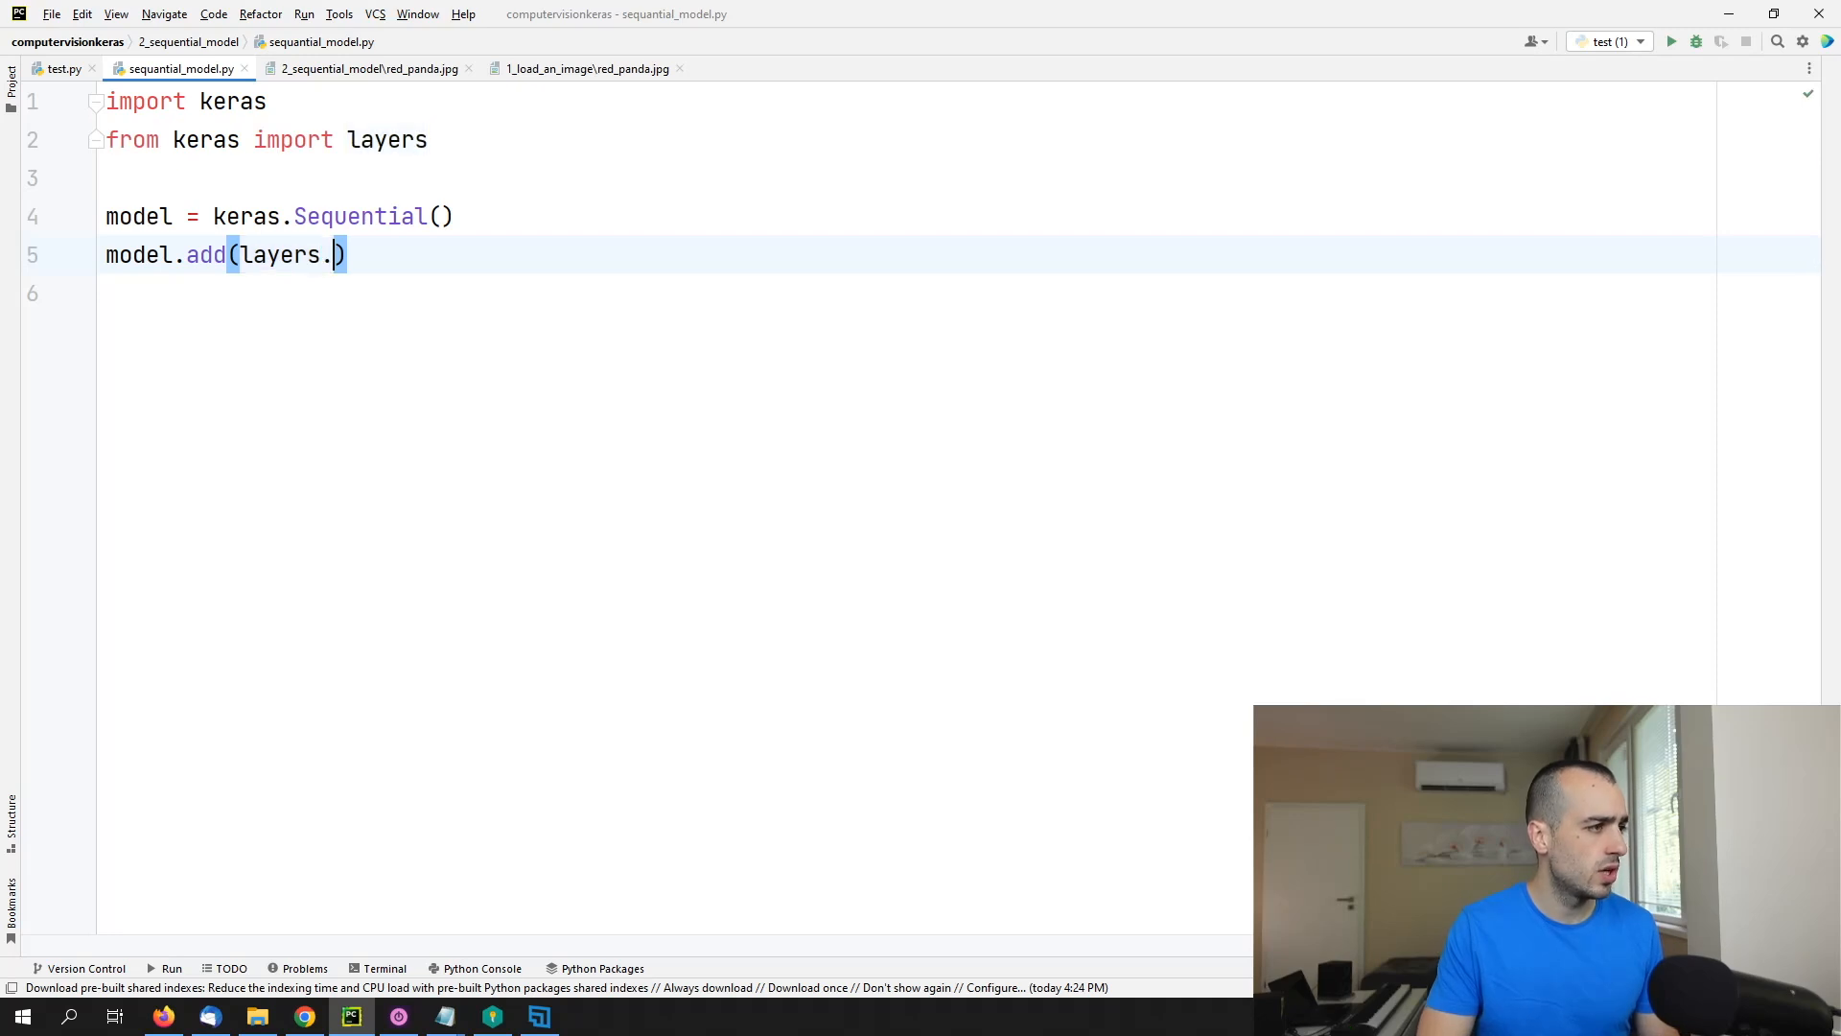
type("Dense")
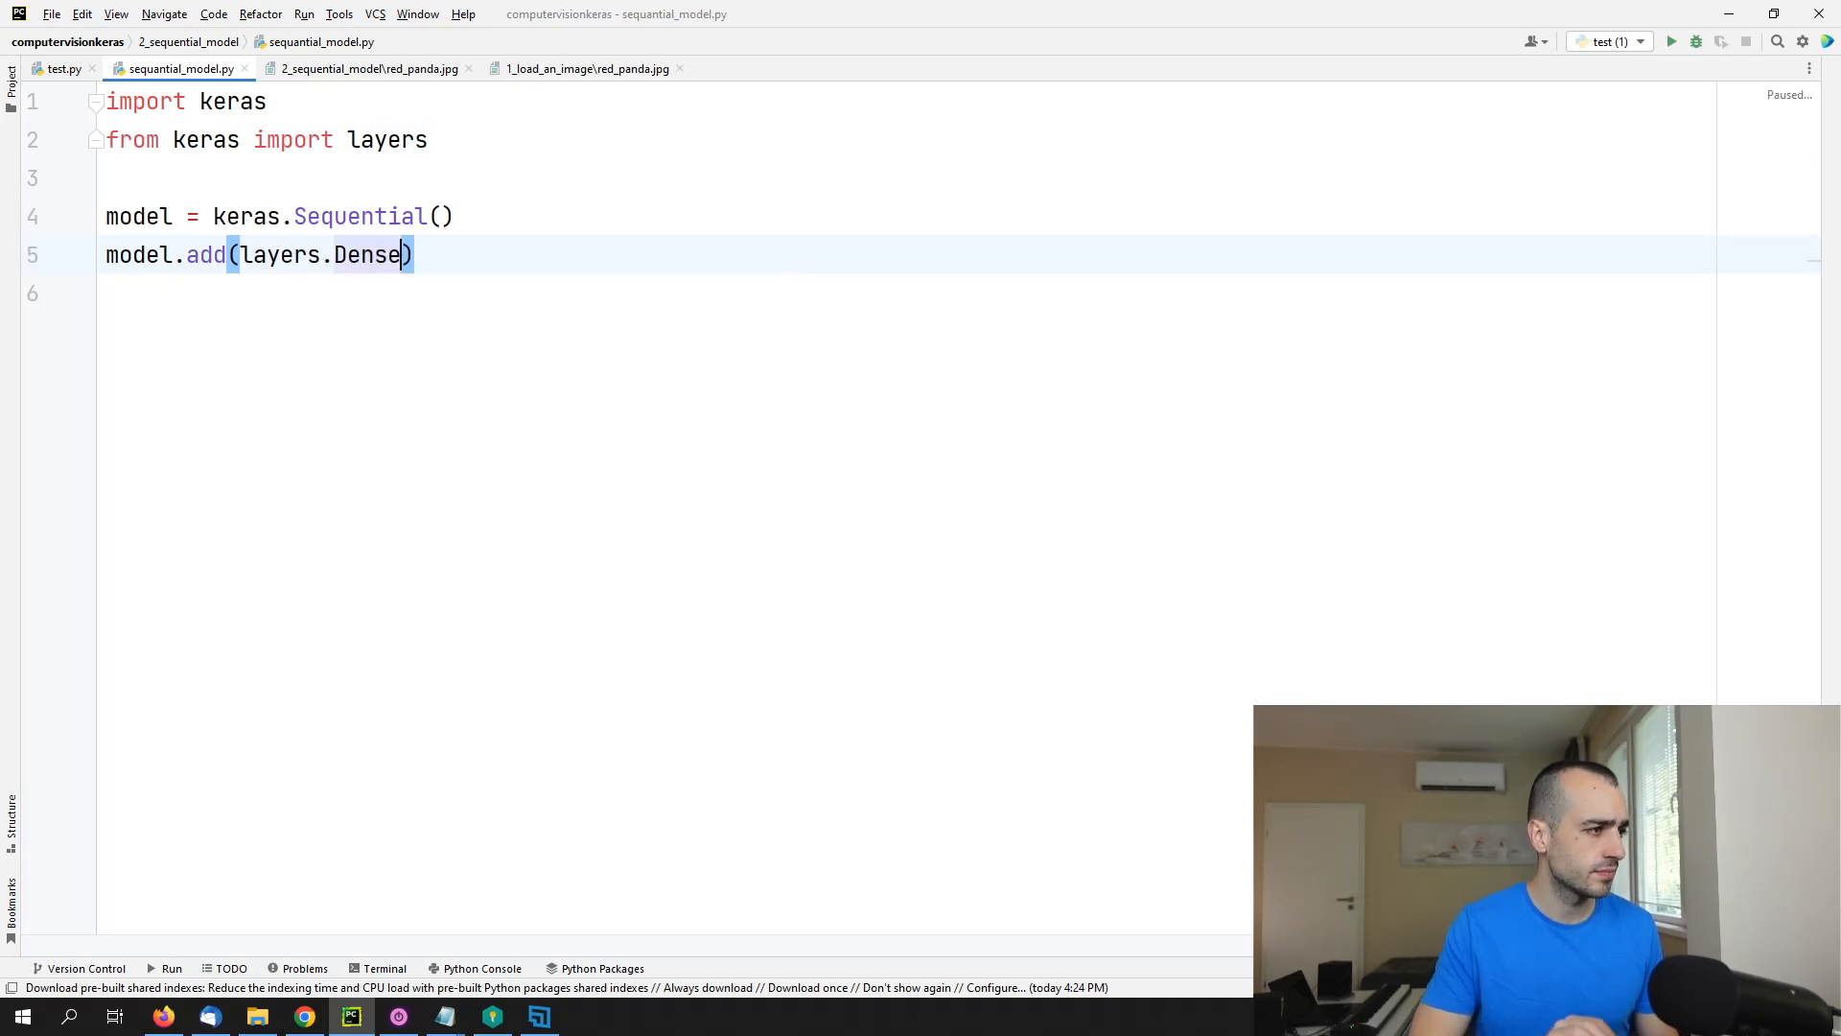
type("(")
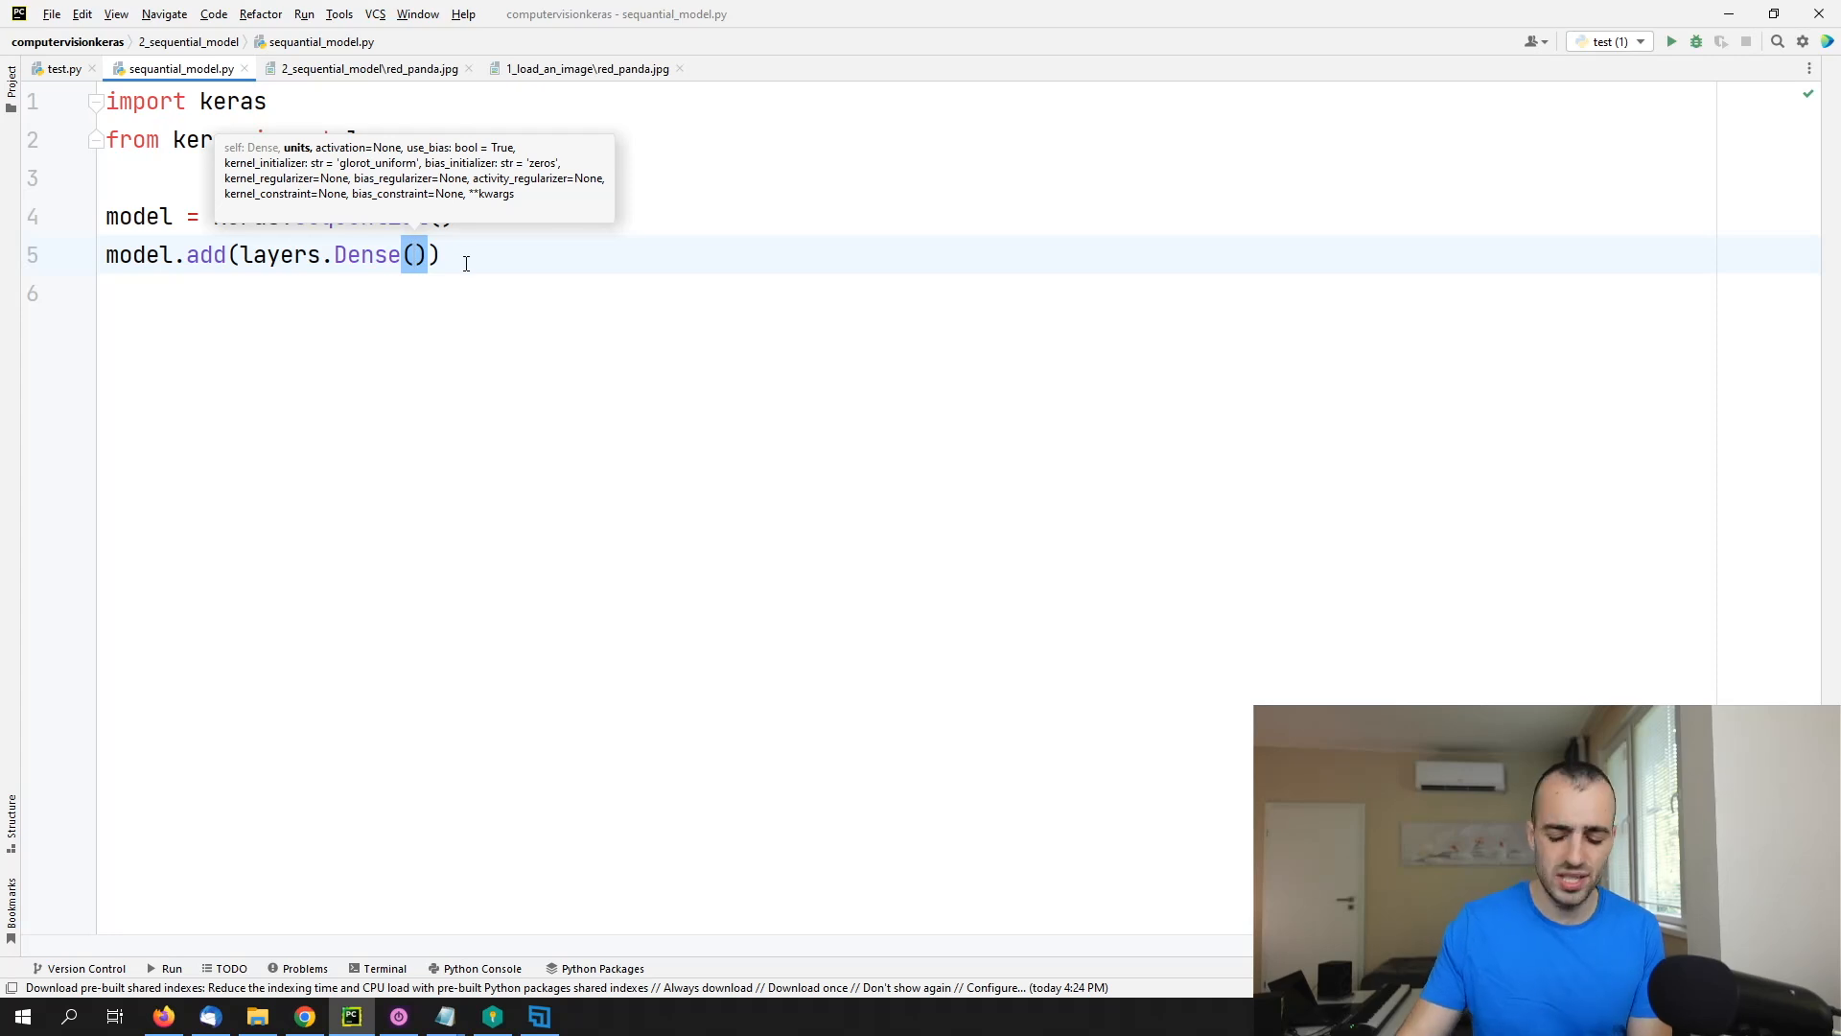
type("32")
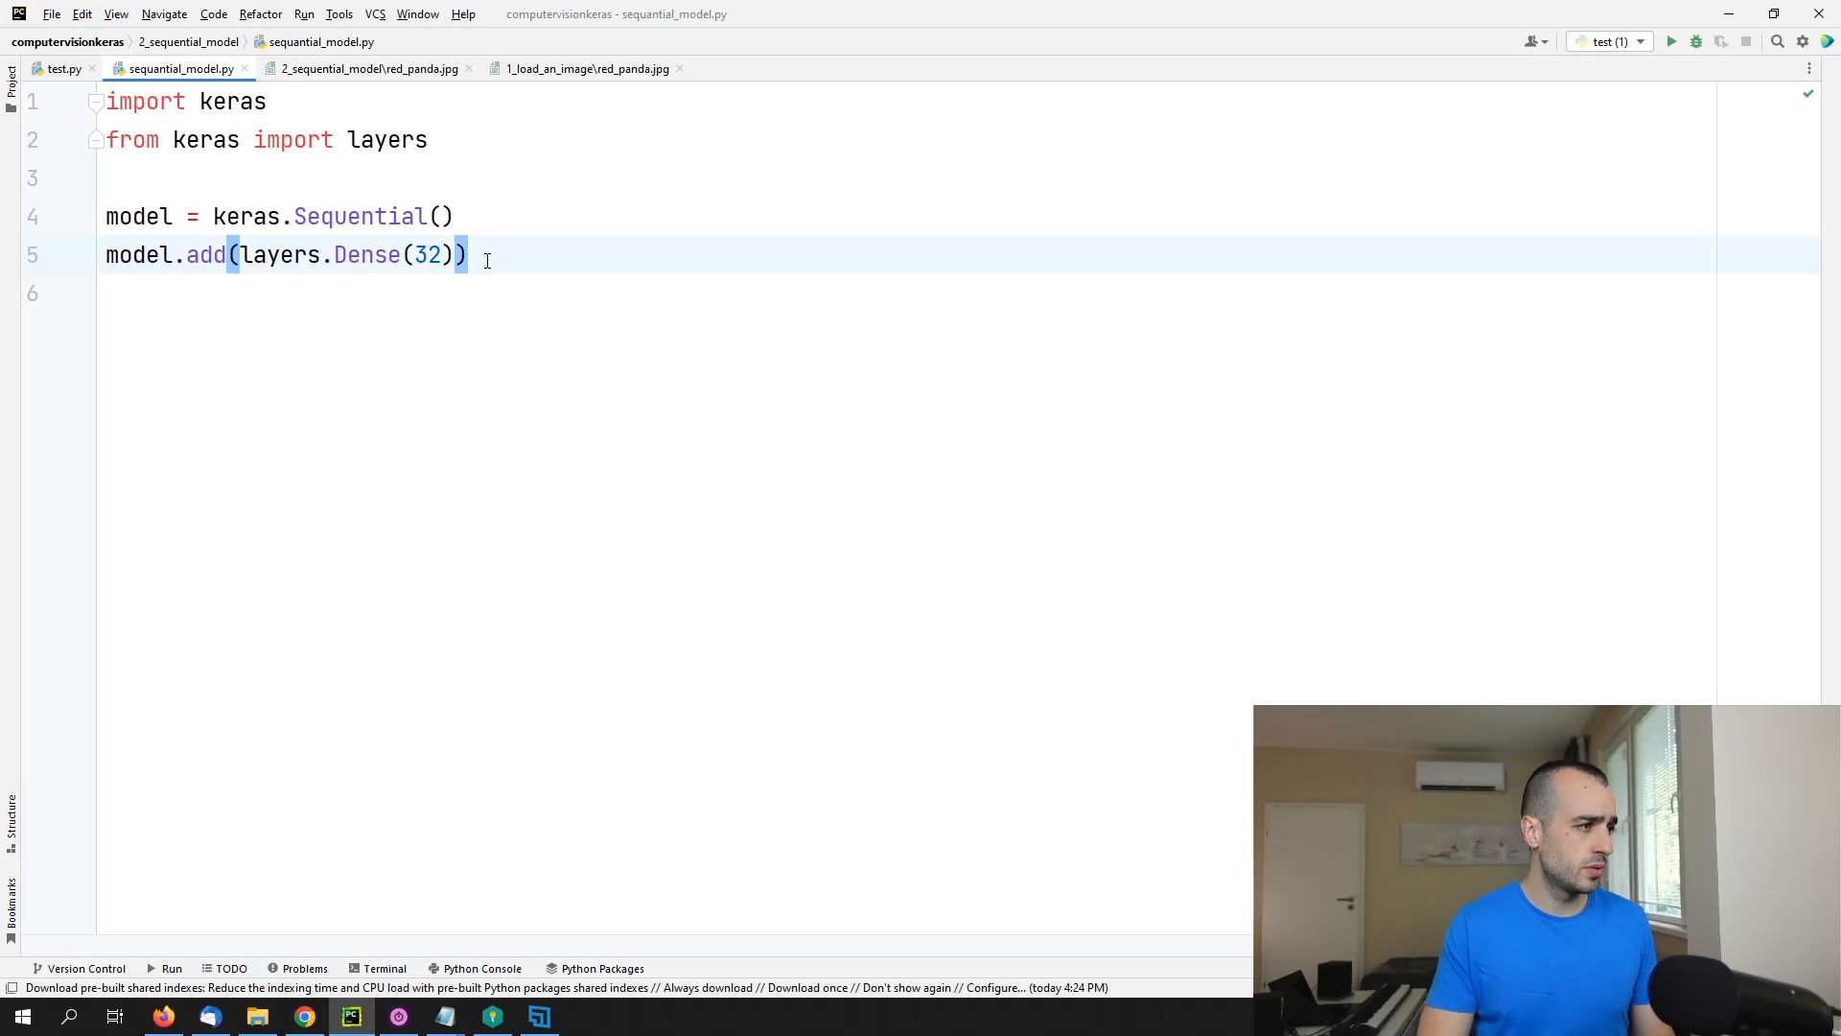
key("enter")
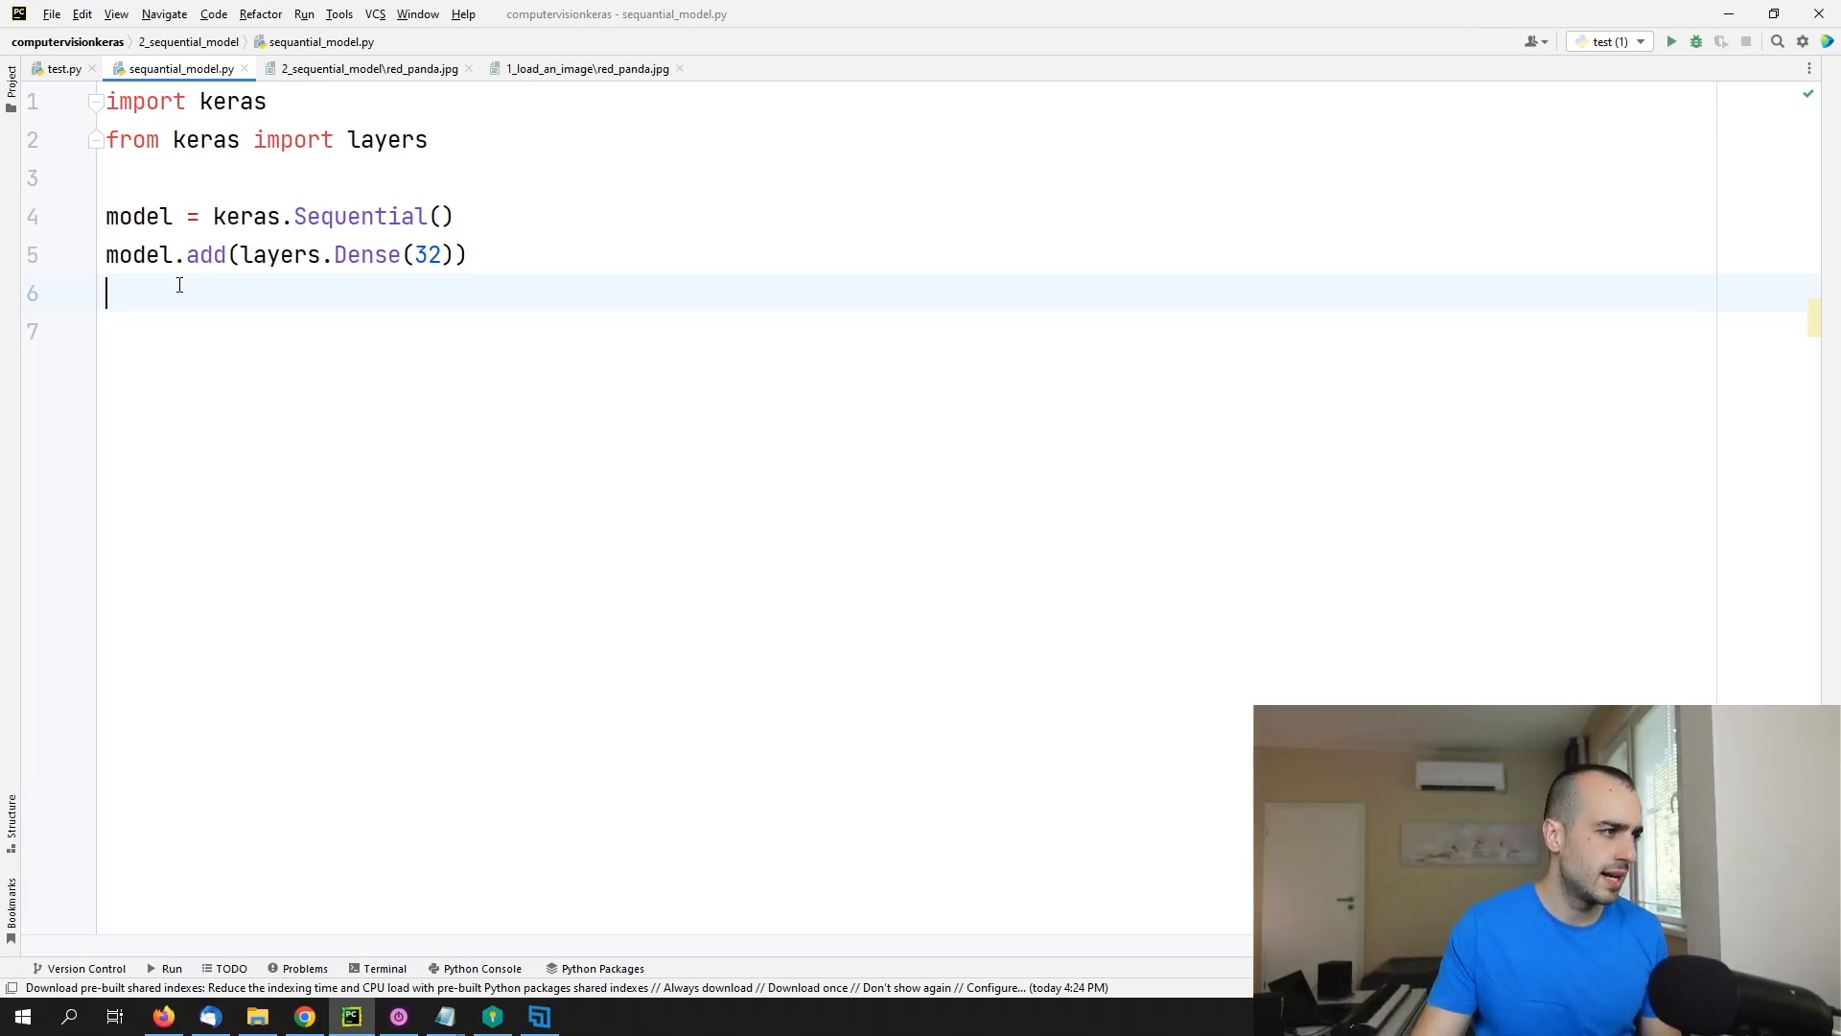
Step: Add a second layer with model.add(layers.Dense(16))
type("model.add(")
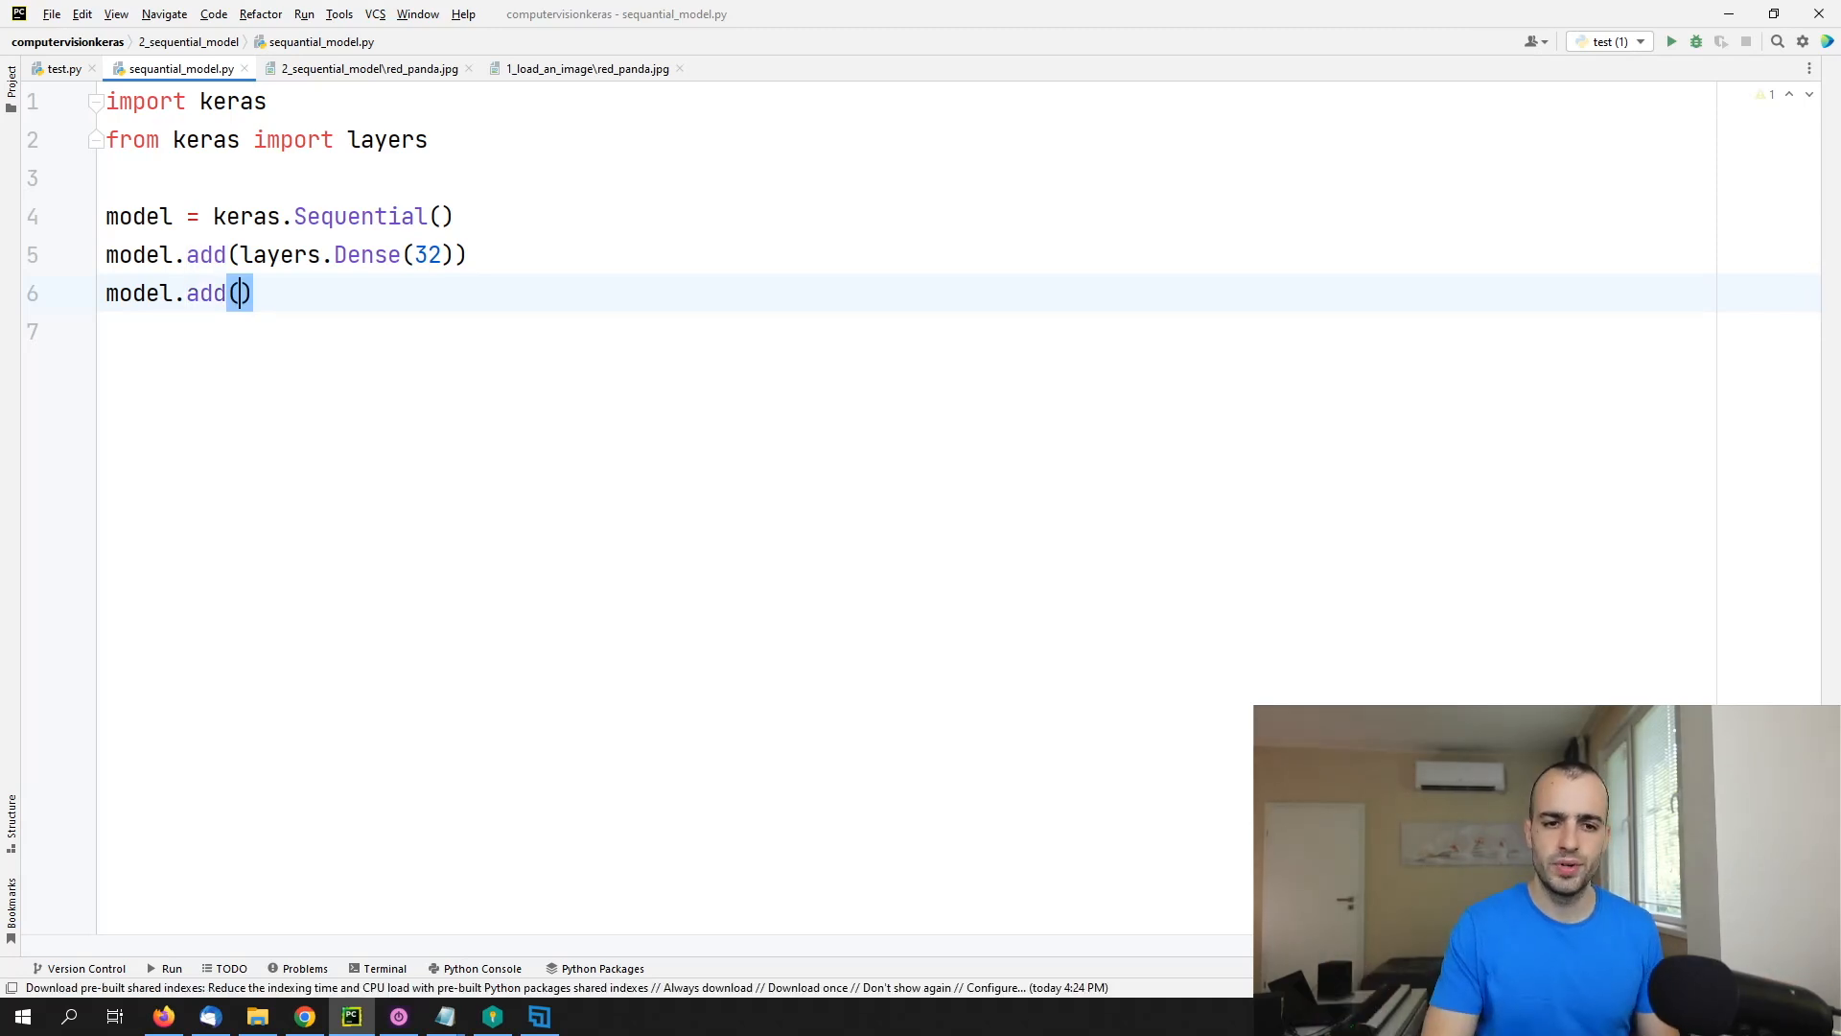
type("layers.D")
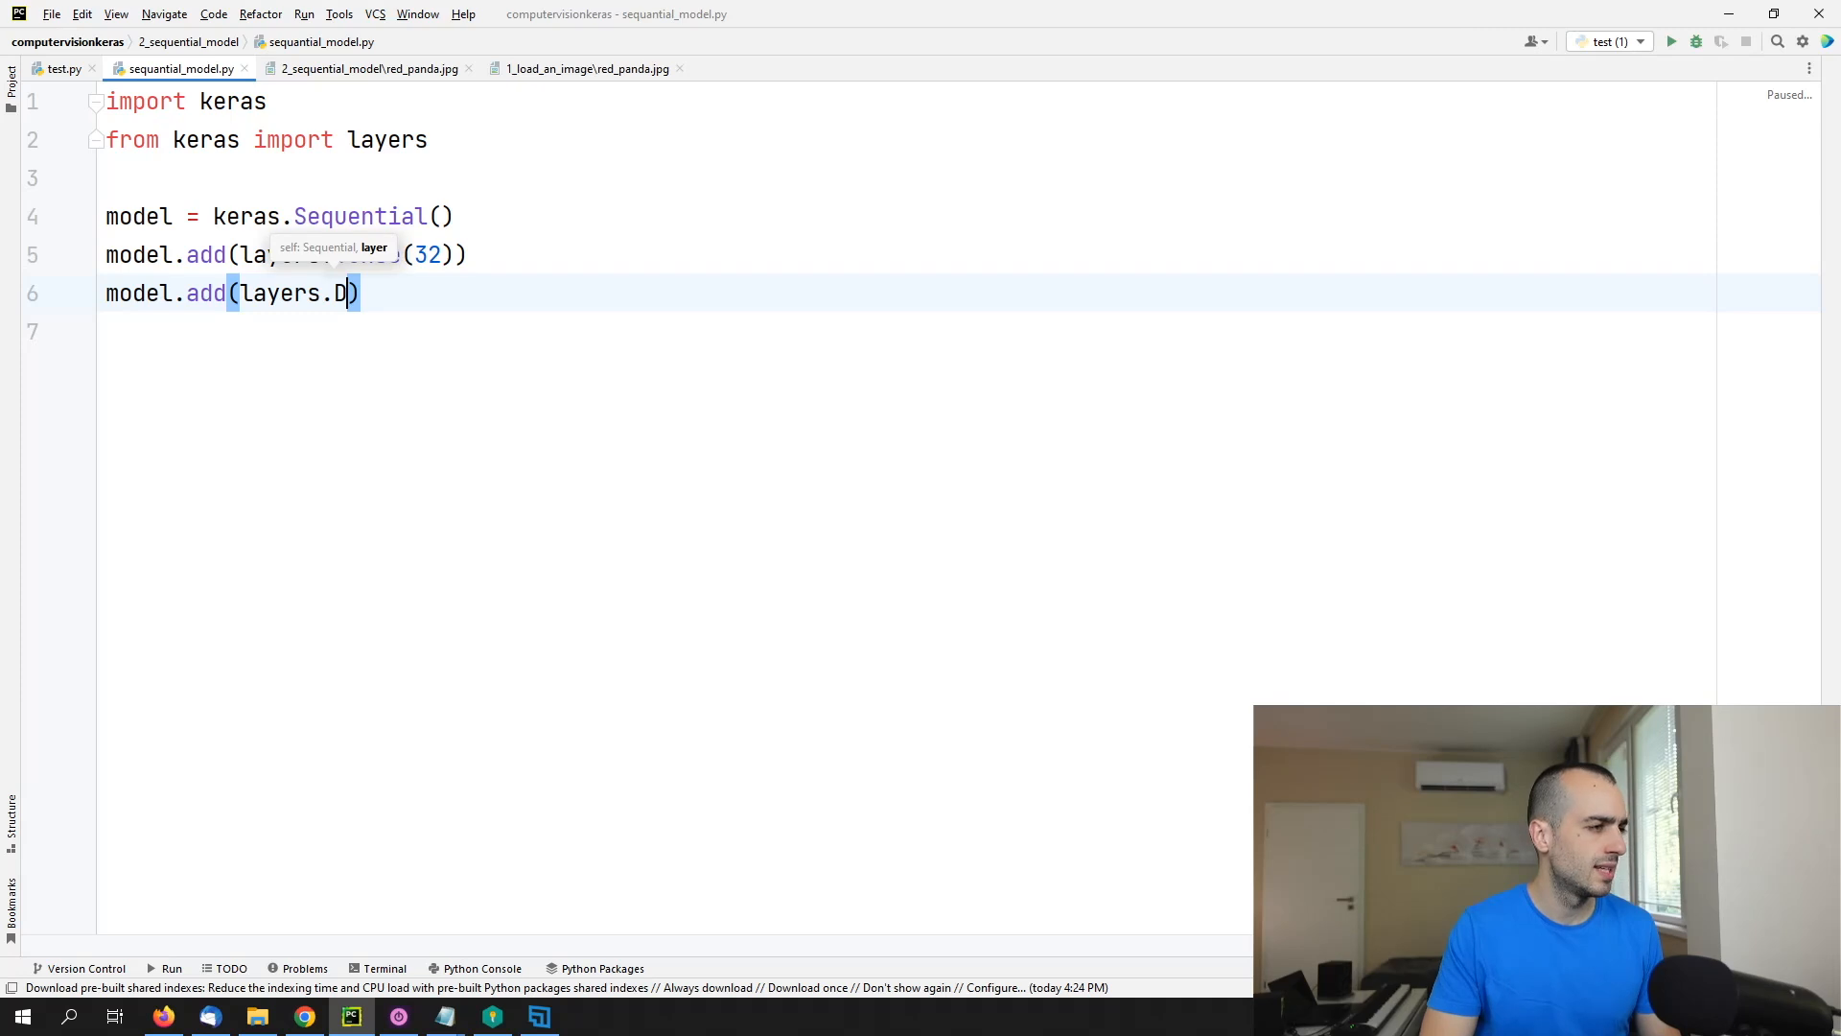
type("ense(16")
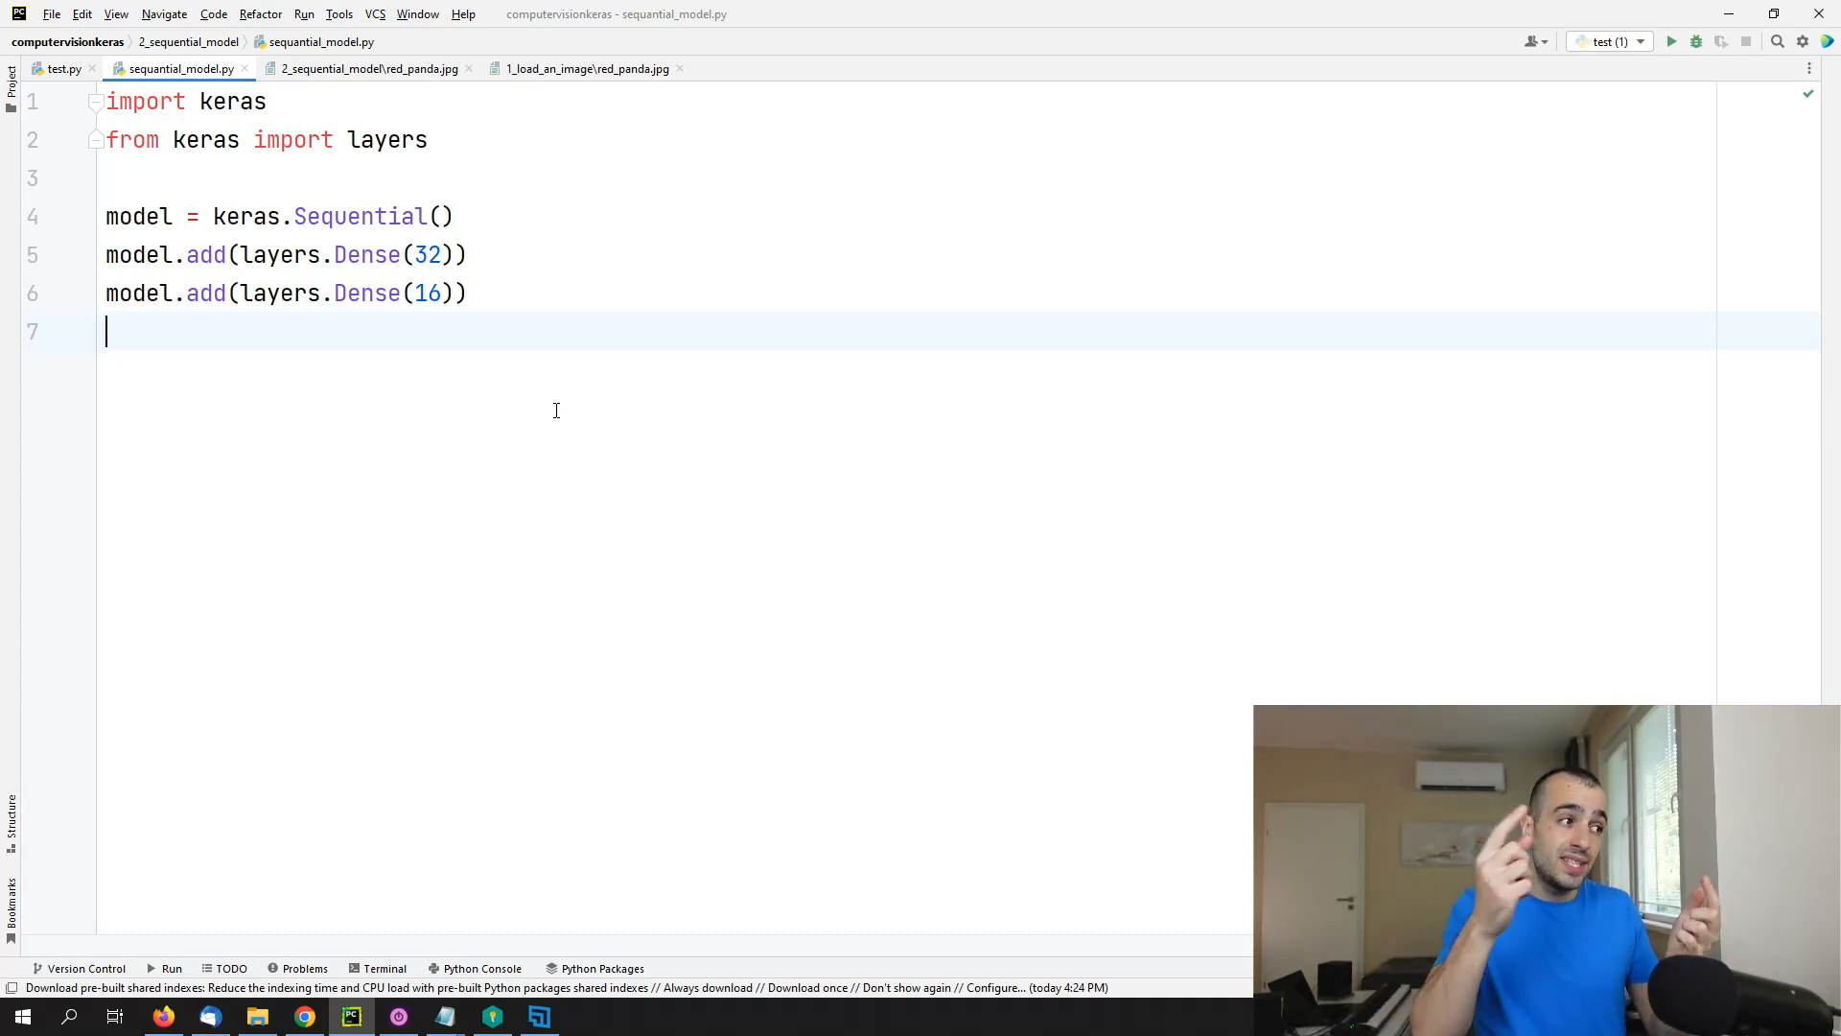
mouse_move(659, 447)
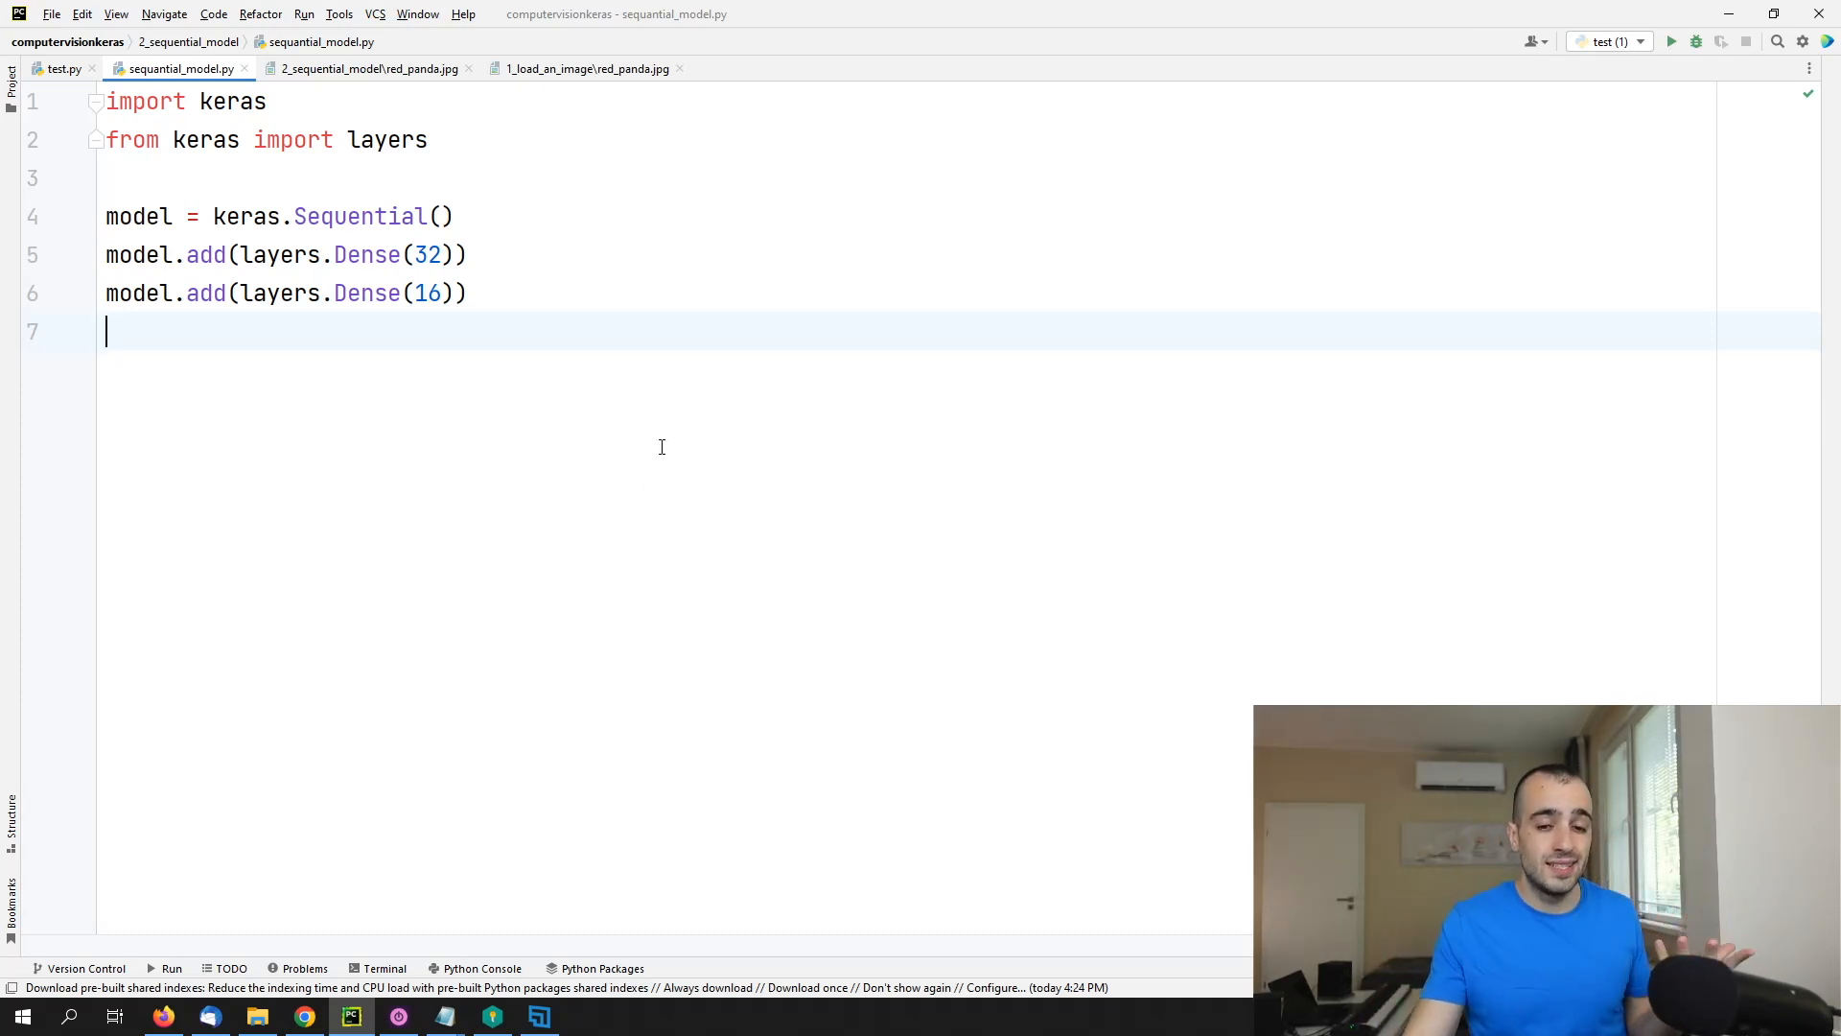
mouse_move(319, 361)
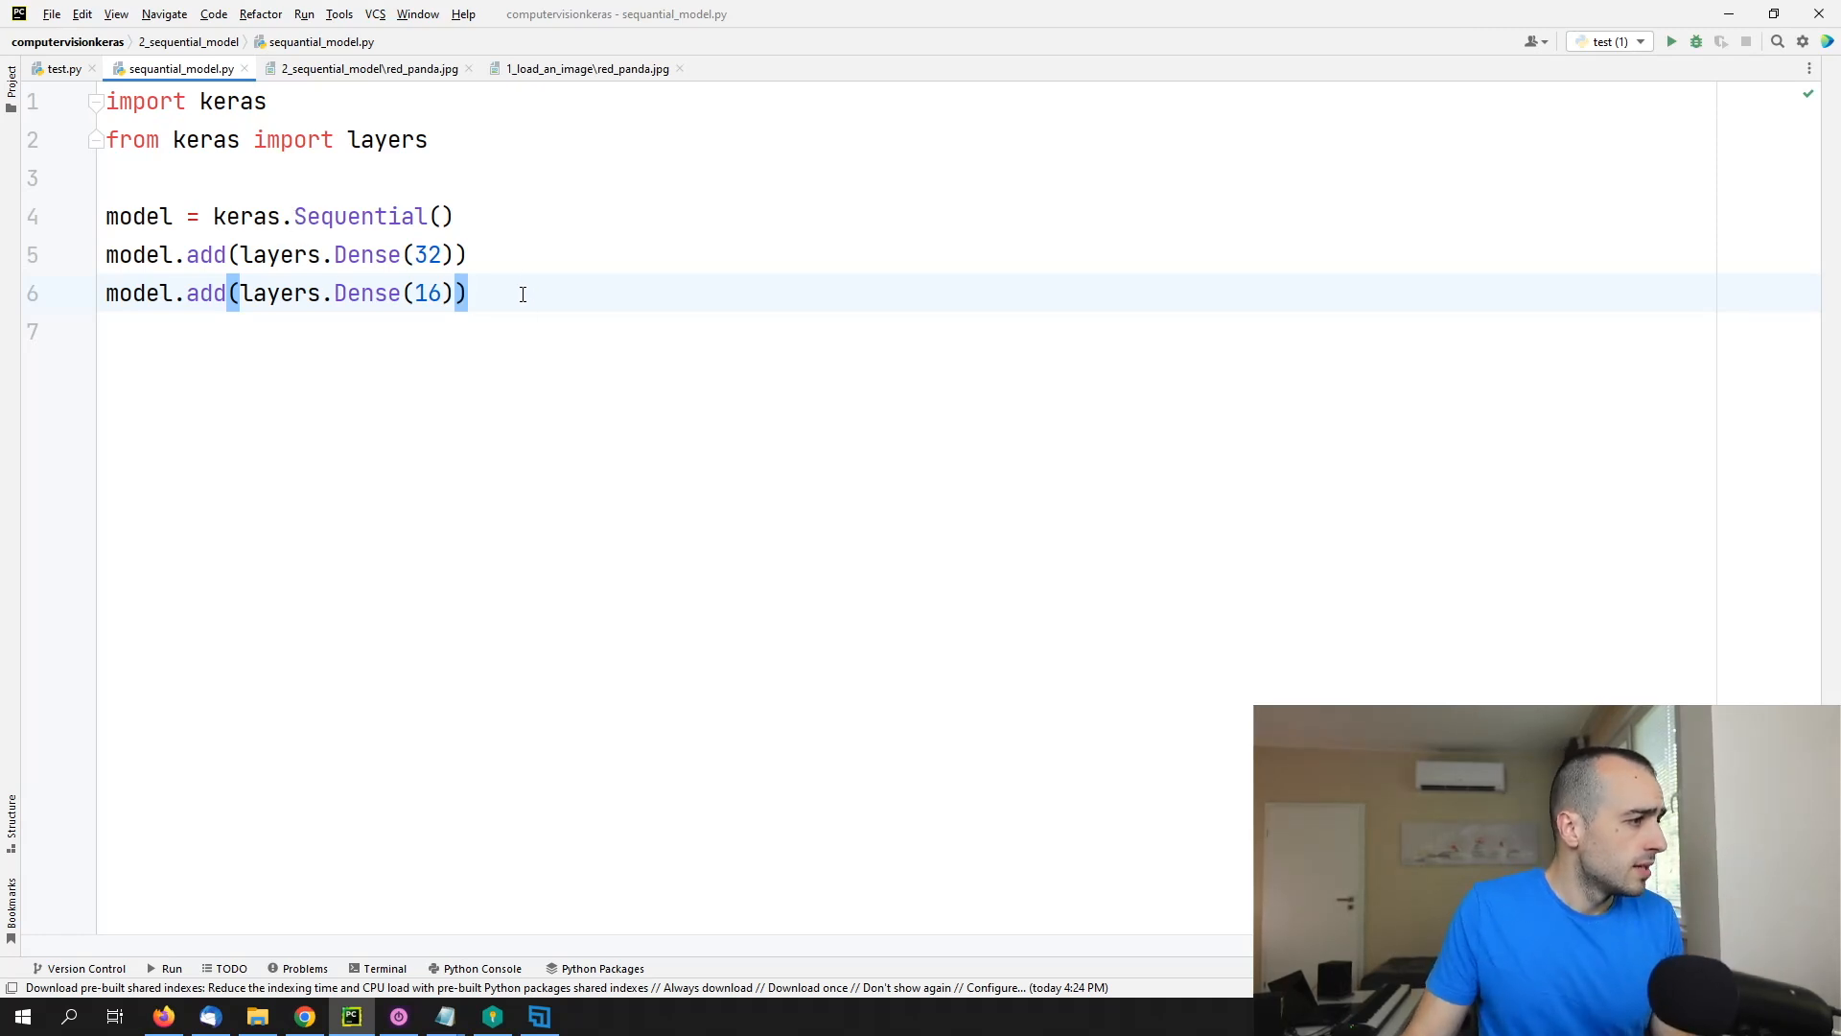
Step: Add a third layer with model.add(layers.Dense(2)) after the 16-unit layer
key("enter")
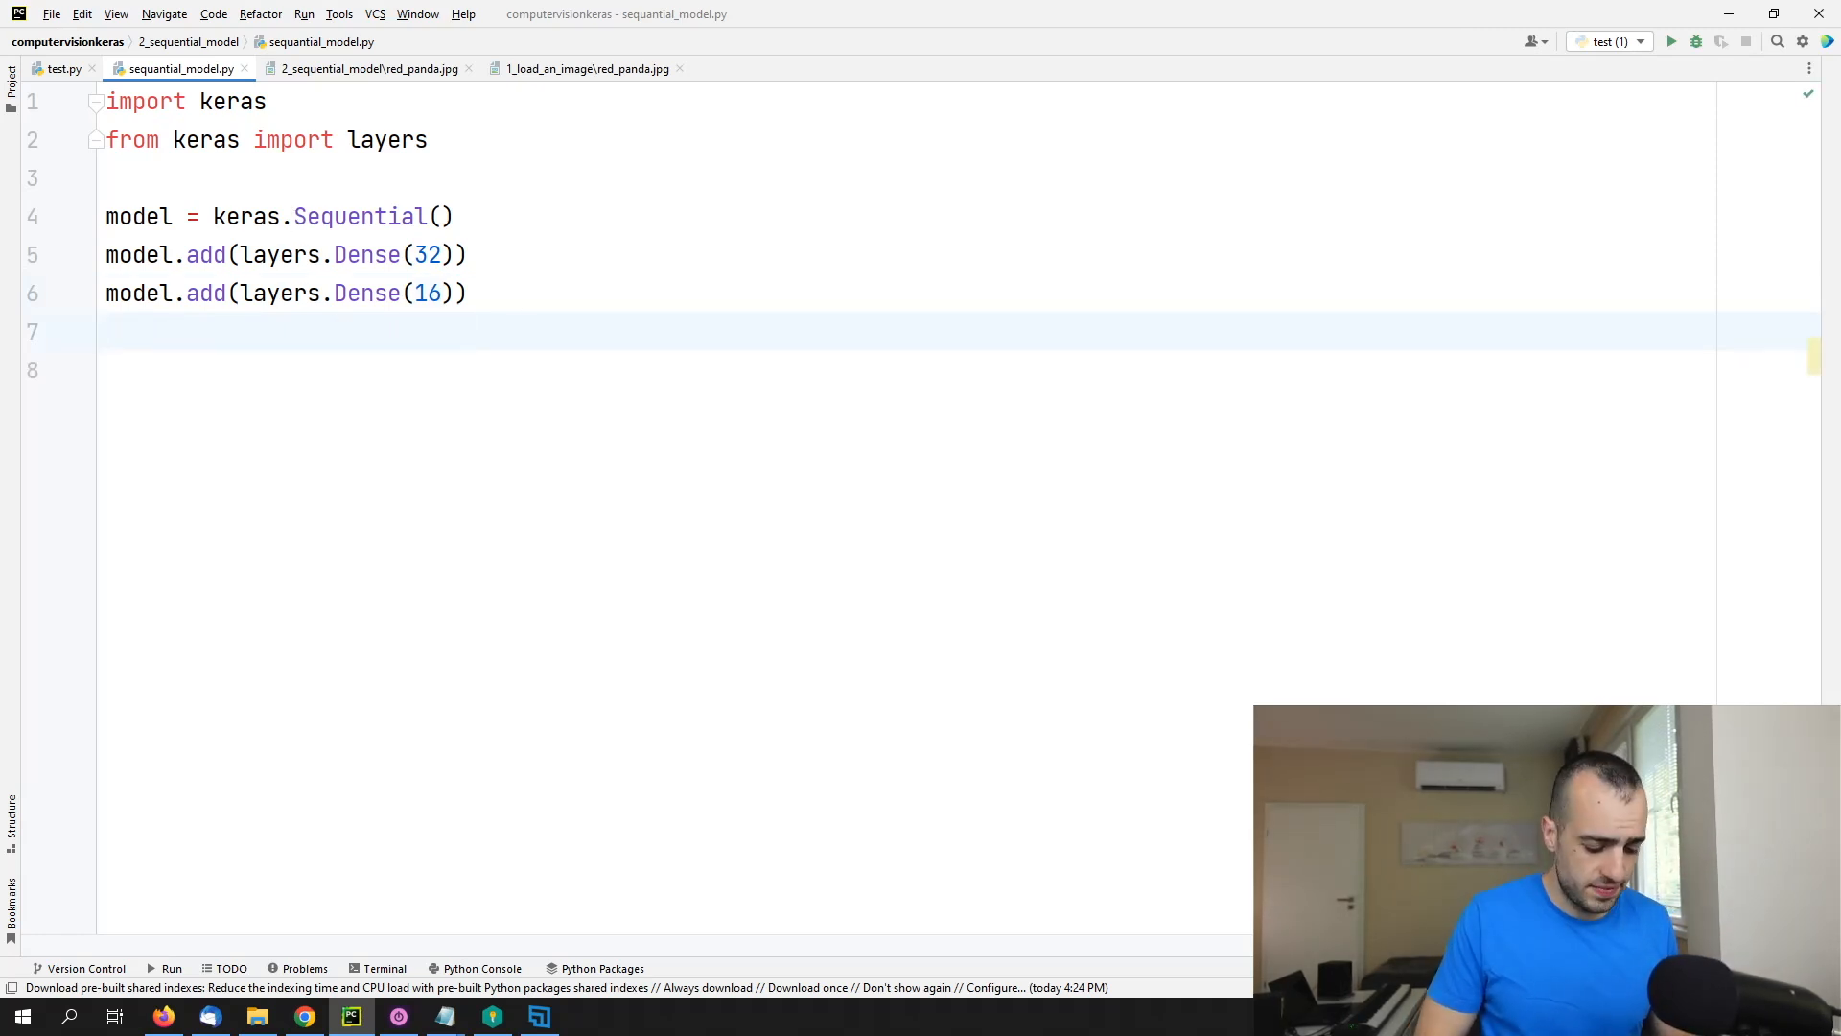
type("model.")
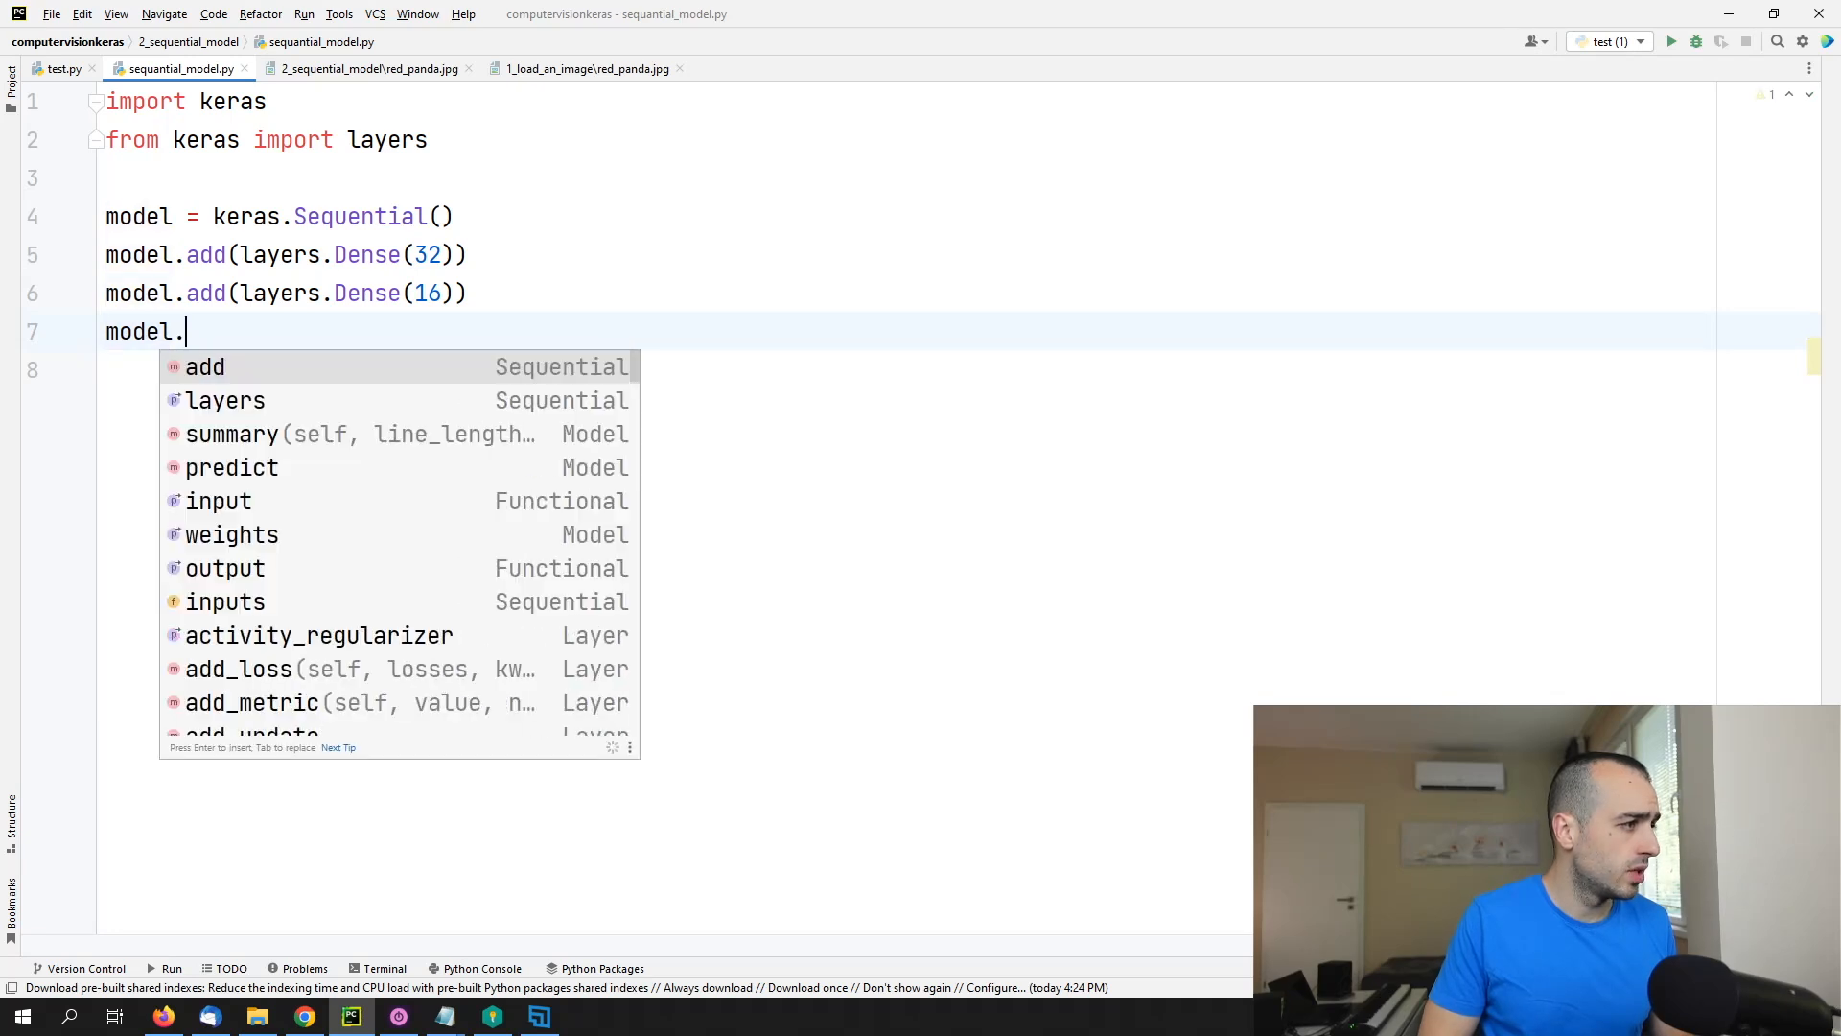
type("add")
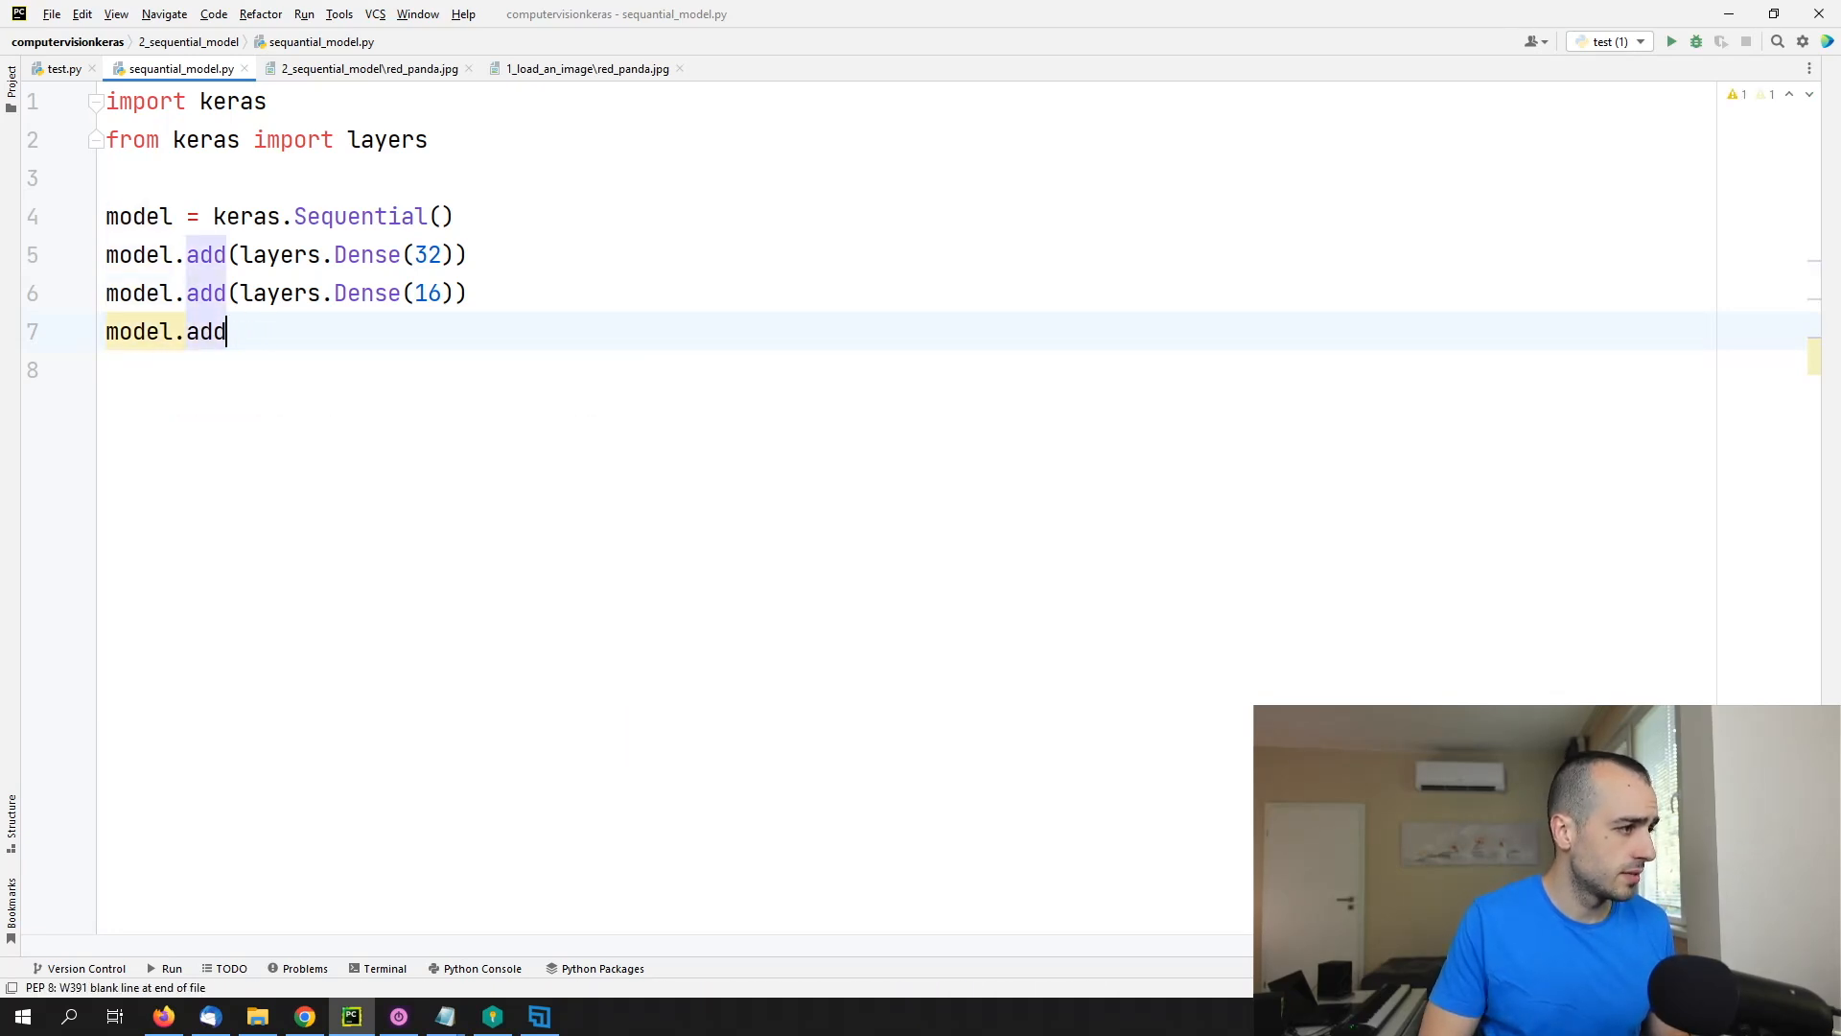
type("(layers.")
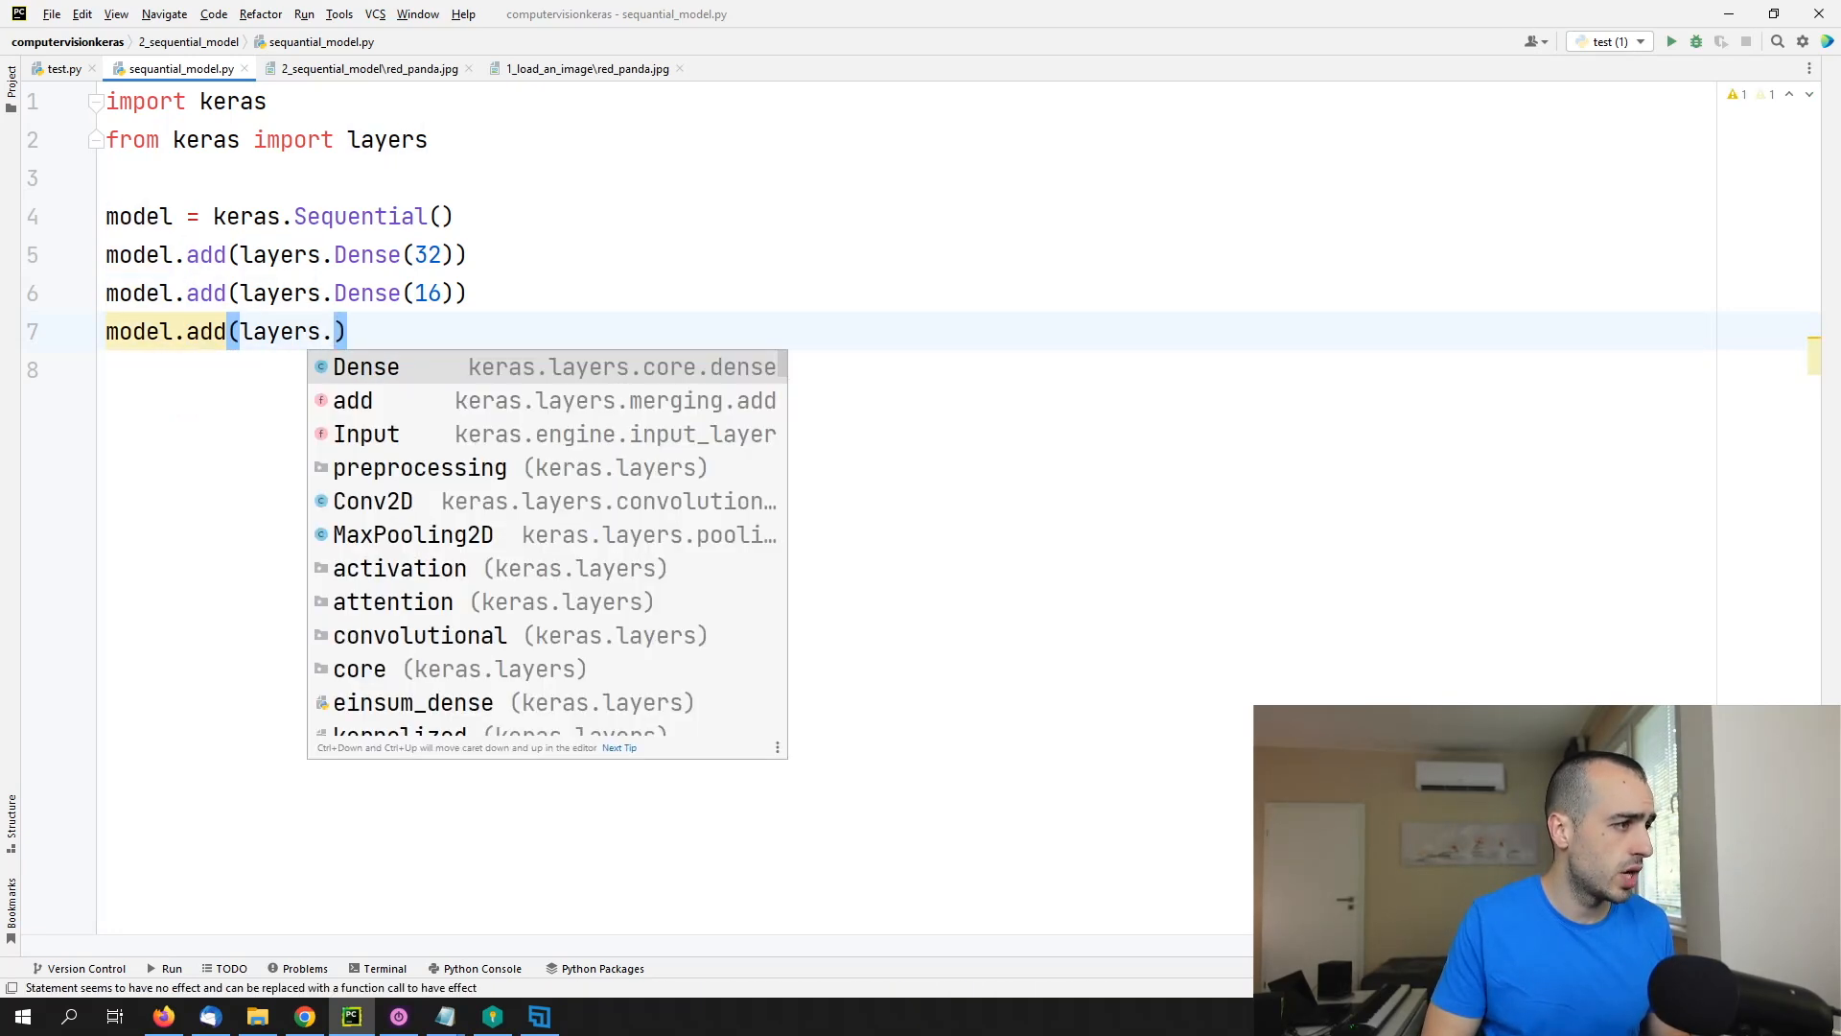
left_click(365, 366)
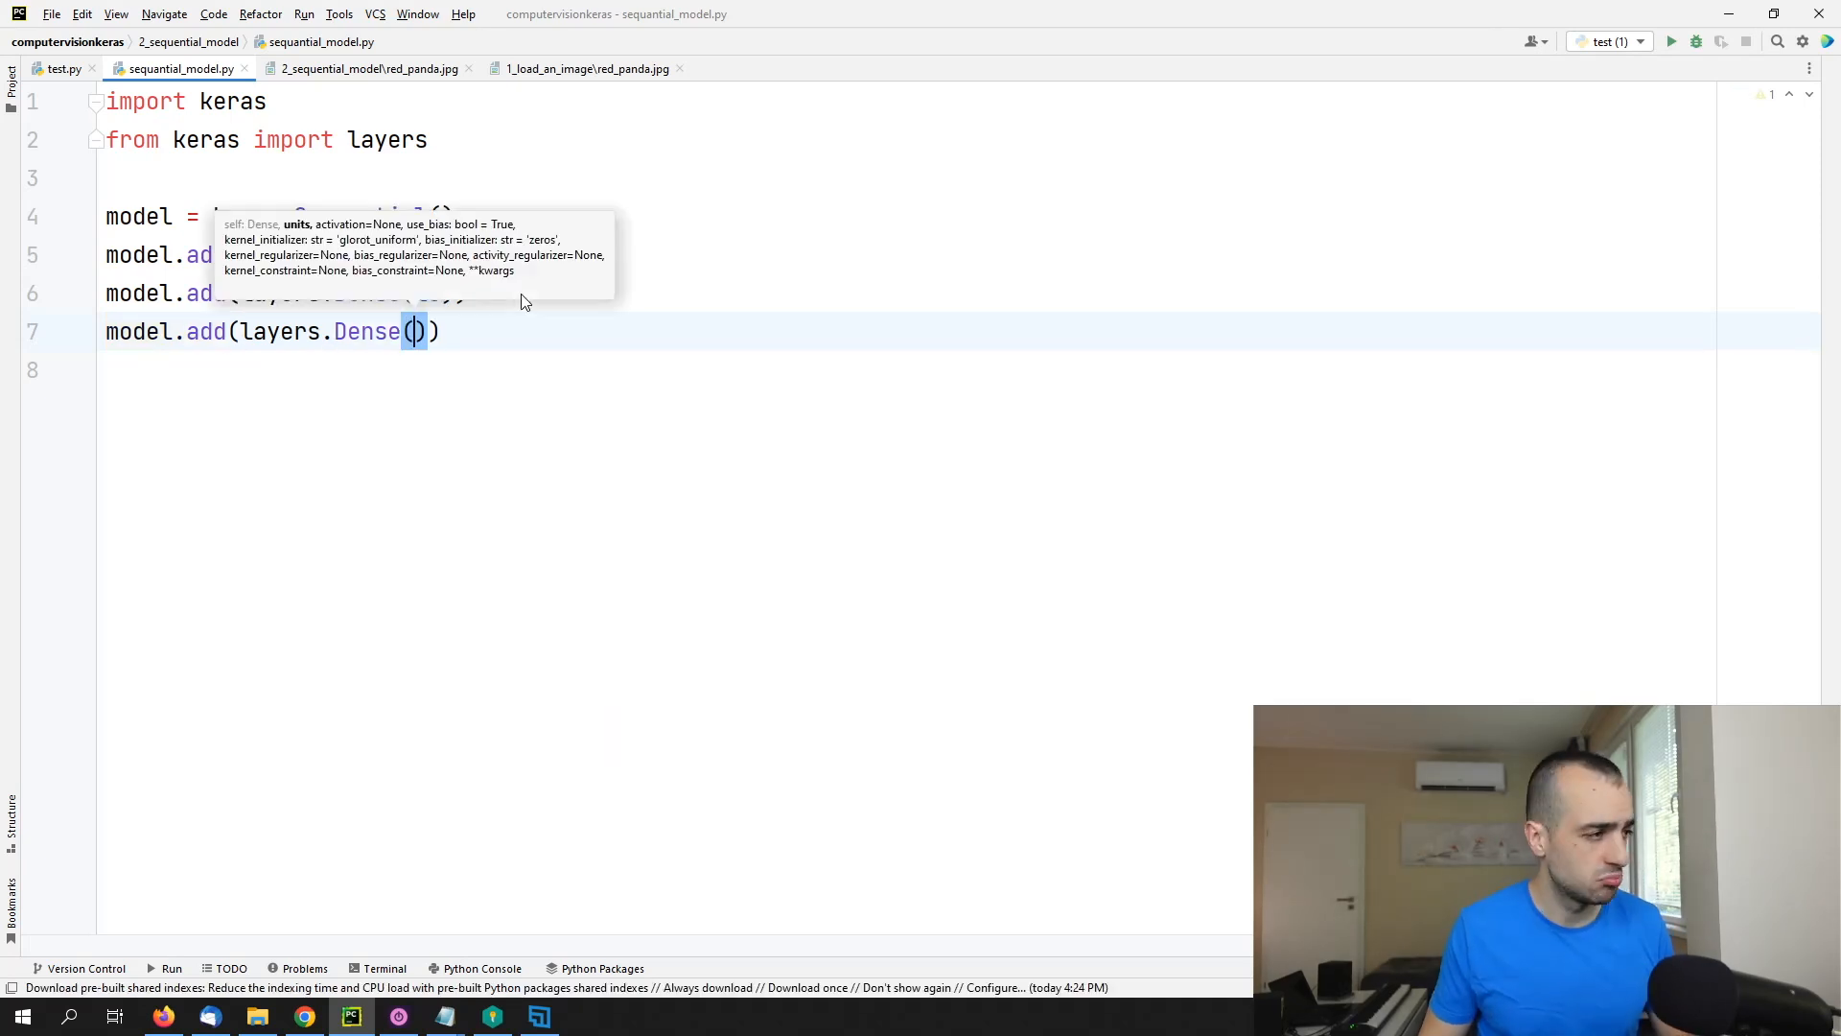
type("2")
type("16")
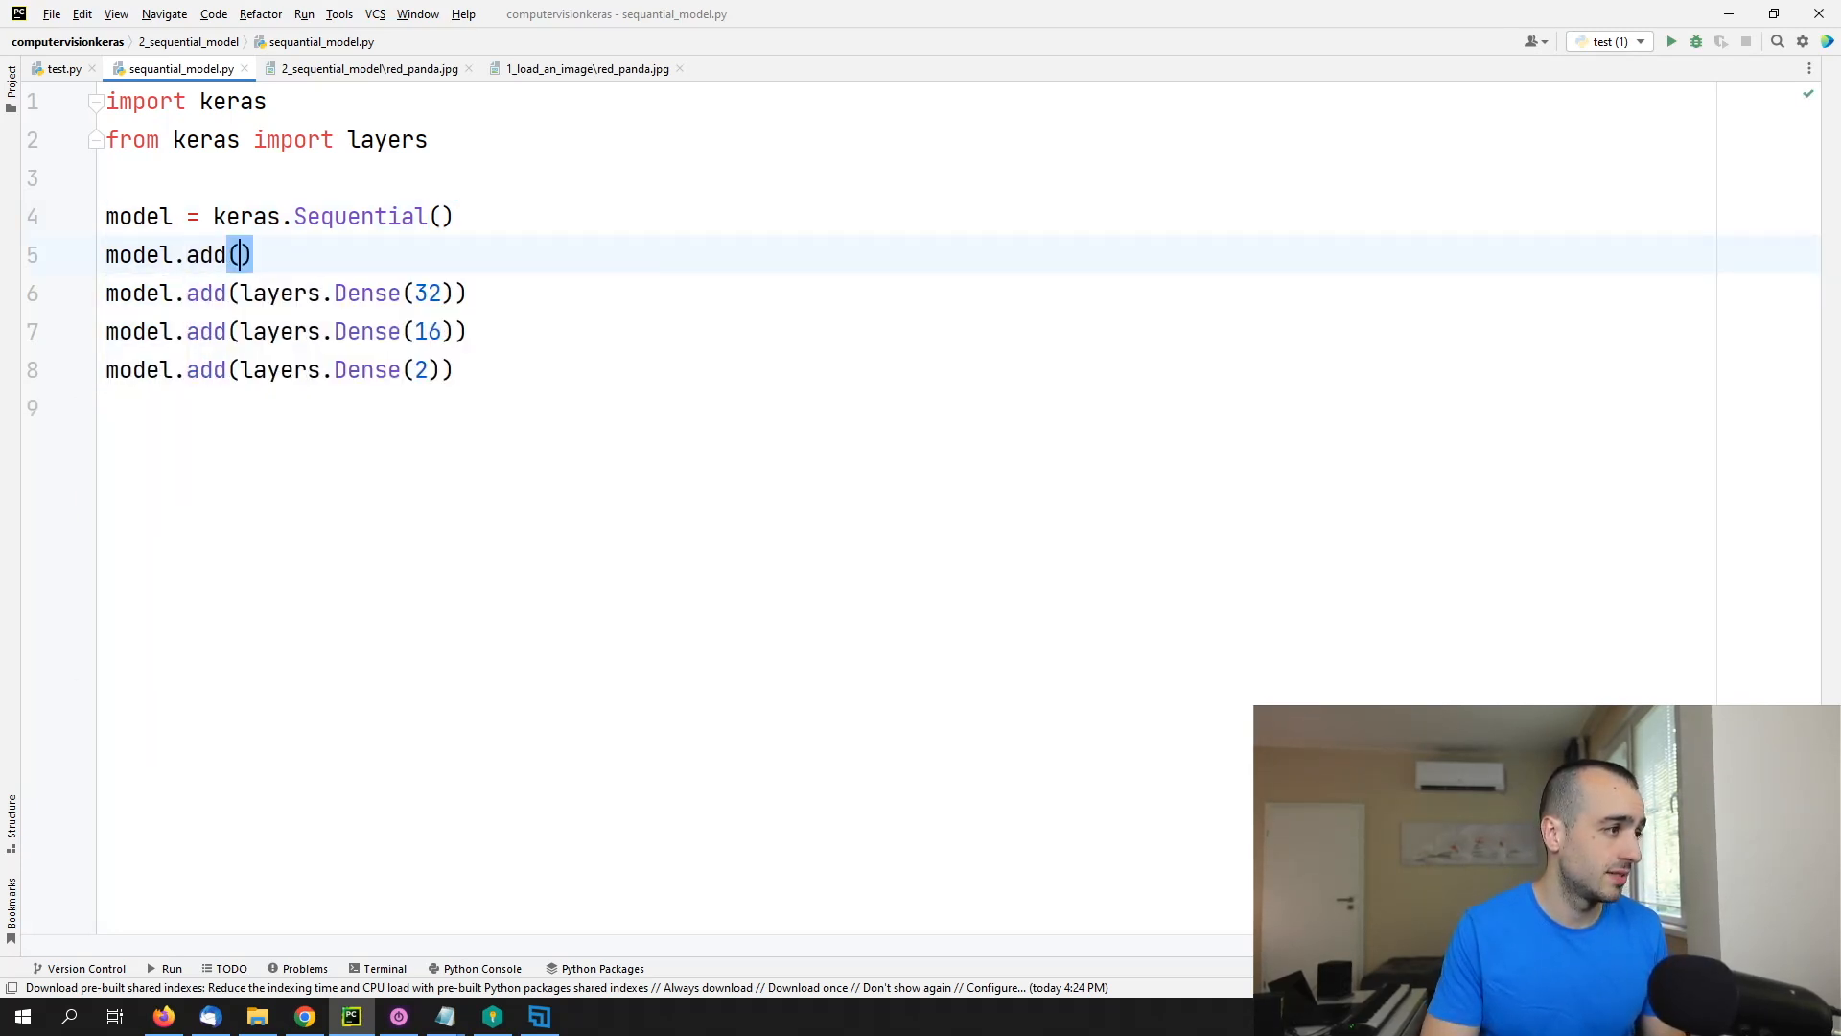
Step: Insert model.add(layers.Input()) ahead of the Dense(32) layer
type("lay")
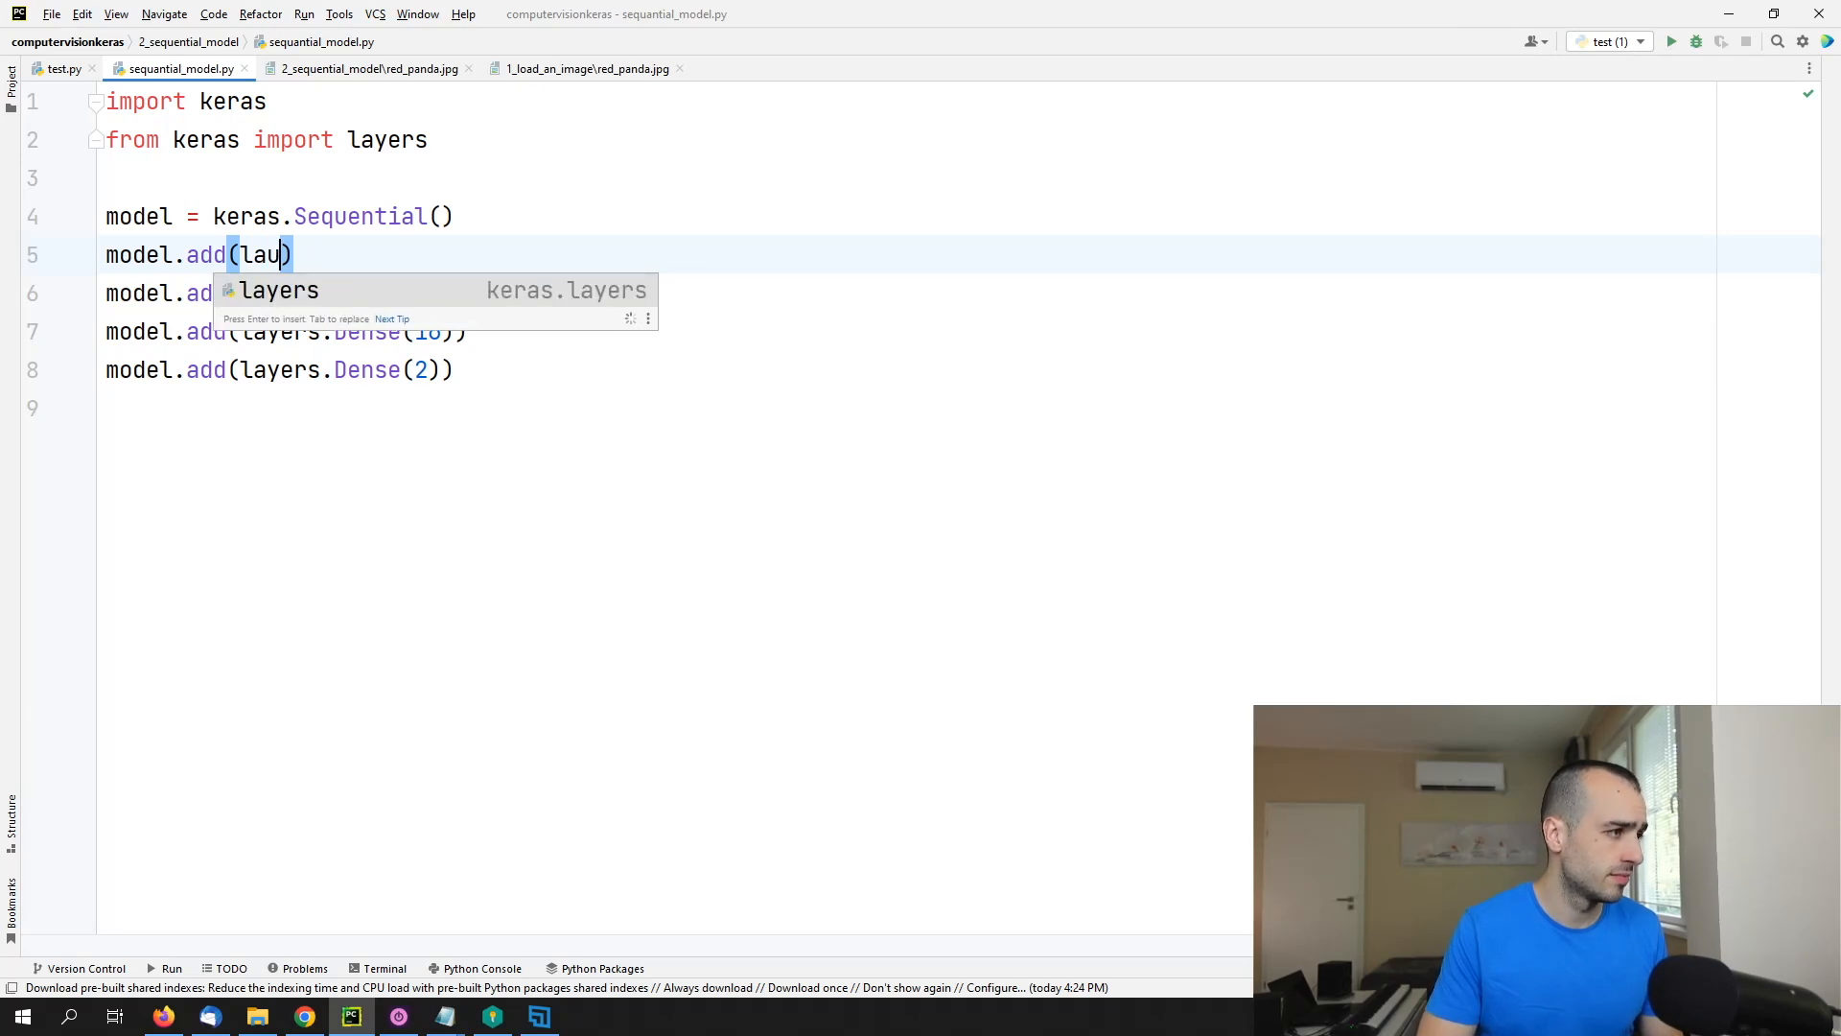
type("layers.Input")
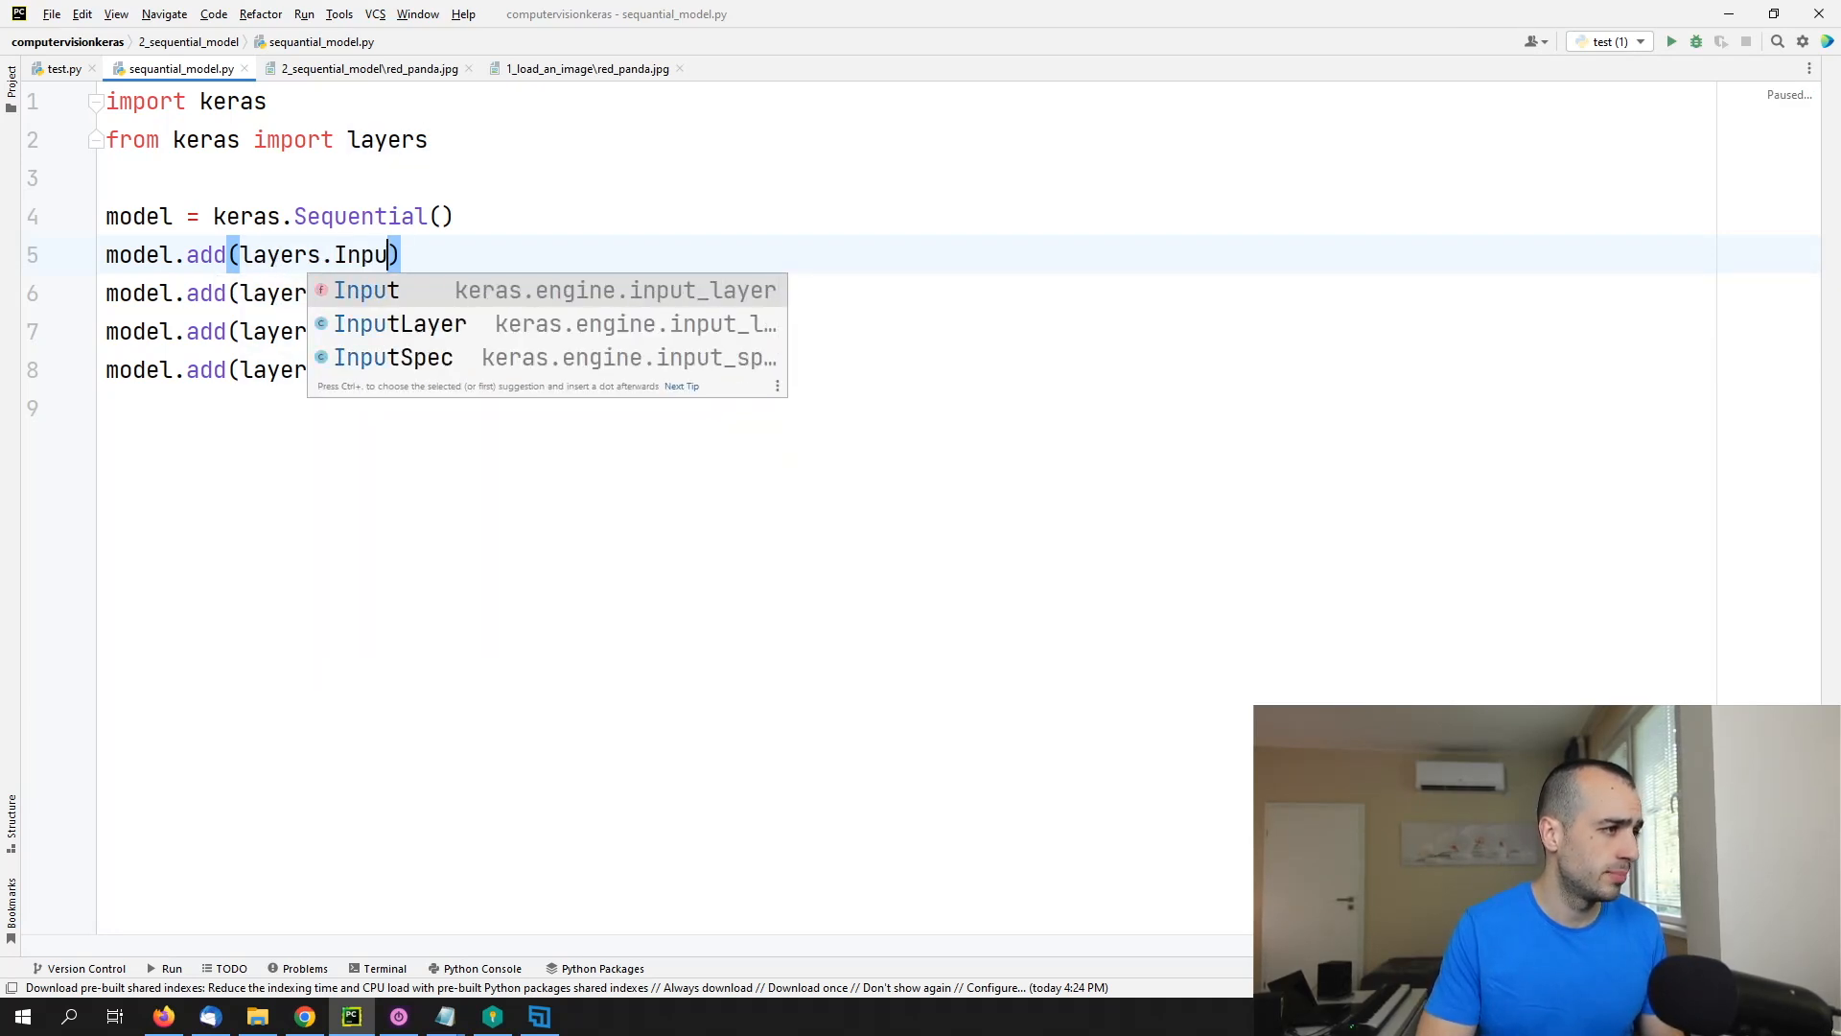
key("Tab")
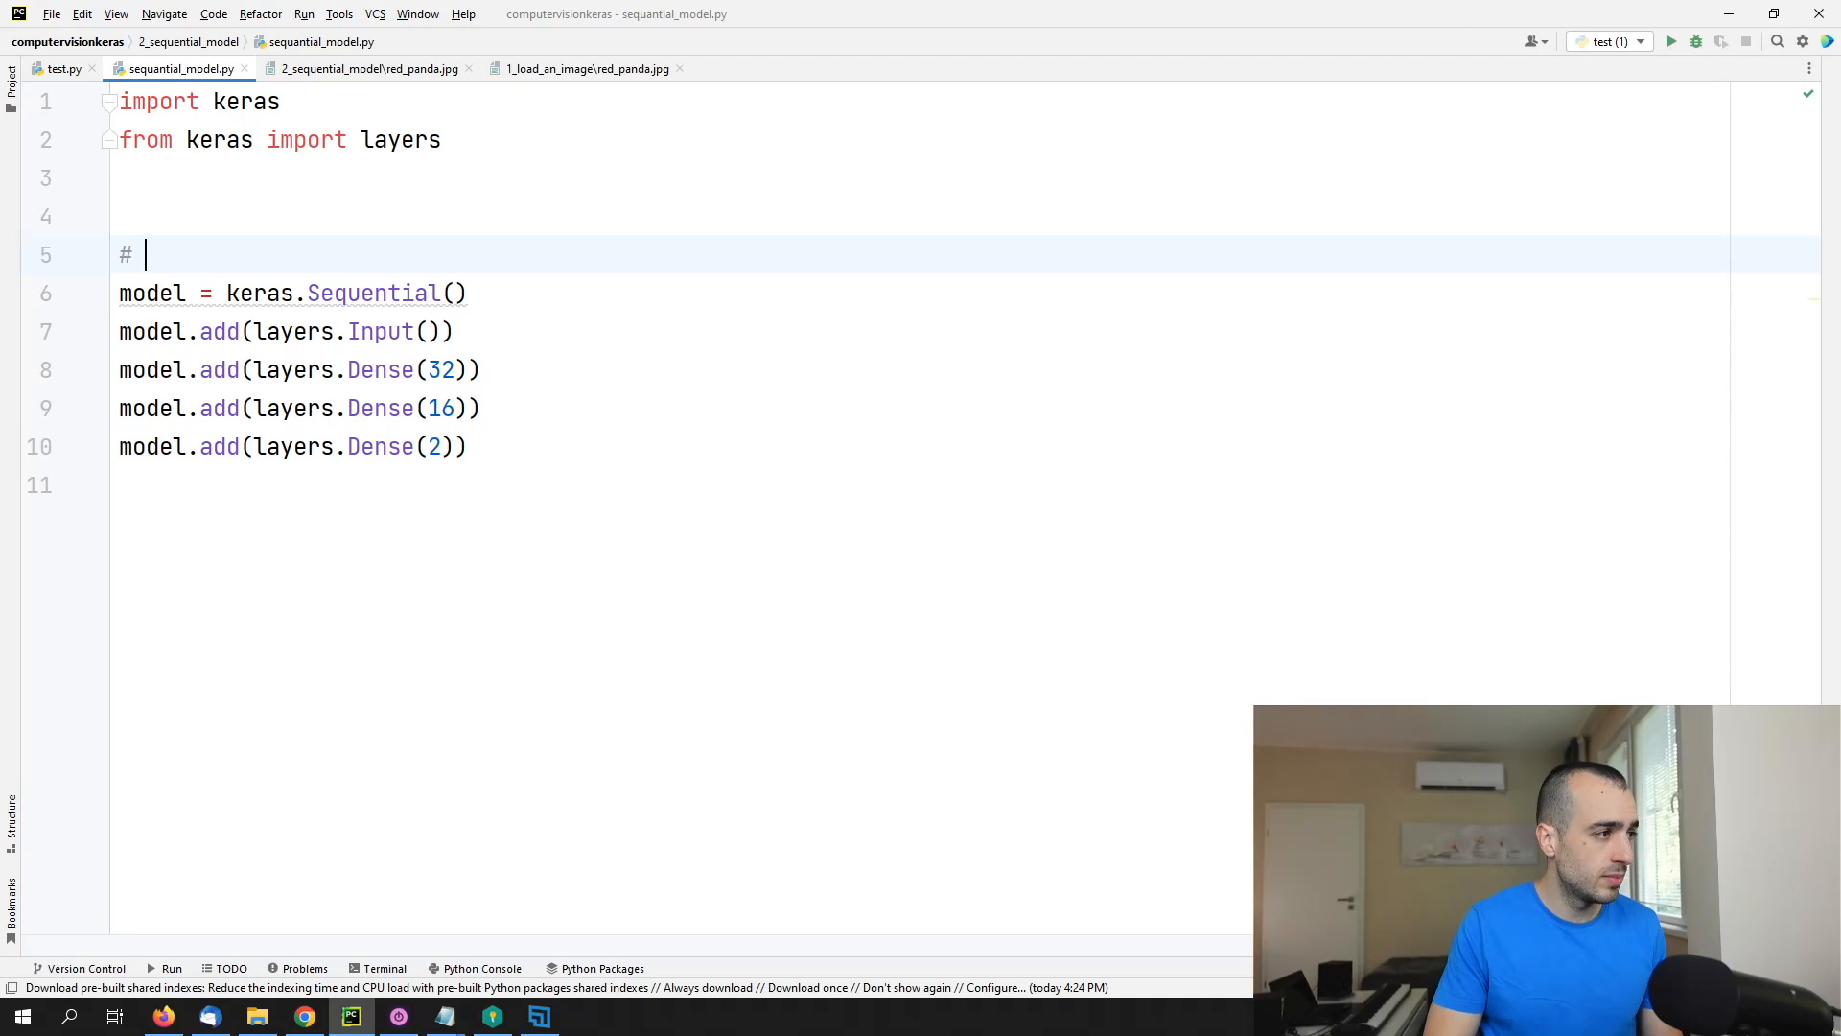
Step: Add comments '# Create a Sequantial Model' above the model and '# Load and preprocess image' above that
type("Create a")
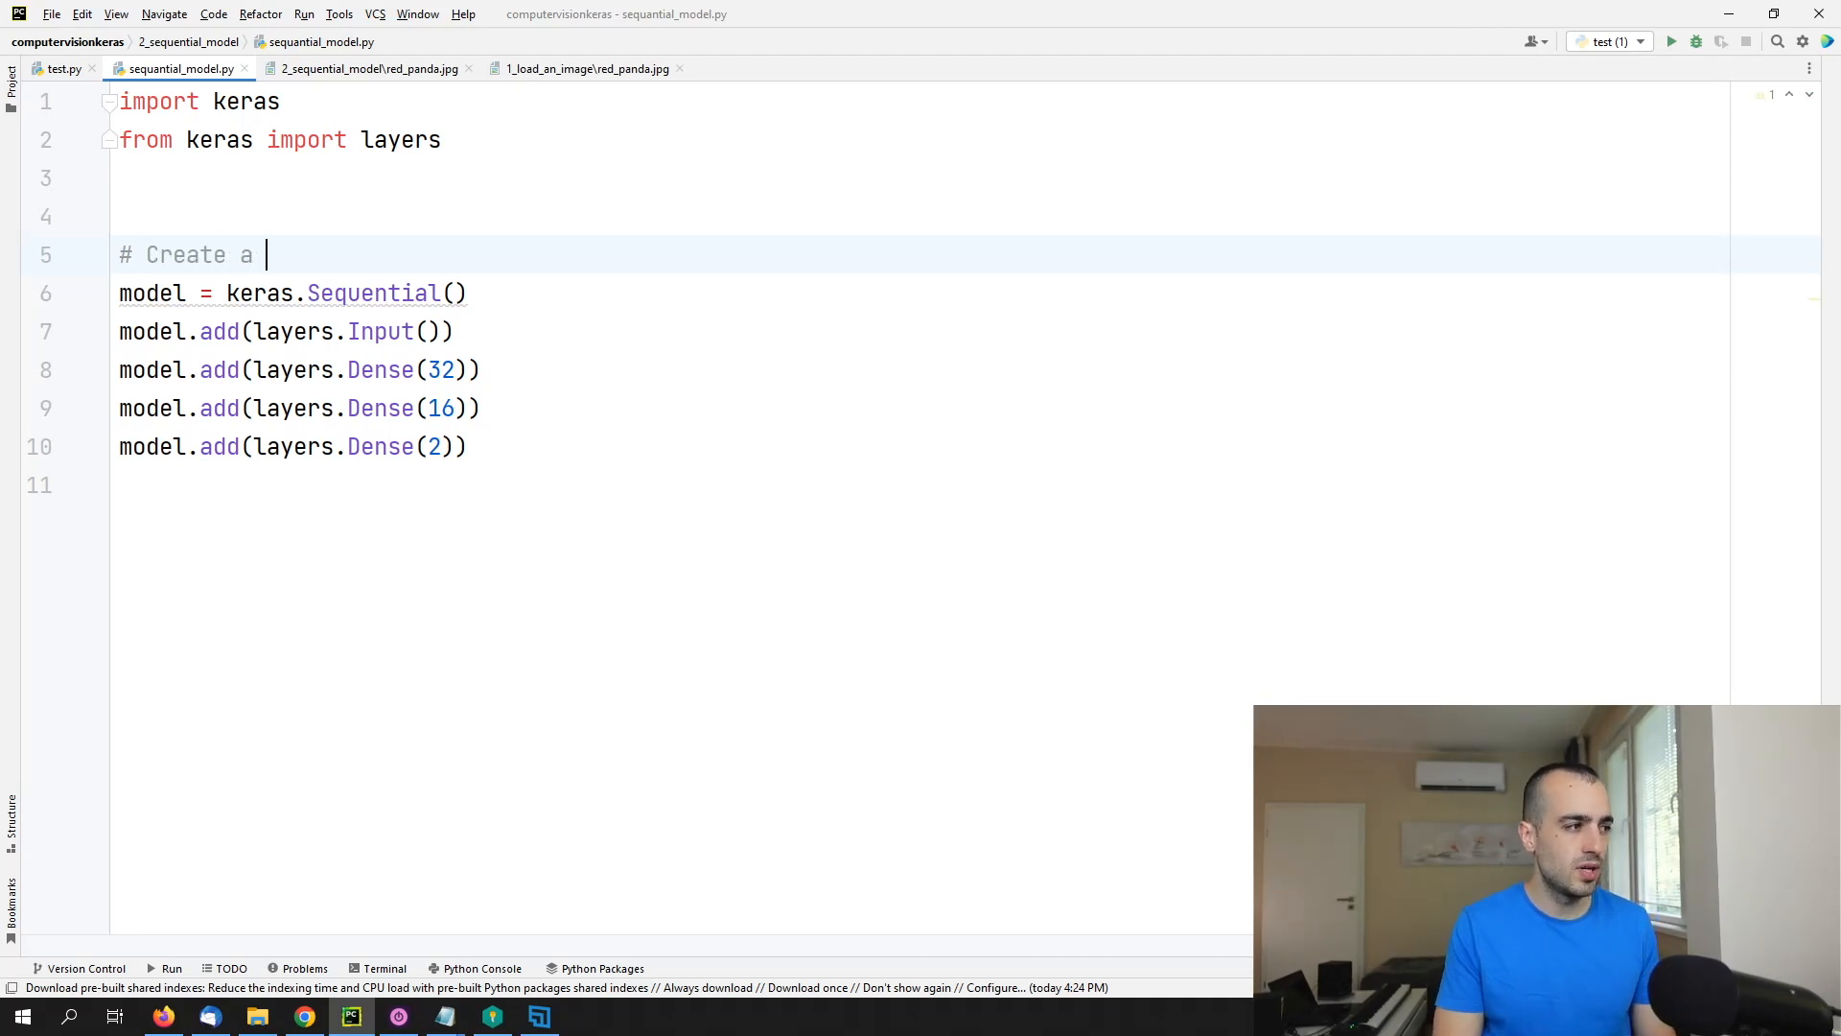
type("Sequa")
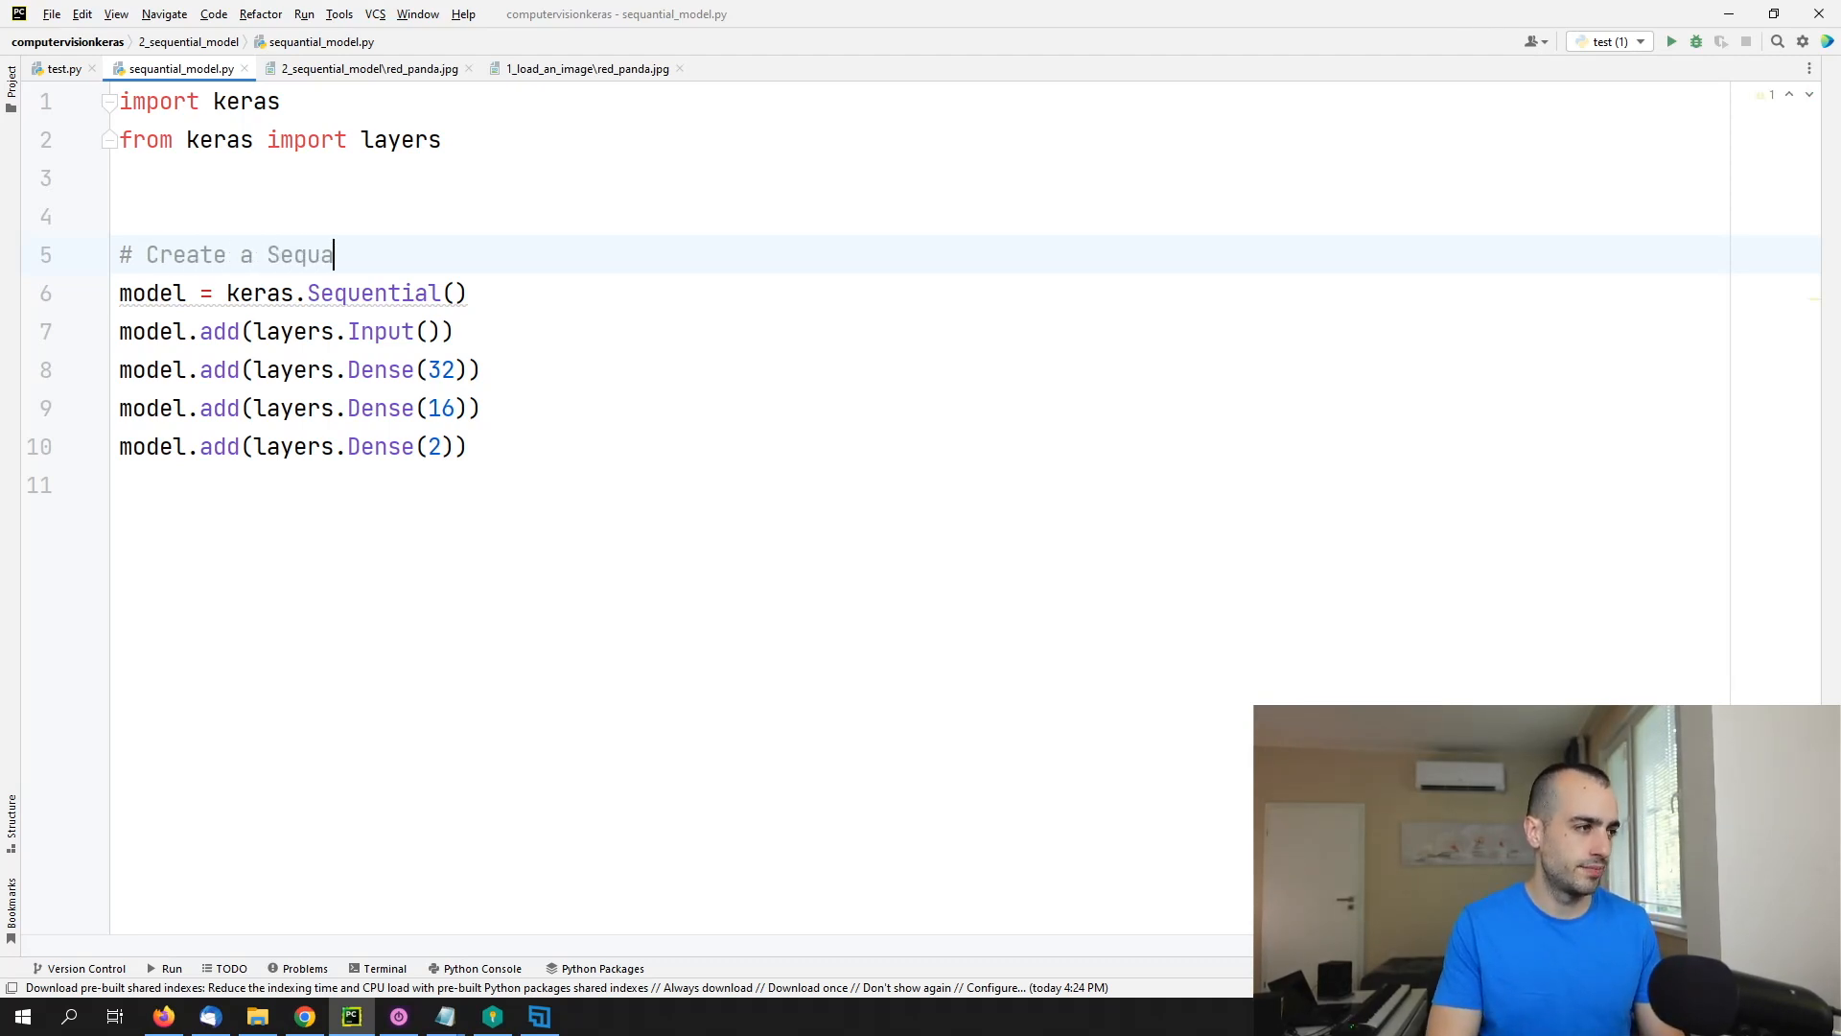
type("ntial Model")
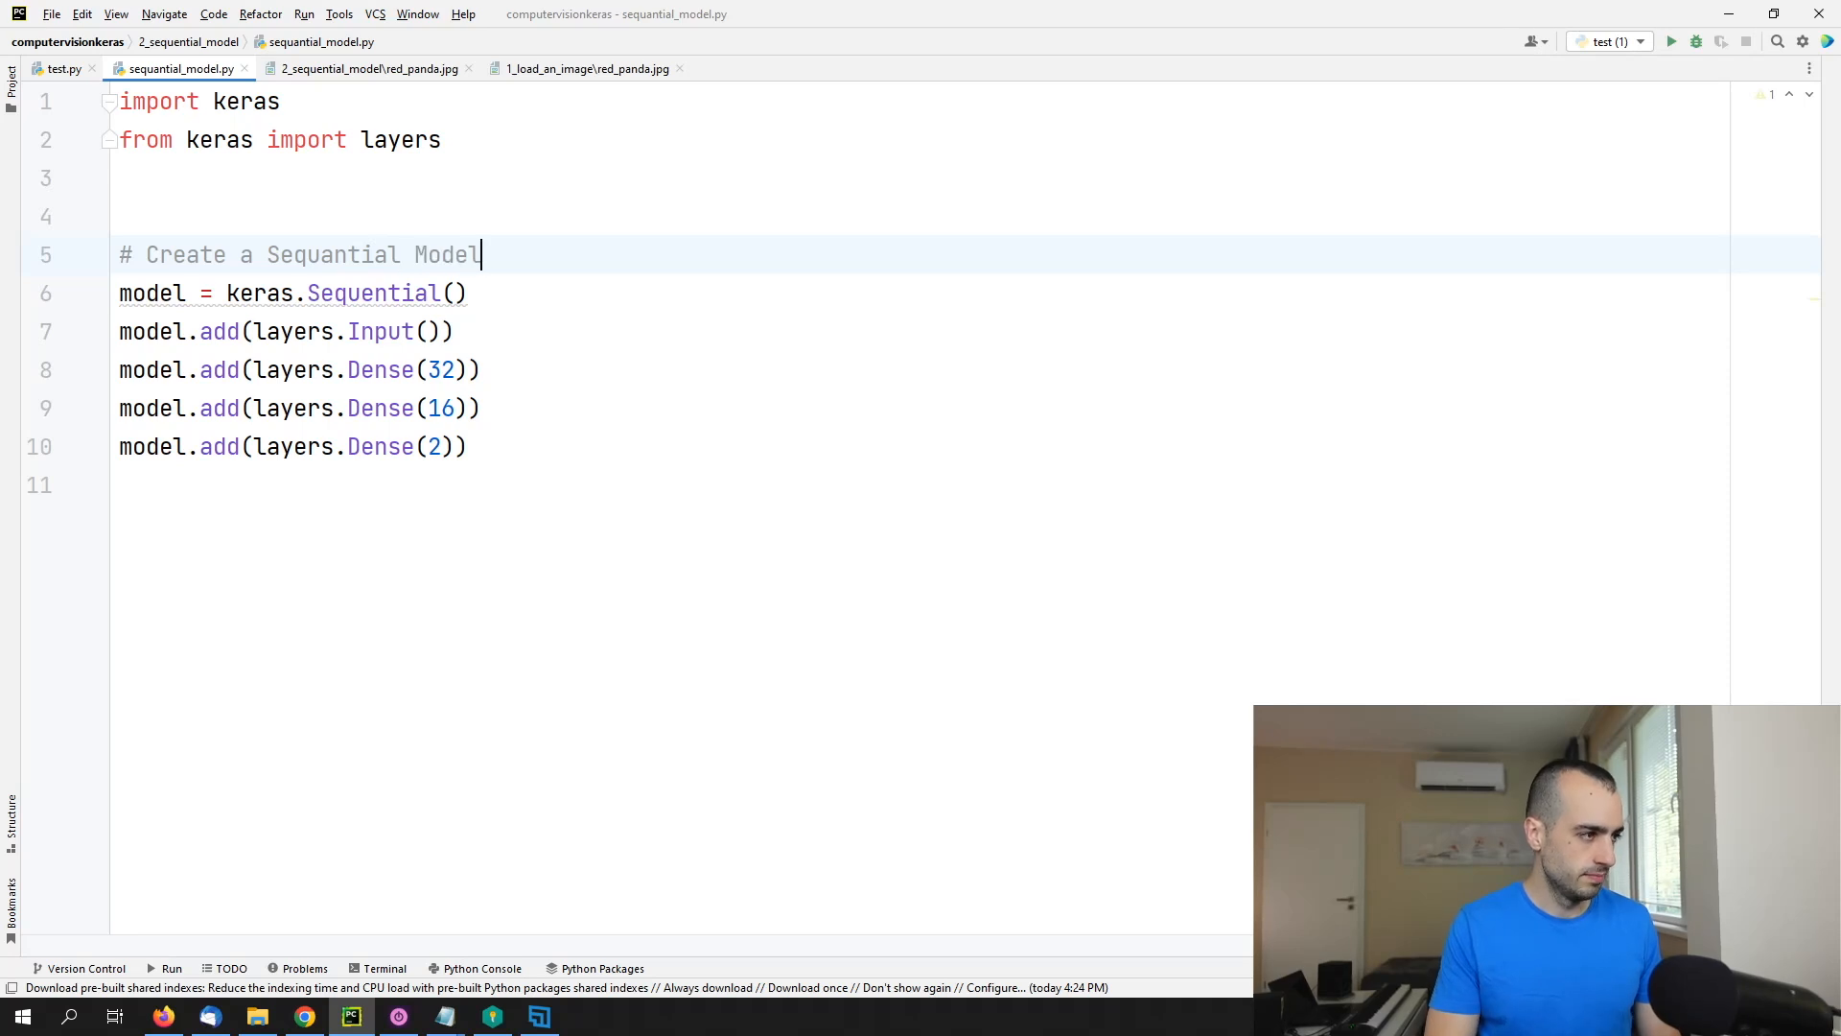
key("Enter")
type("# Load and prep")
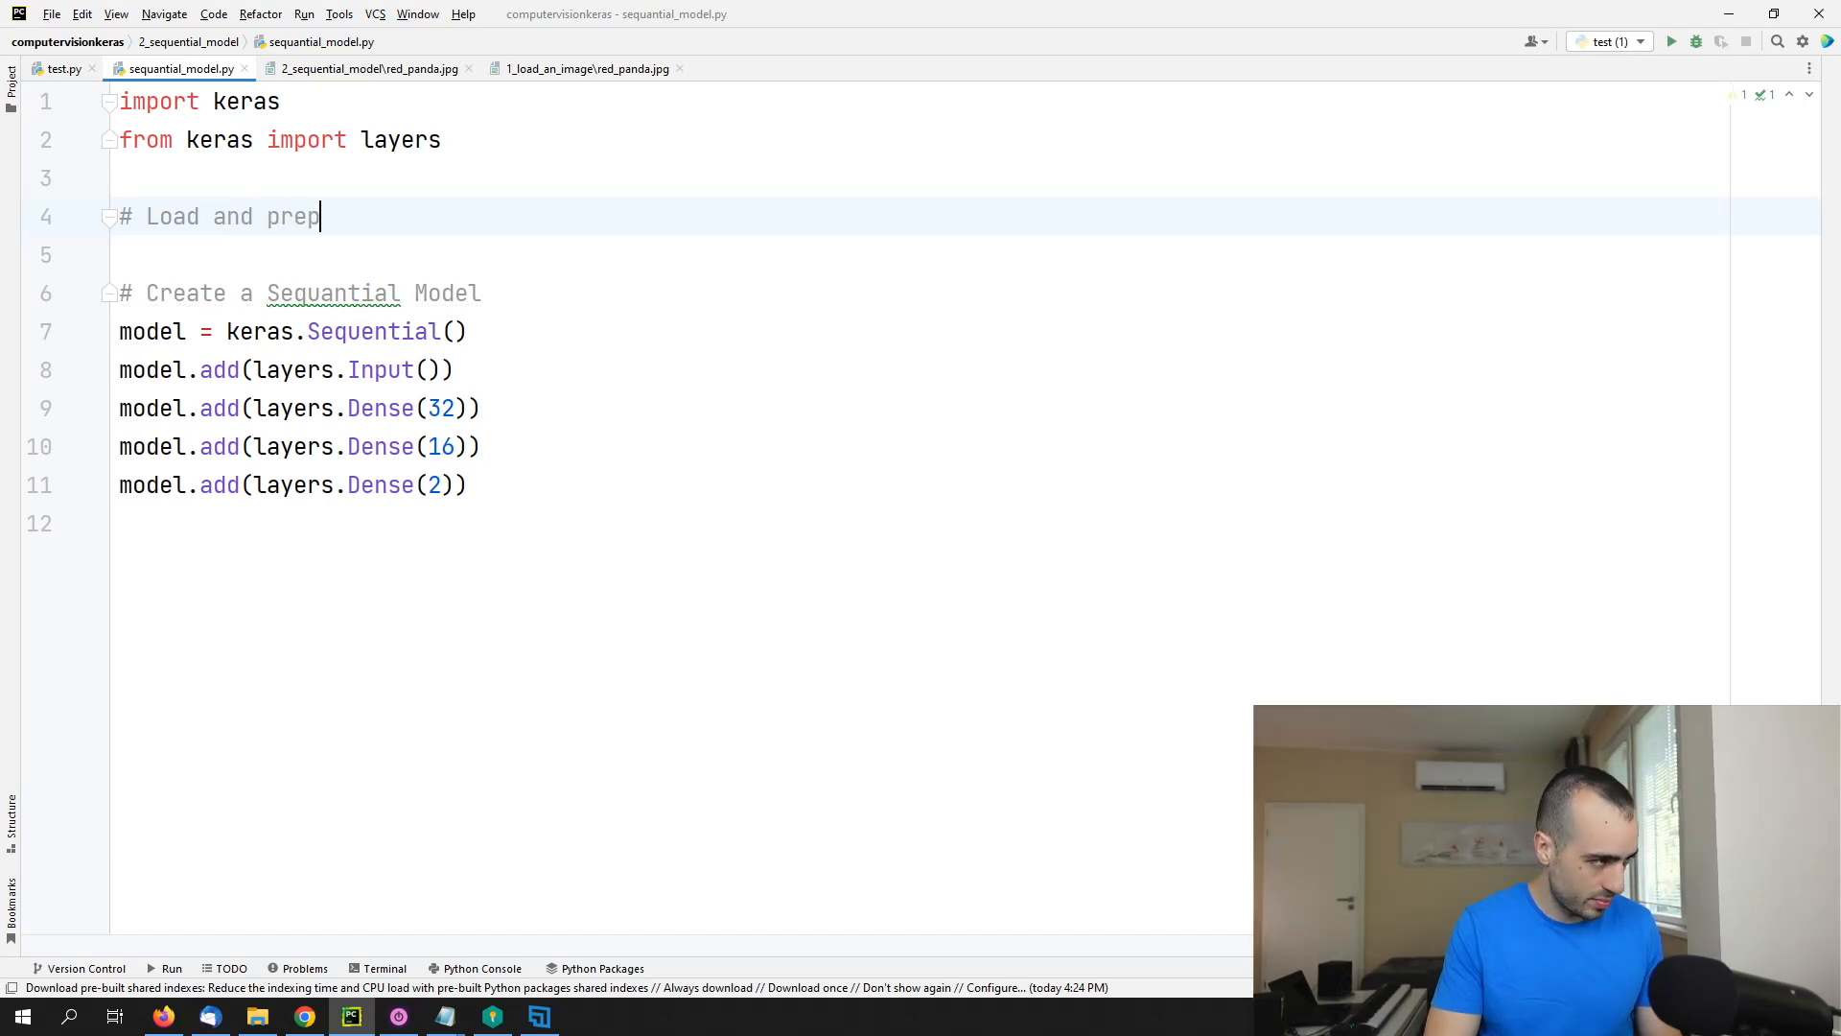
type("rocess imag")
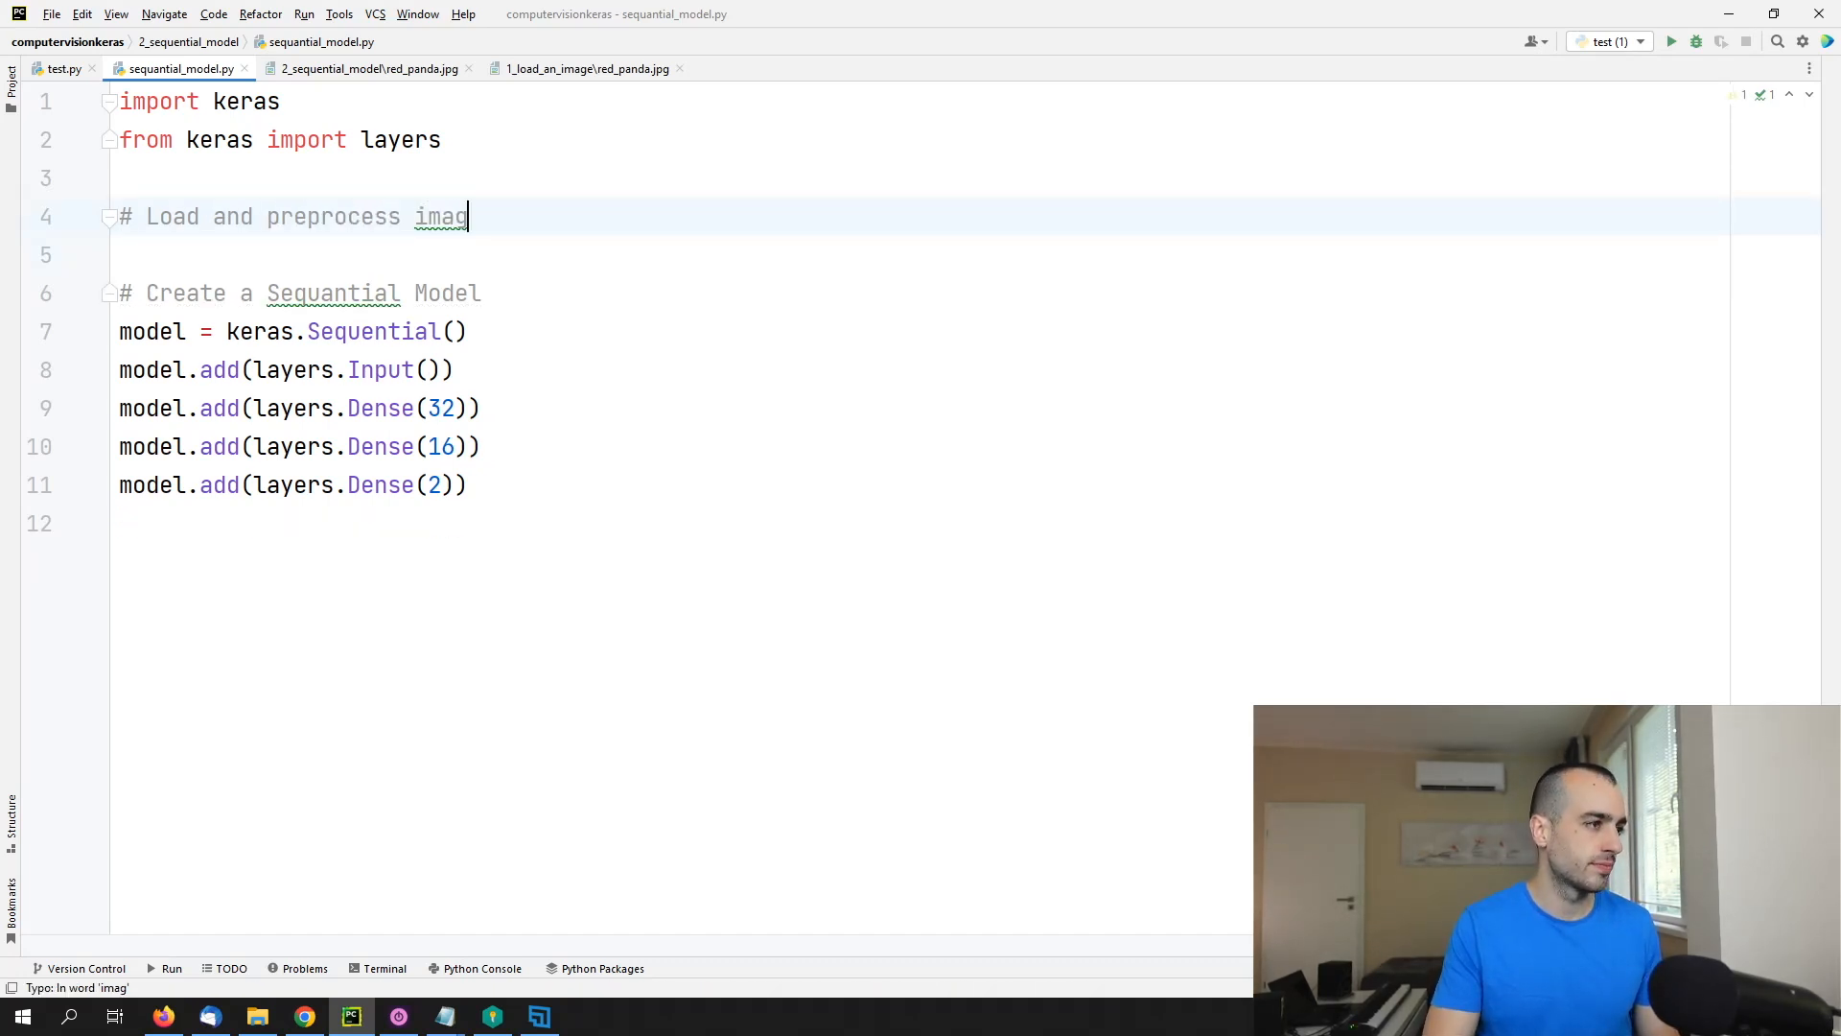
key("enter")
type("img =")
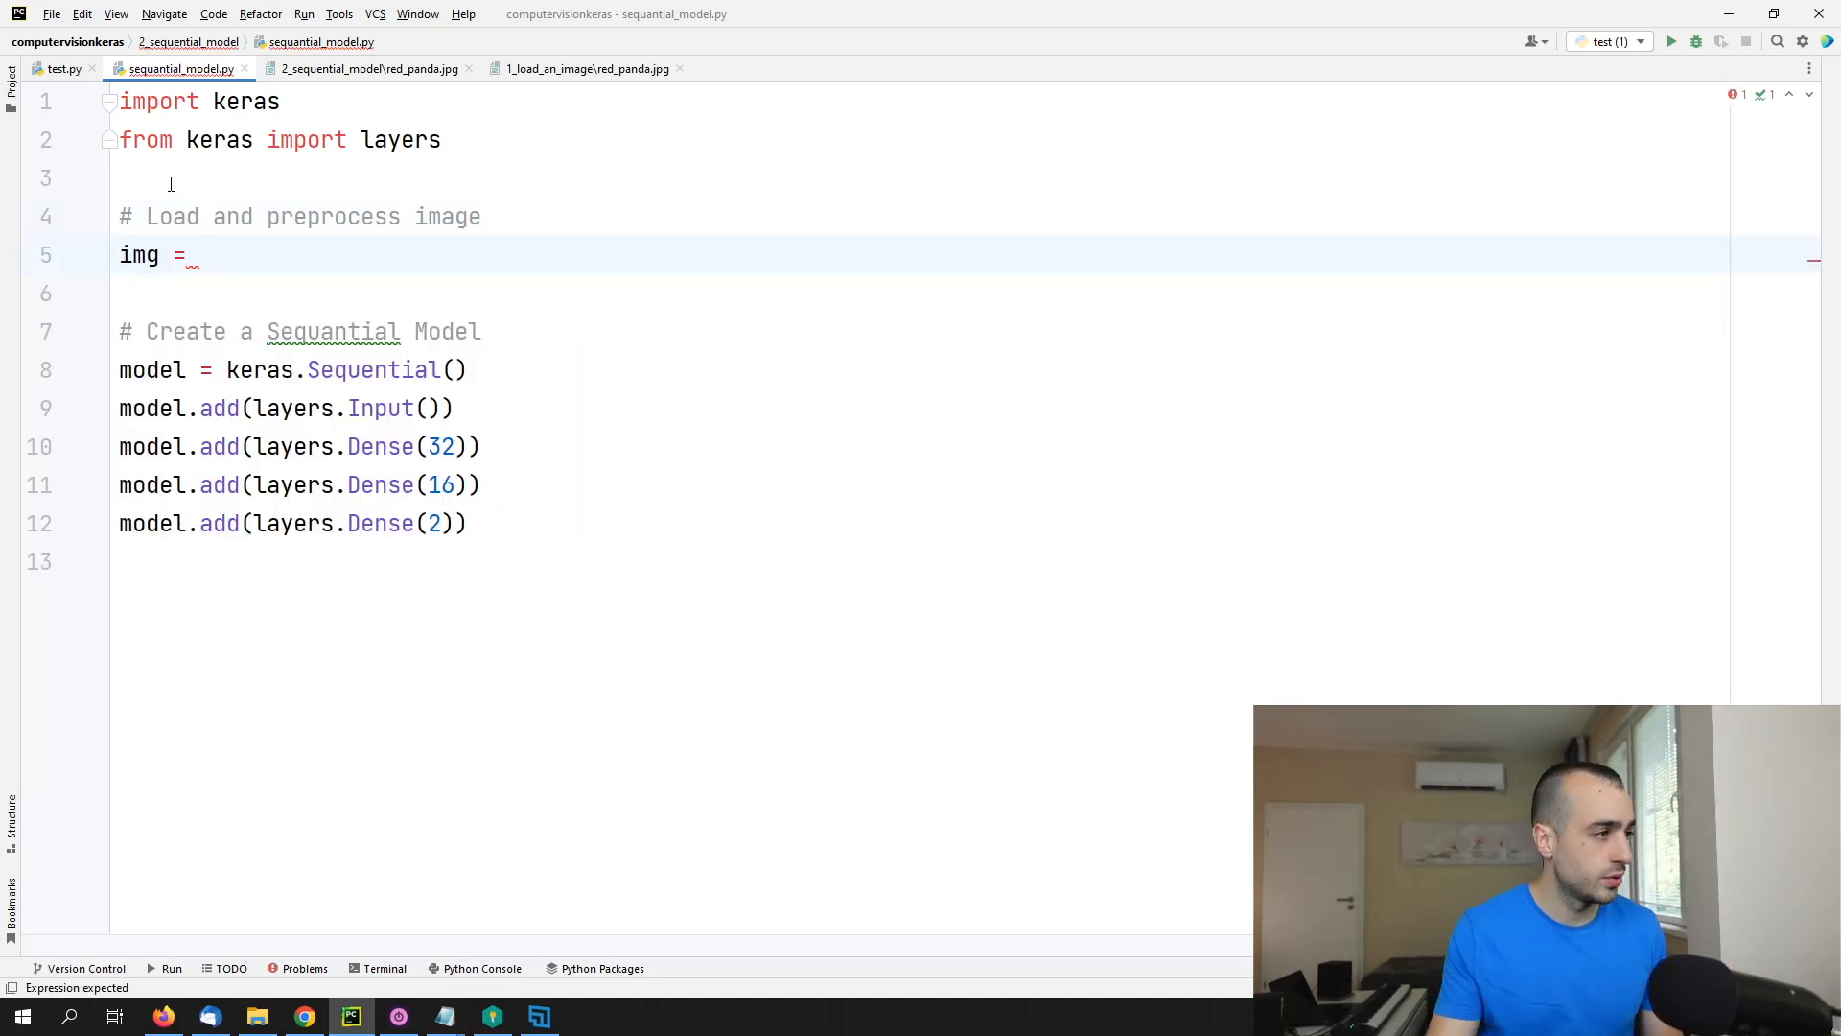
Step: Add 'import cv2' at the end of the imports
double_click(401, 140)
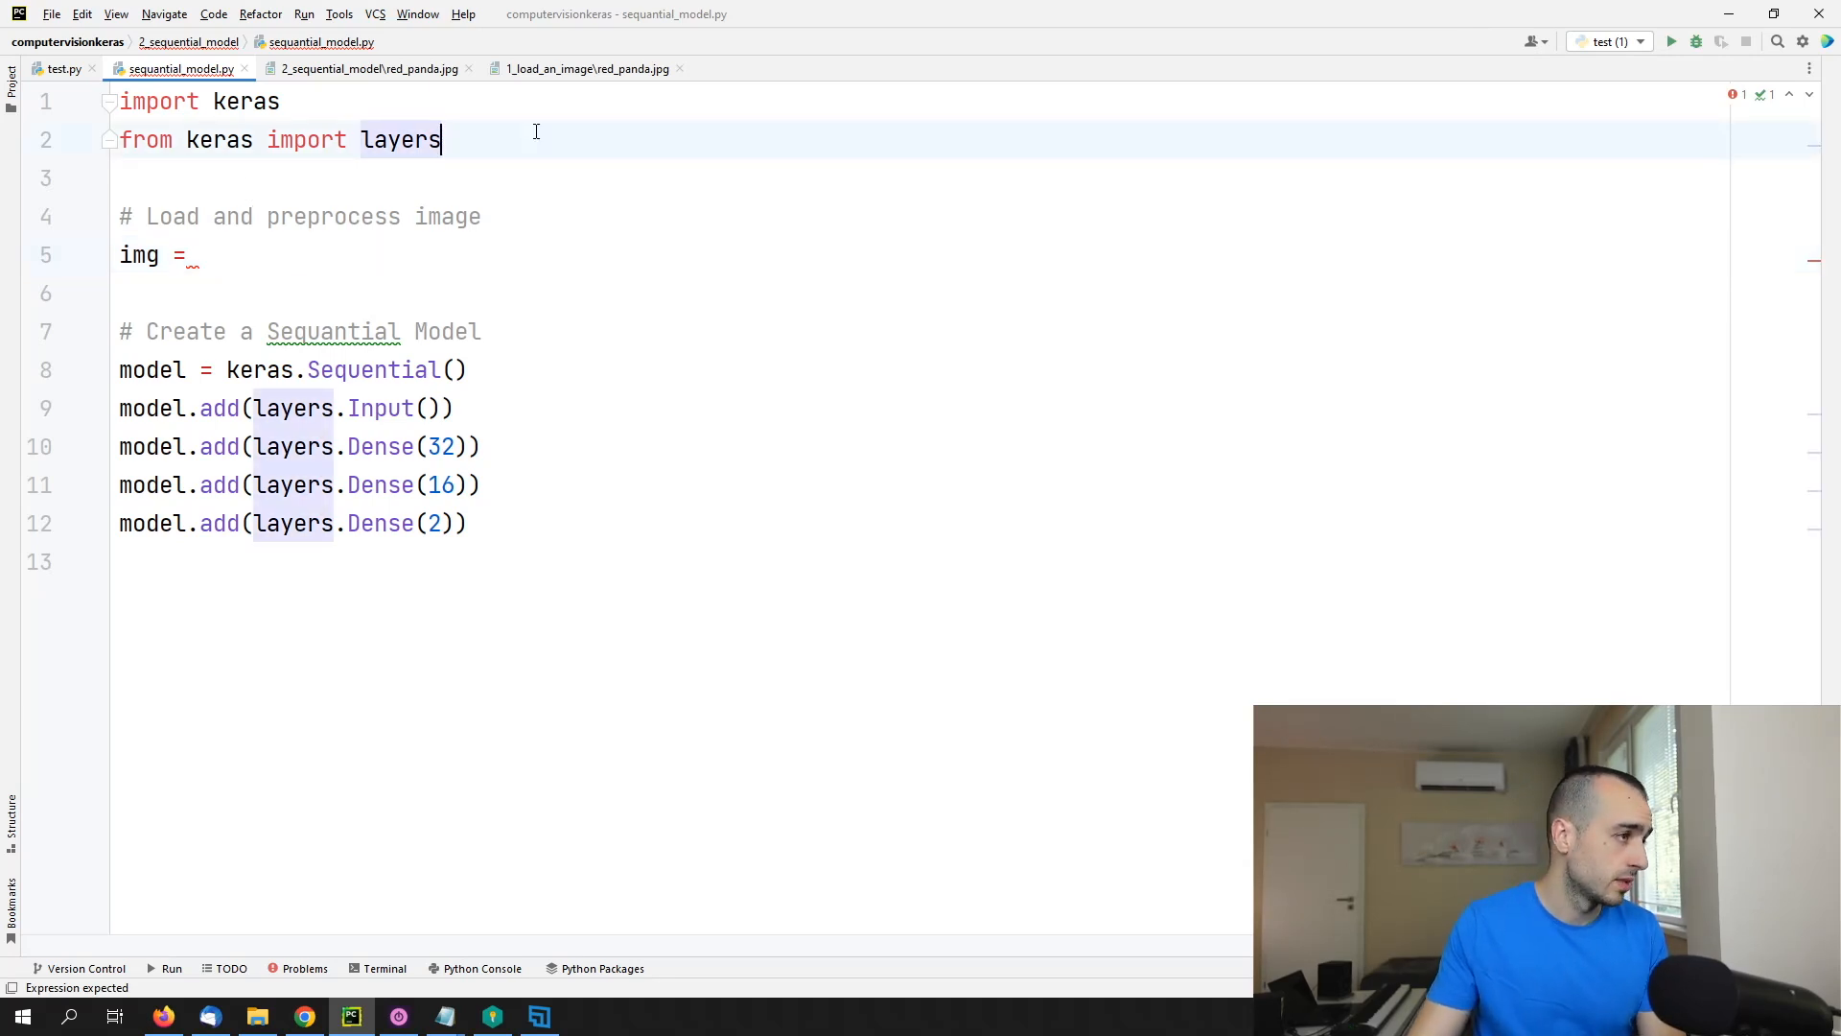
type("i")
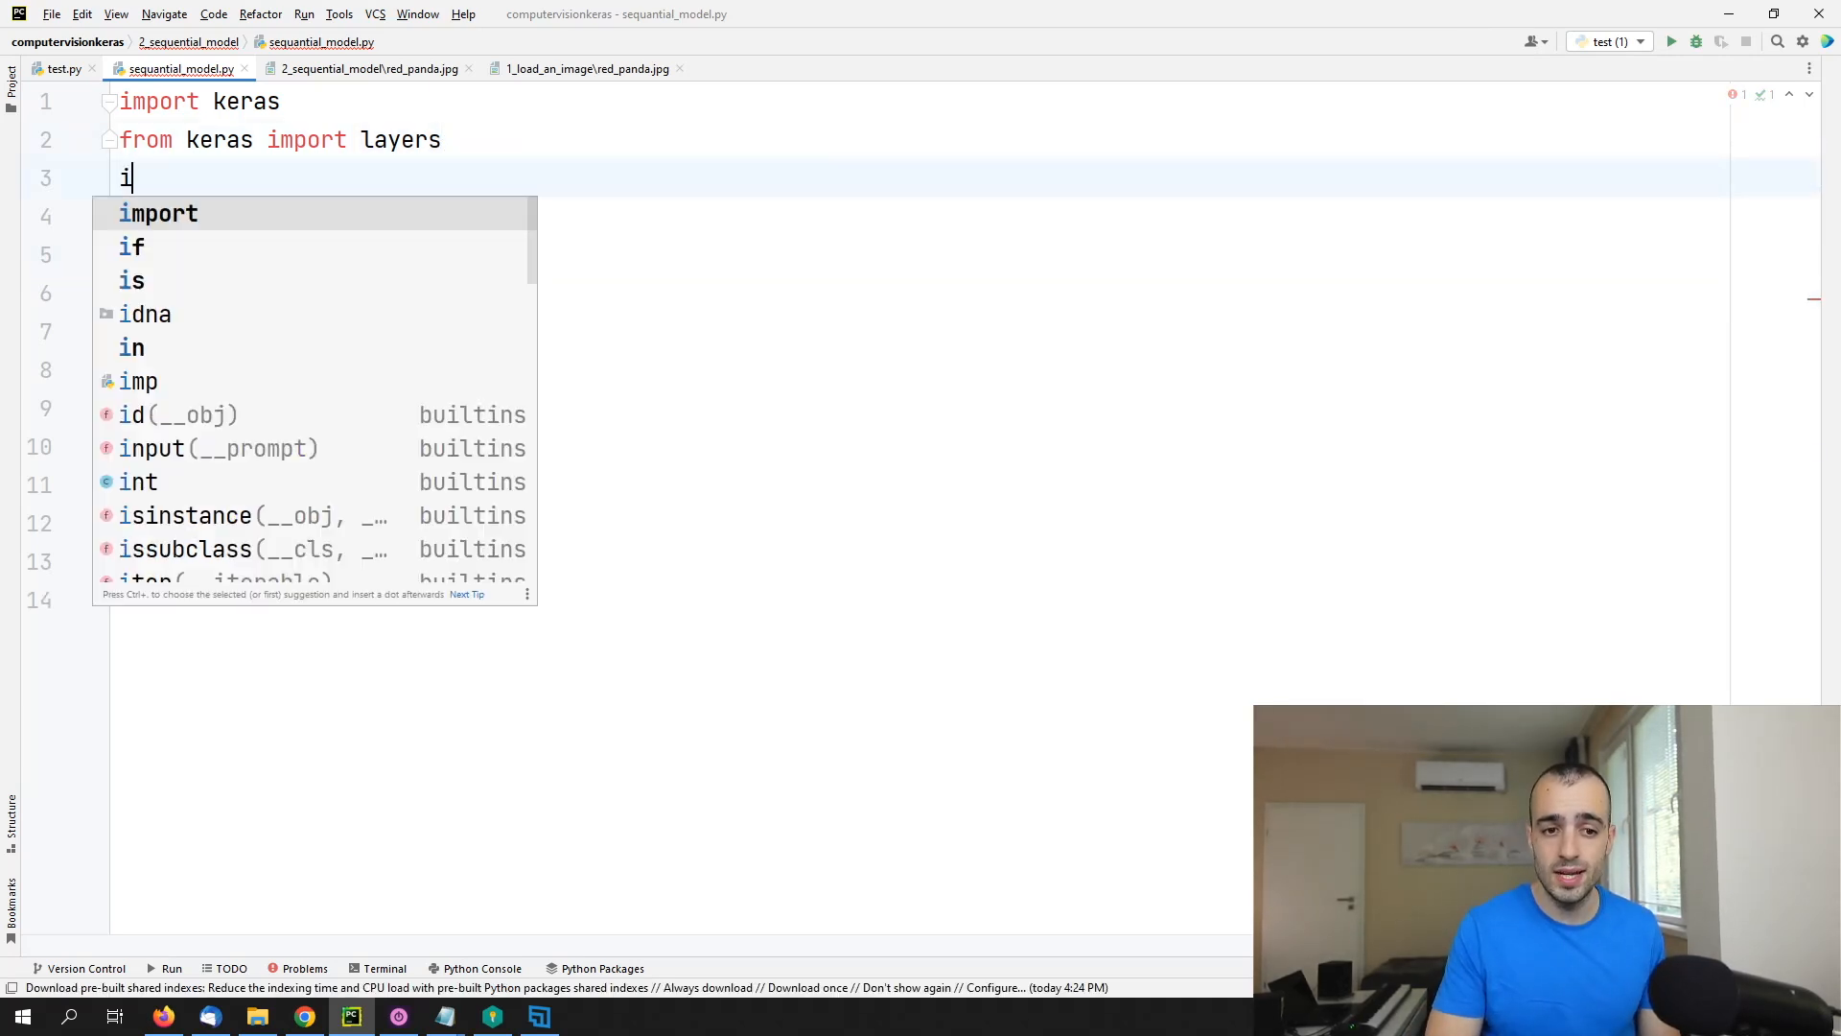
type("mport cv2")
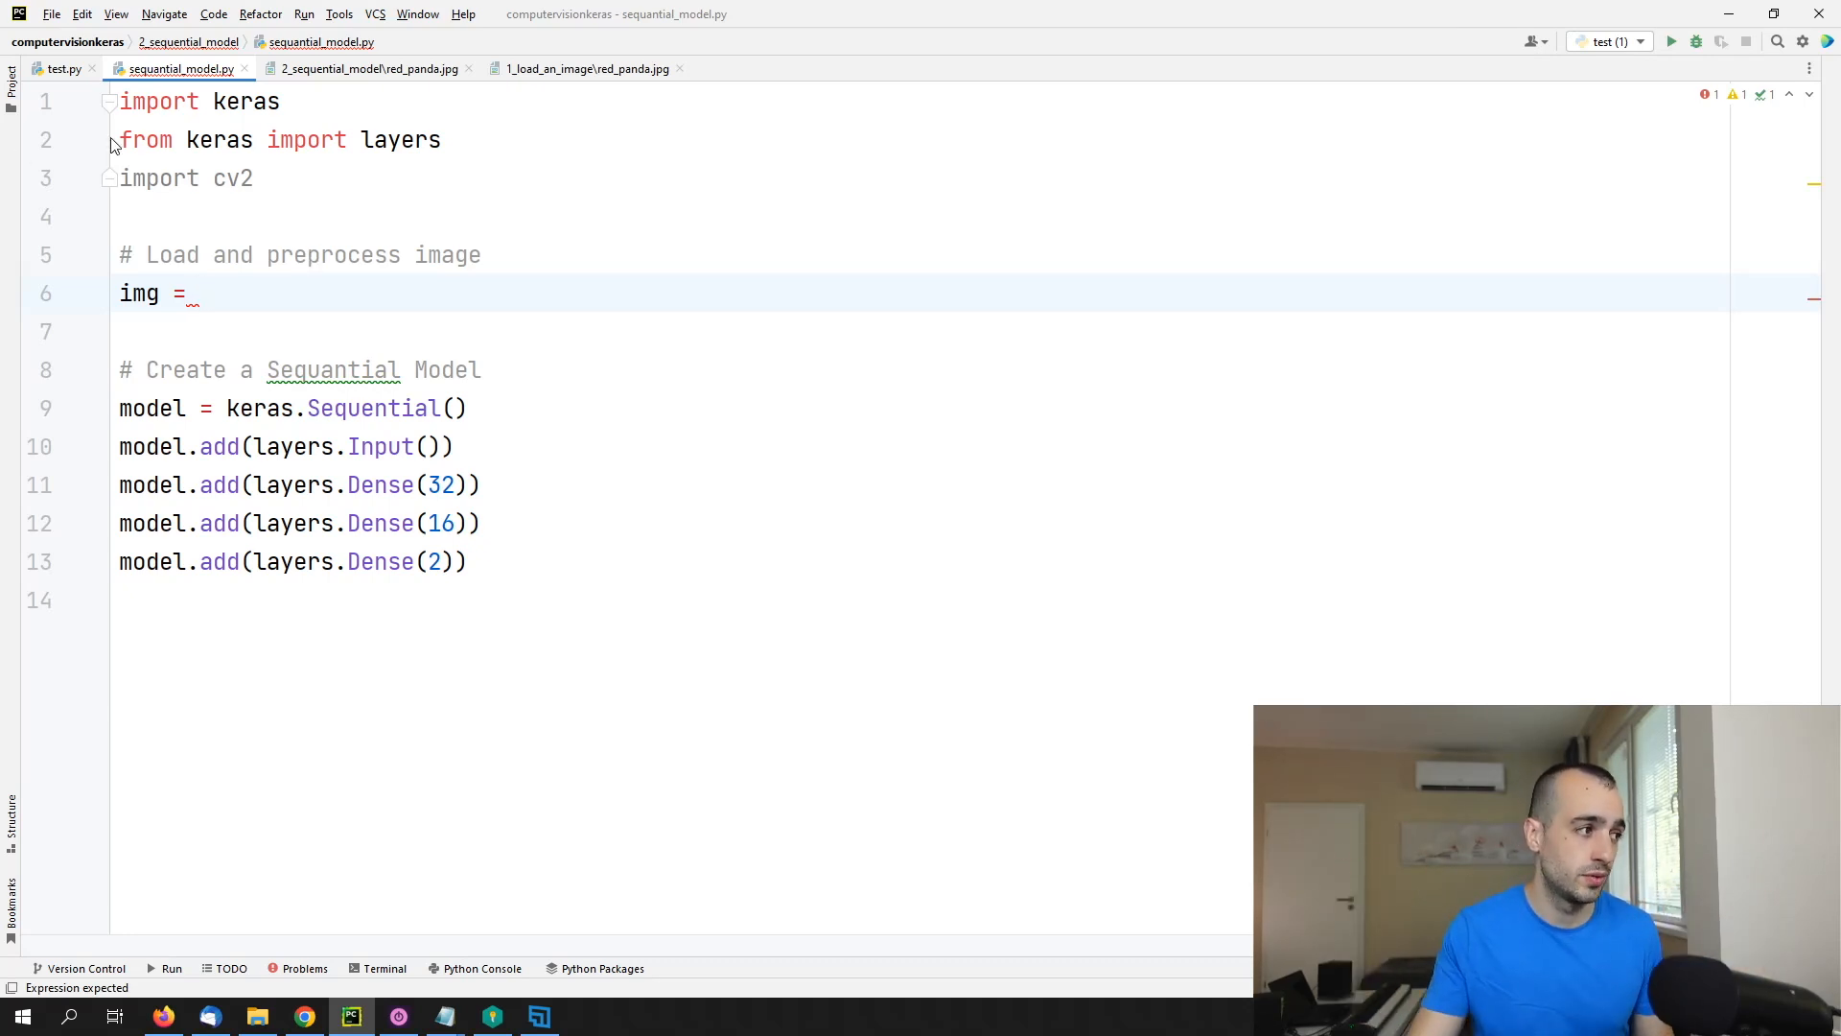
mouse_move(238, 295)
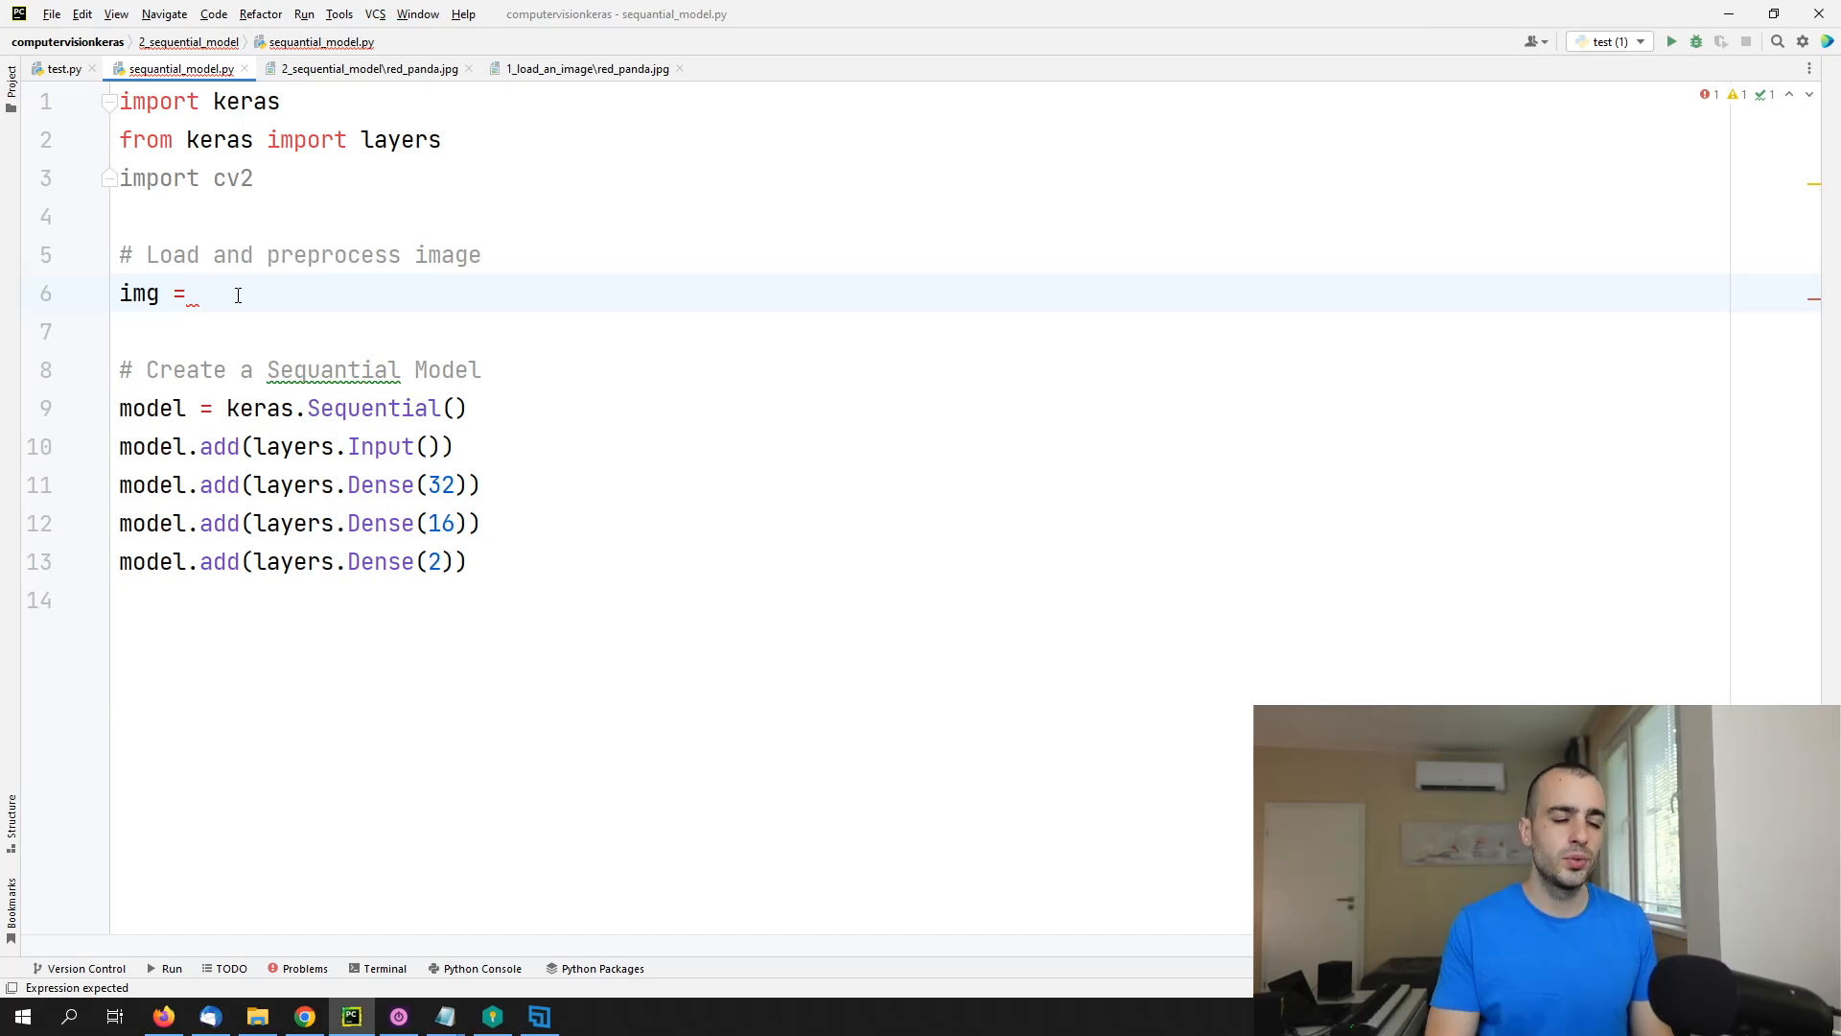
Step: Write img = cv2.imread("red_panda.jpg"), checking the file name in the Project view
type("cv2.imr")
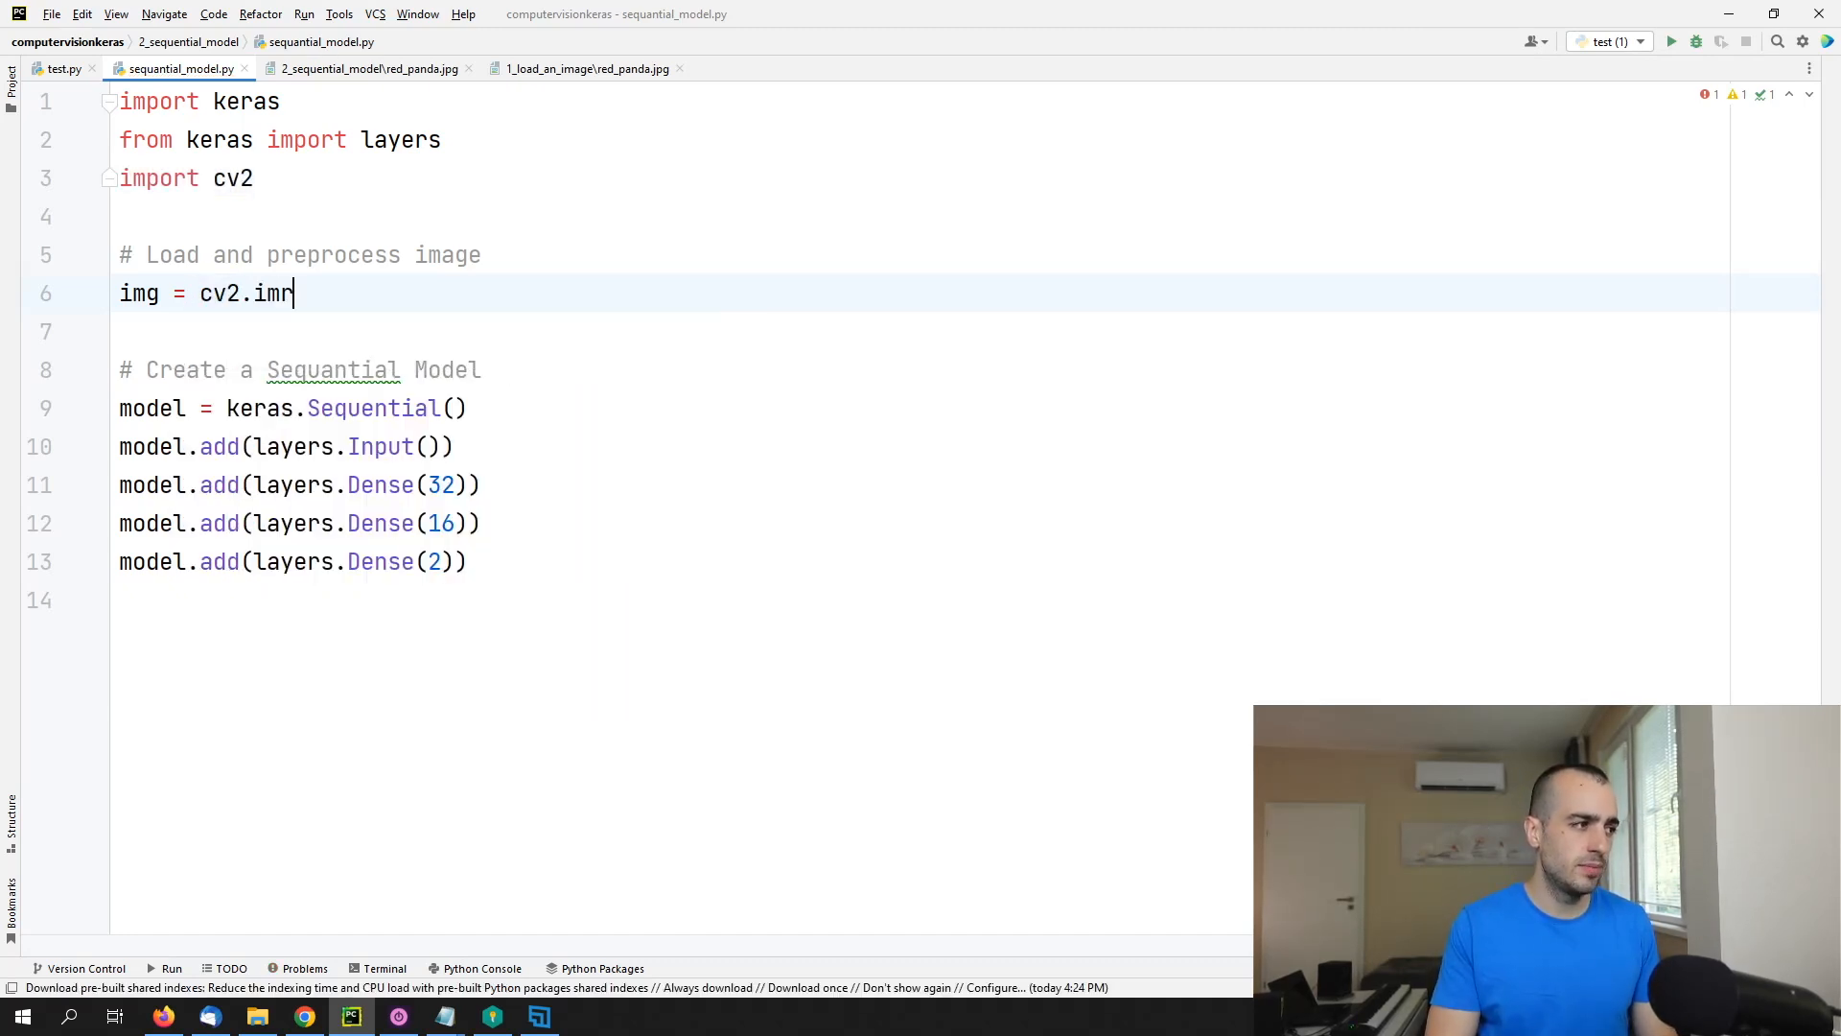
type("ead(\"\")")
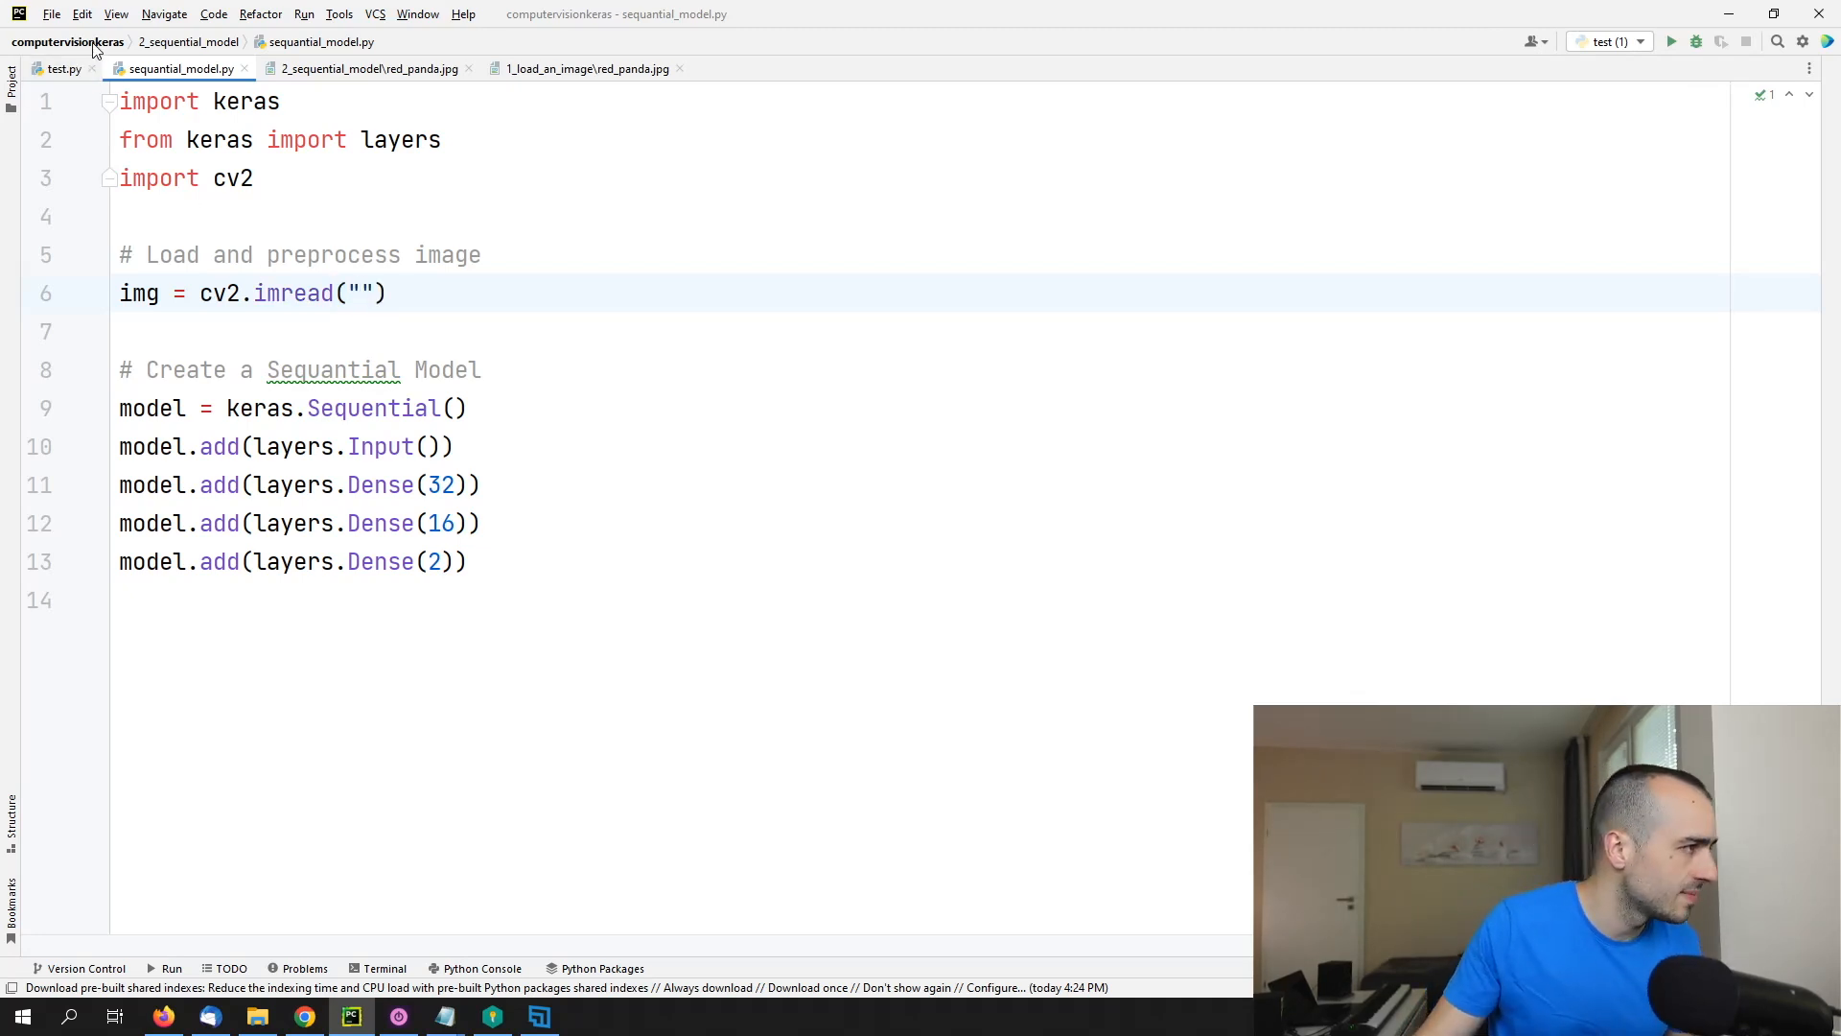
left_click(359, 291)
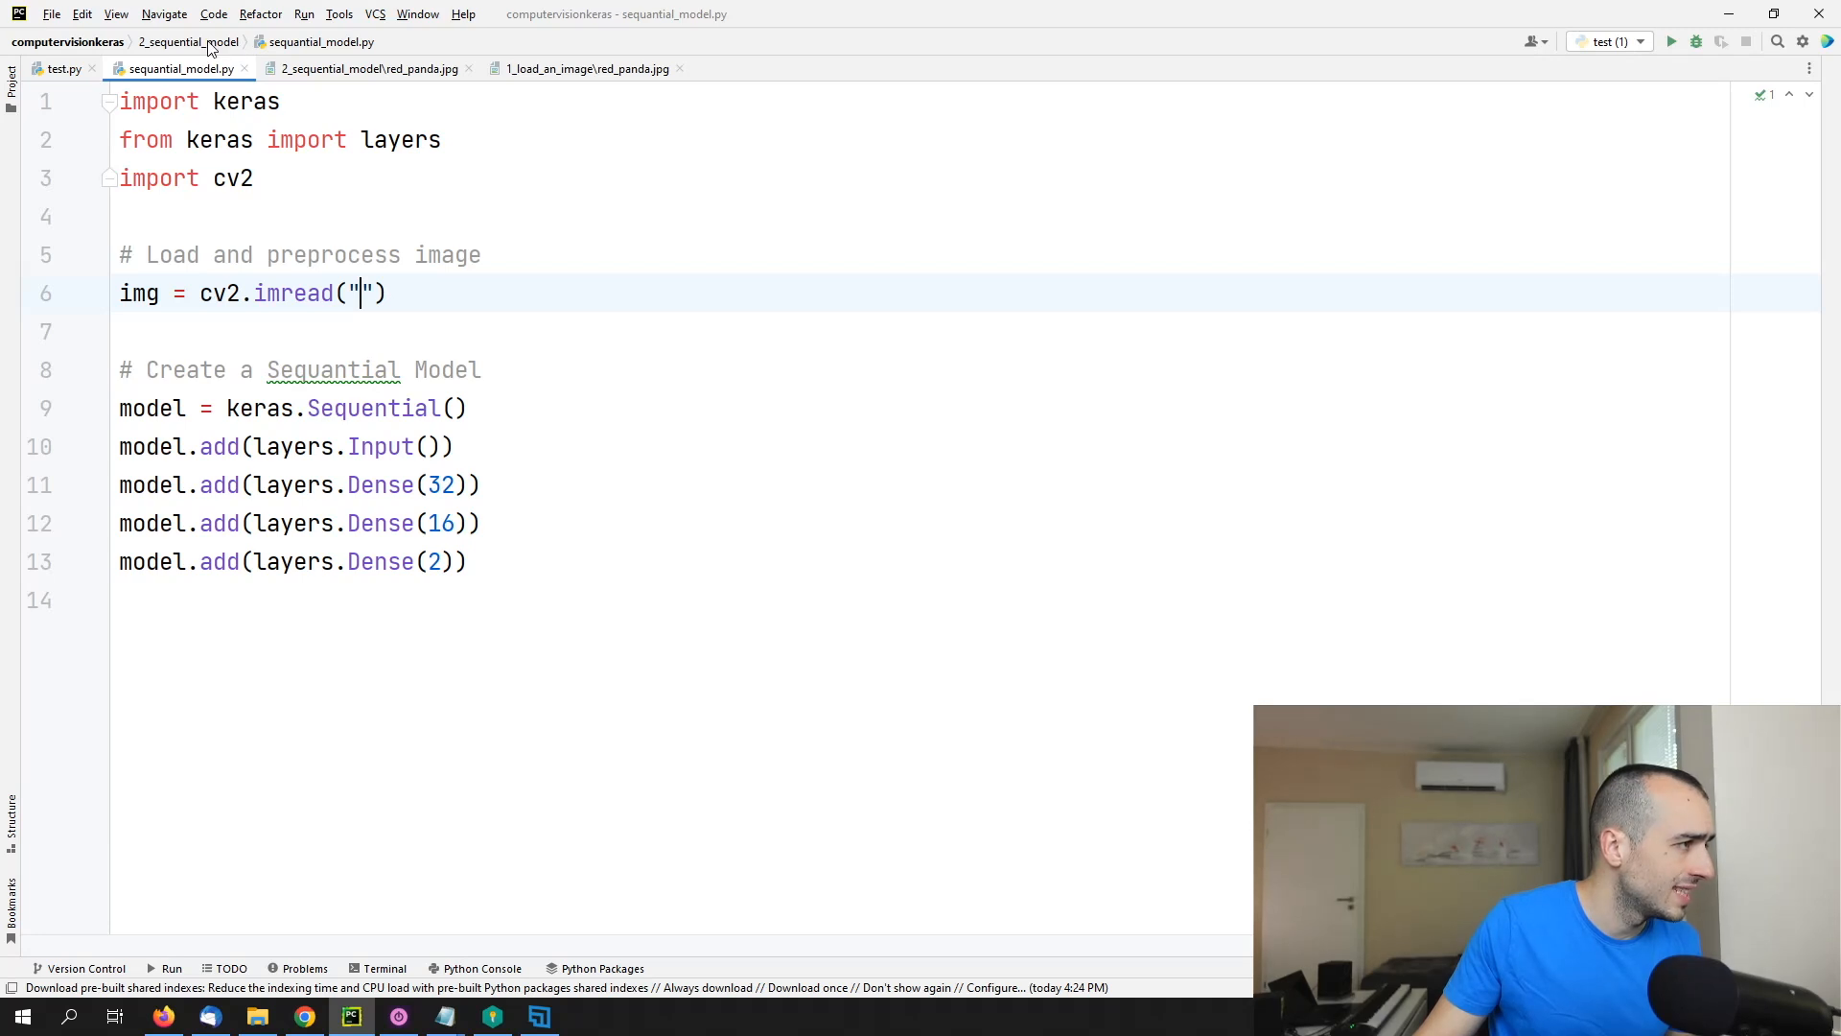
left_click(11, 83)
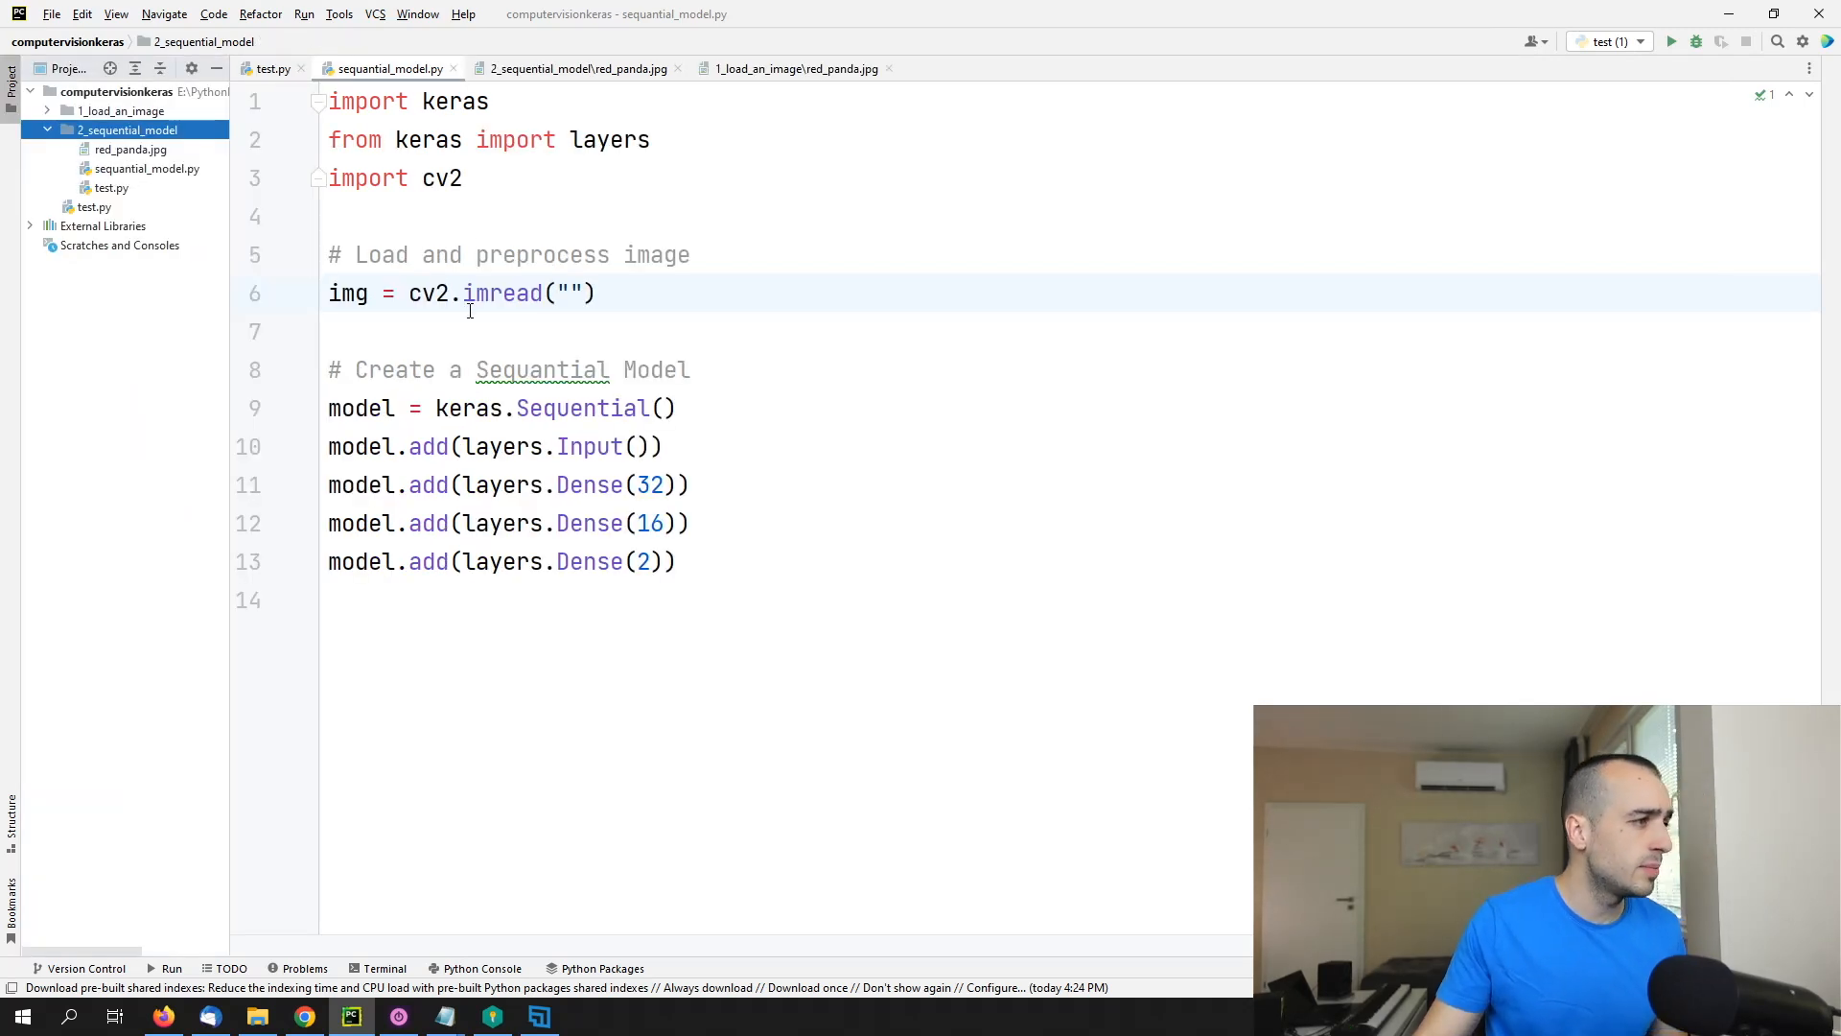
type("red_")
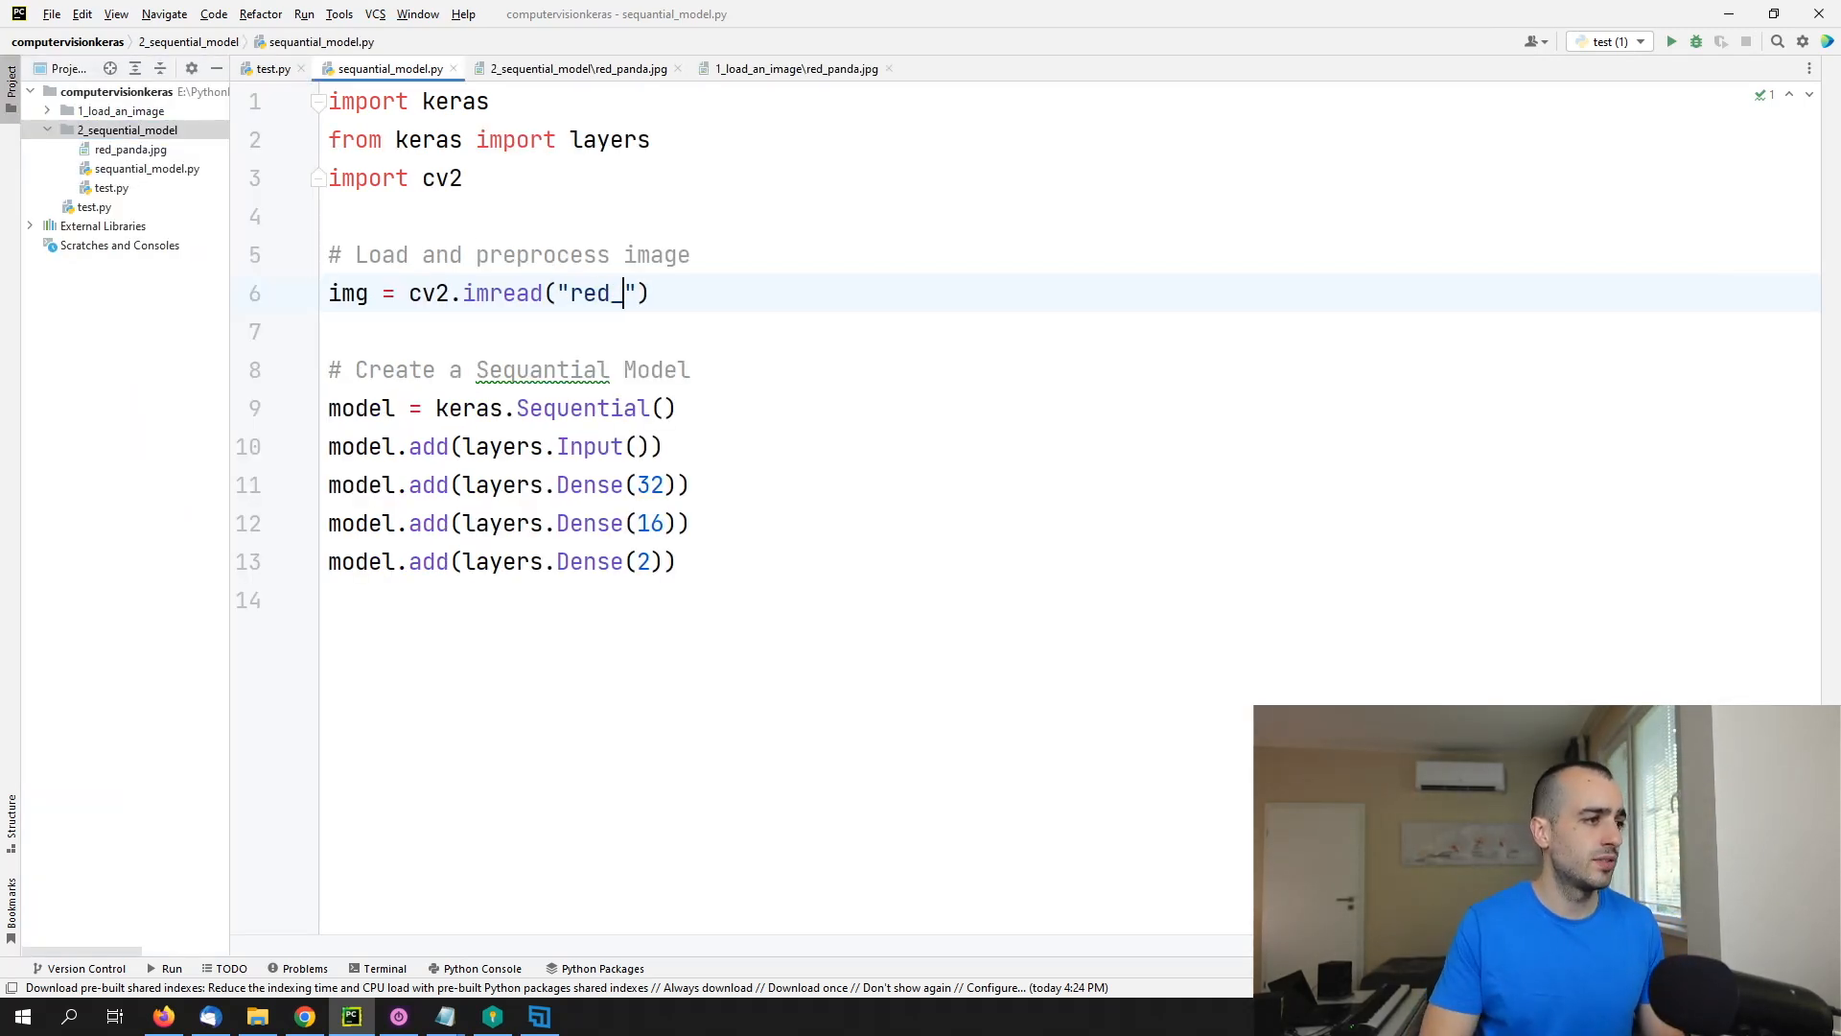
type("panda.jpg")
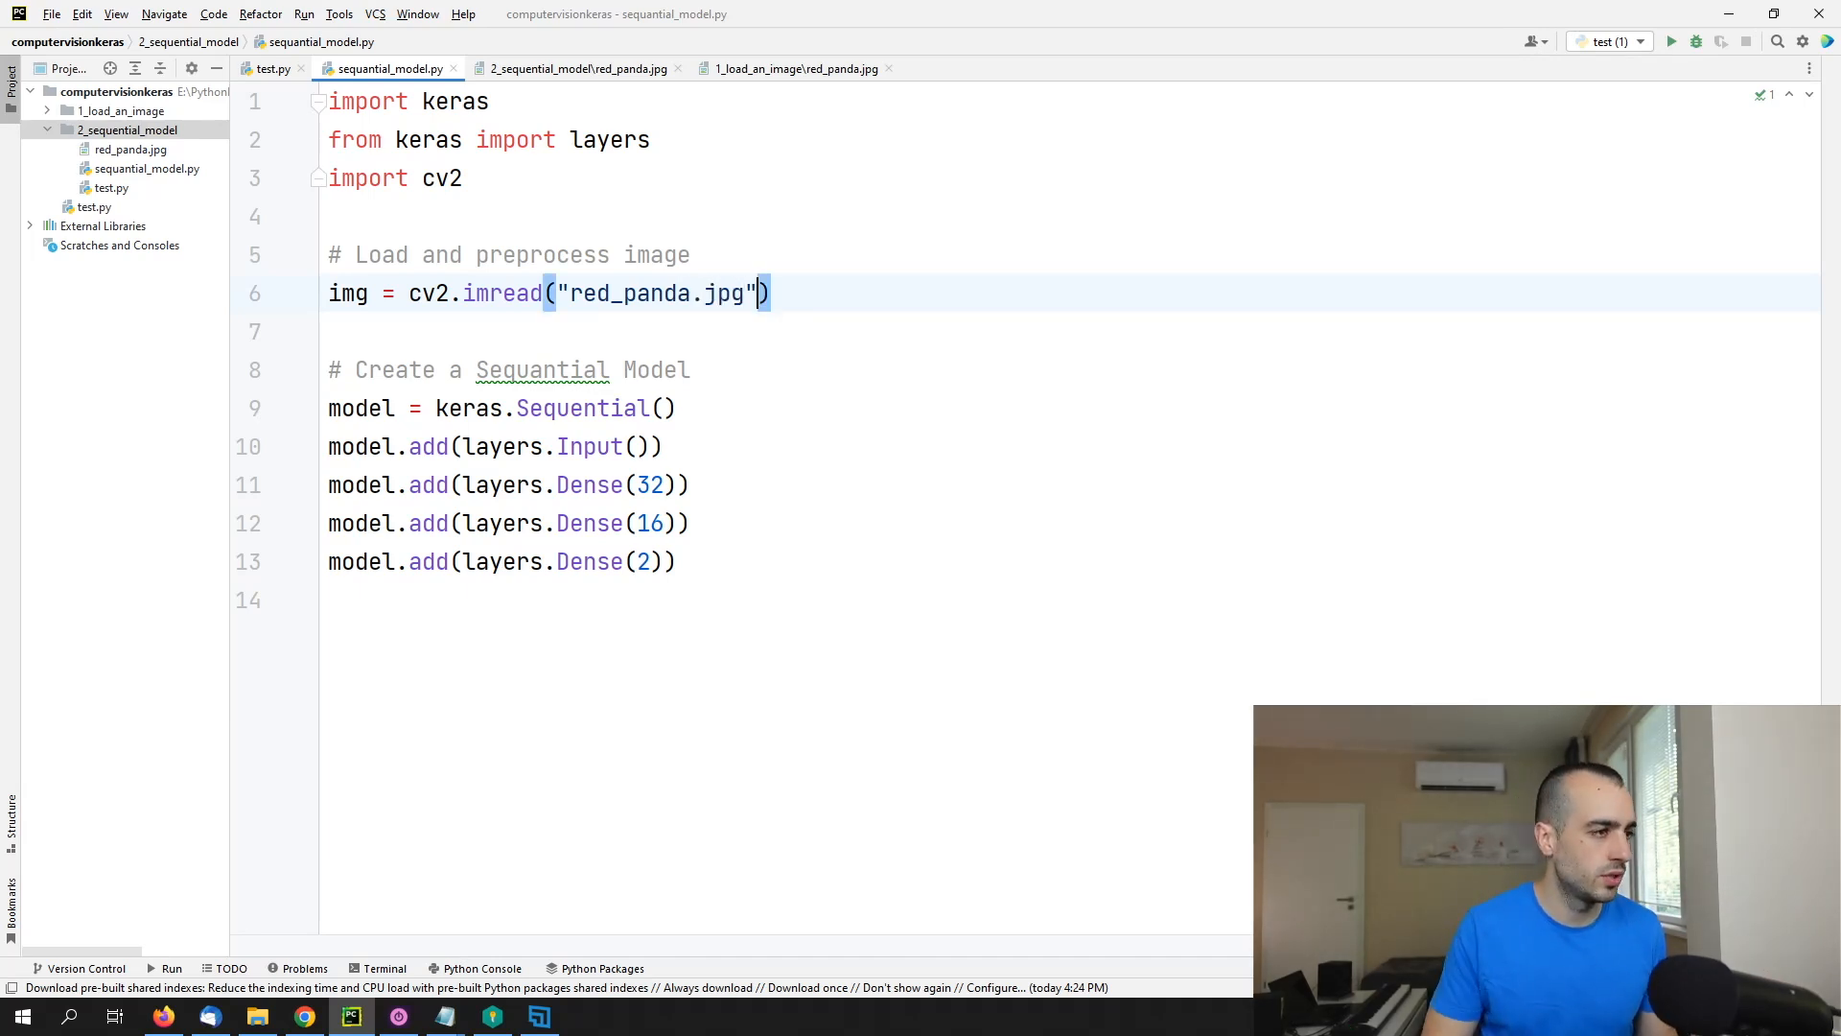
type(",")
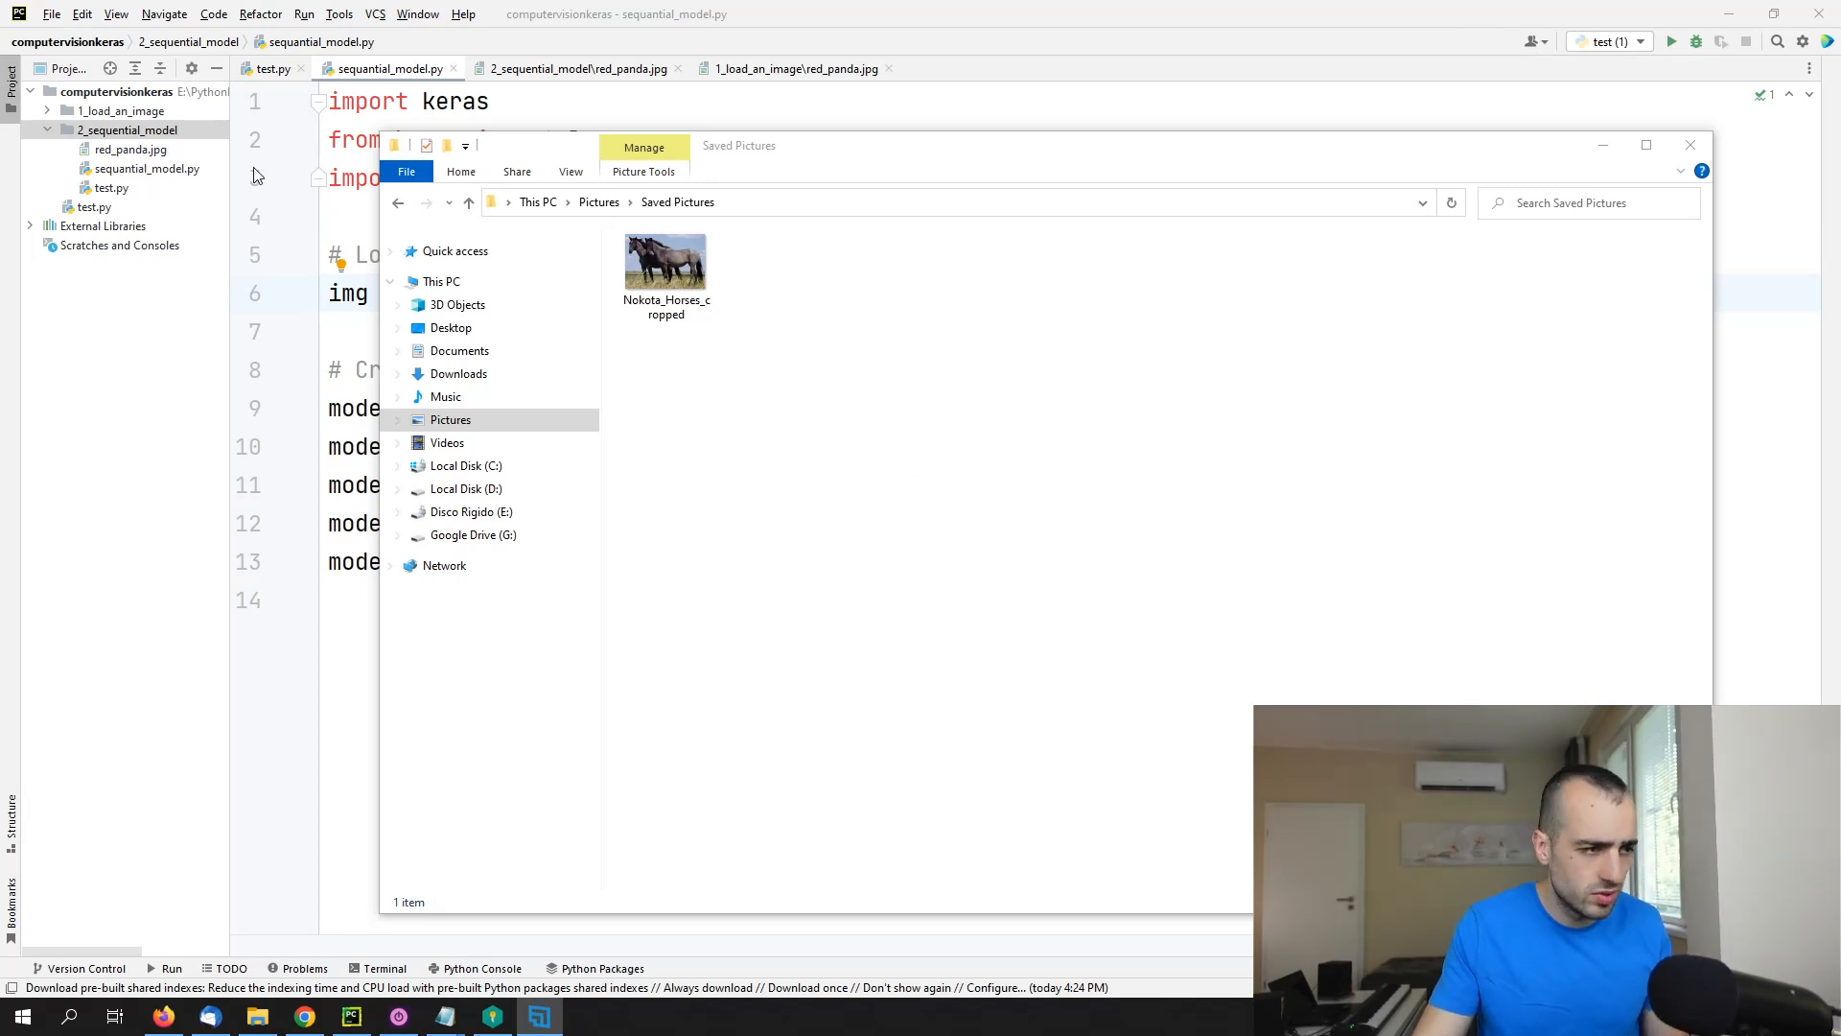
Step: Bring up File Explorer showing the Saved Pictures folder over the editor
left_click(665, 260)
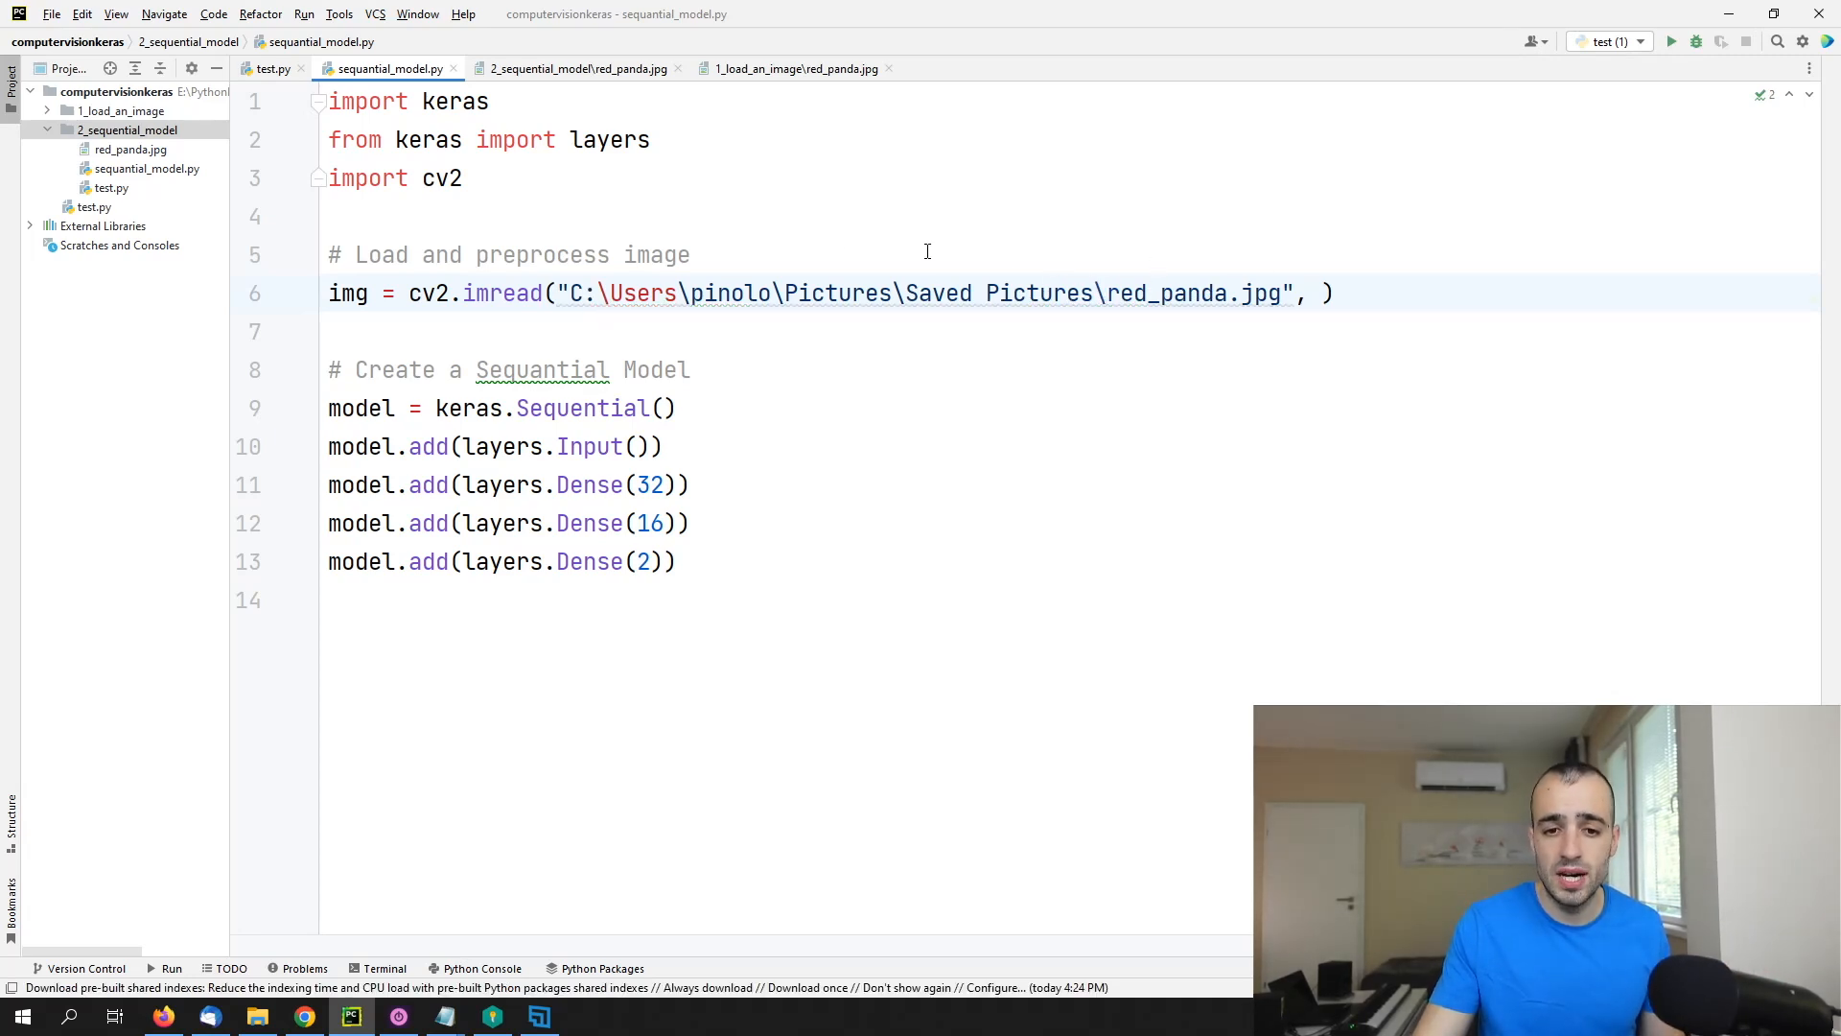
mouse_move(799, 359)
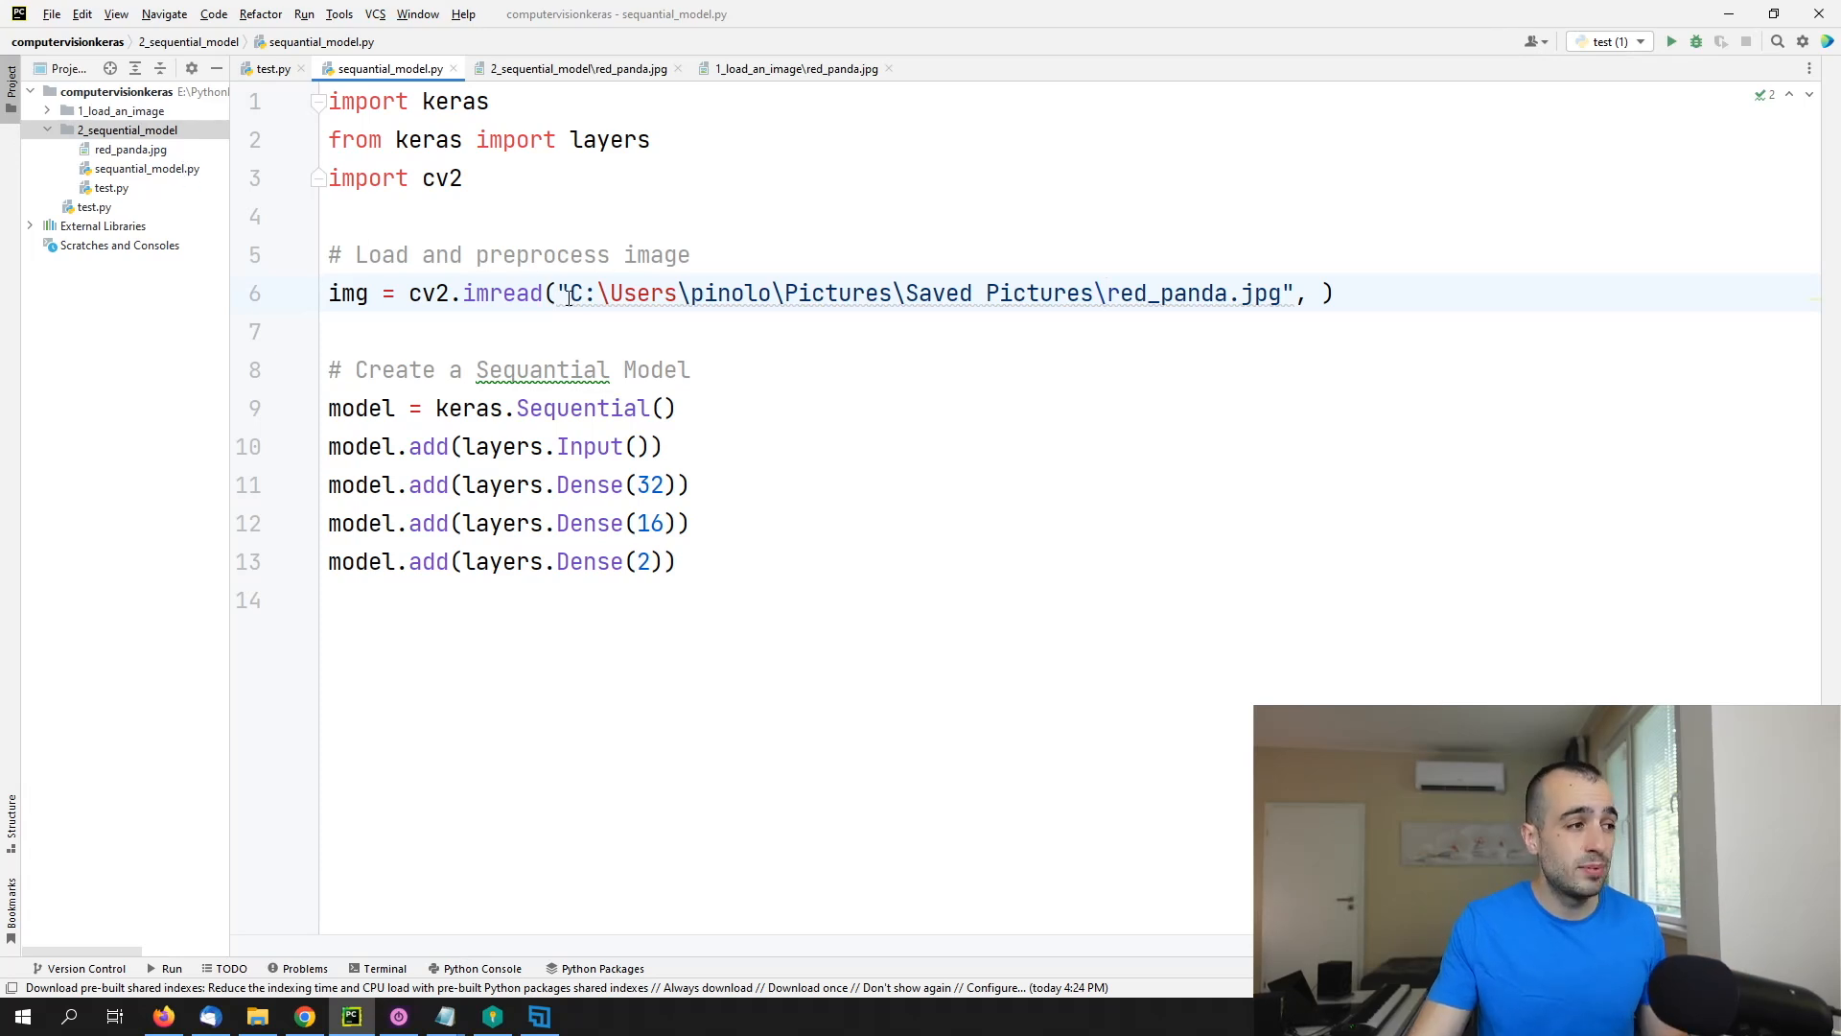
Step: Reduce the imread path to just "red_panda.jpg" after prefixing the string with r
double_click(579, 291)
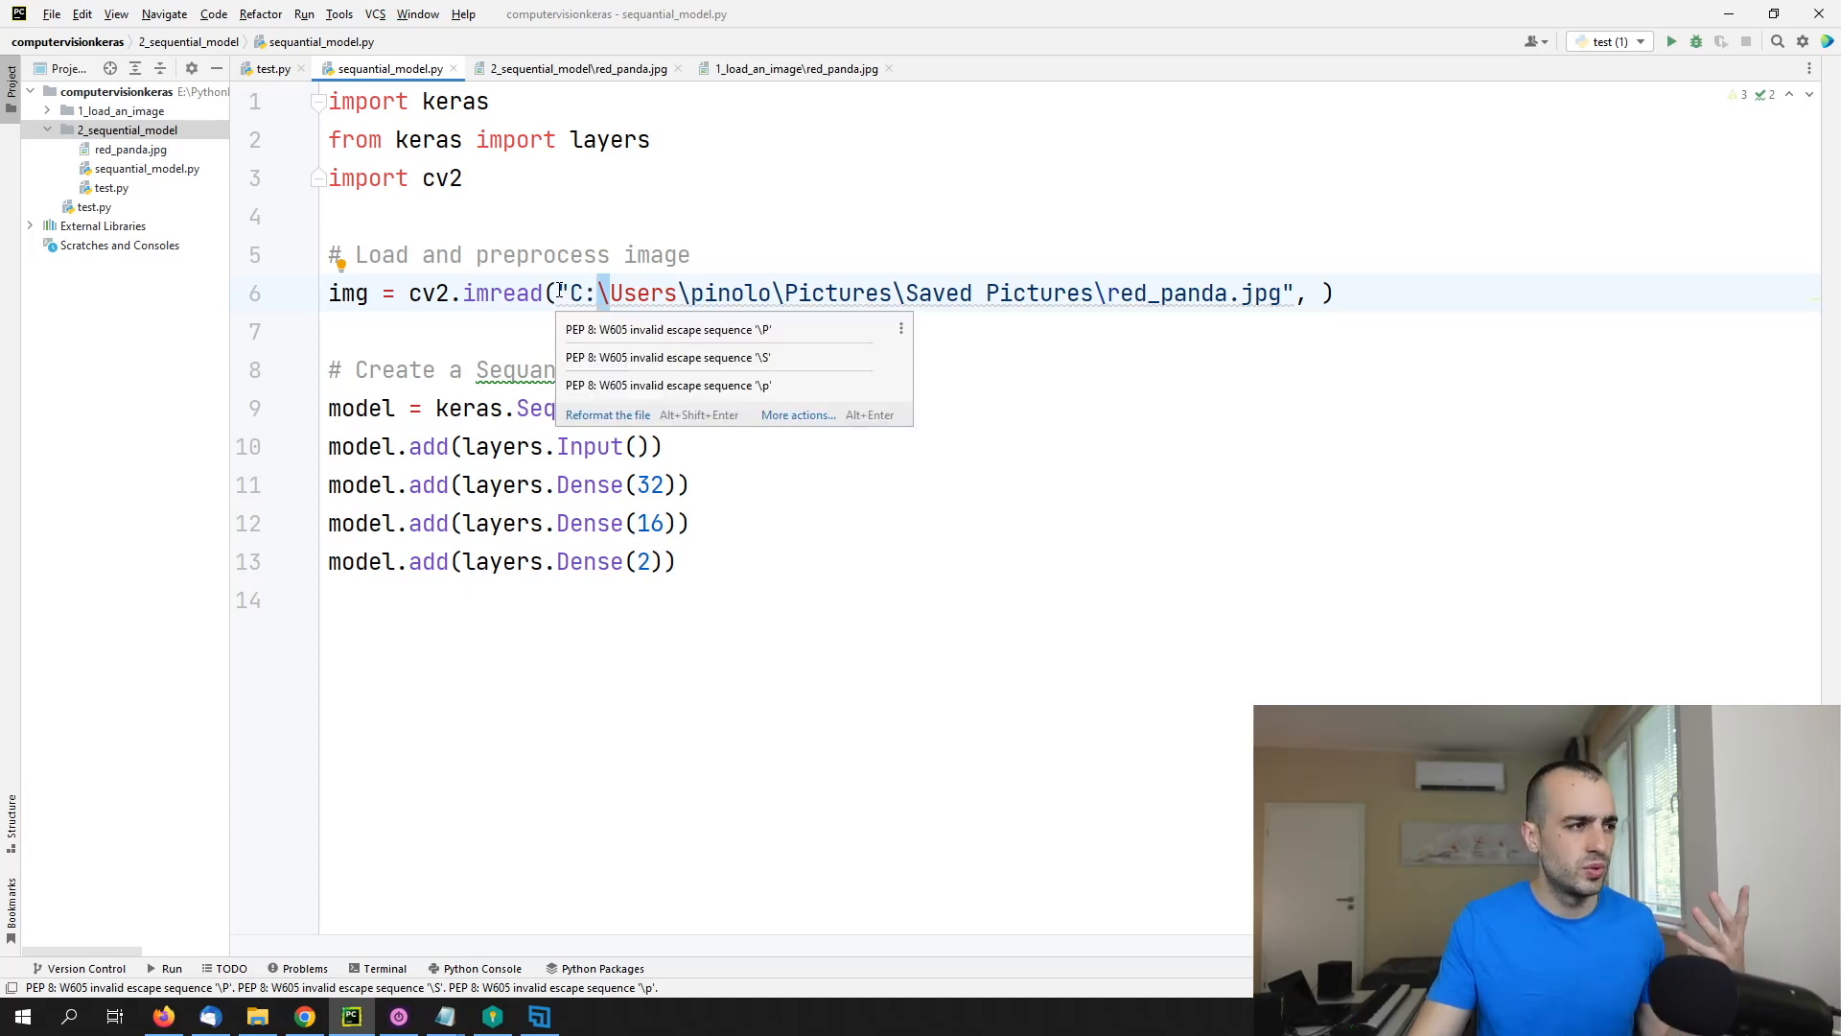
type("r")
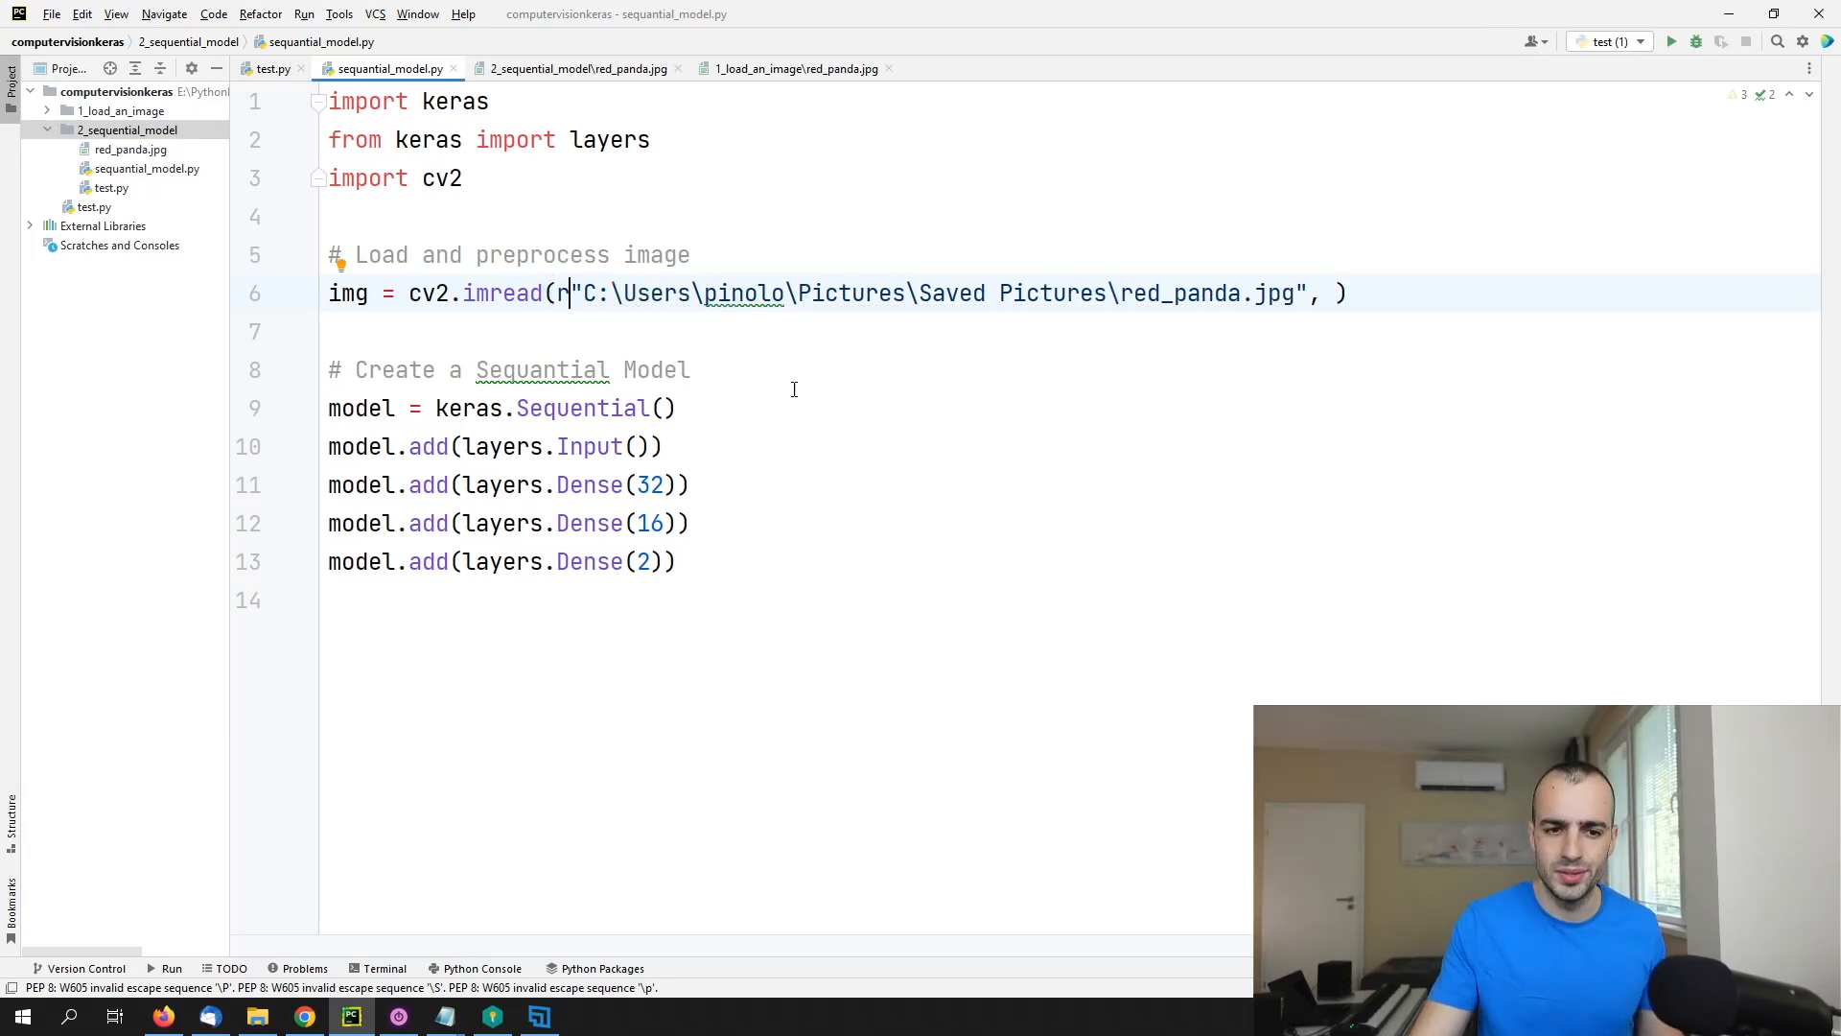
mouse_move(1128, 282)
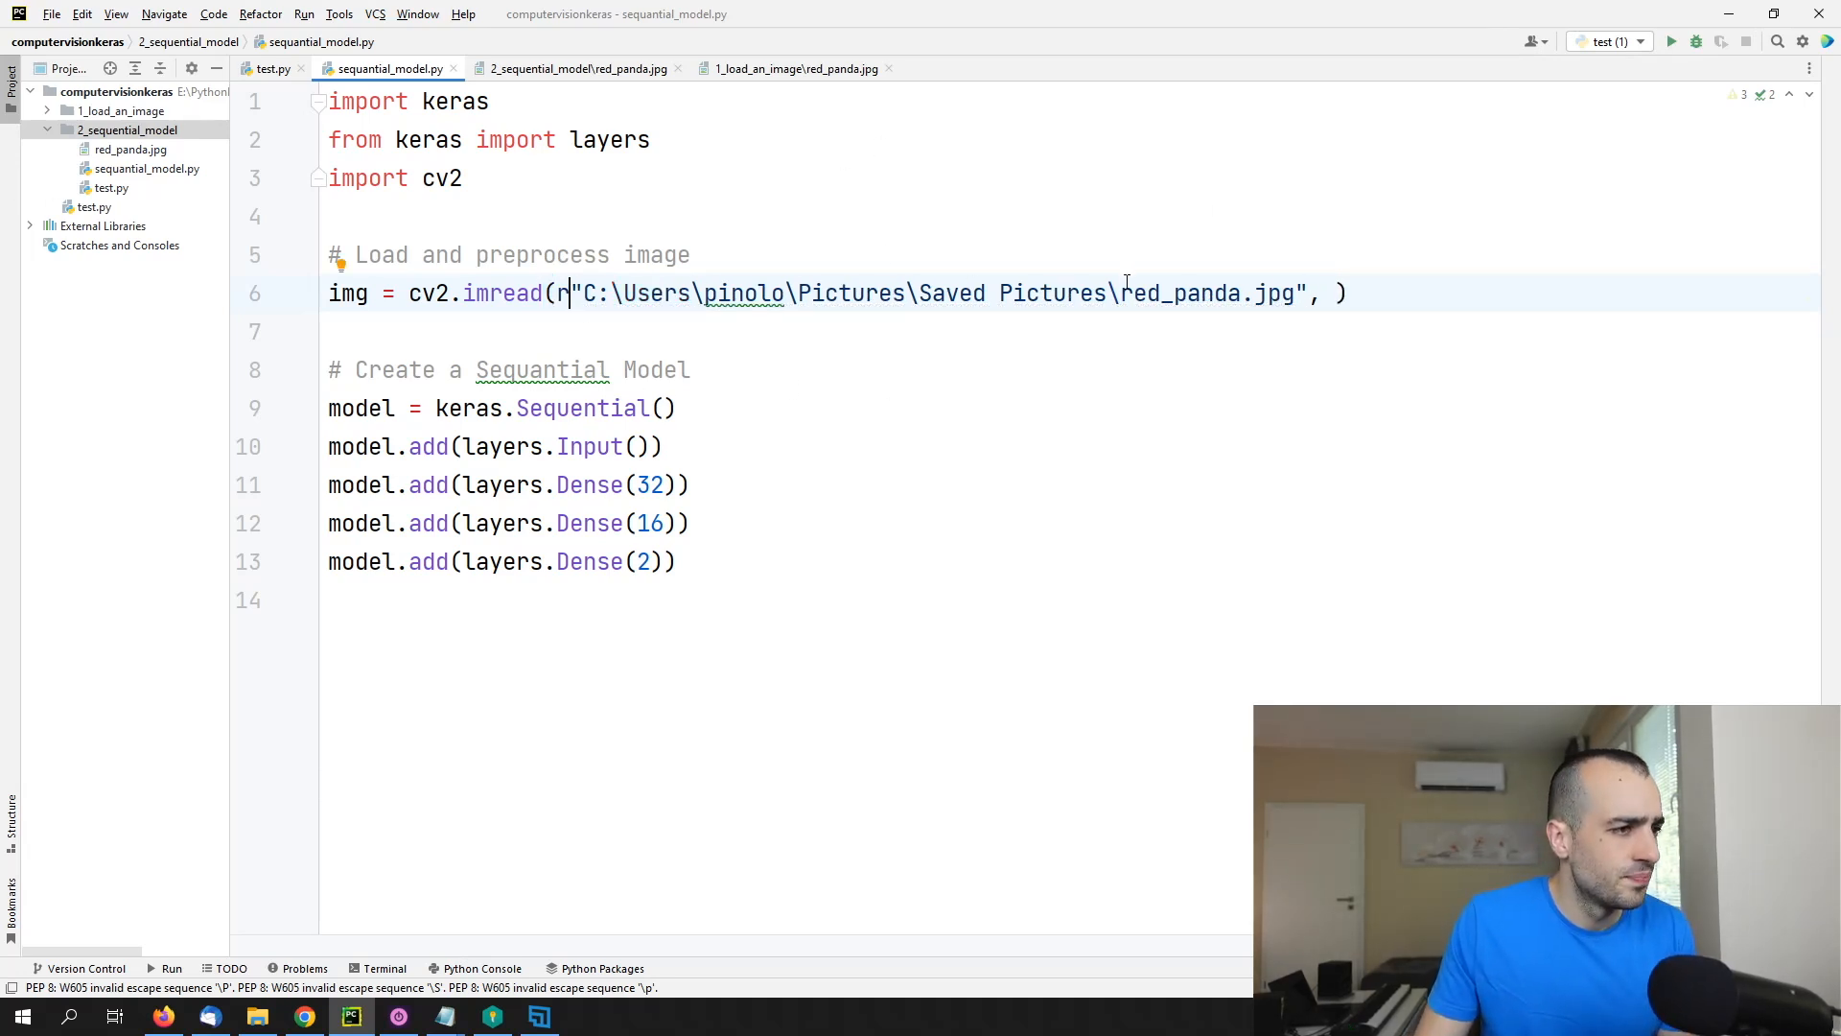
left_click_drag(583, 291, 1112, 292)
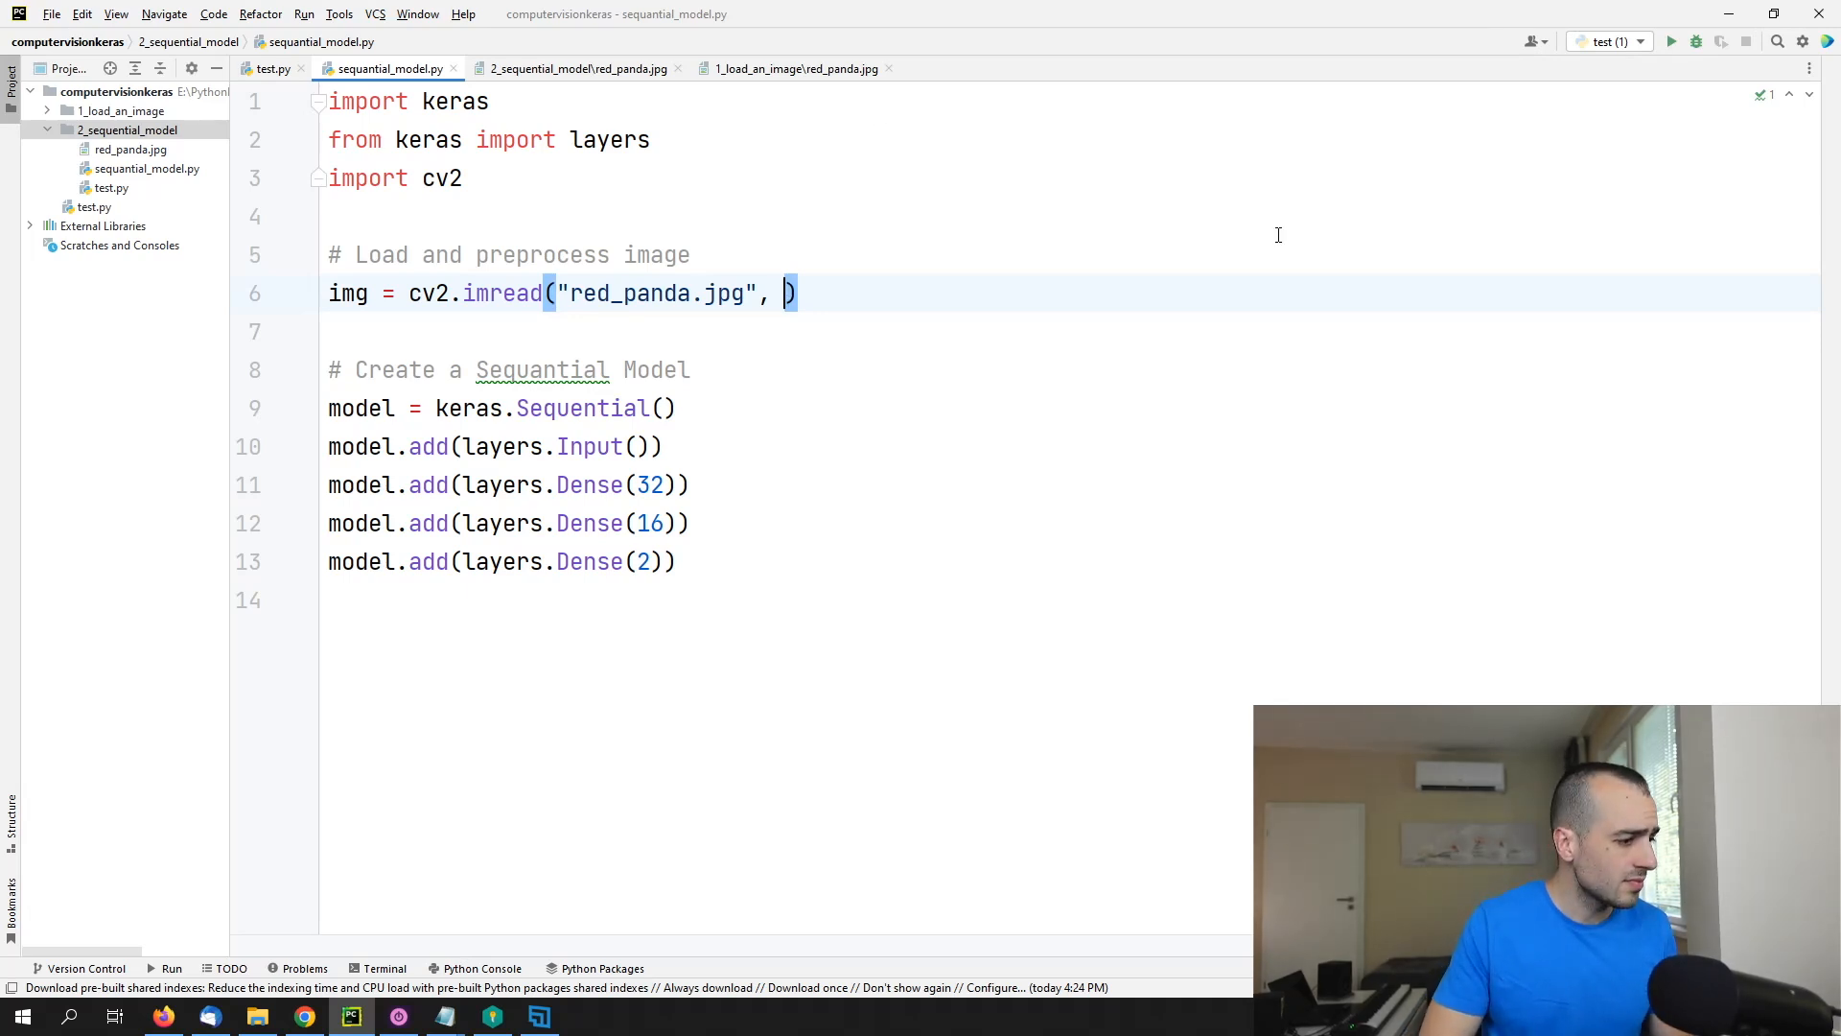
Step: Drop imread's trailing comma and add cv2.imshow("img", img) and cv2.waitKey(0)
key("Backspace")
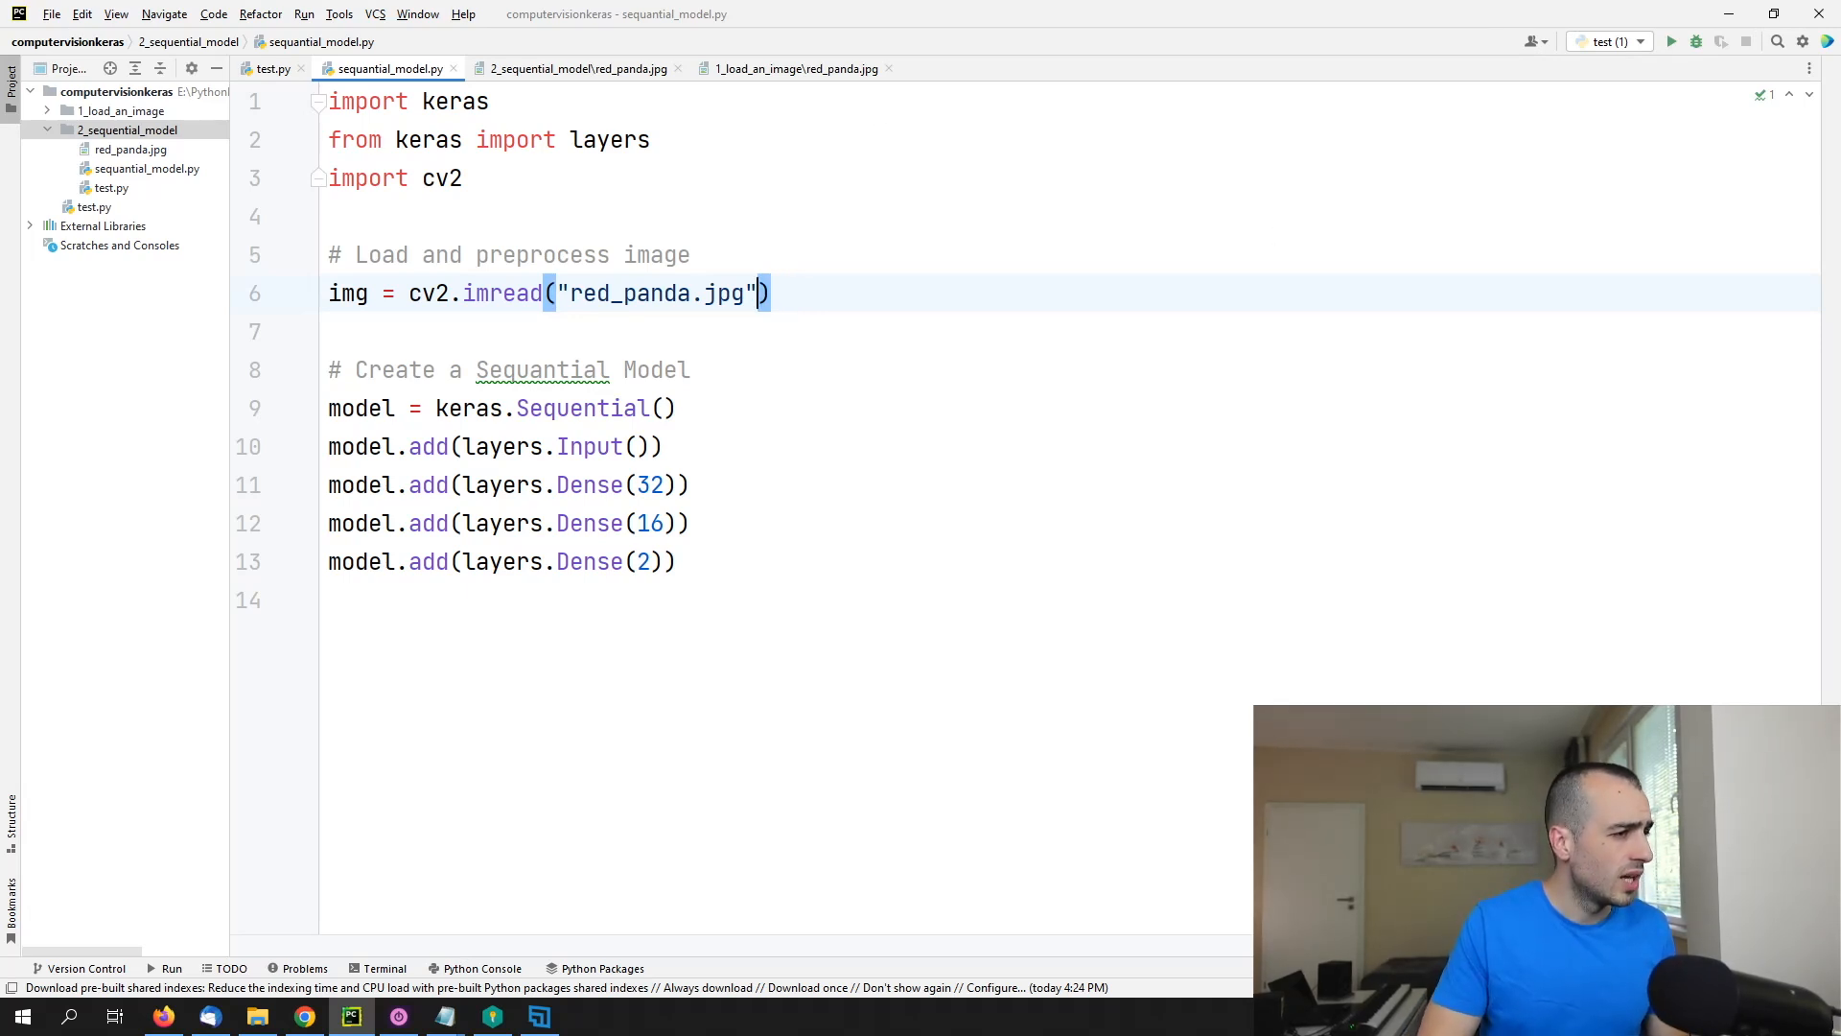
type("cv2.imshow(\"i")
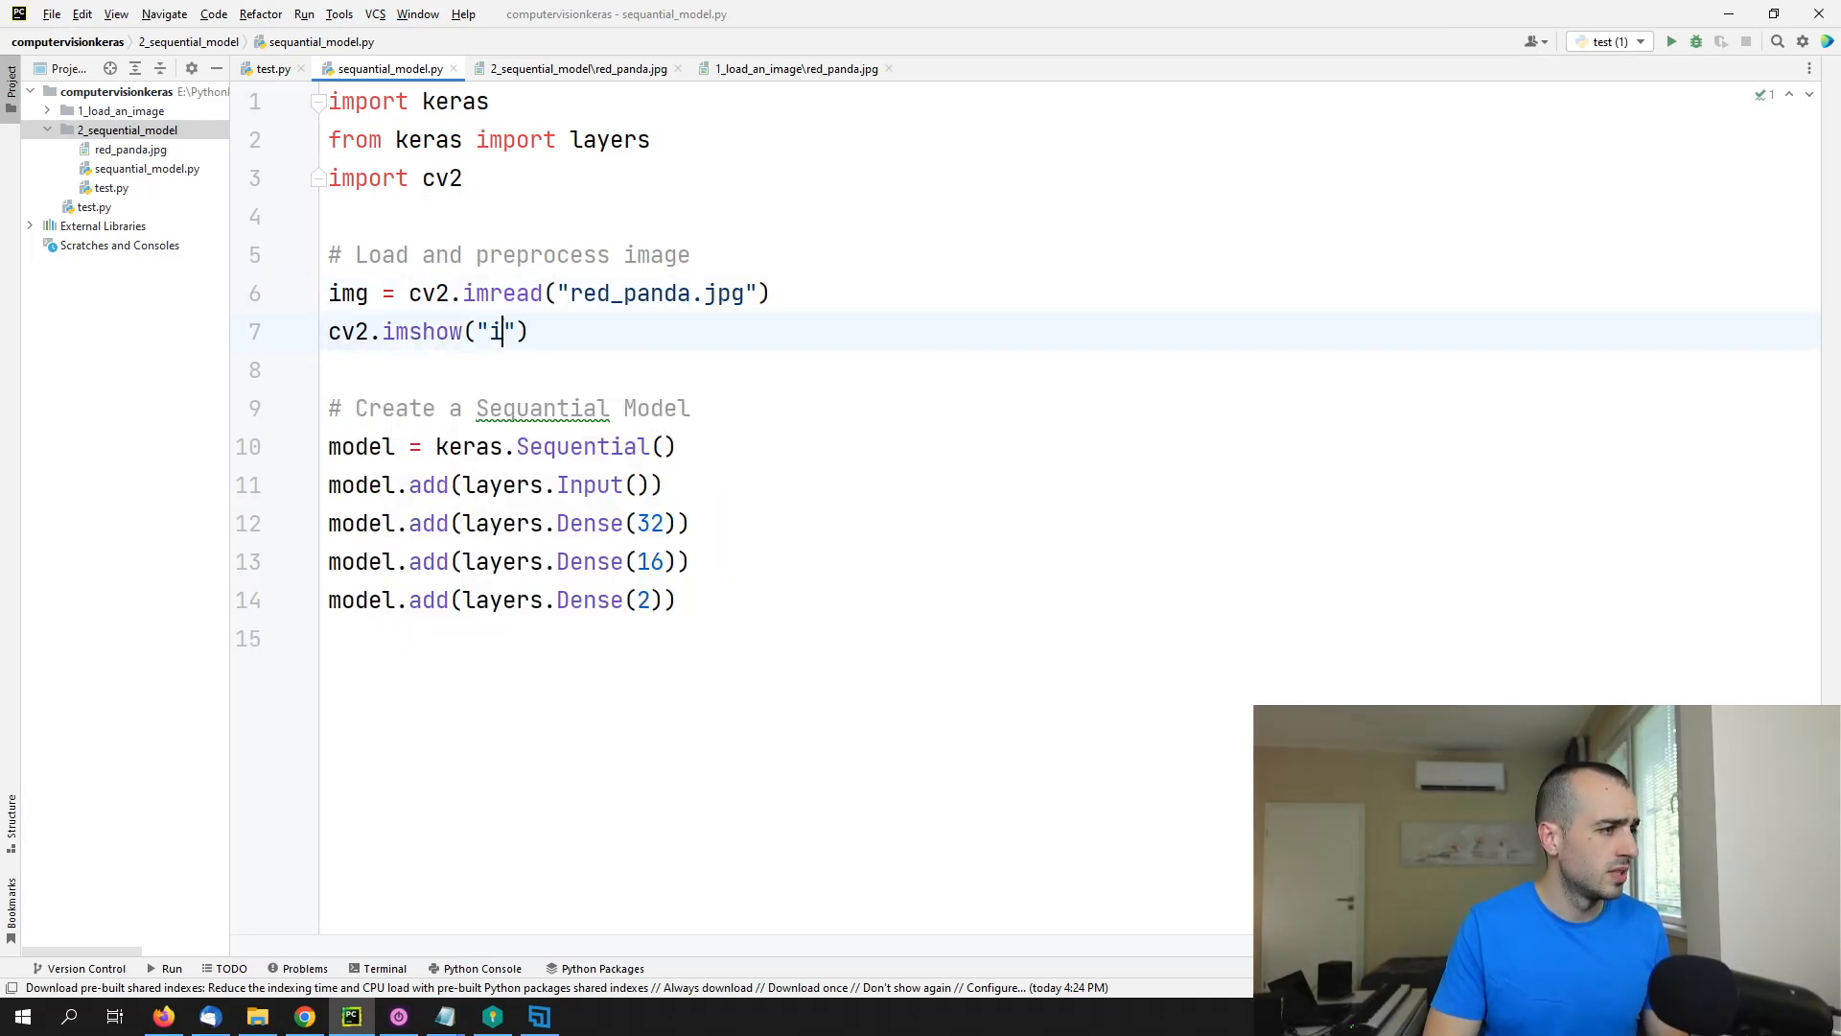
type("mg\", img")
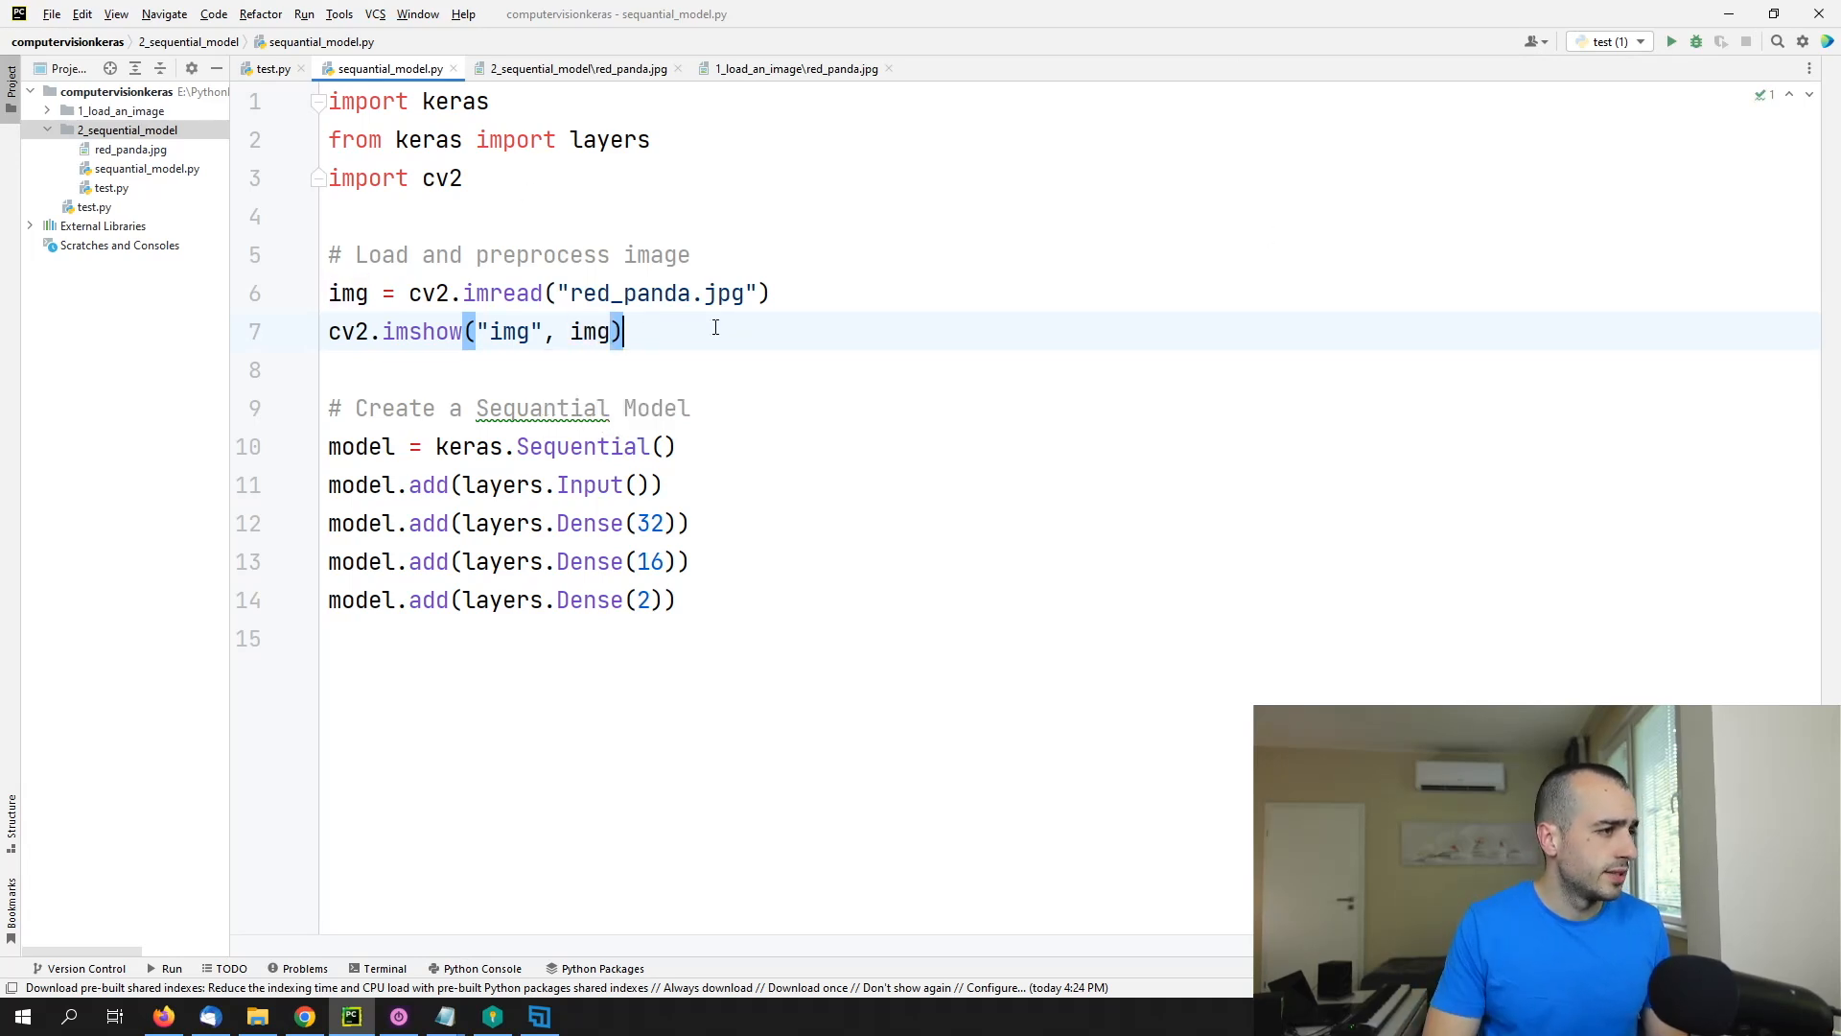
type("cv2.")
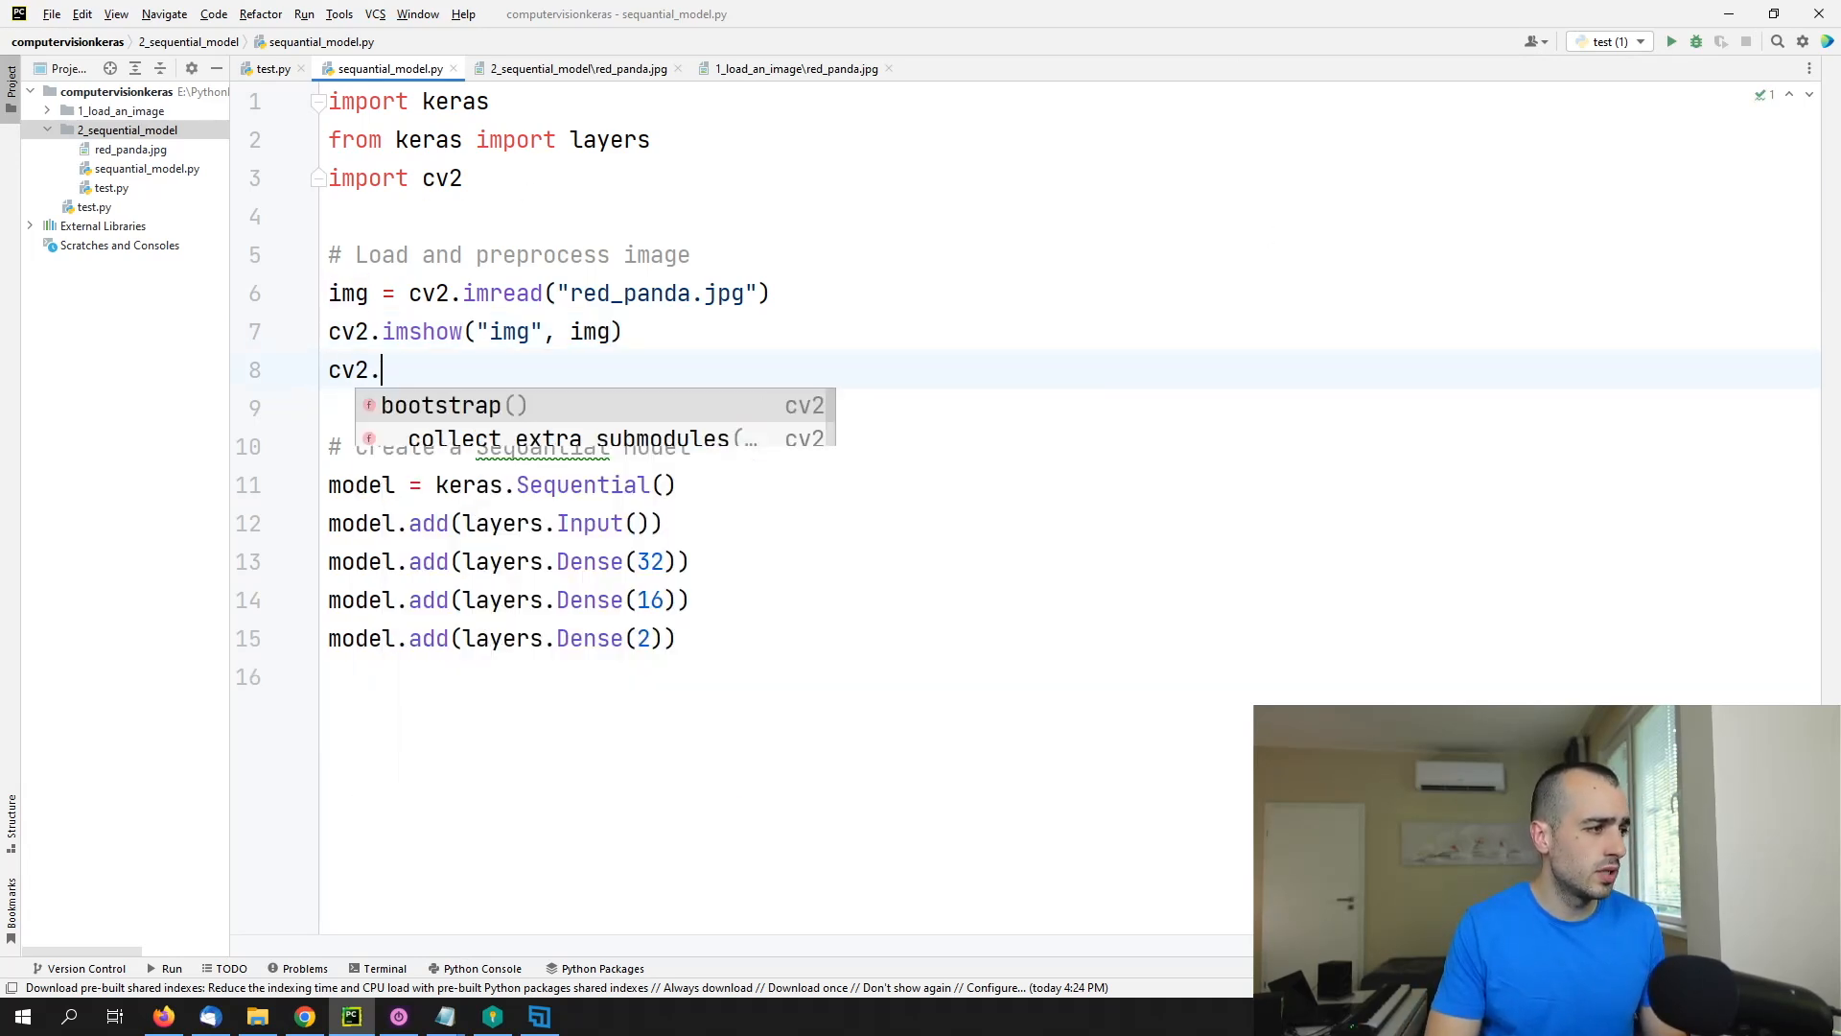
type("waitKey")
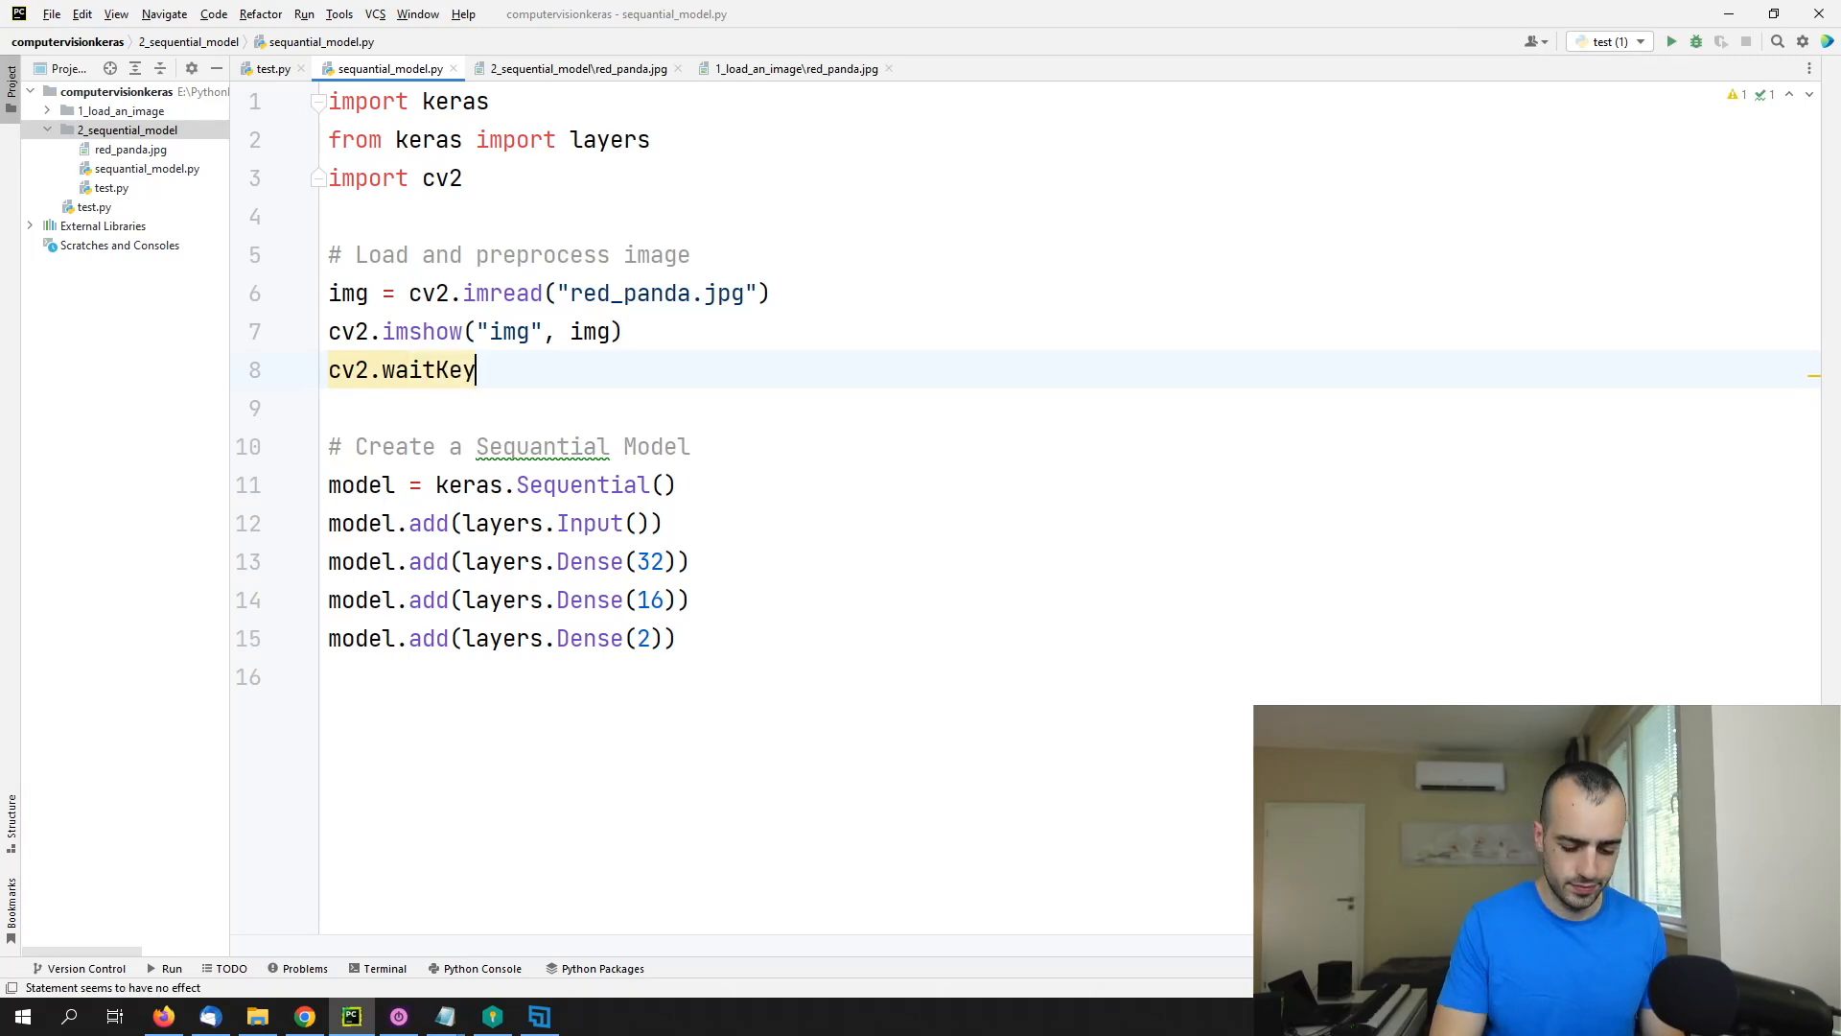
type("(0)")
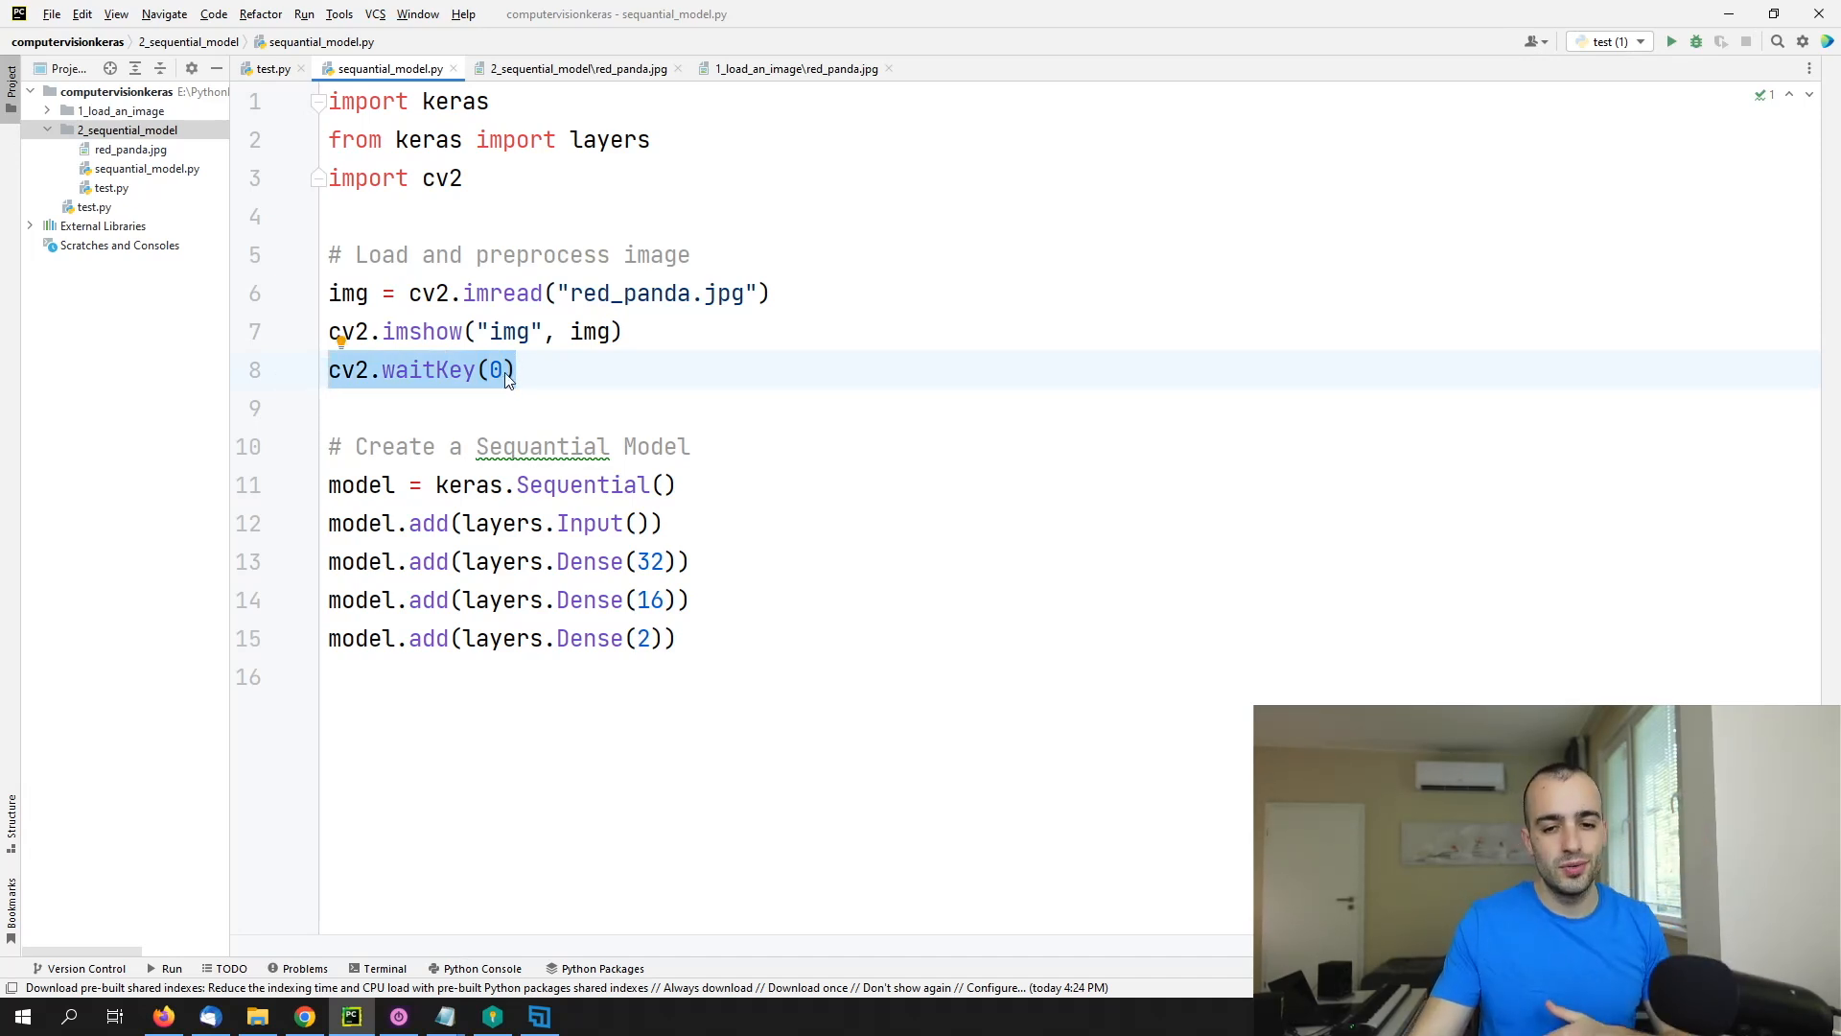
mouse_move(1442, 76)
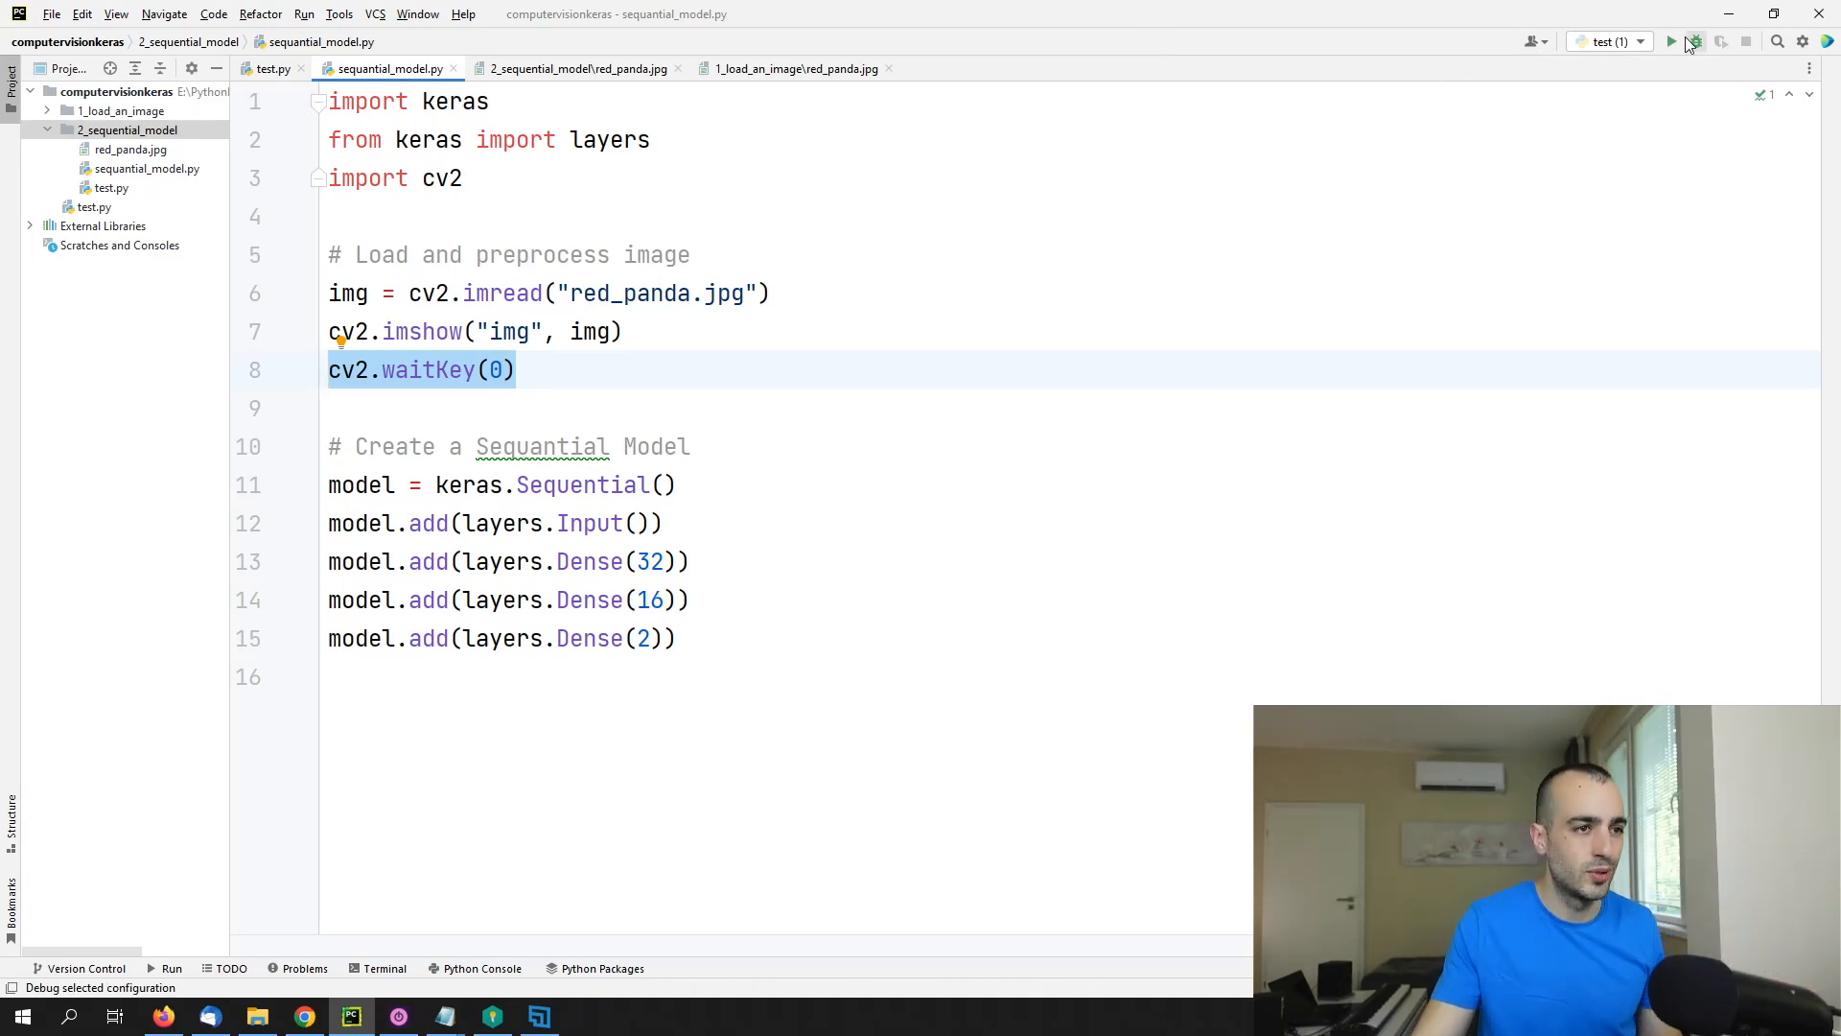
Step: Run sequential_model.py to display the red panda image window
left_click(1671, 40)
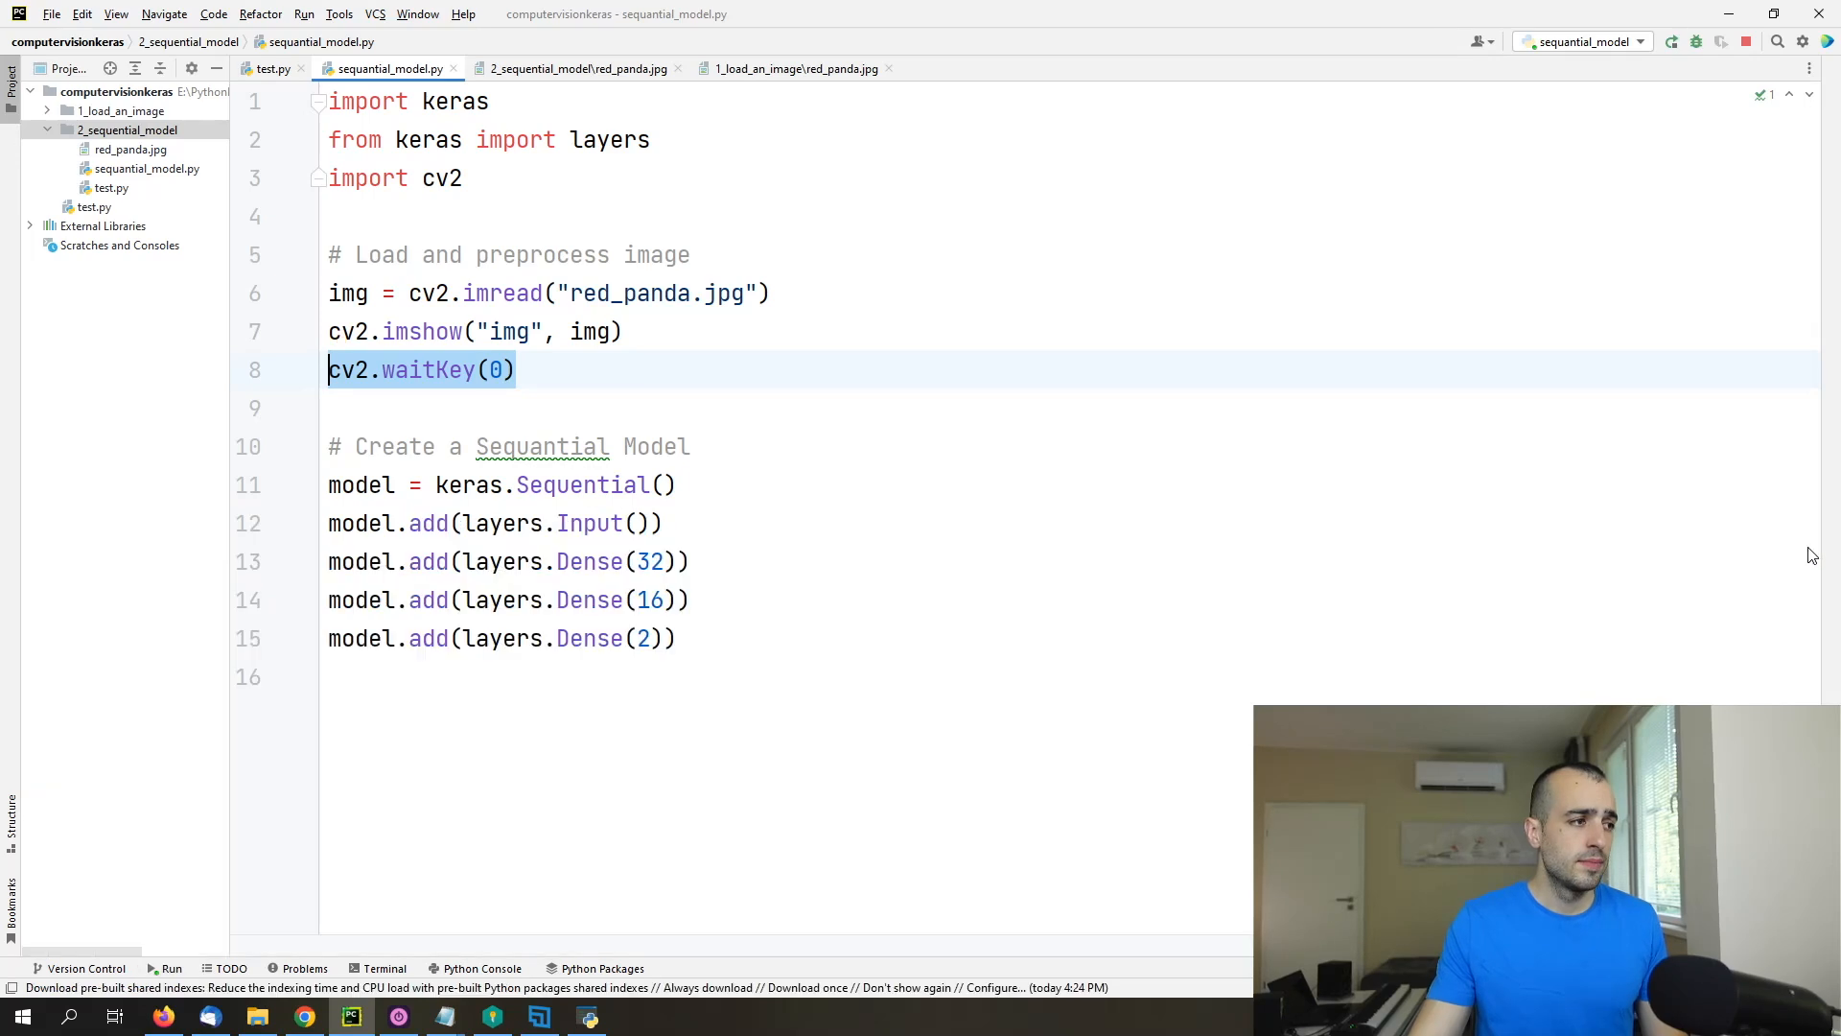
mouse_move(822, 291)
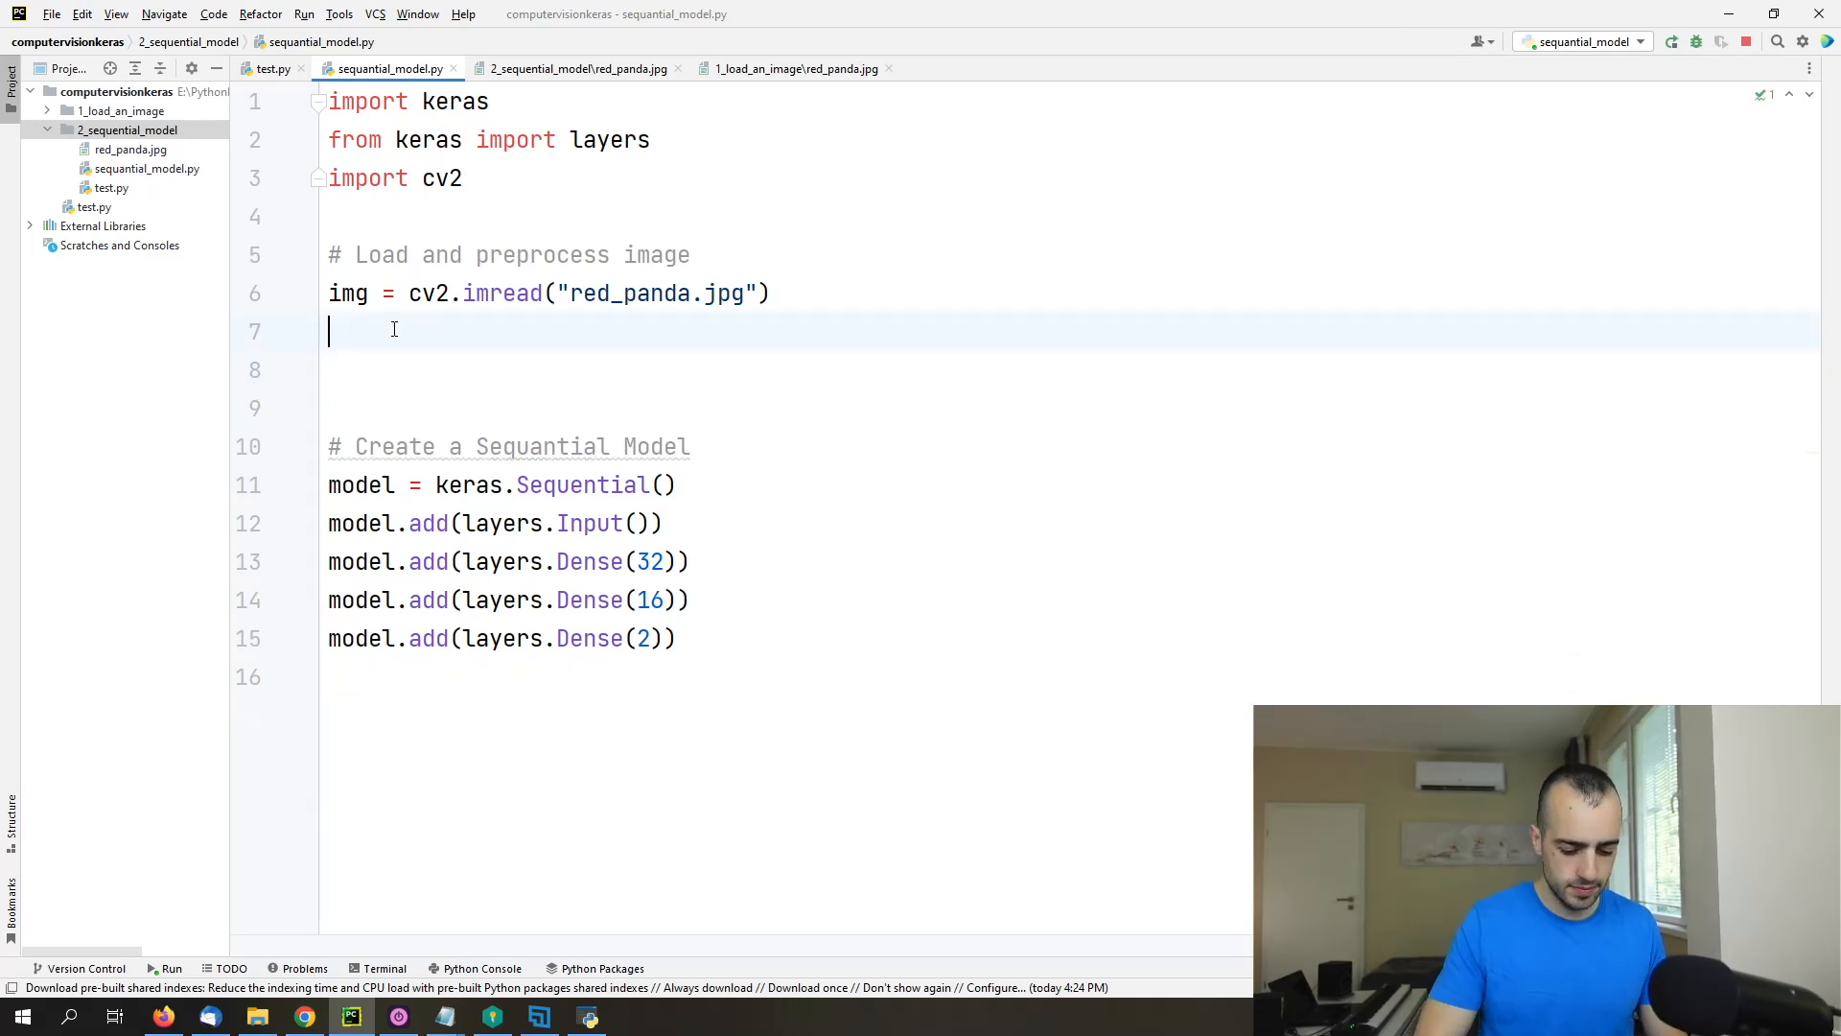
Step: Unpack img.shape into height, width, channels
type("height, width,")
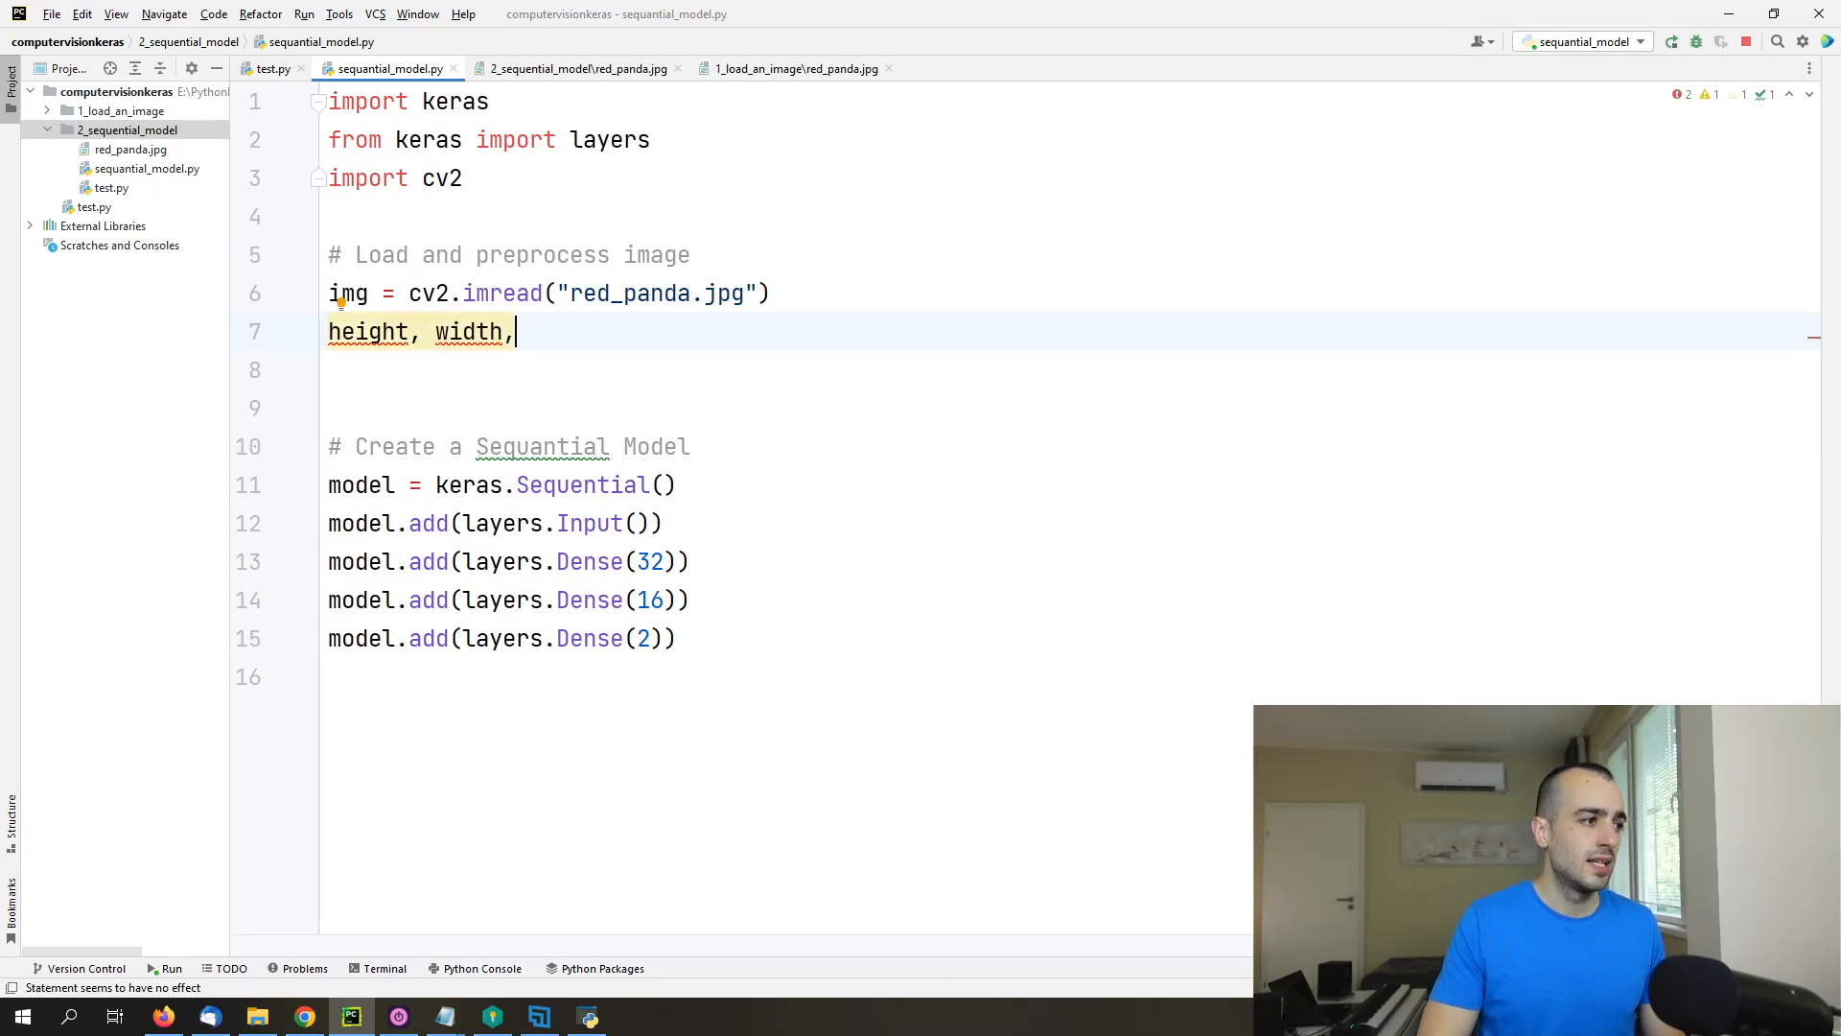
type("channel")
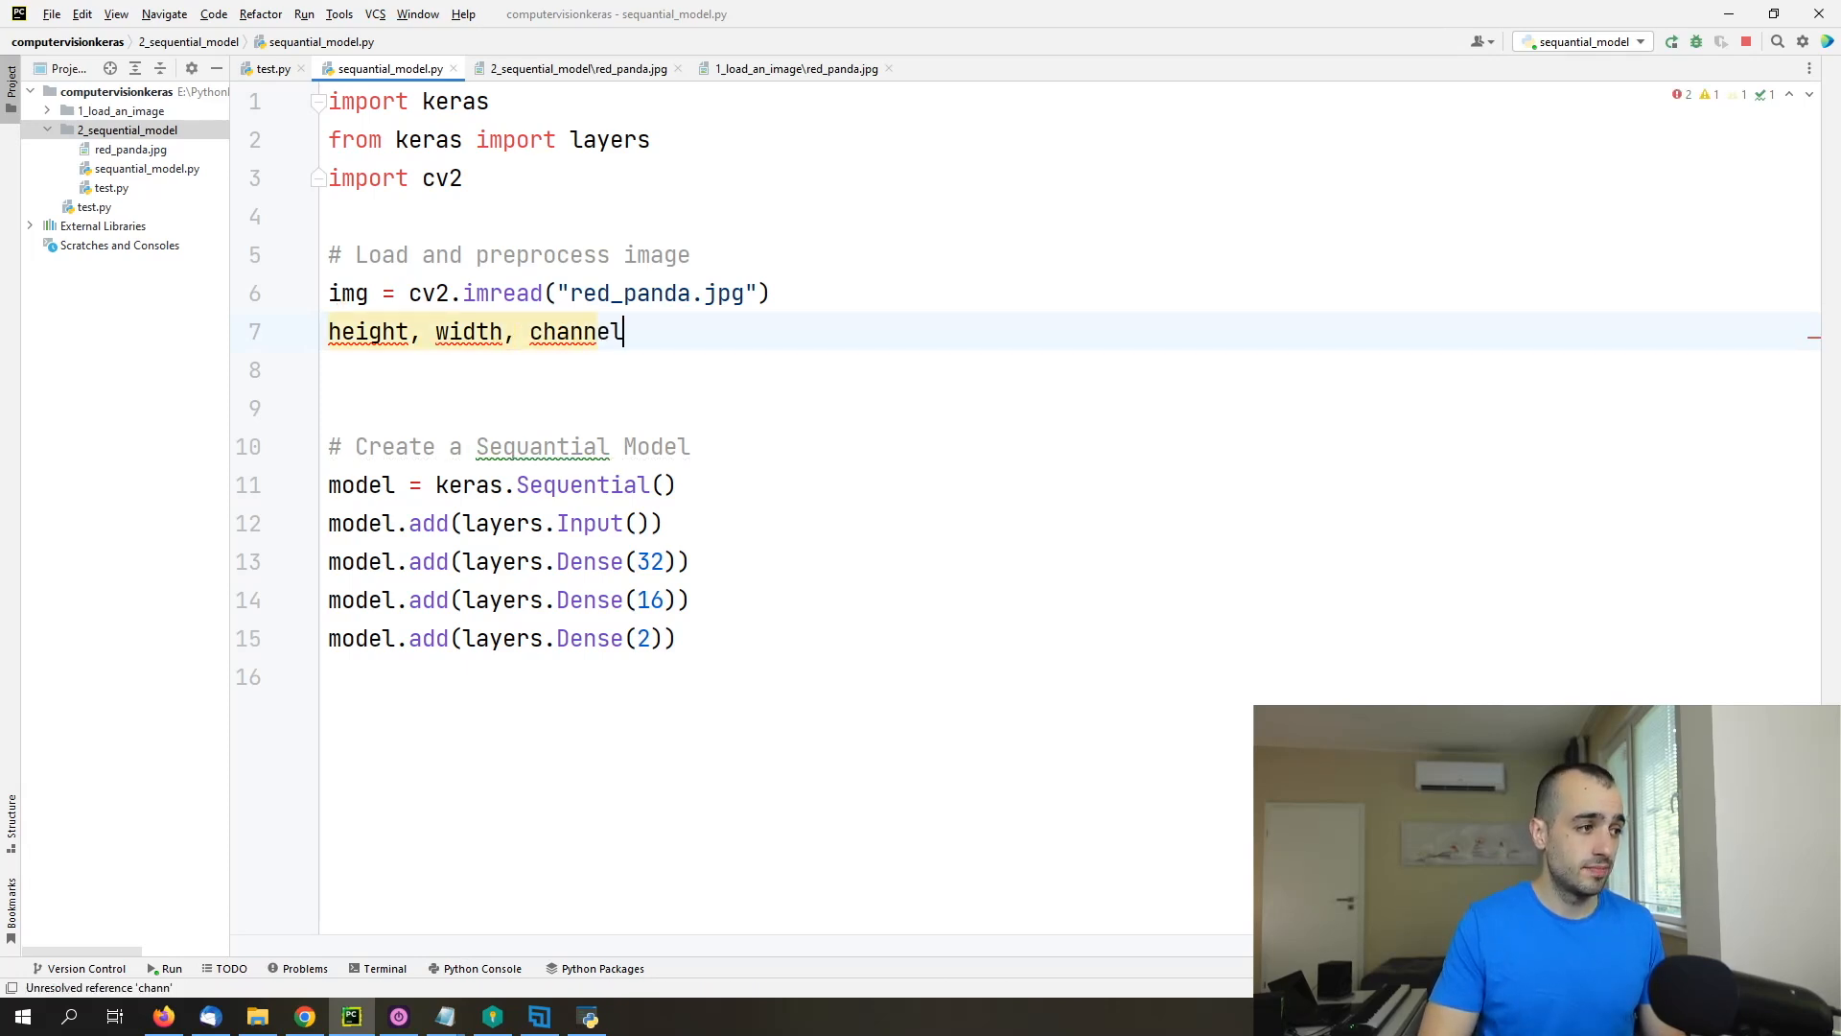
type("s =")
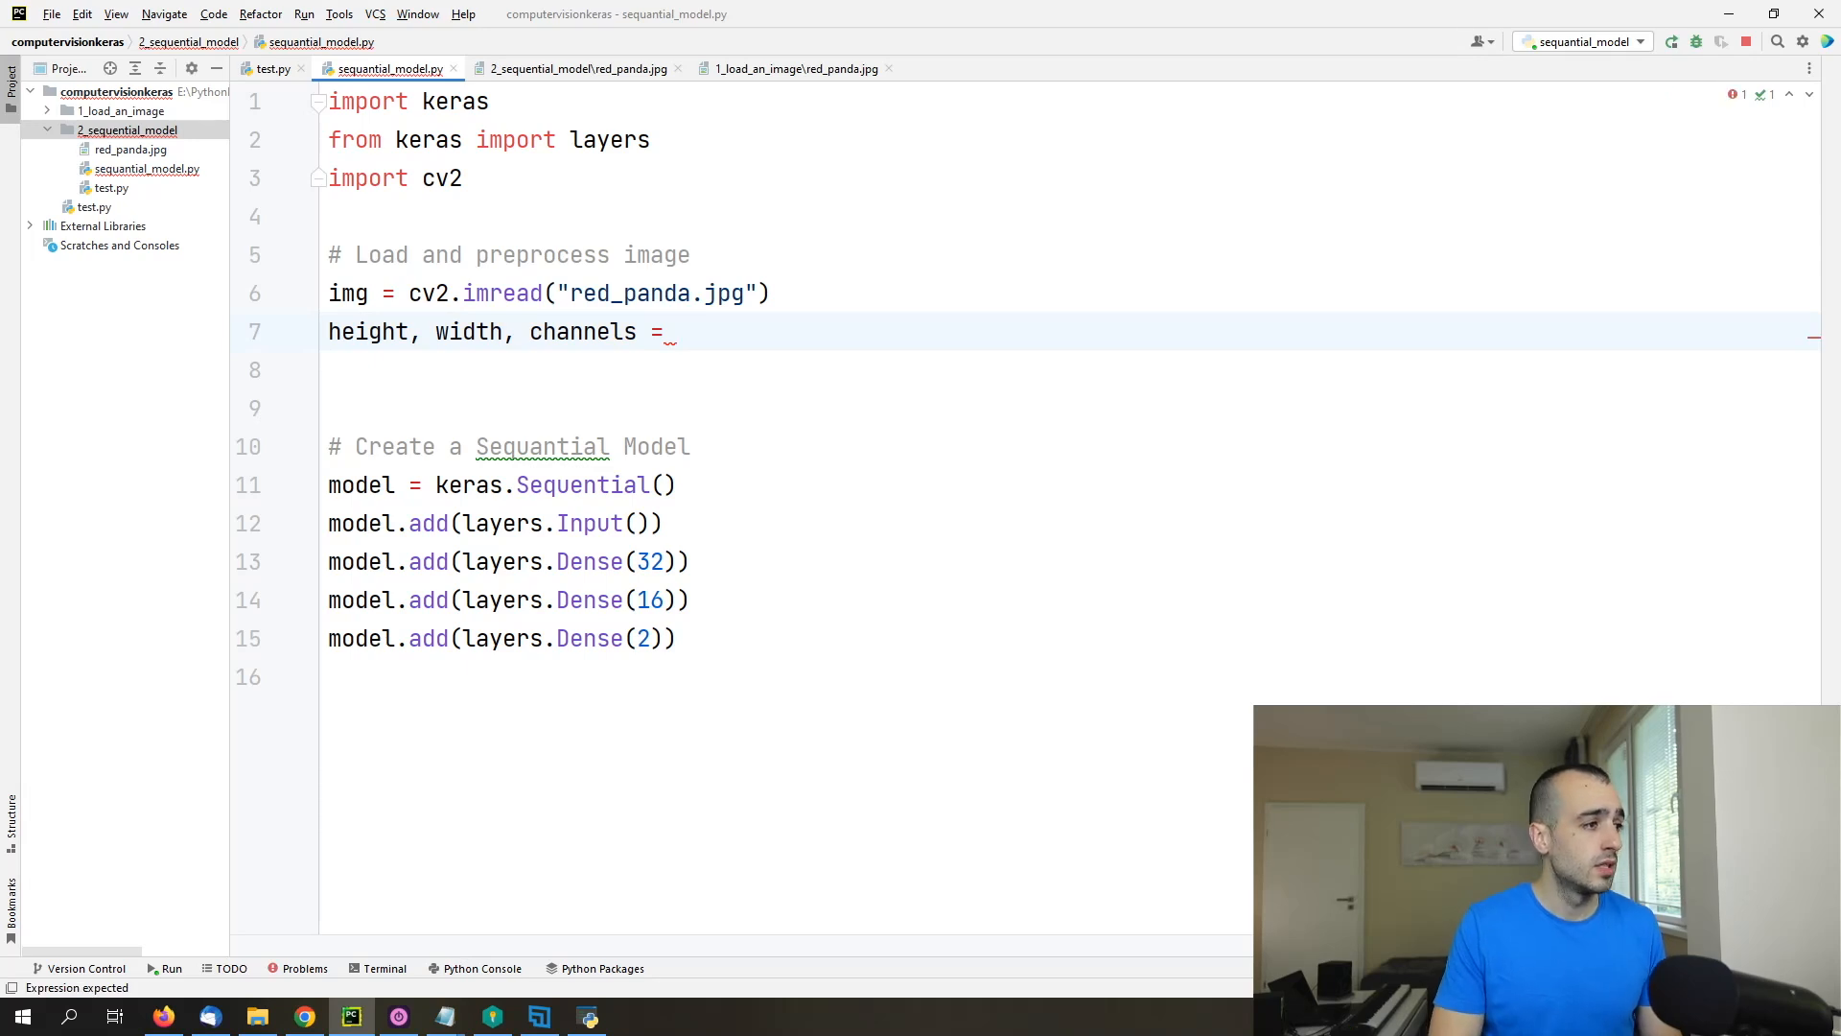
type("img.shap")
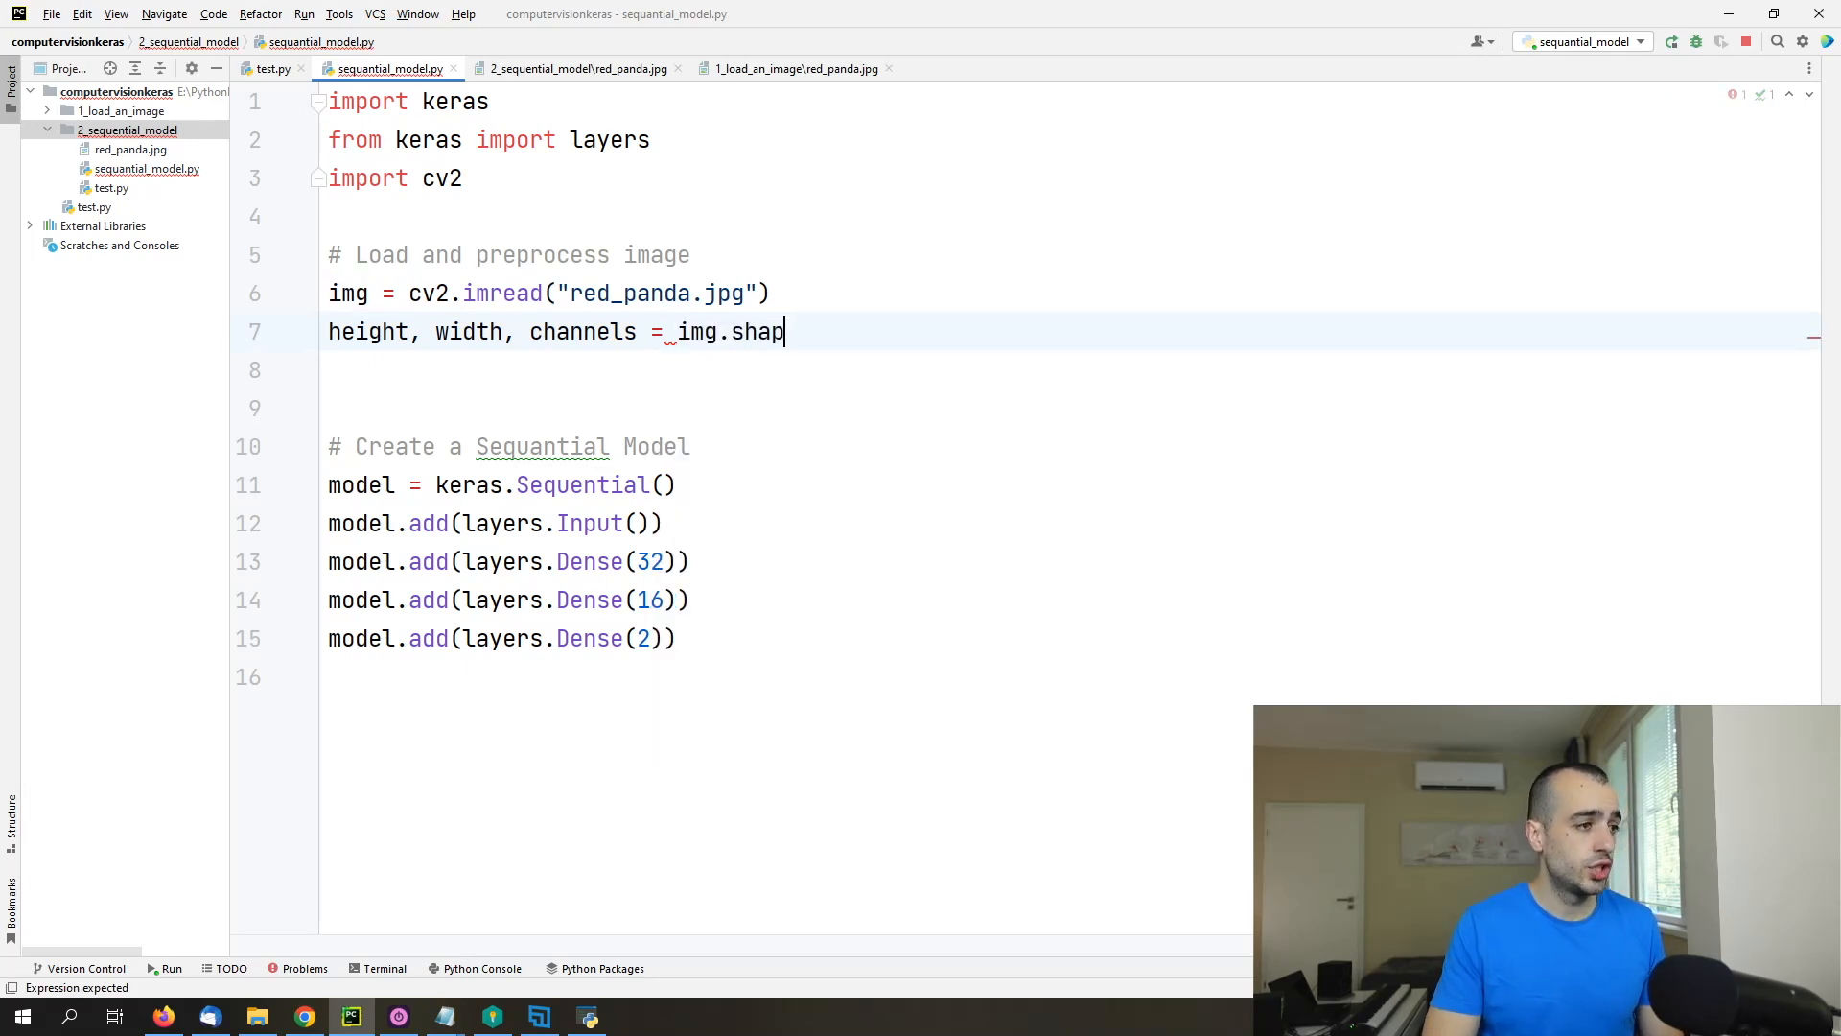
Step: Print "Height: {}, Width: {}, Channels: {}" formatted with height, width, channels
type("print")
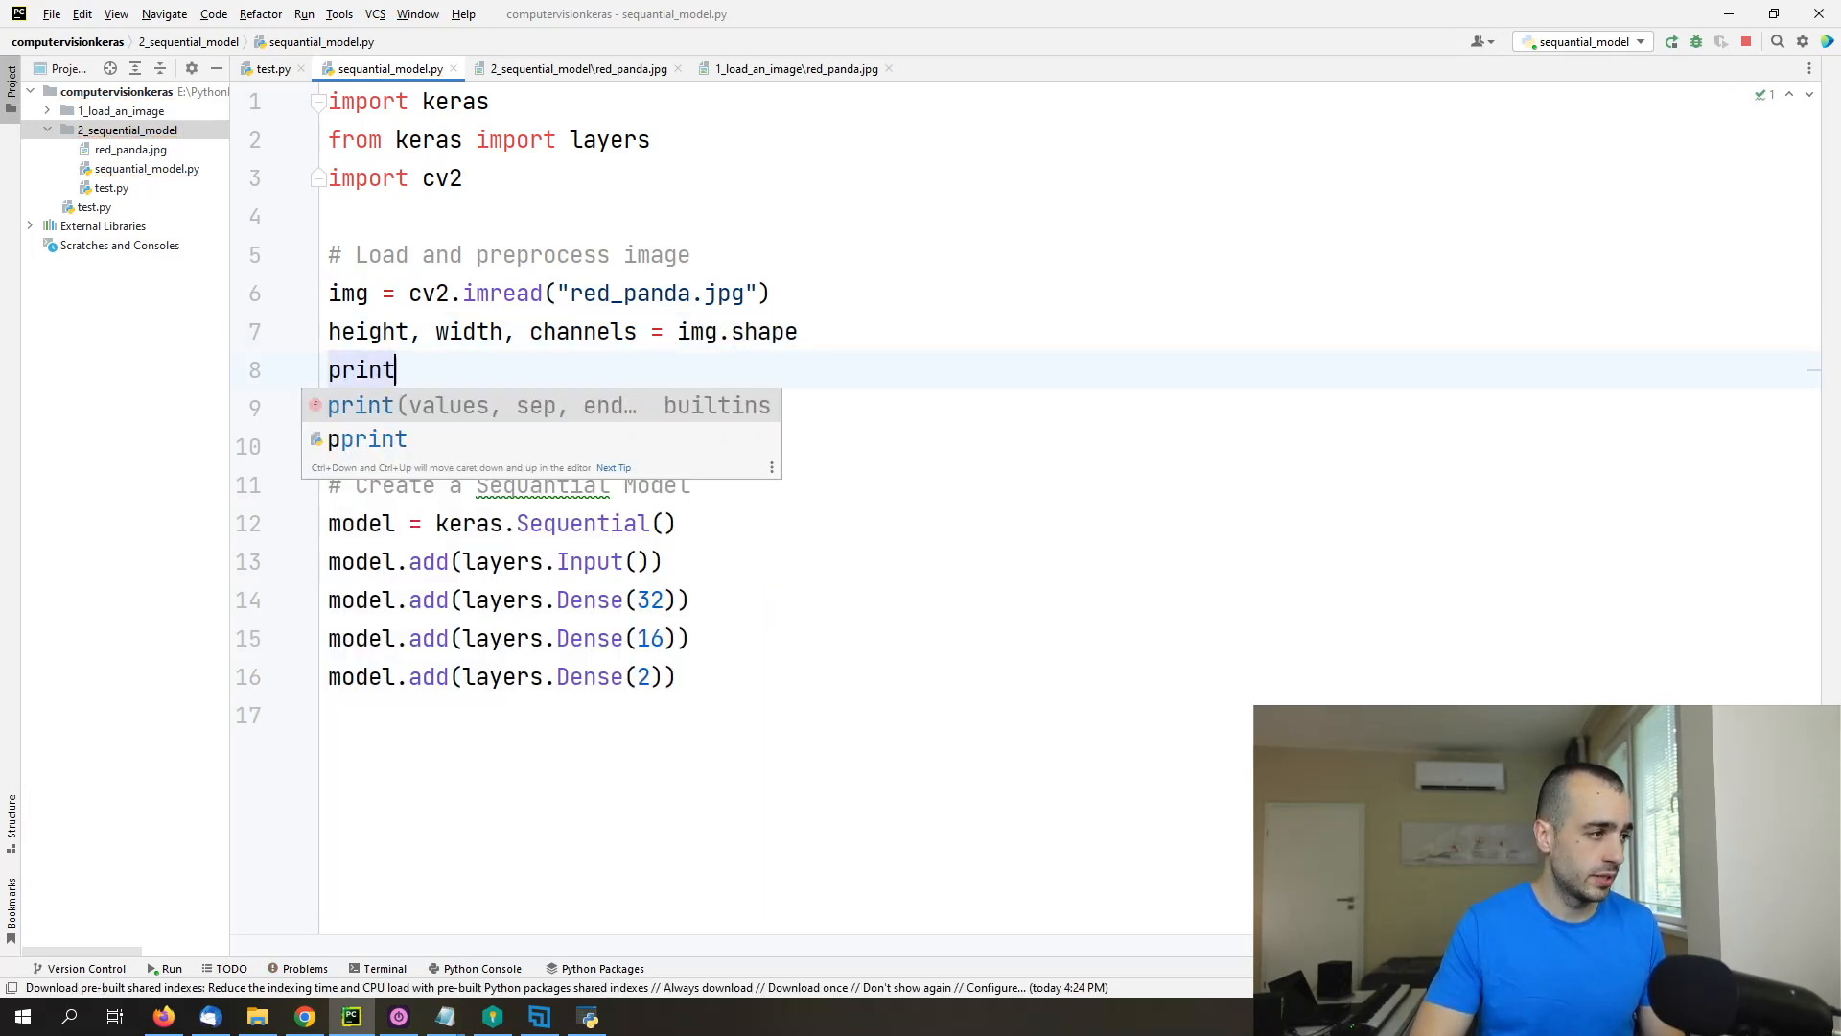
type("(\"Height\")")
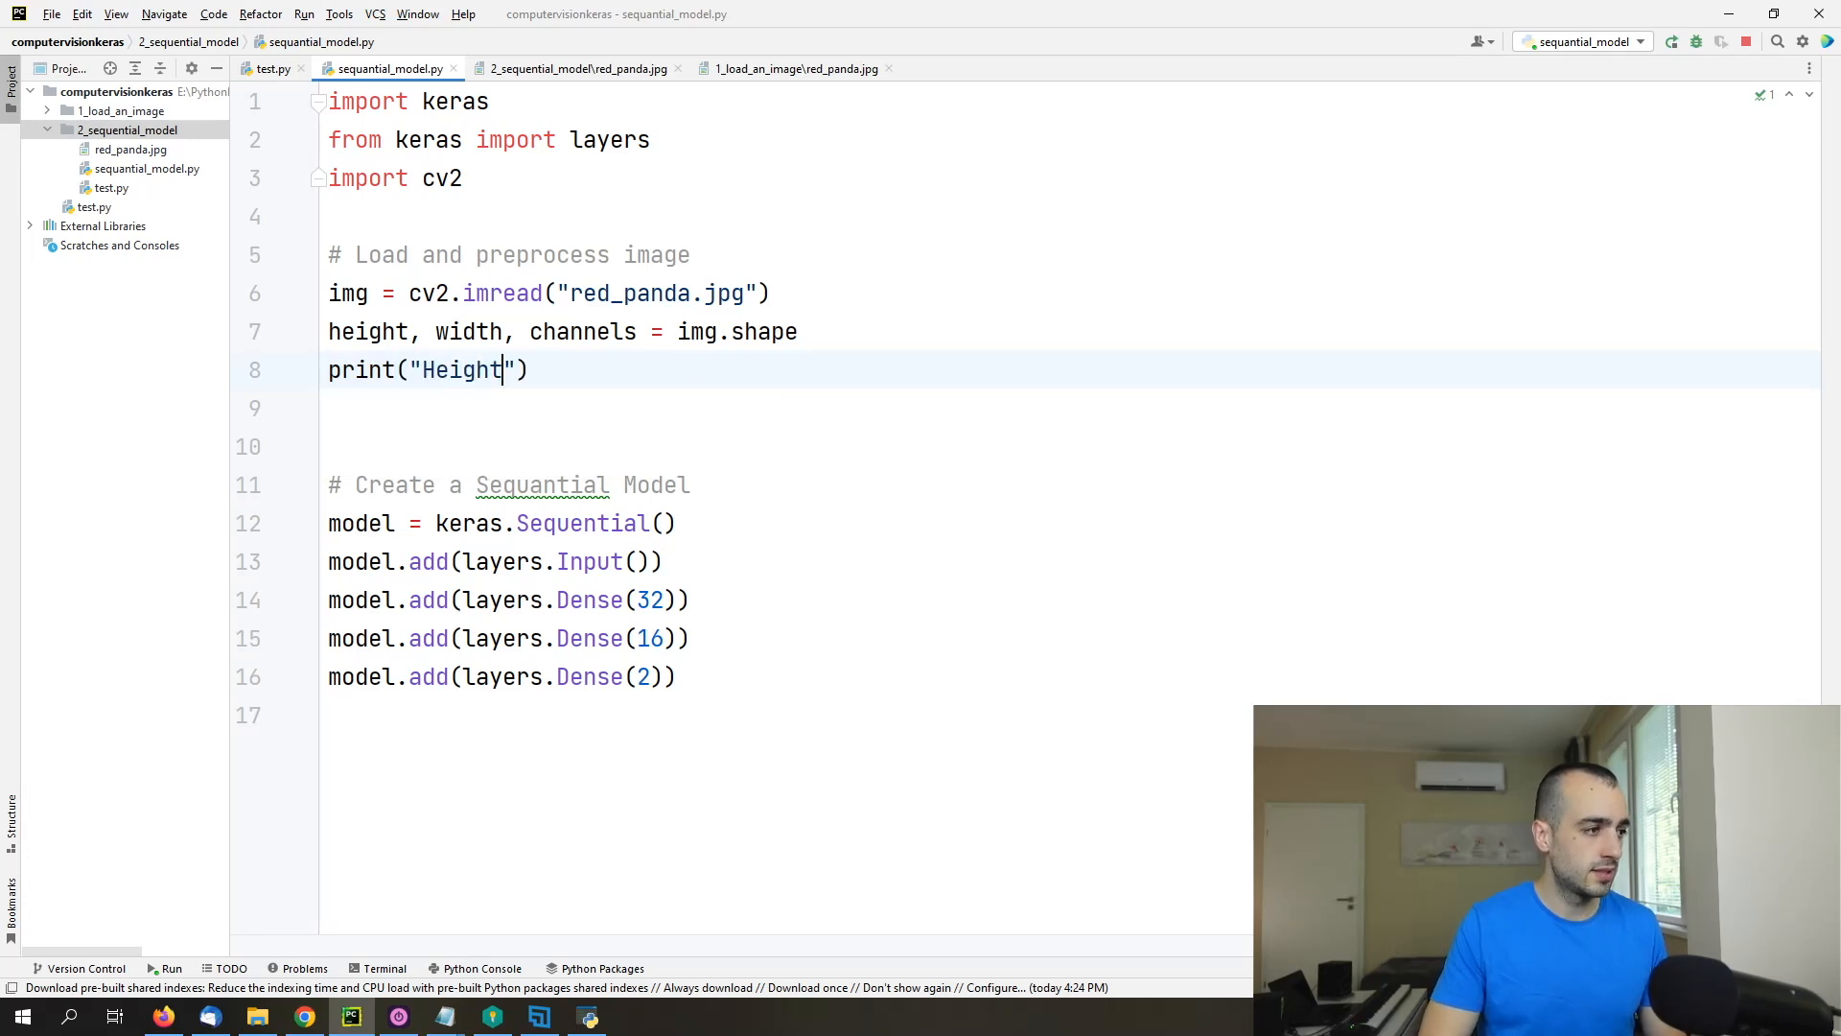
type(": {}")
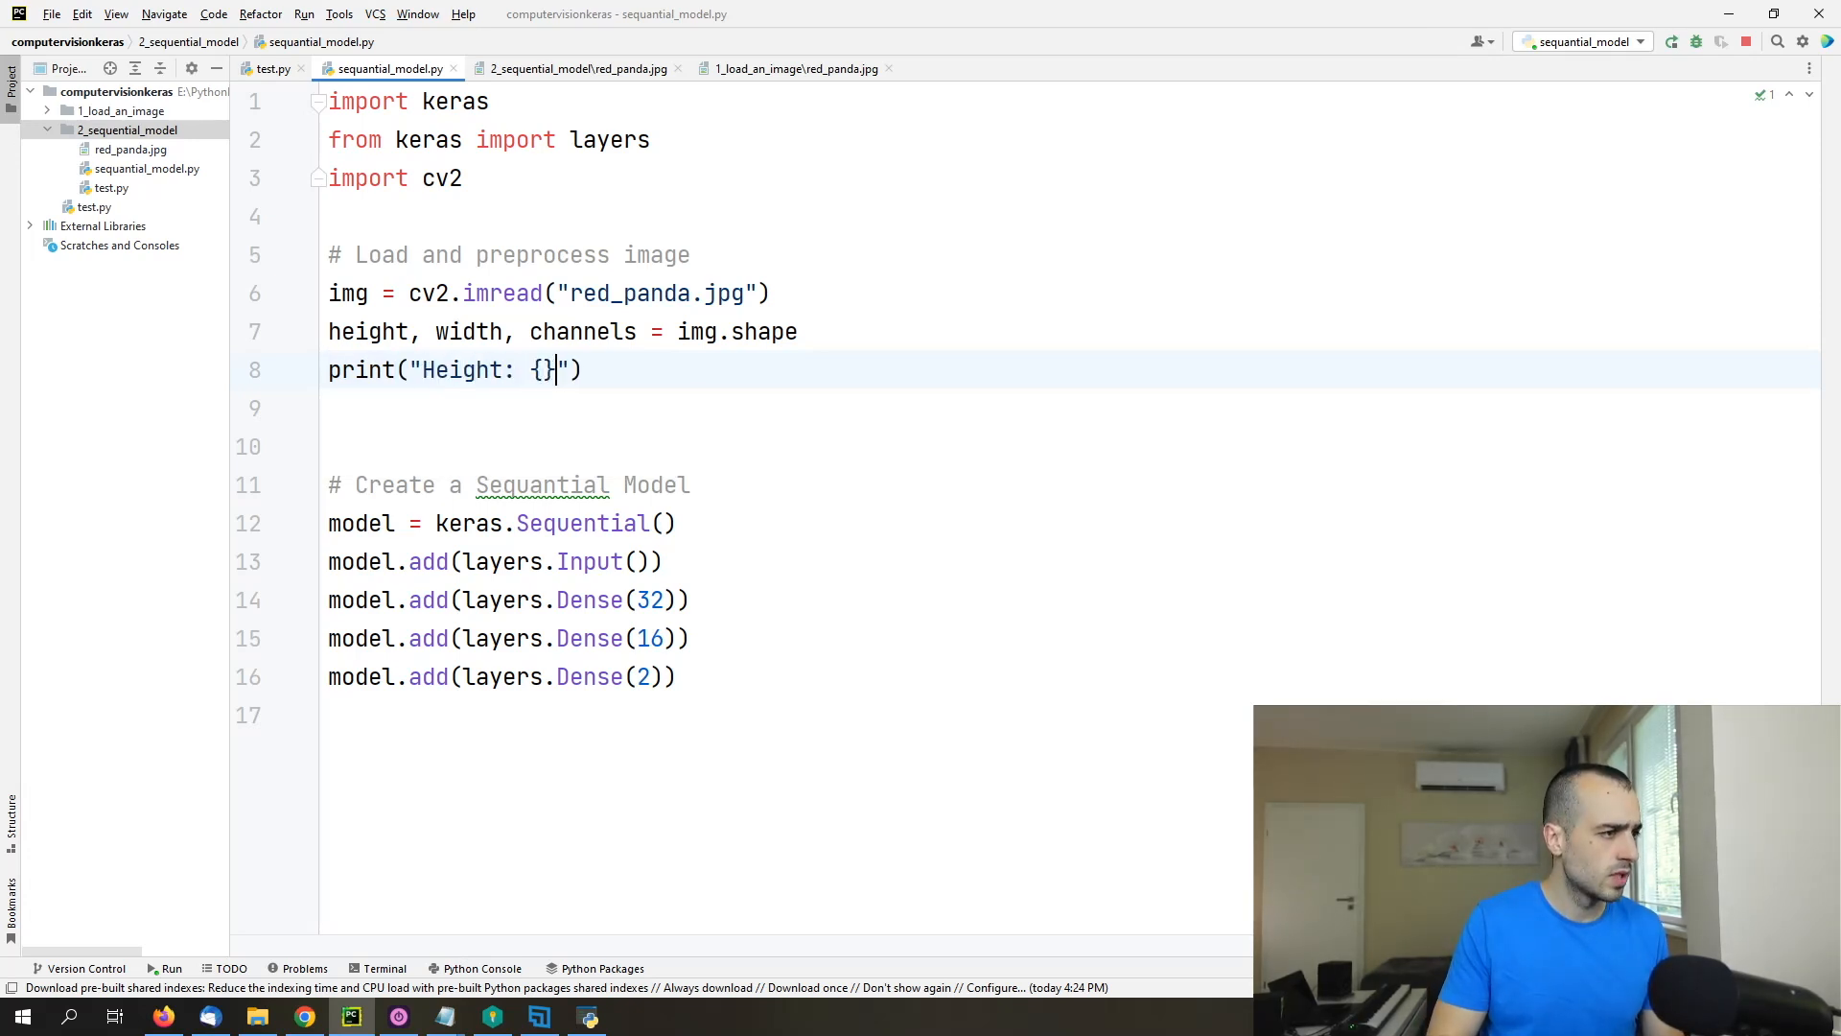
type(", Widt")
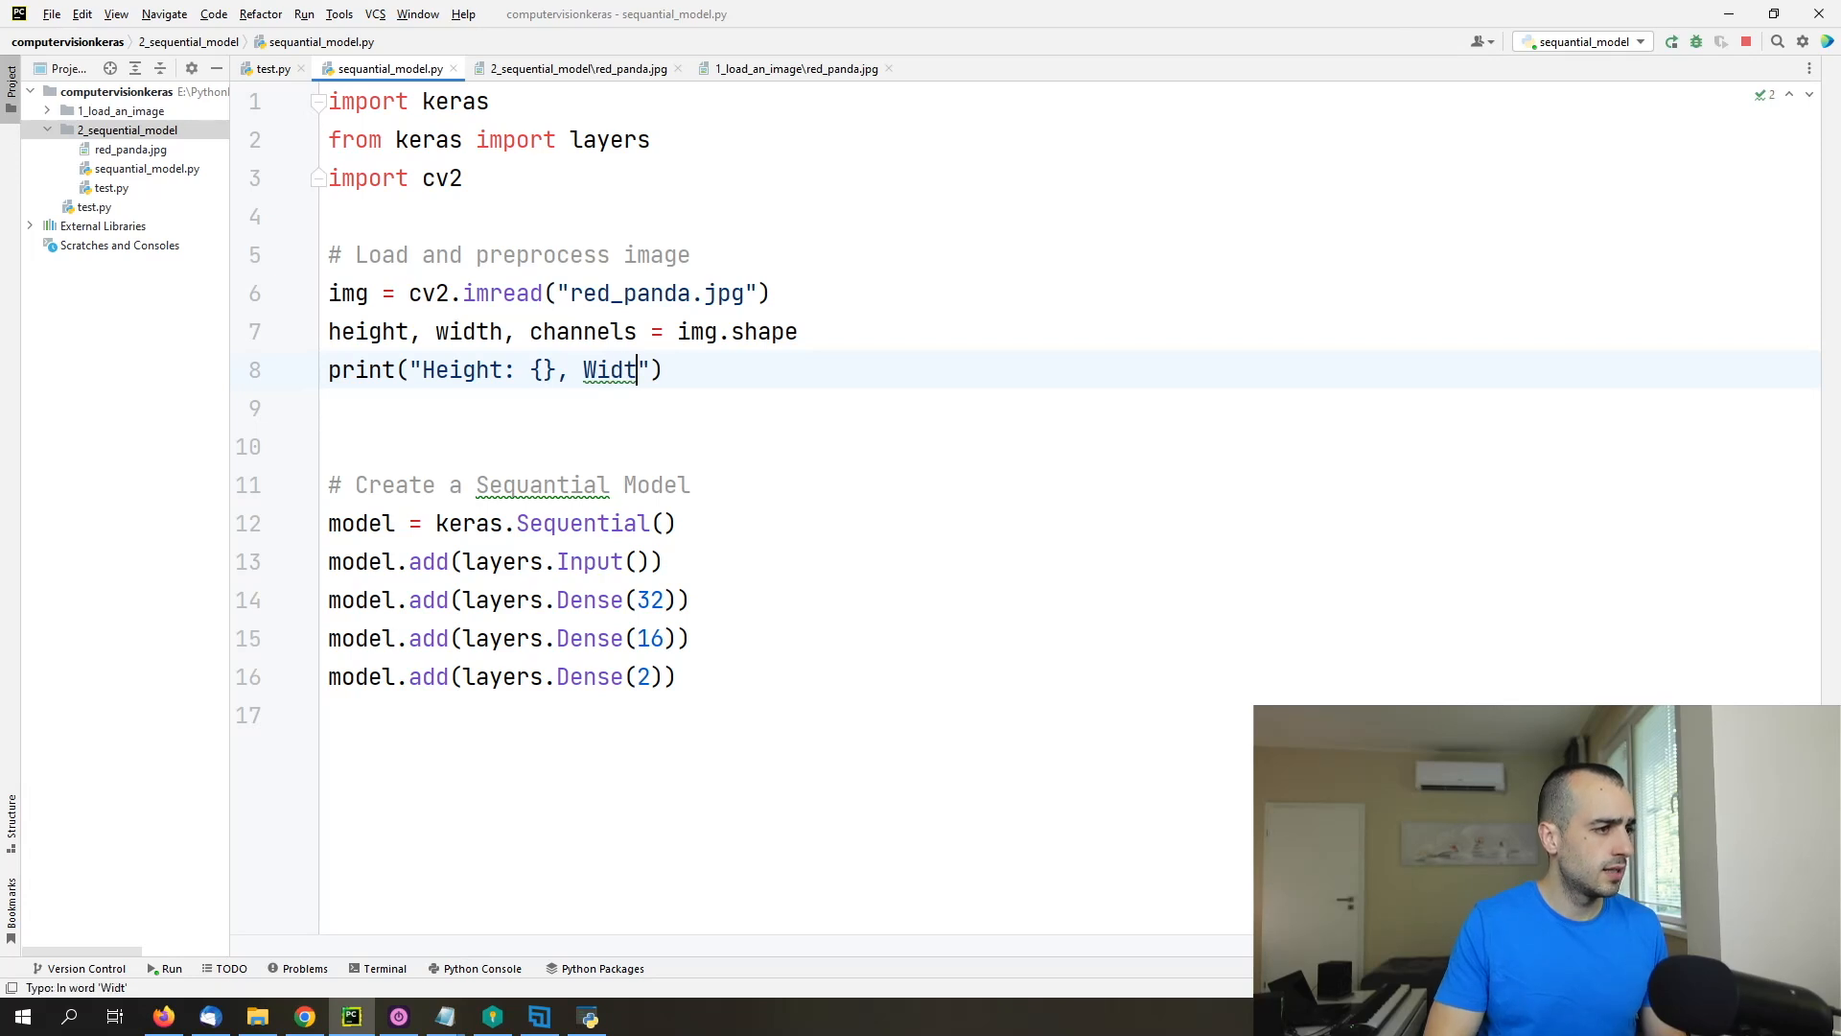
type("h")
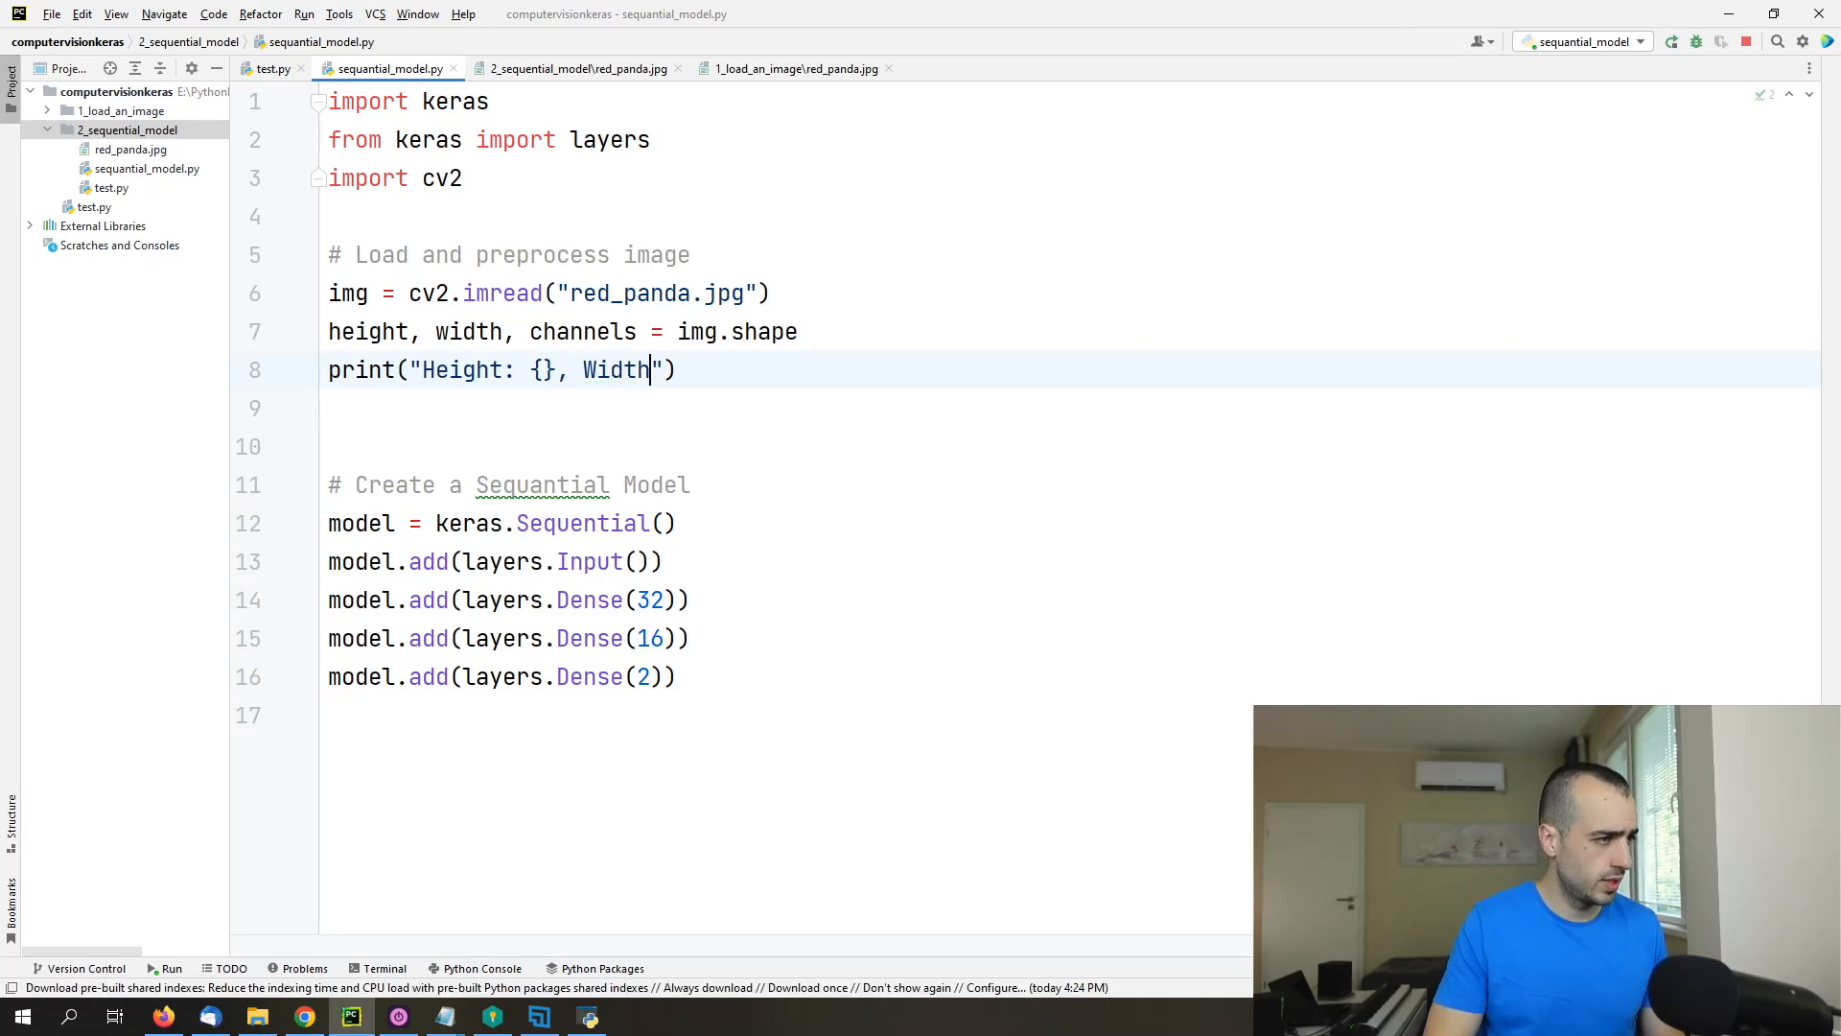
type(": {}, Channels: {")
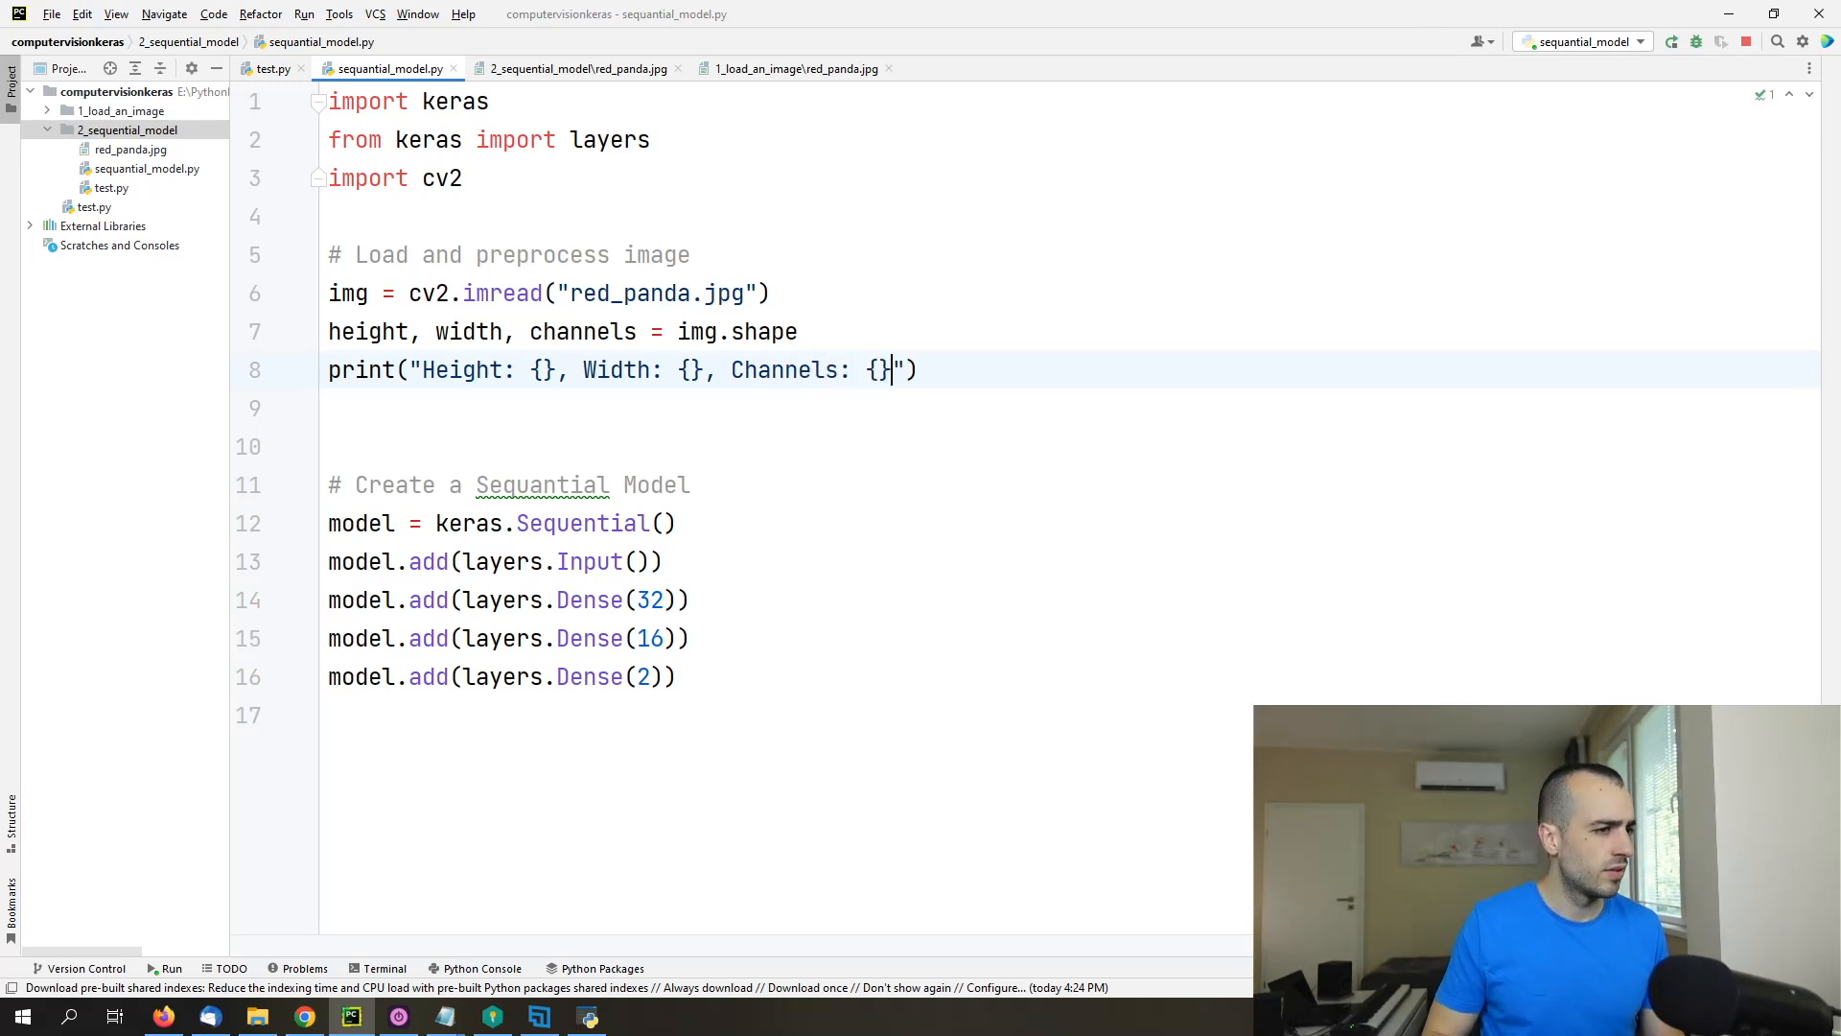
type(".format(")
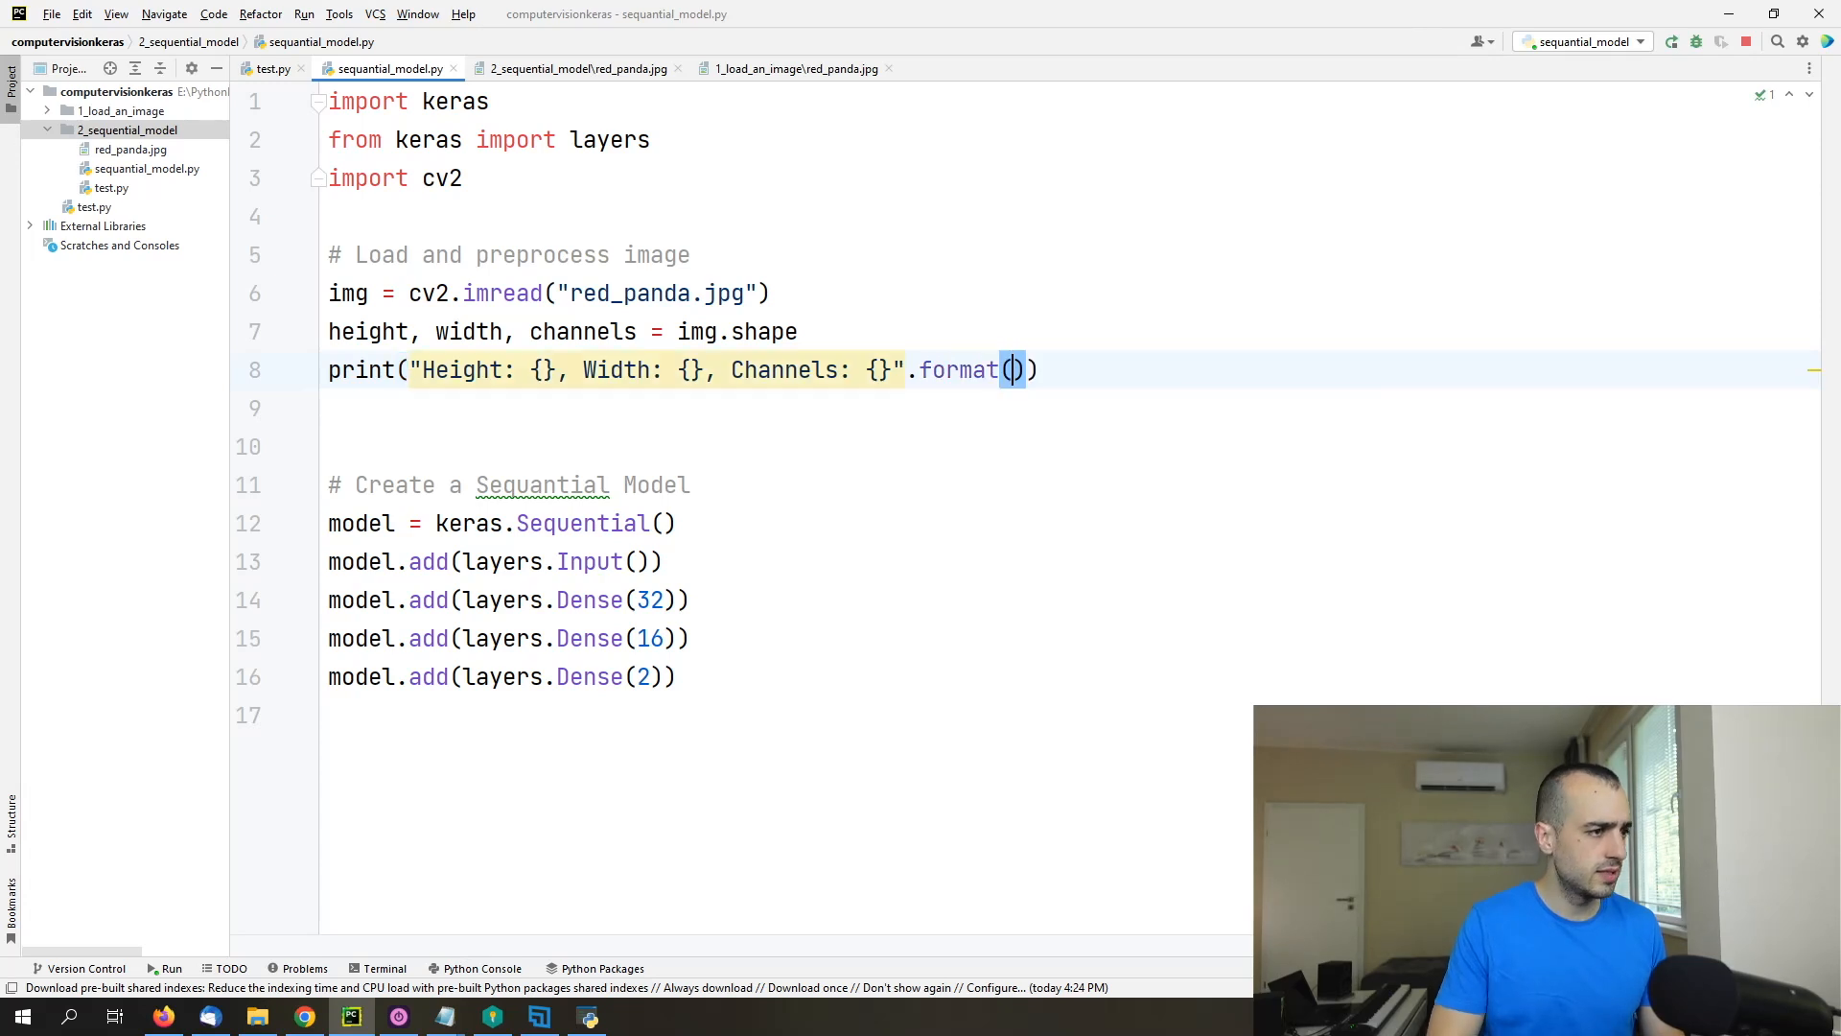
type("he")
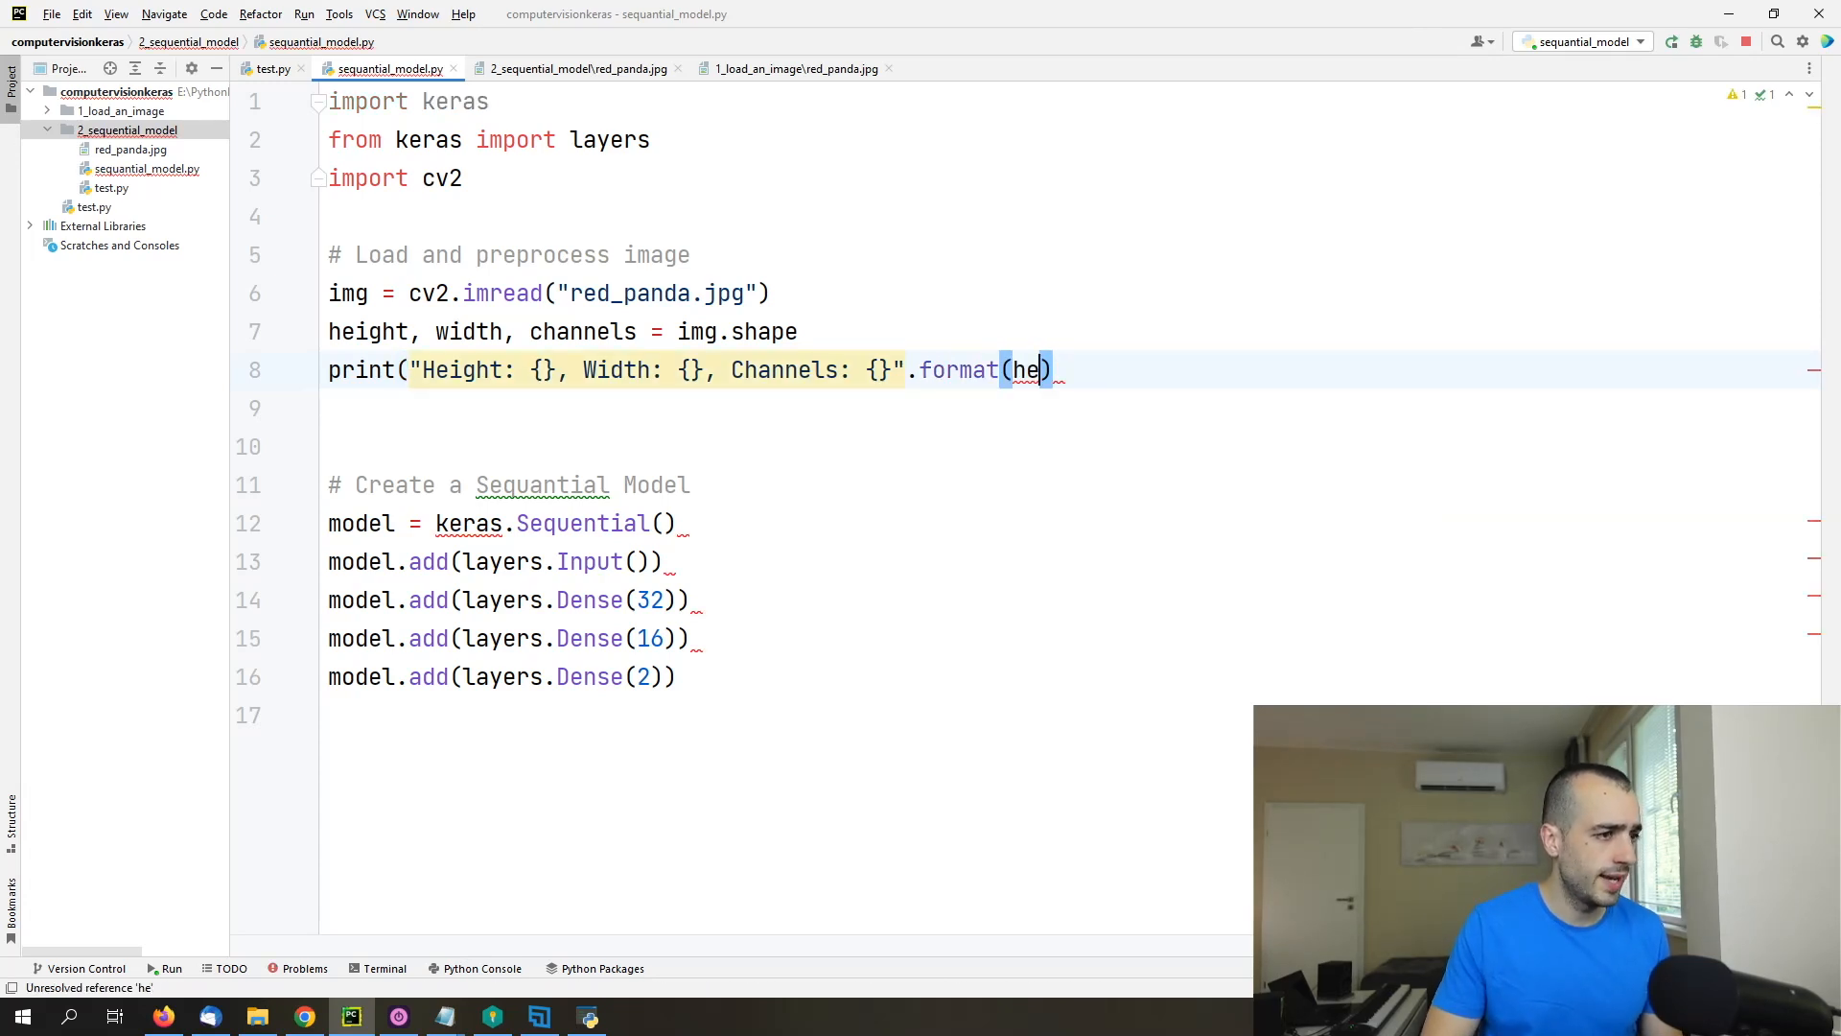
type("ight")
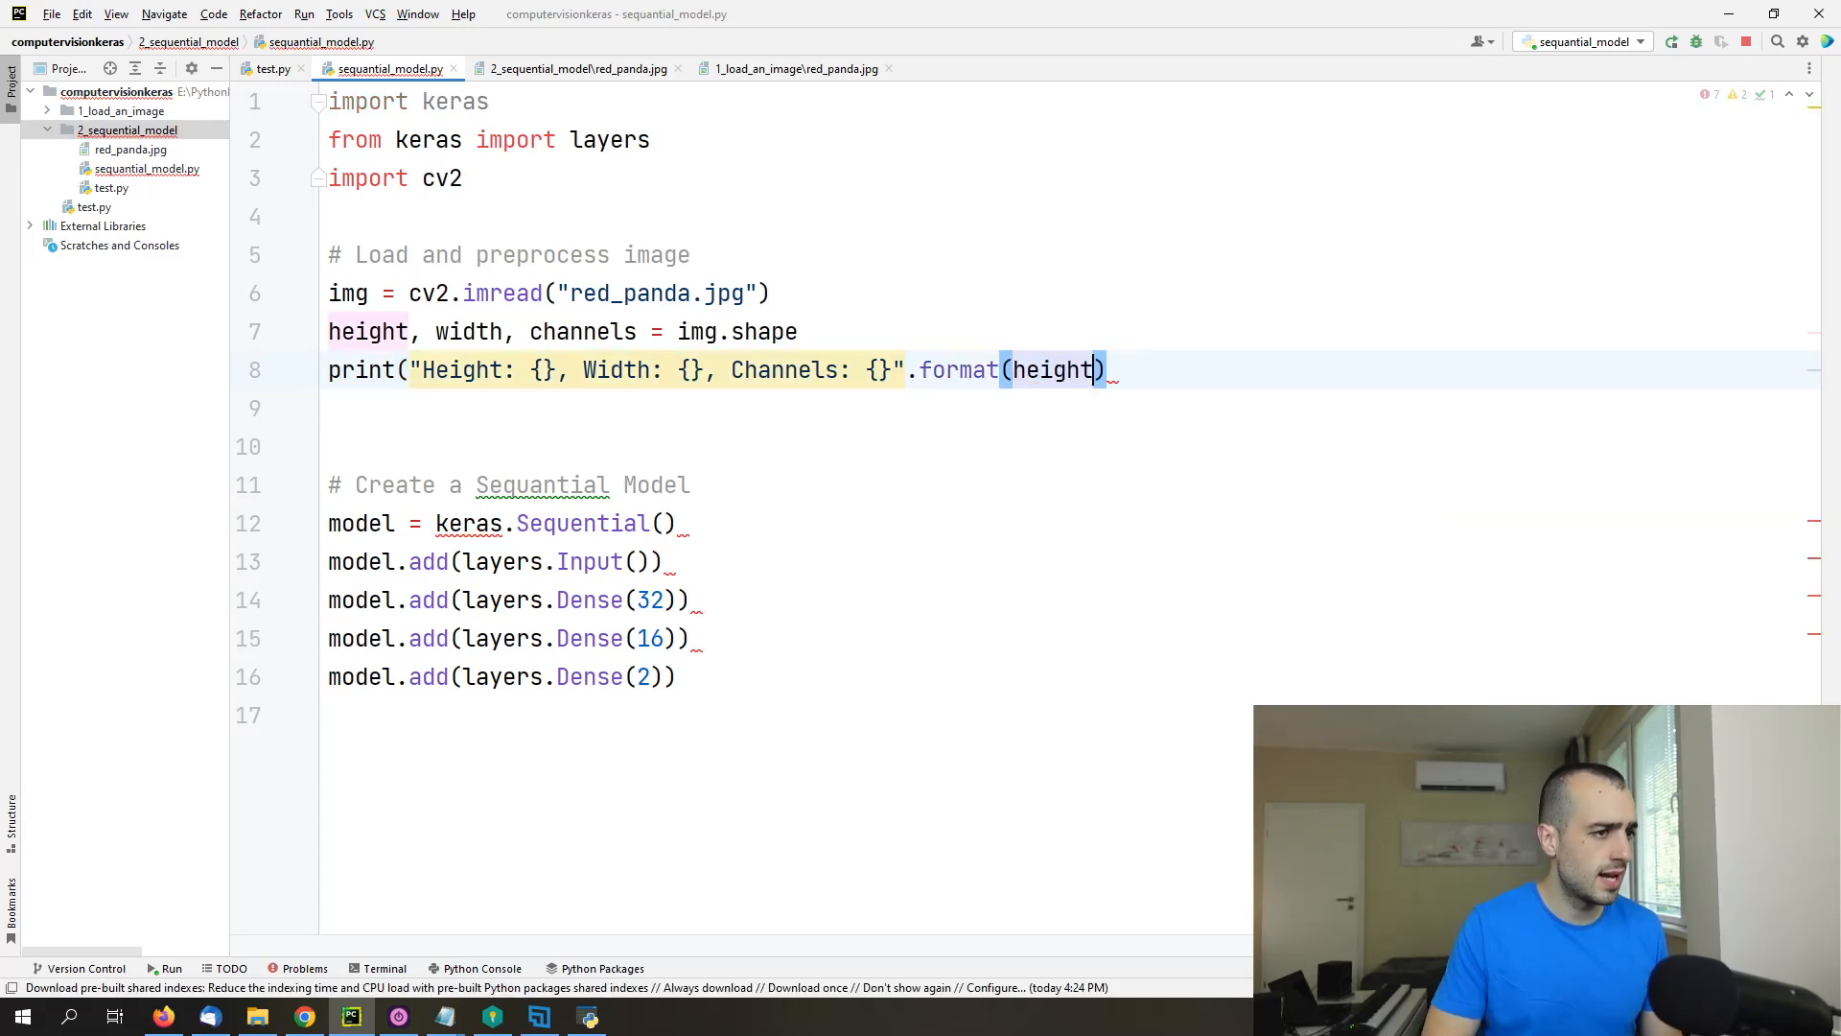
type(", width, ch")
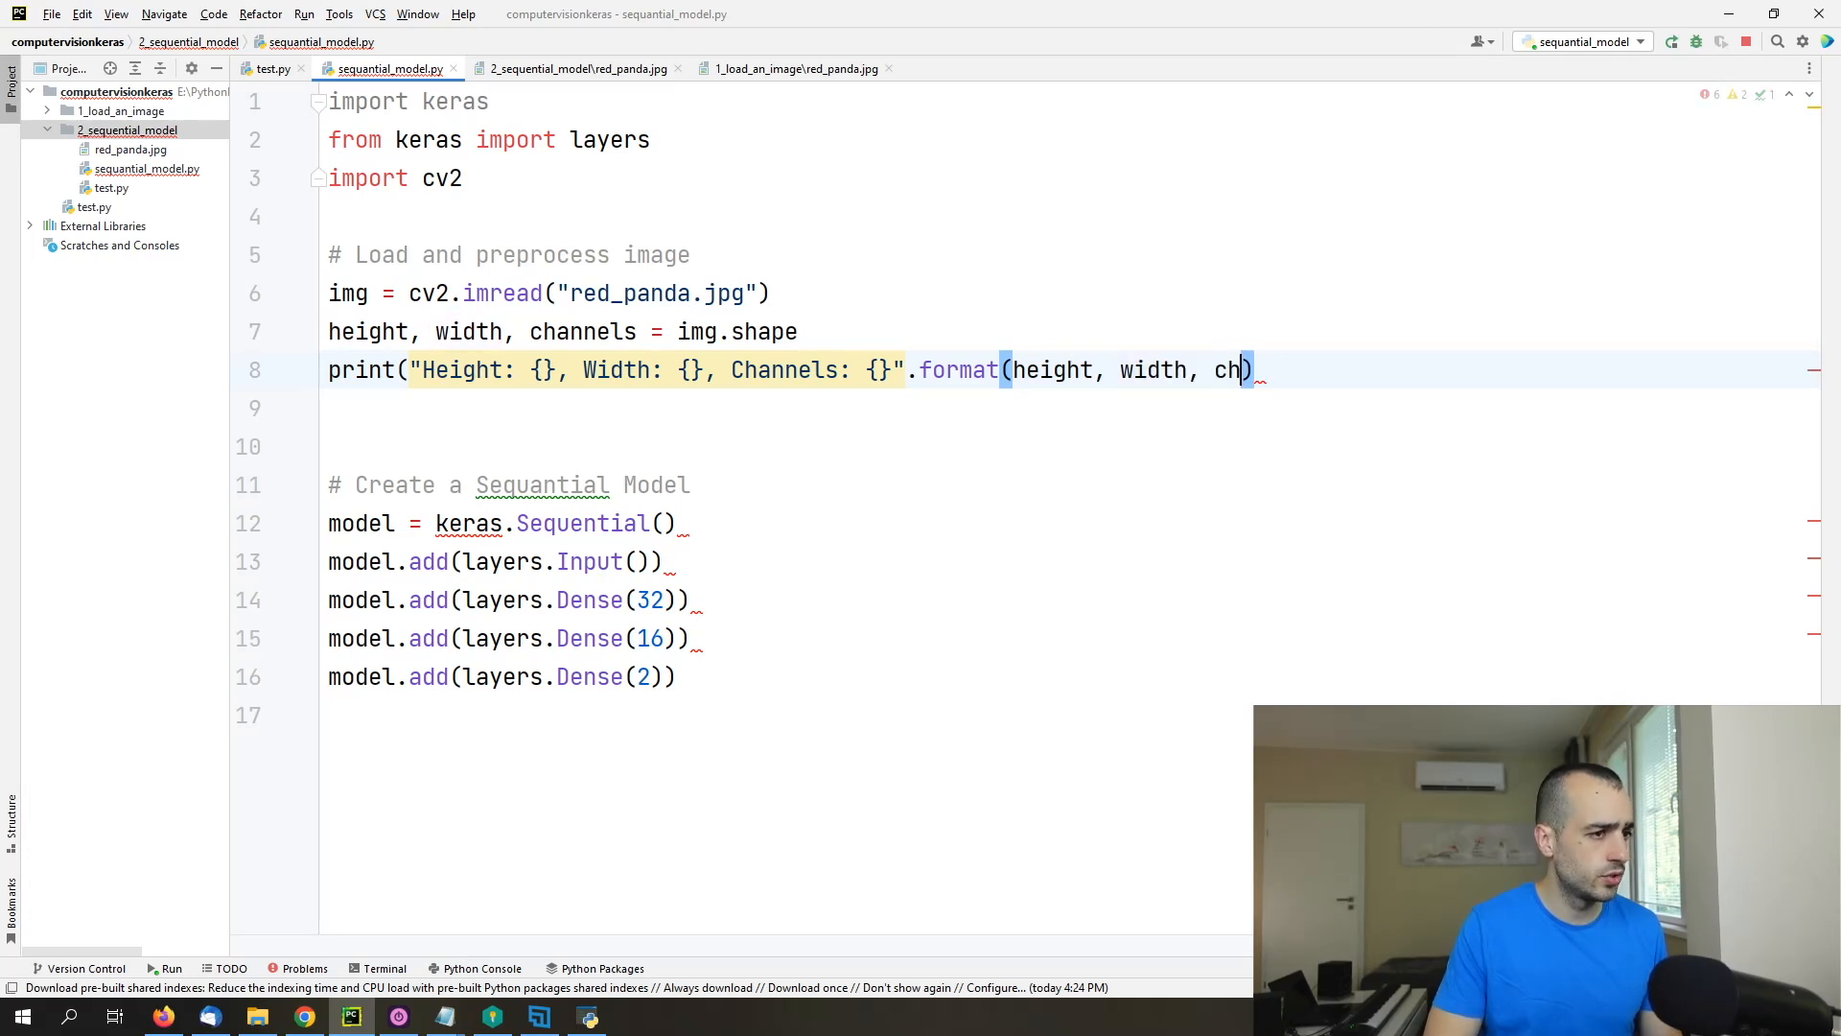
type("annels")
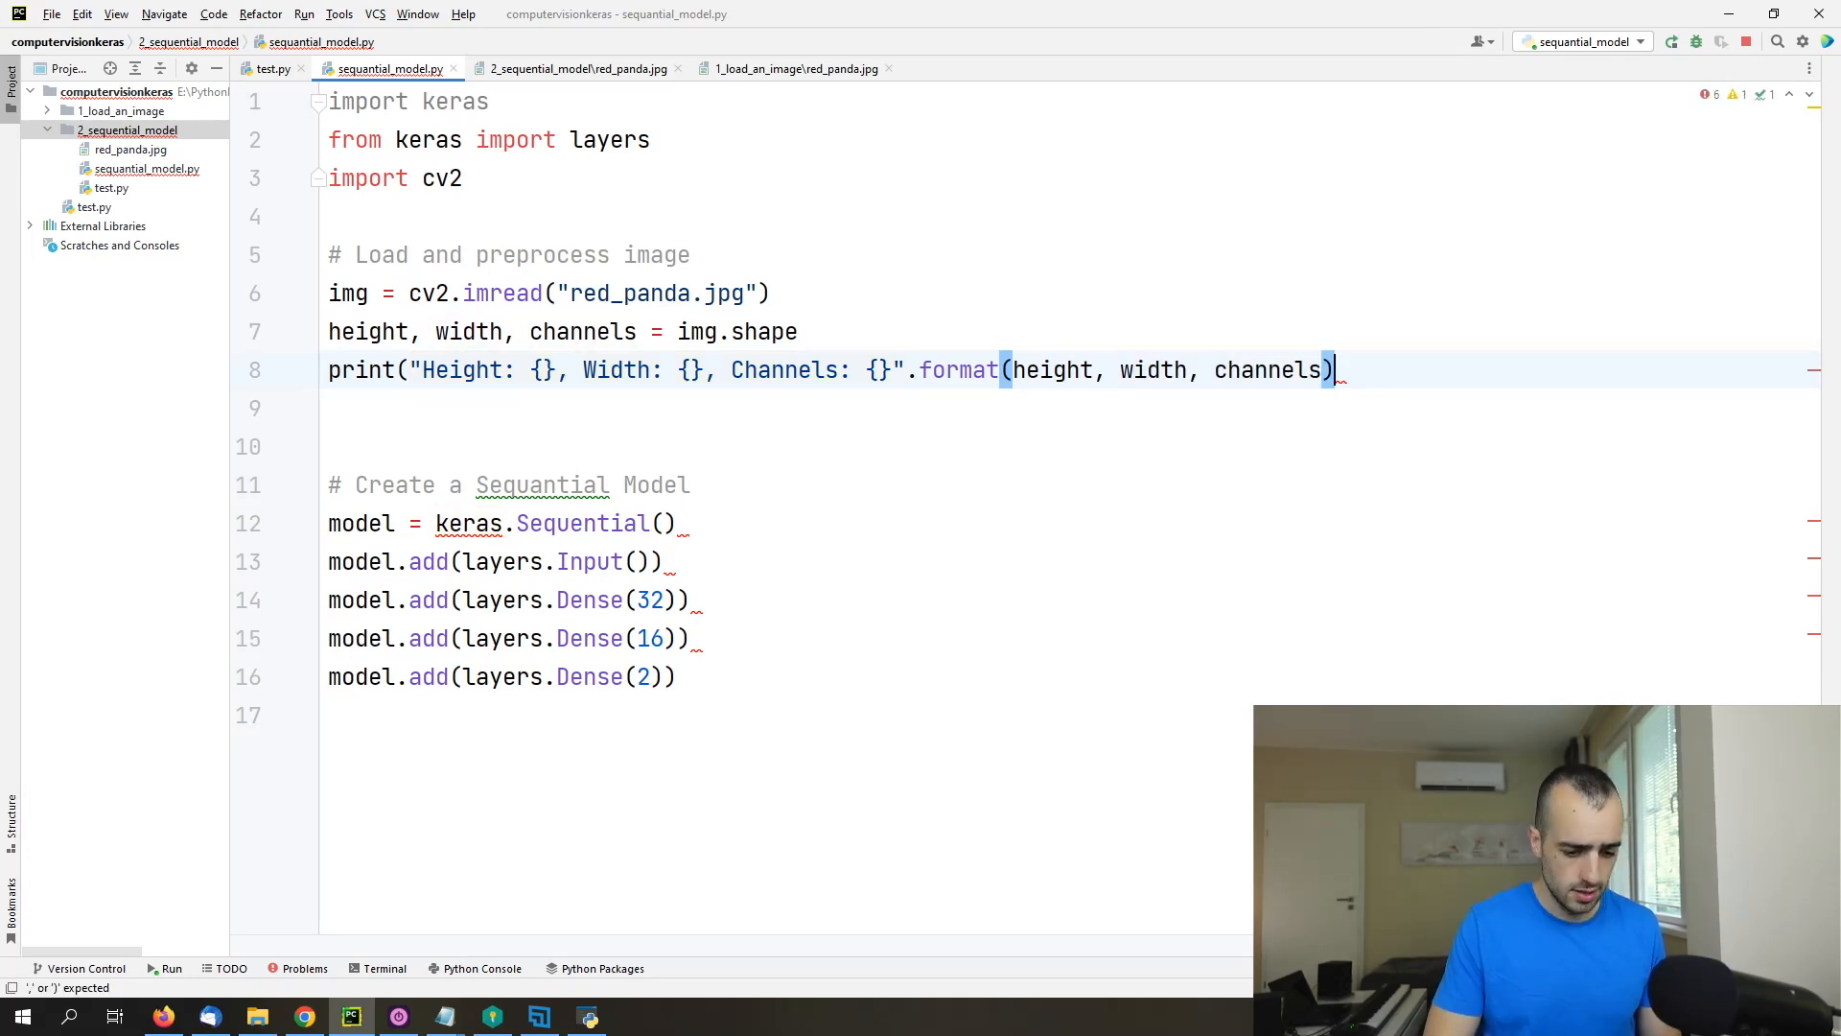
type(")")
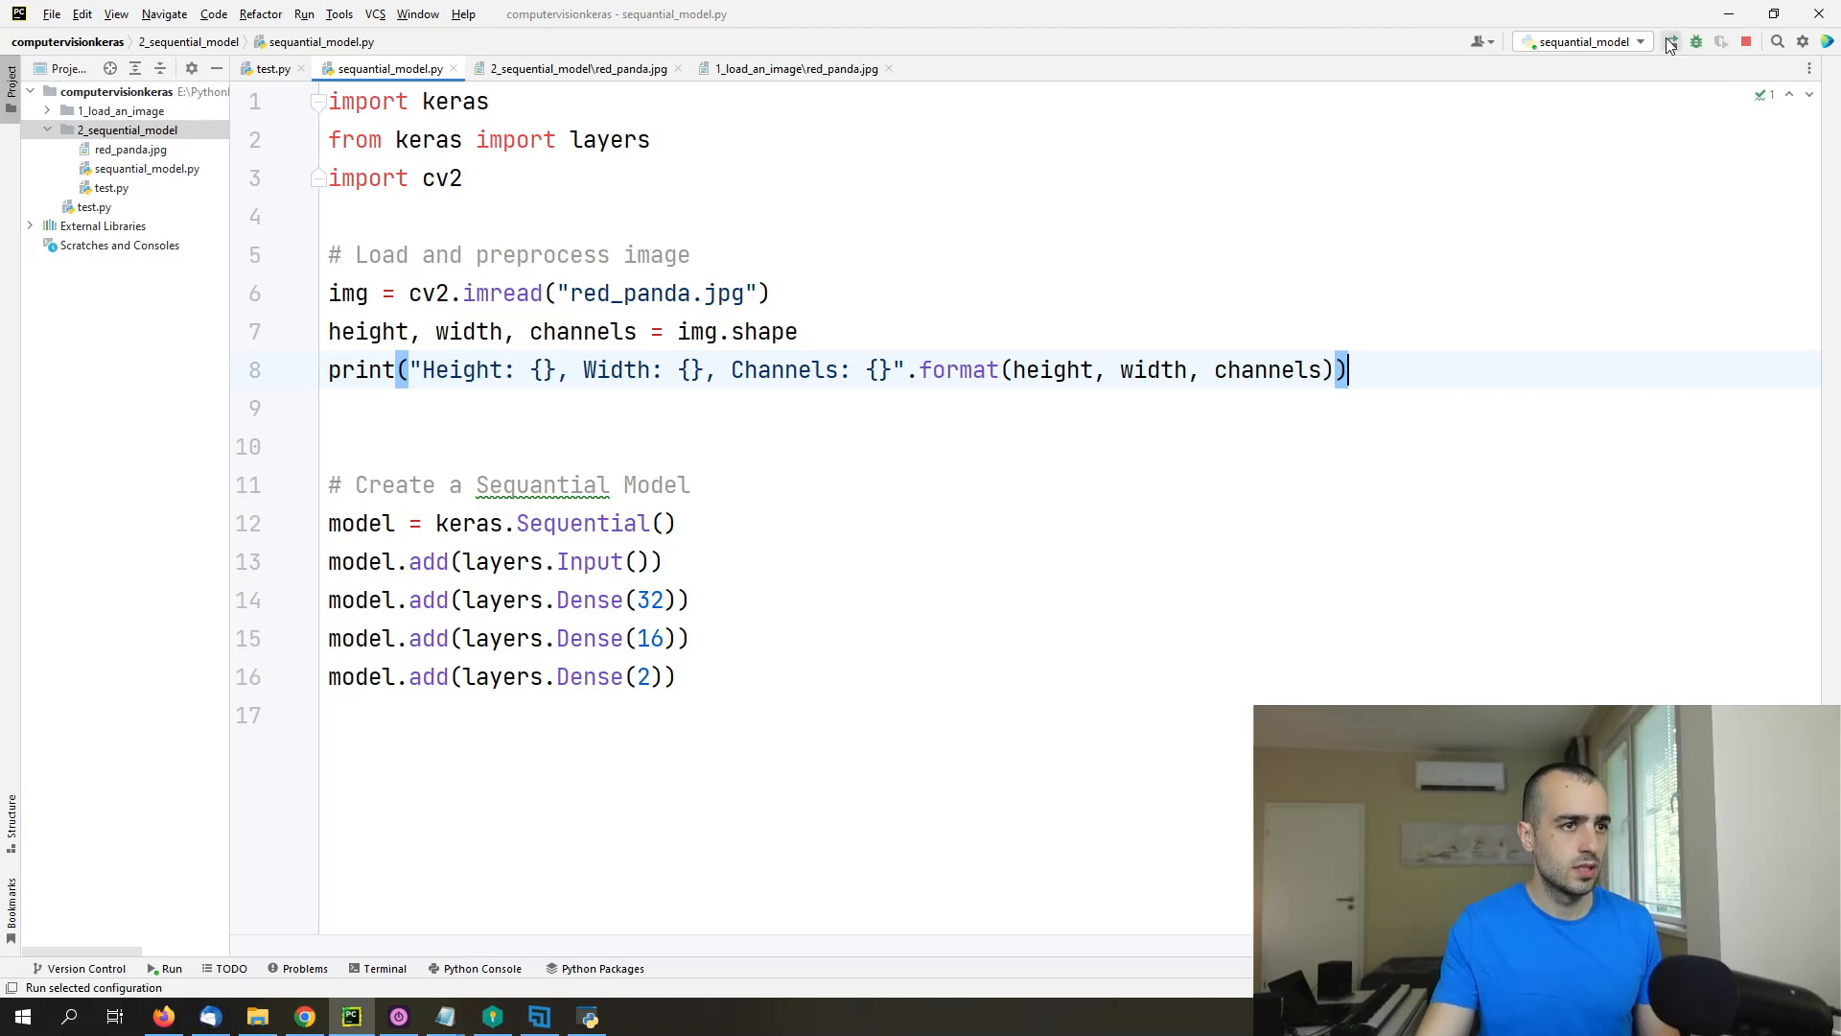
Step: Run the script and read the printed 1004x1280x3 dimensions and the Input shape ValueError
left_click(1671, 40)
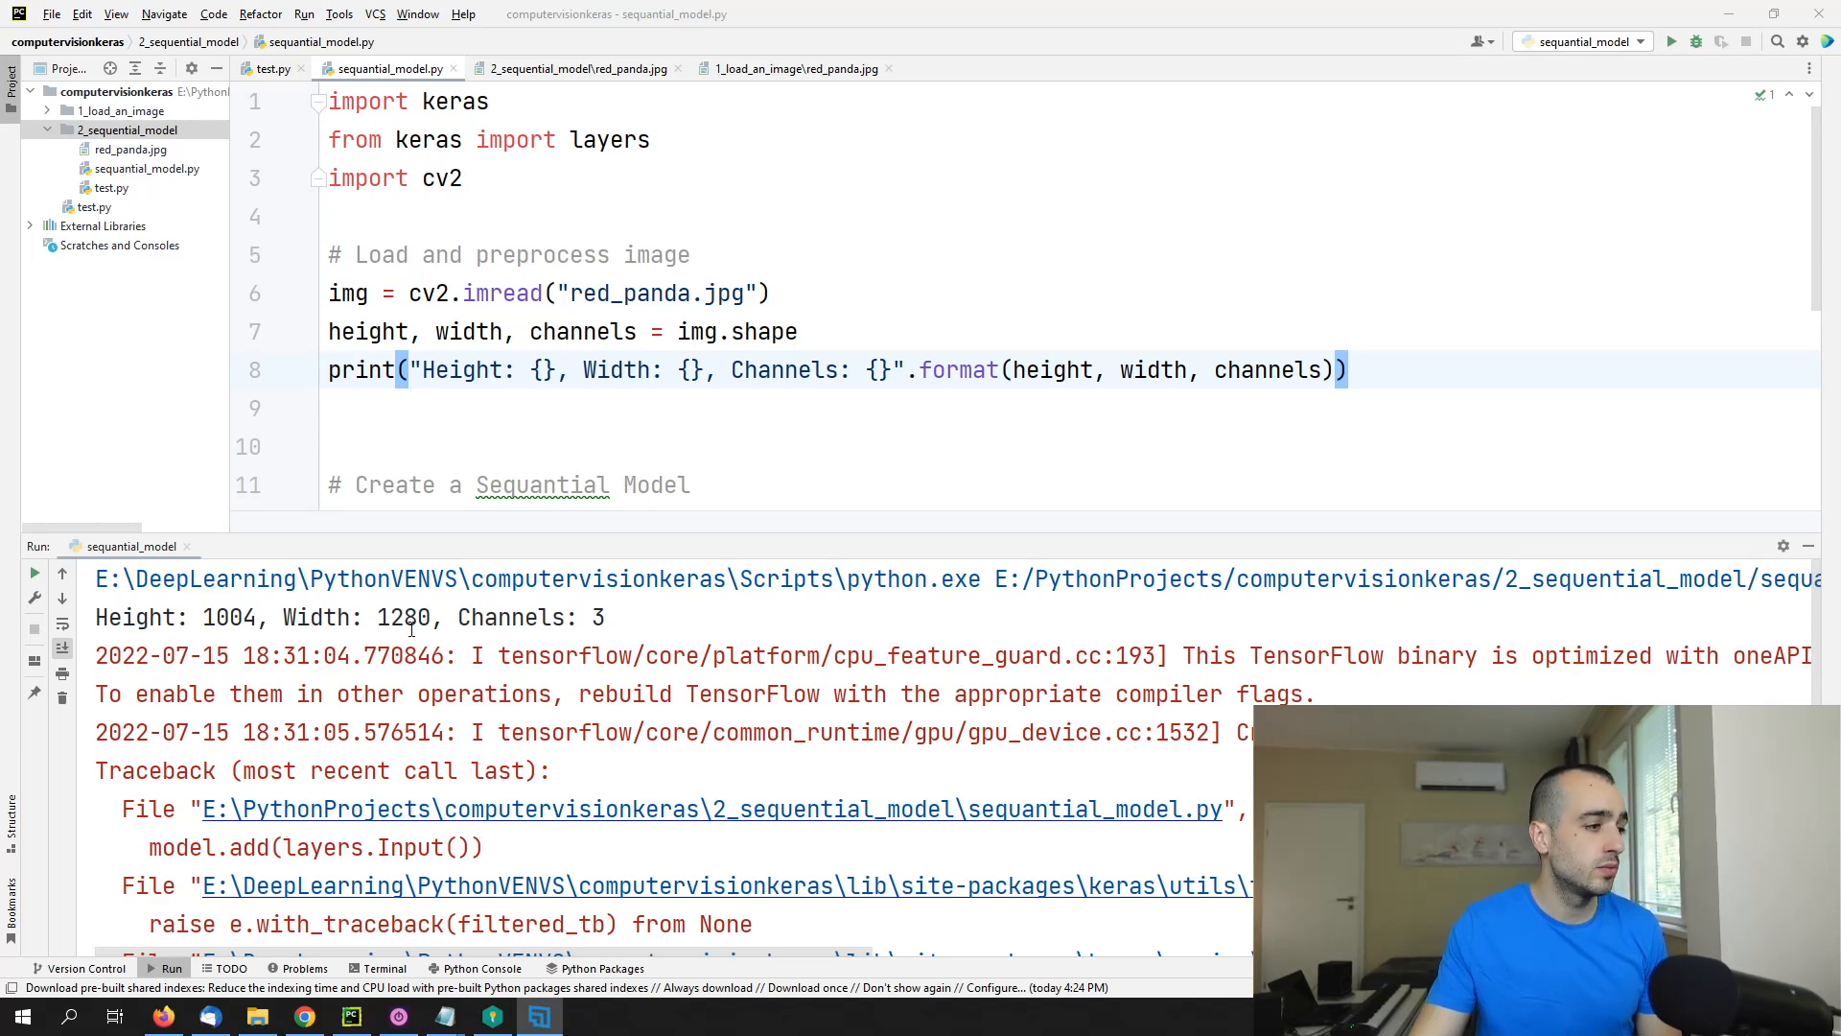
mouse_move(644, 707)
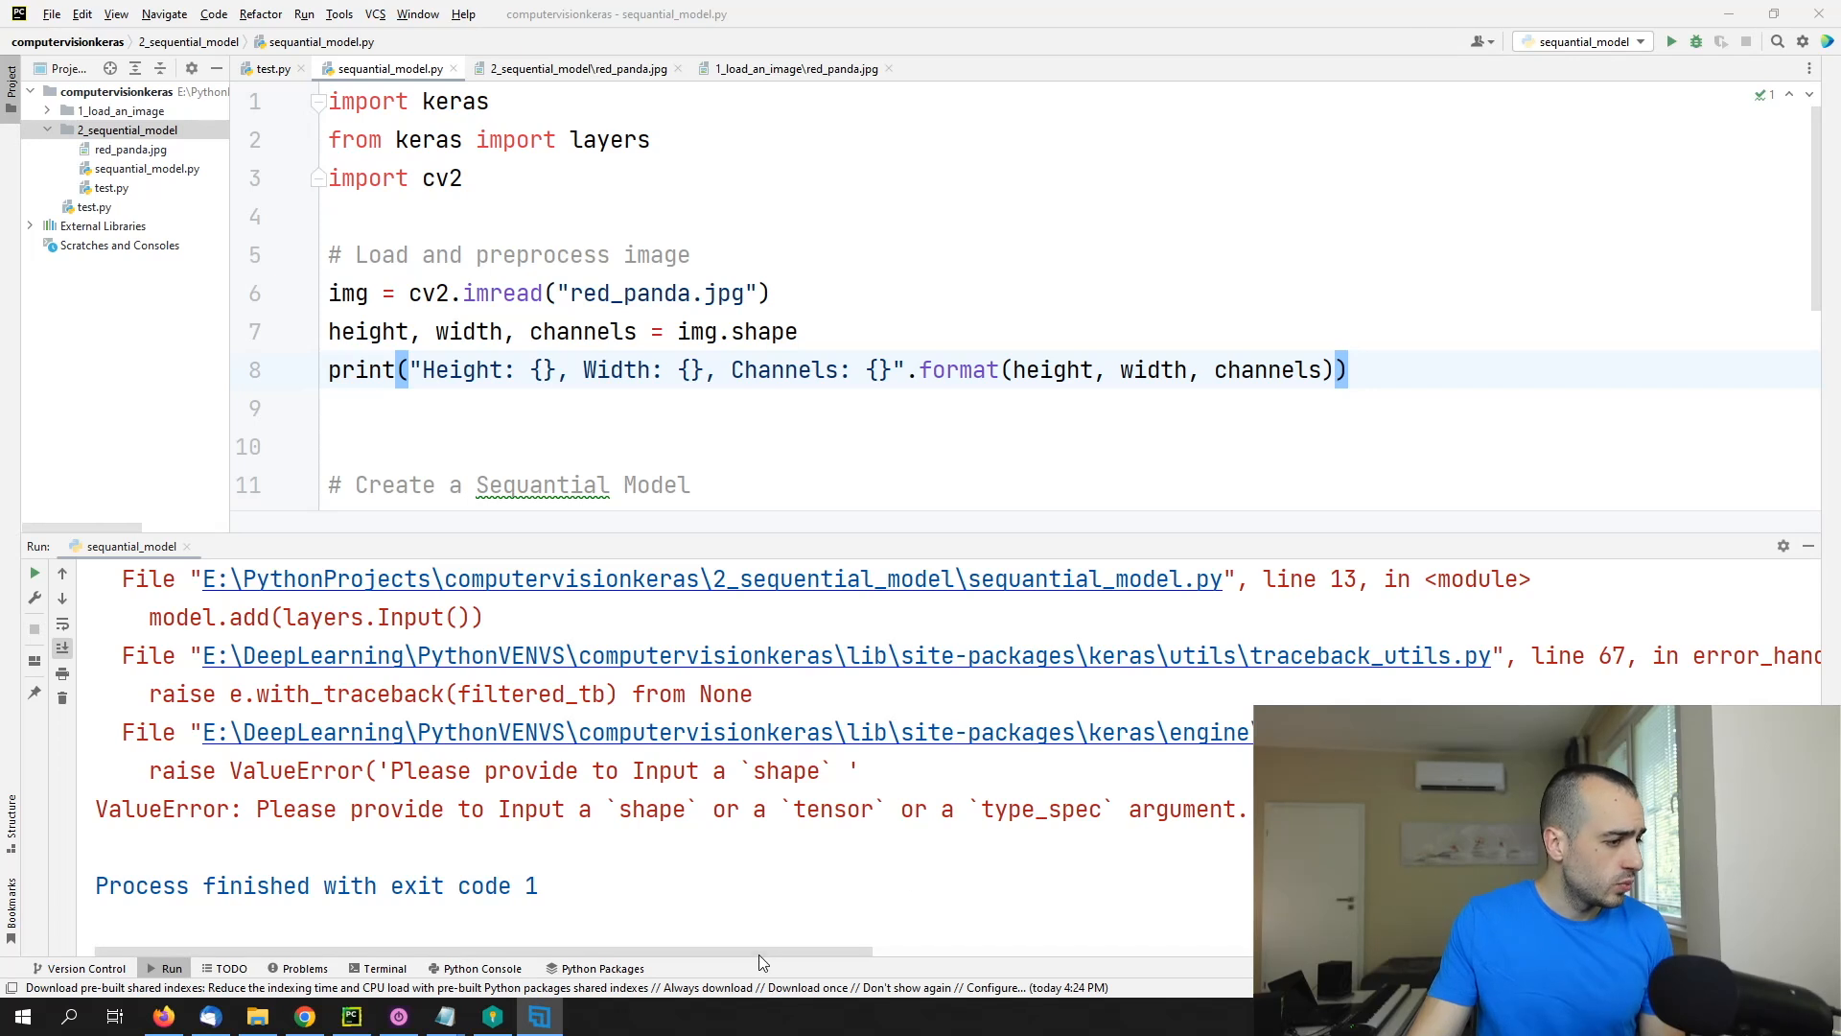
scroll("down", 3)
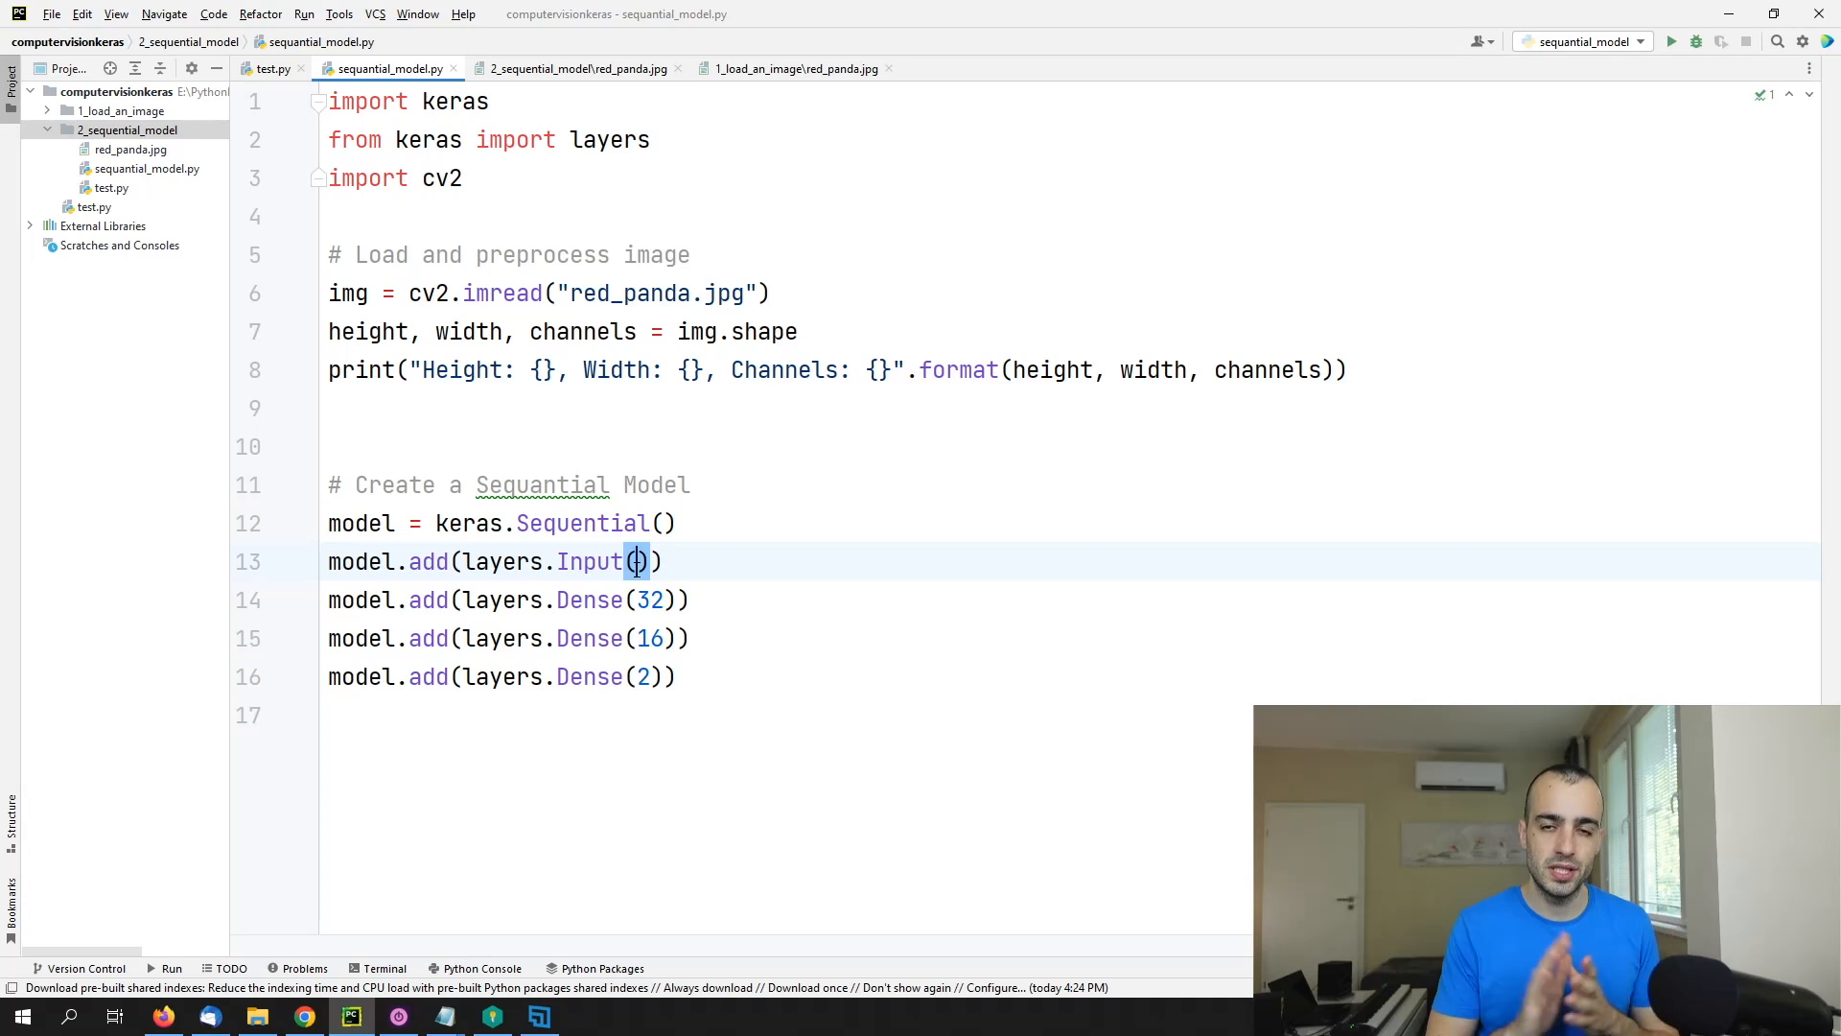
Step: Give layers.Input on line 13 the argument shape=(height, width, channels)
left_click(667, 522)
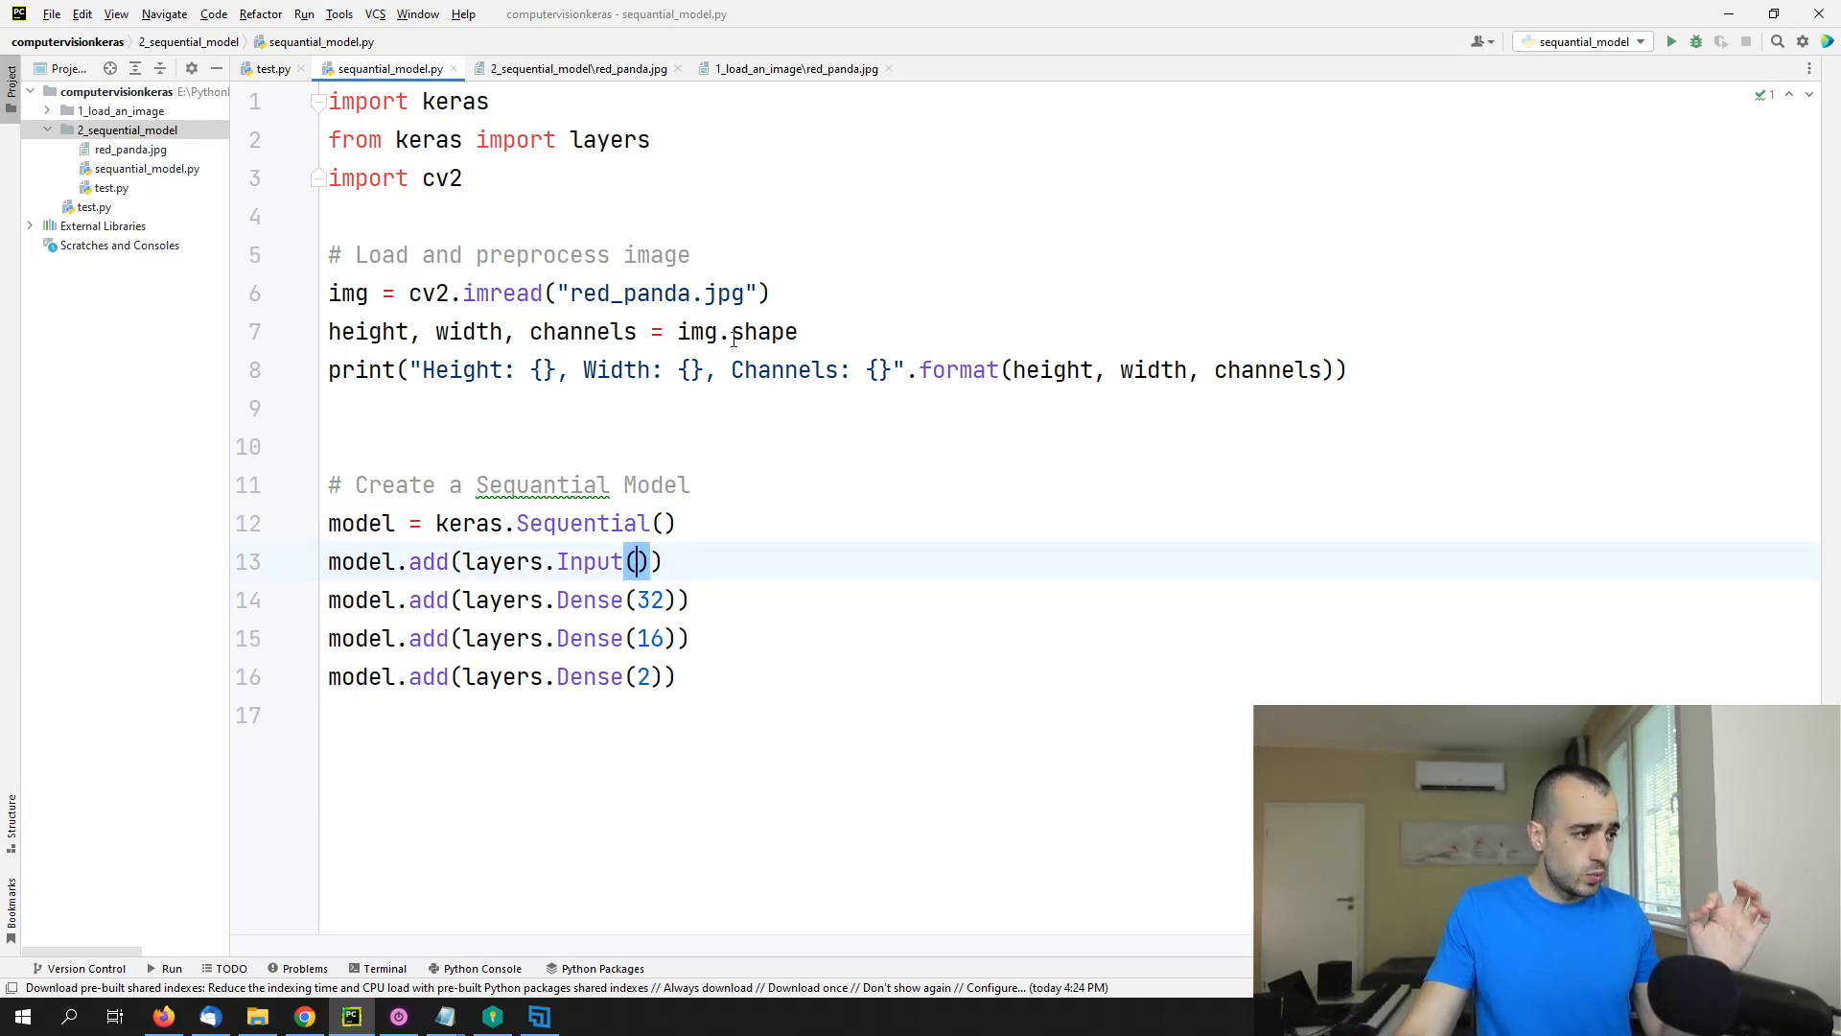
double_click(464, 370)
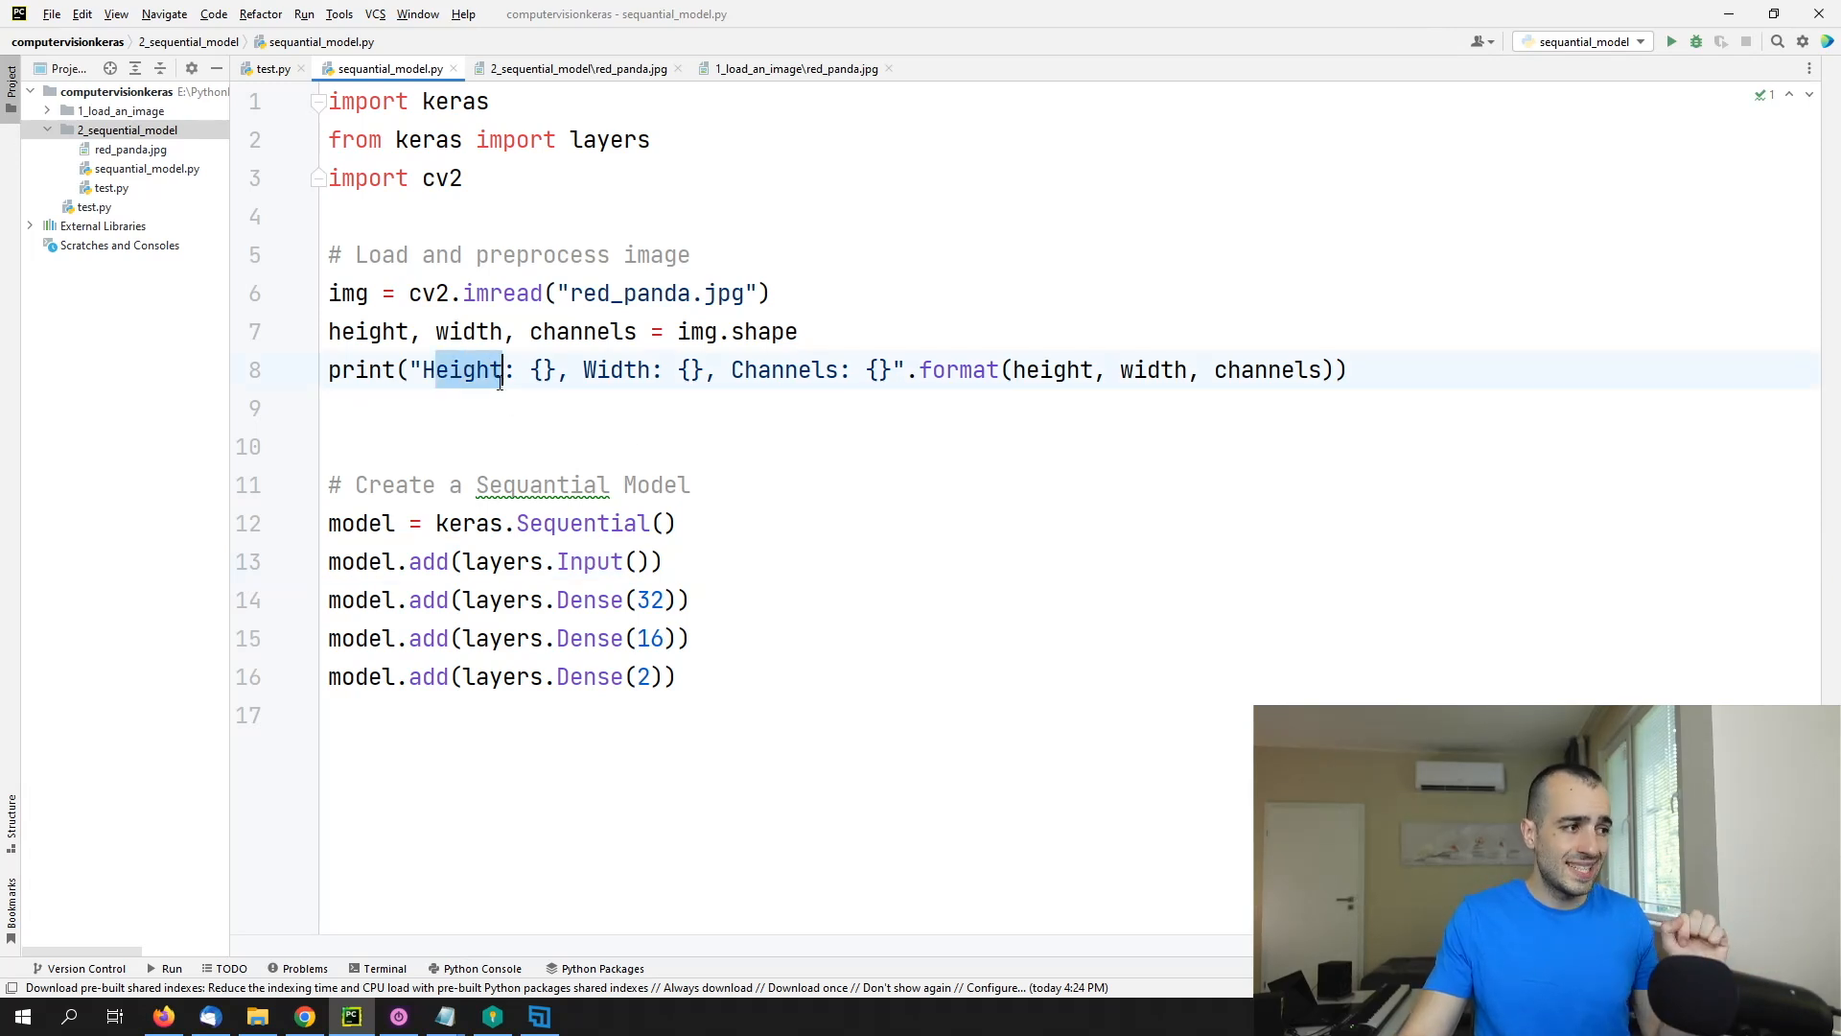
left_click(636, 562)
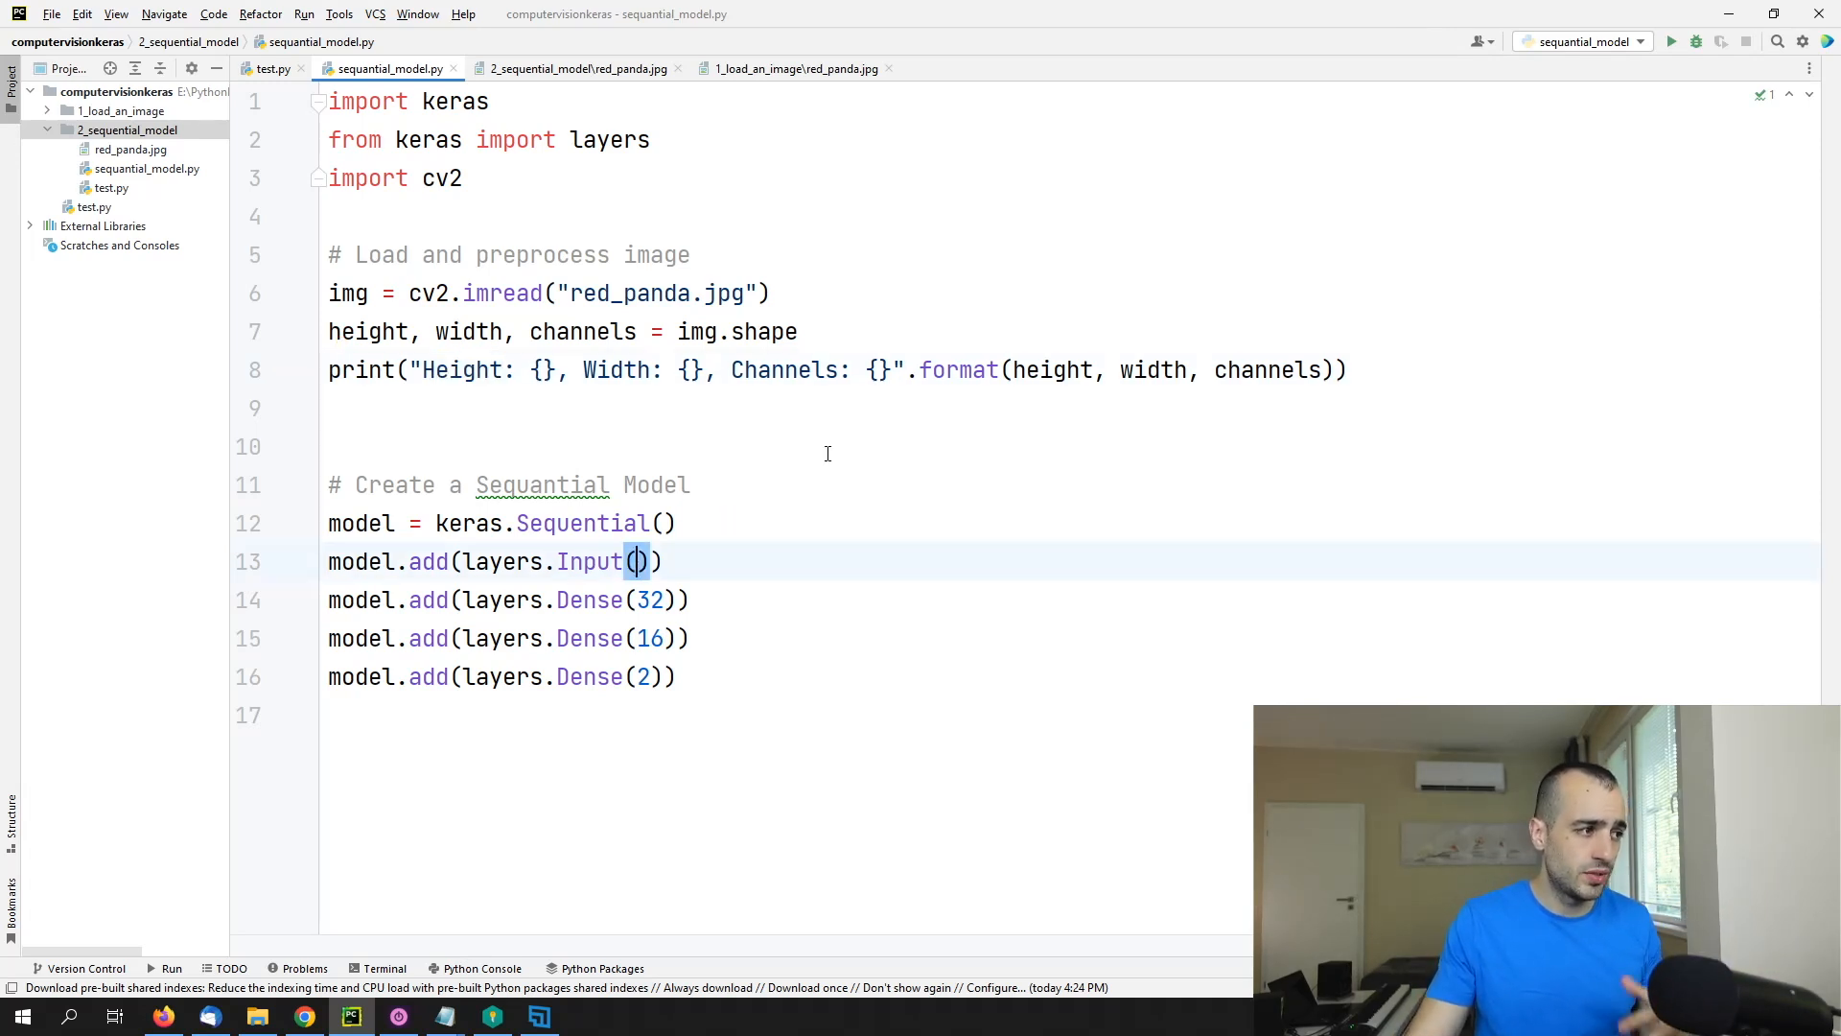
type("shape=(")
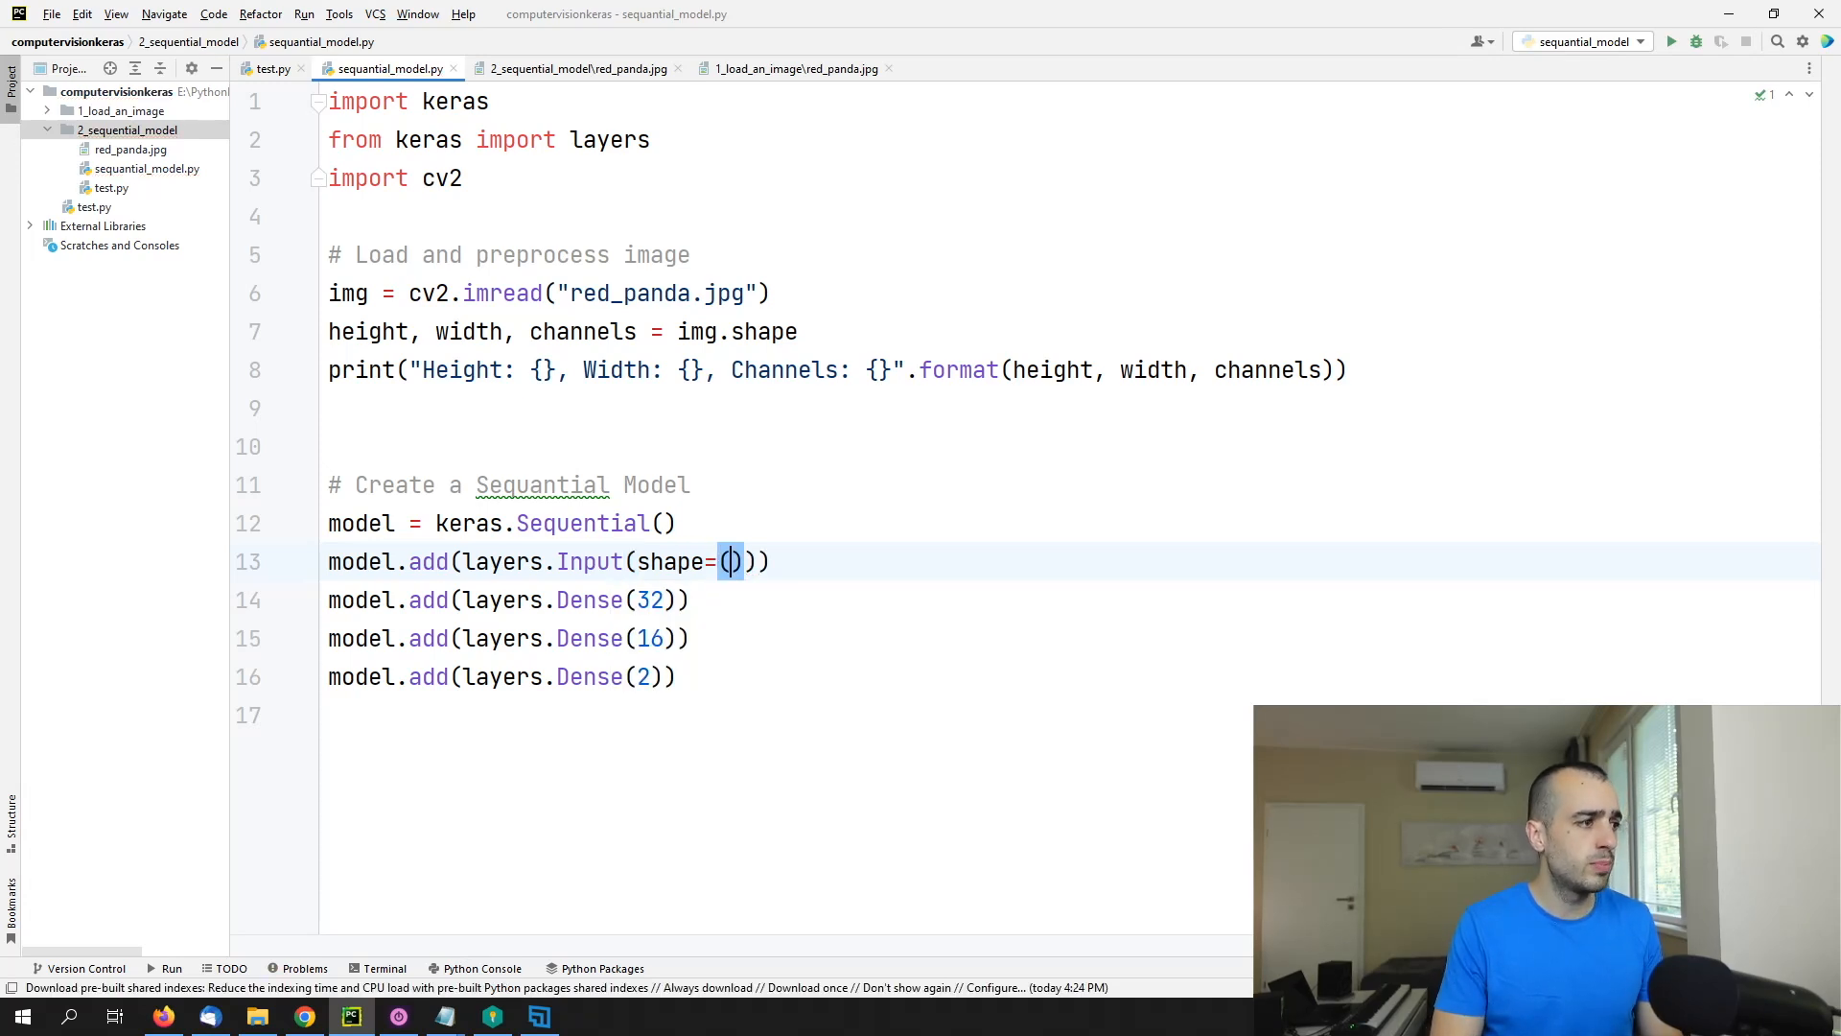
type("height")
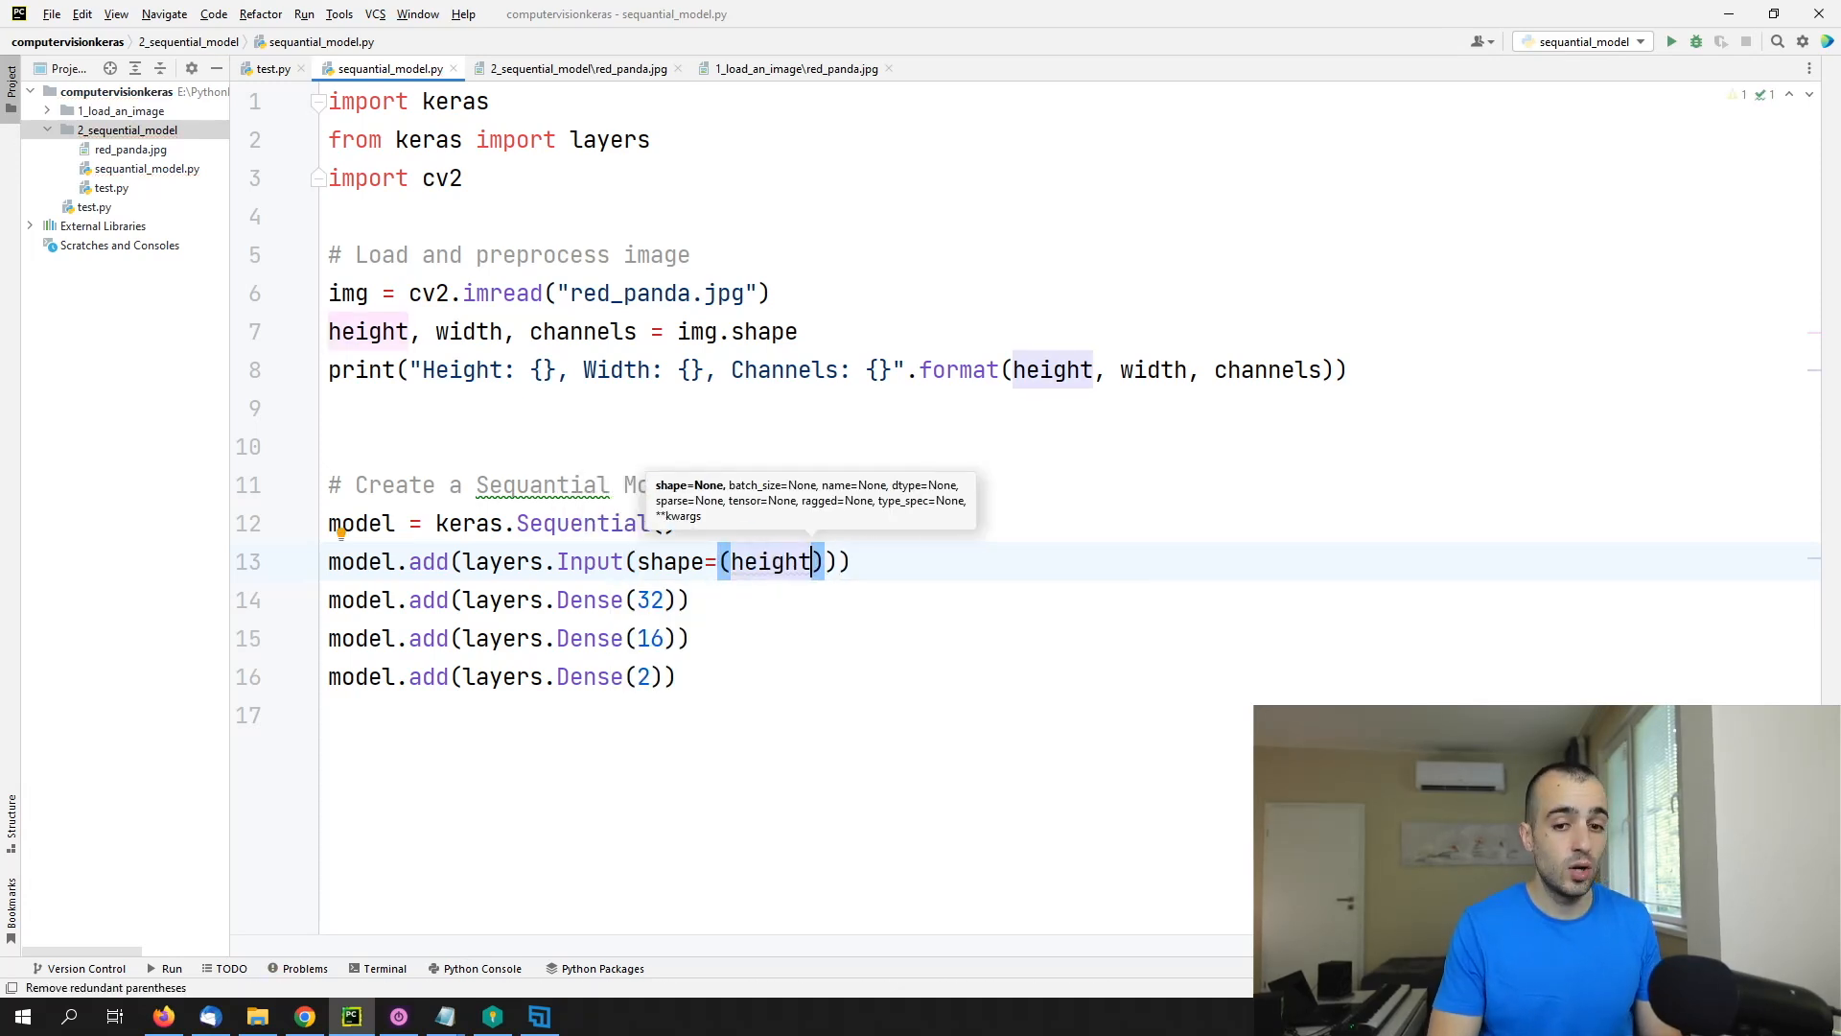
type(", width")
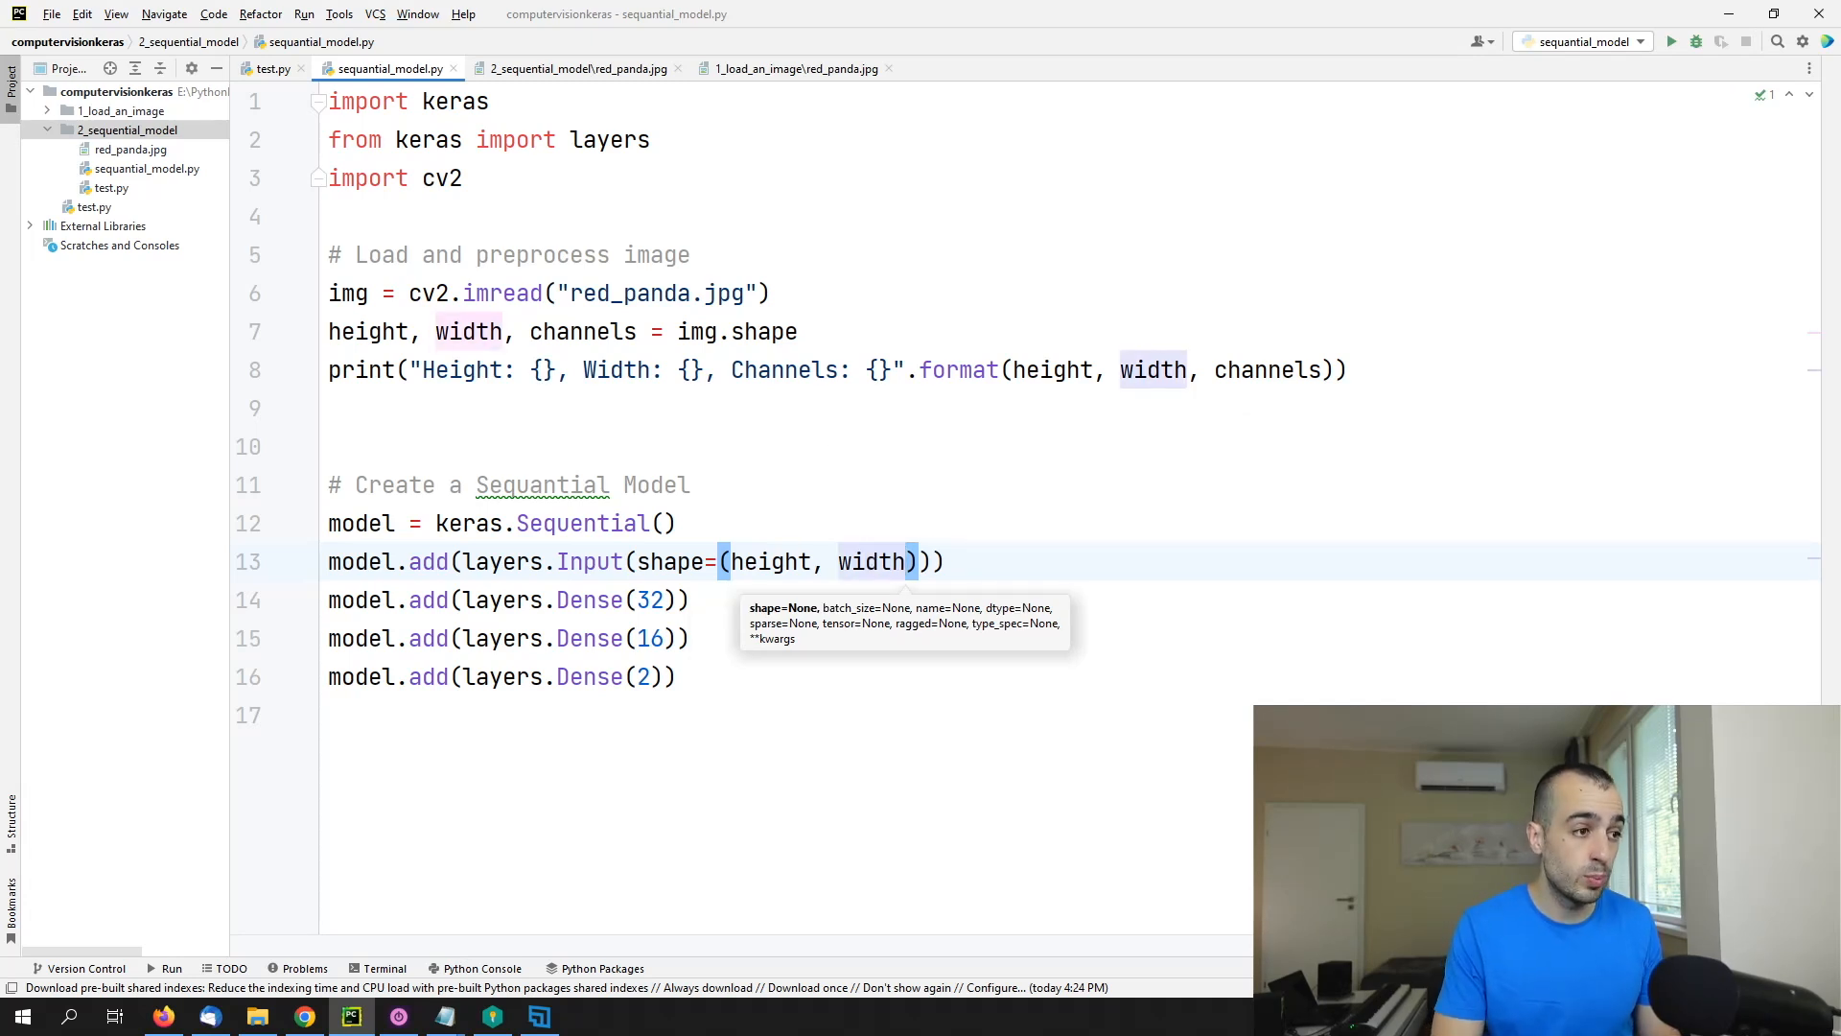
type(", channels")
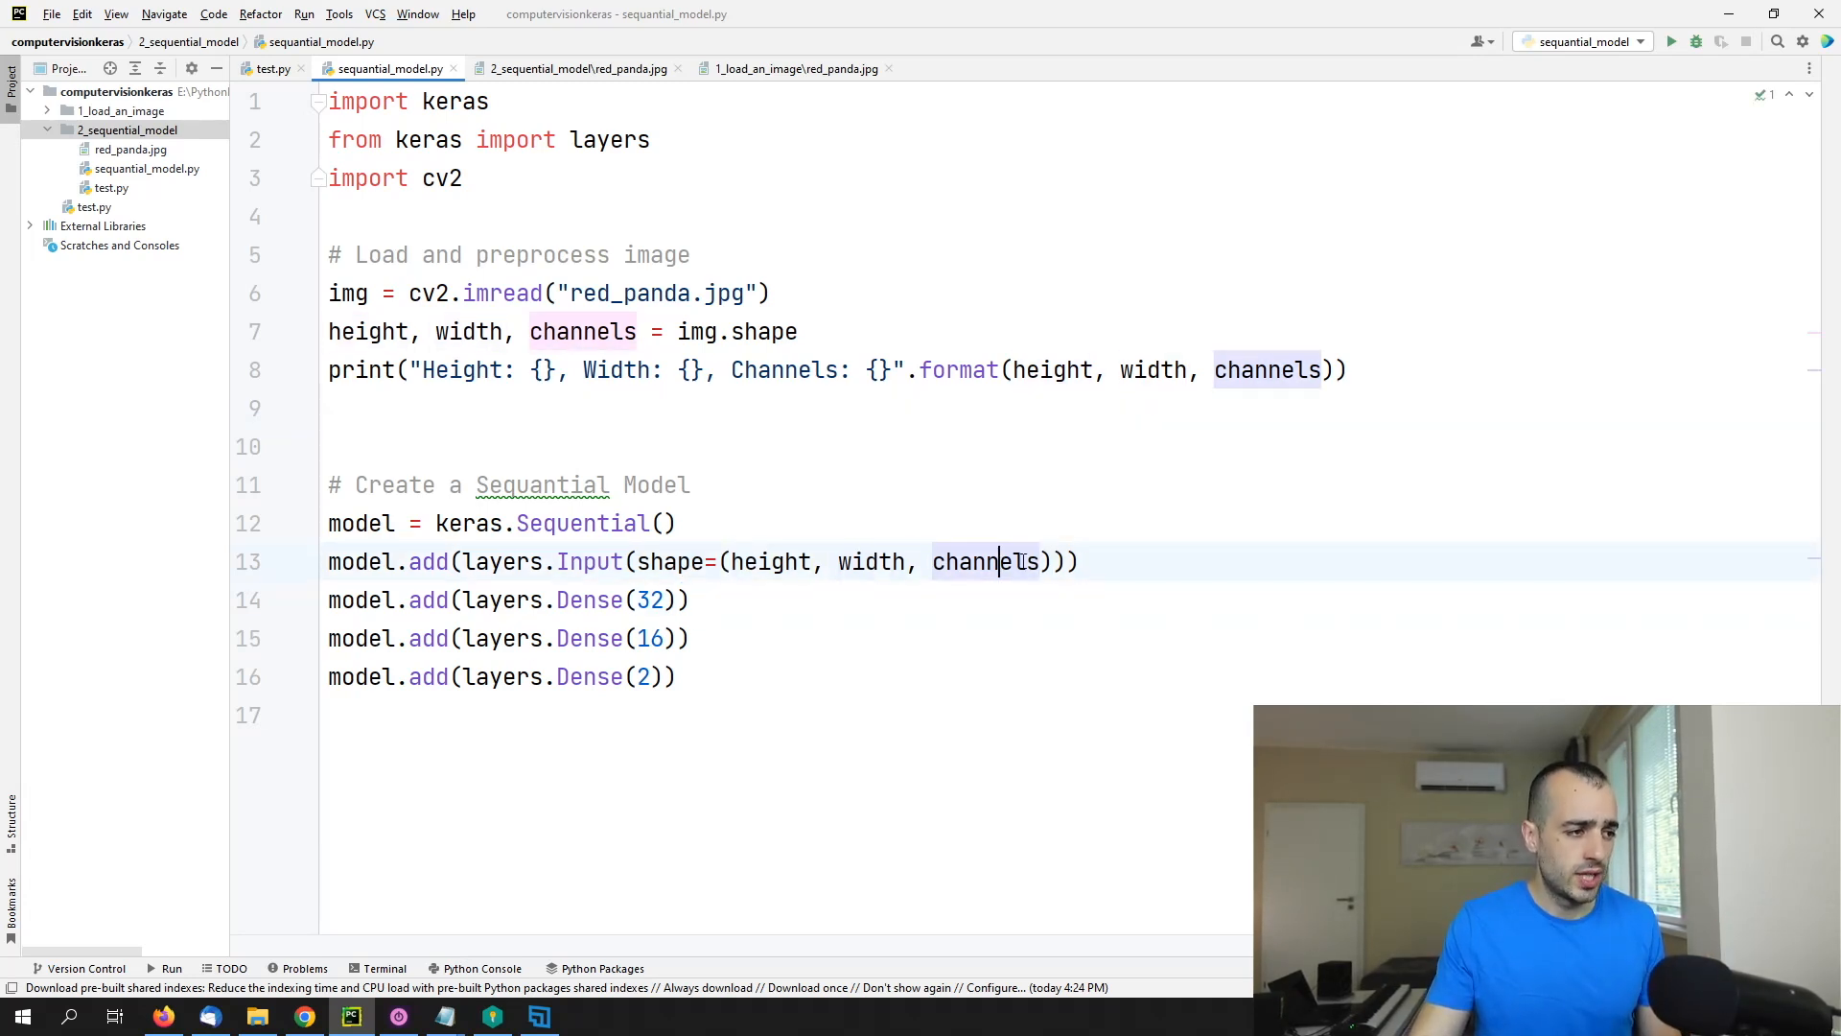
double_click(984, 562)
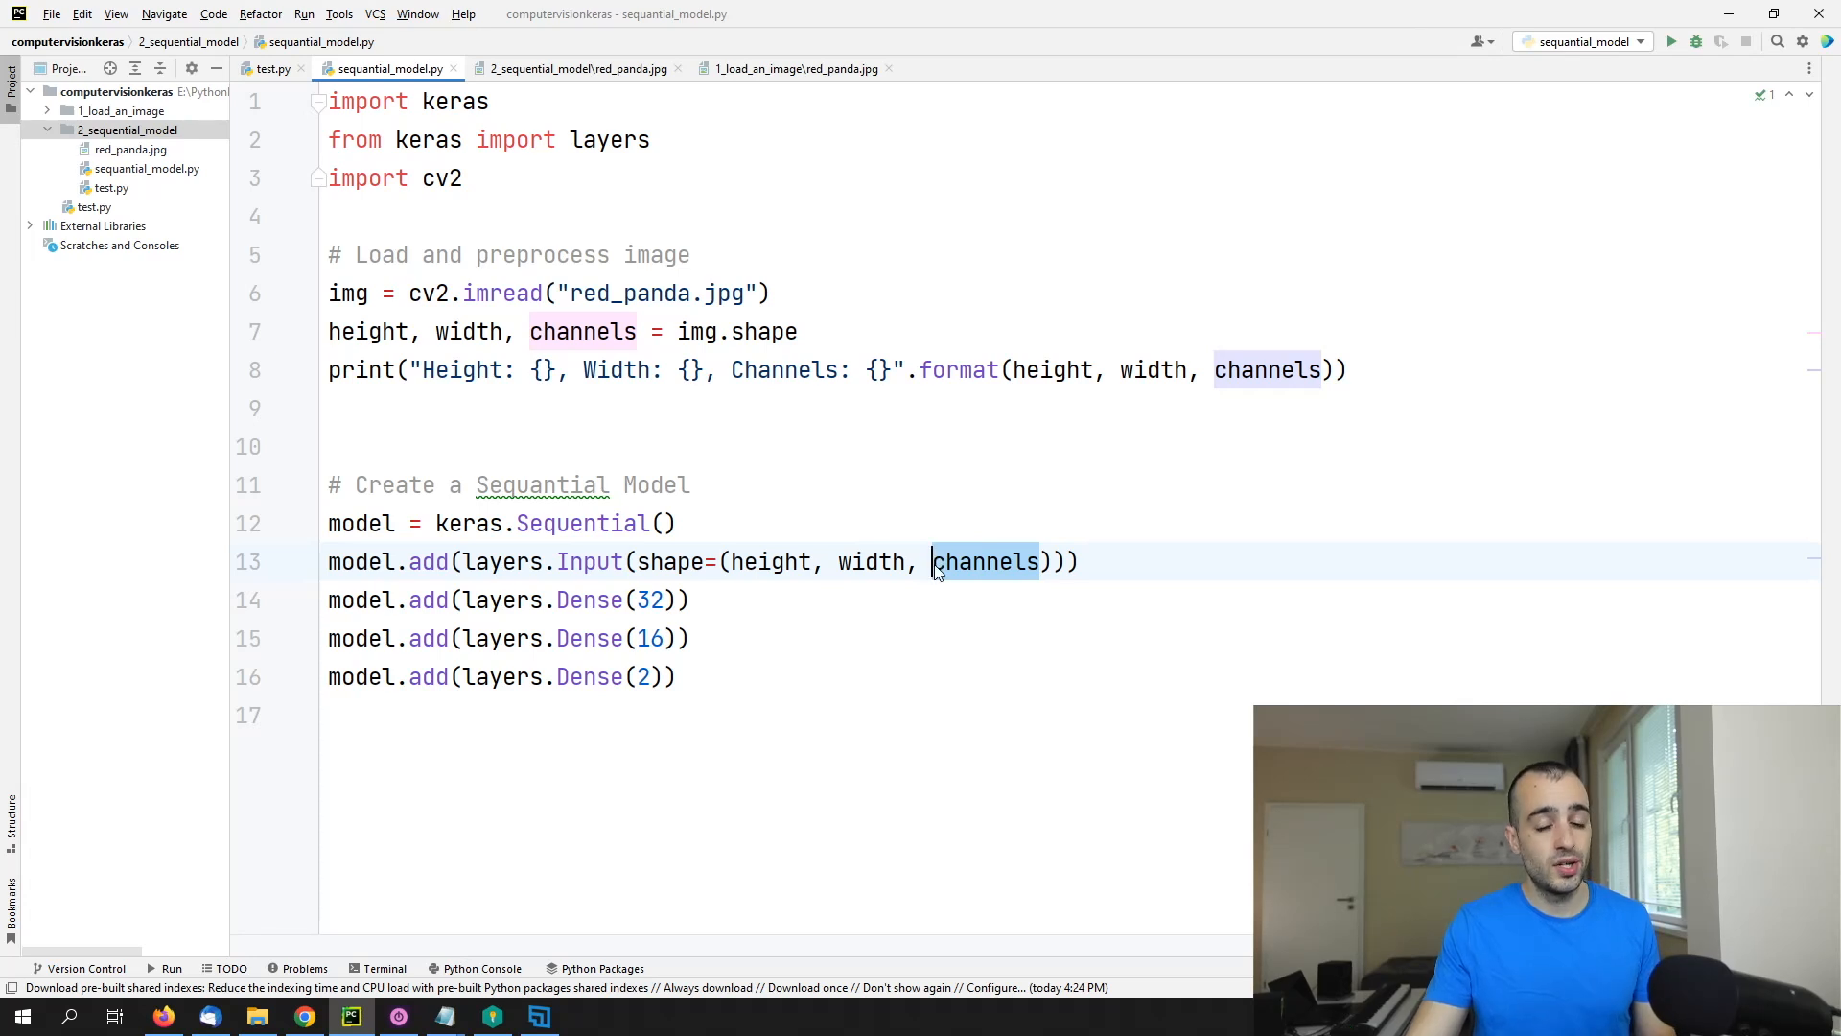
mouse_move(986, 561)
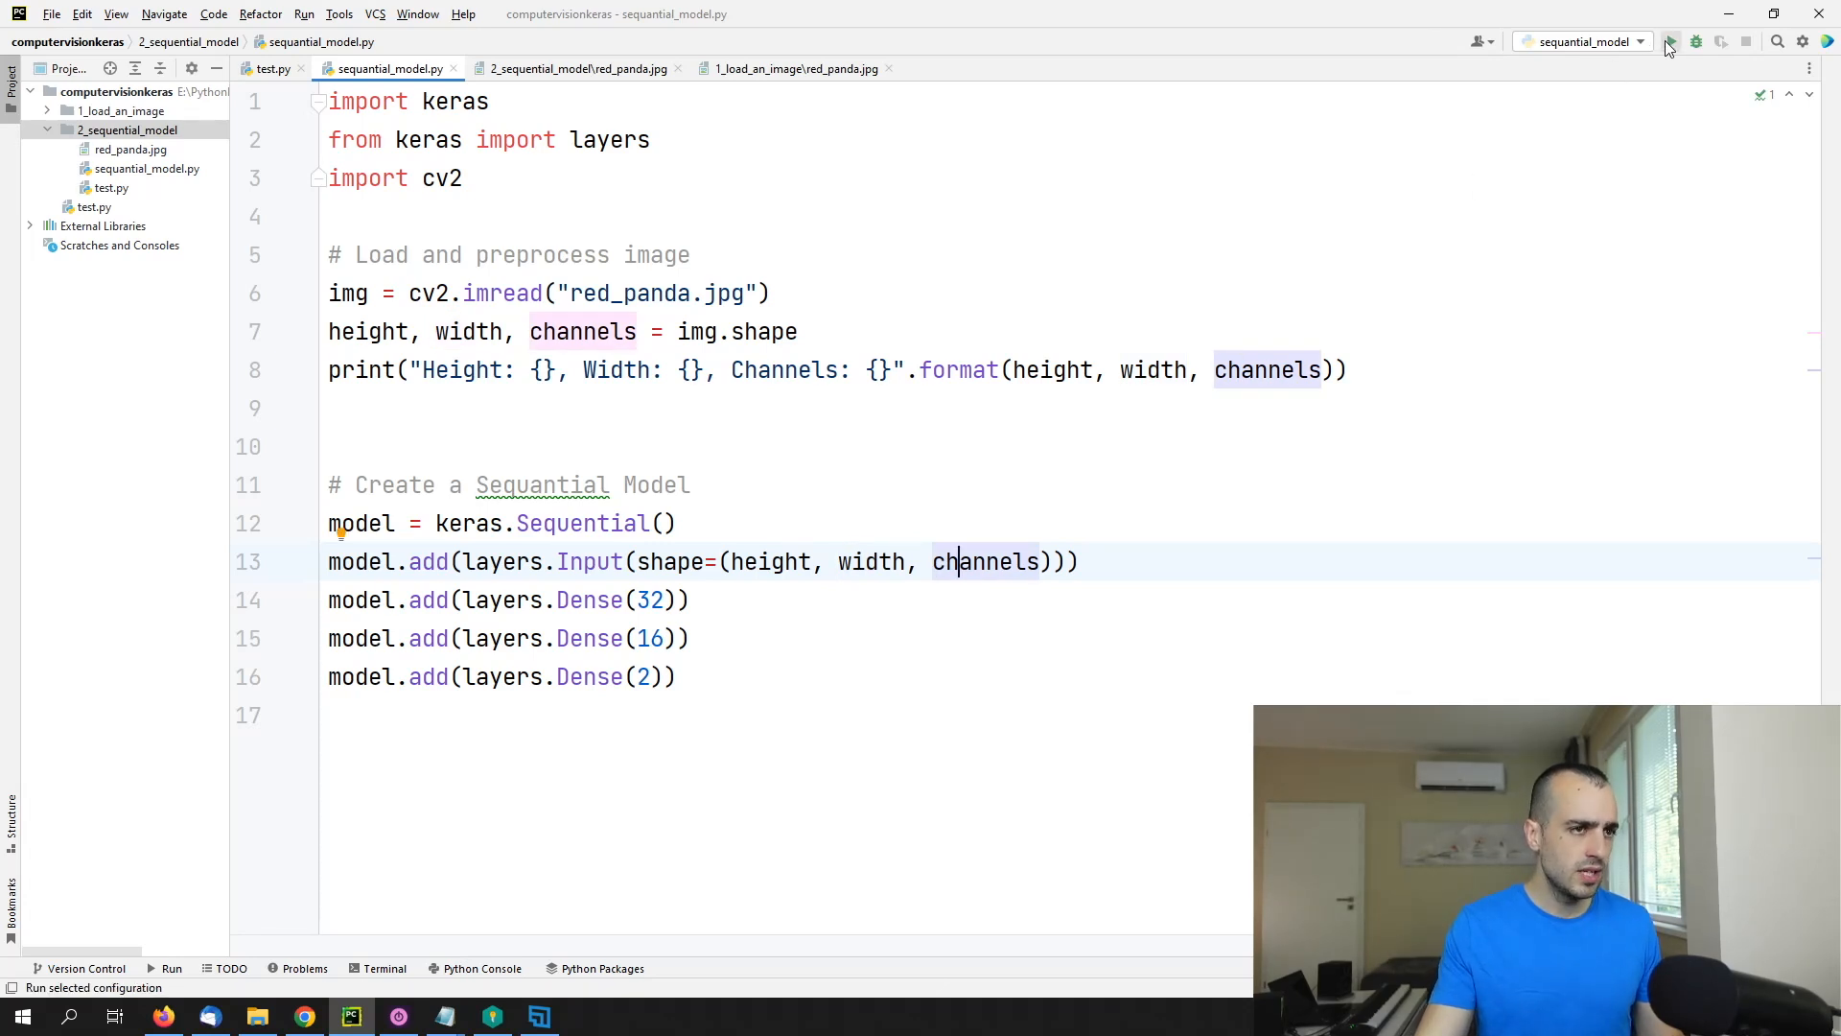
left_click(1672, 40)
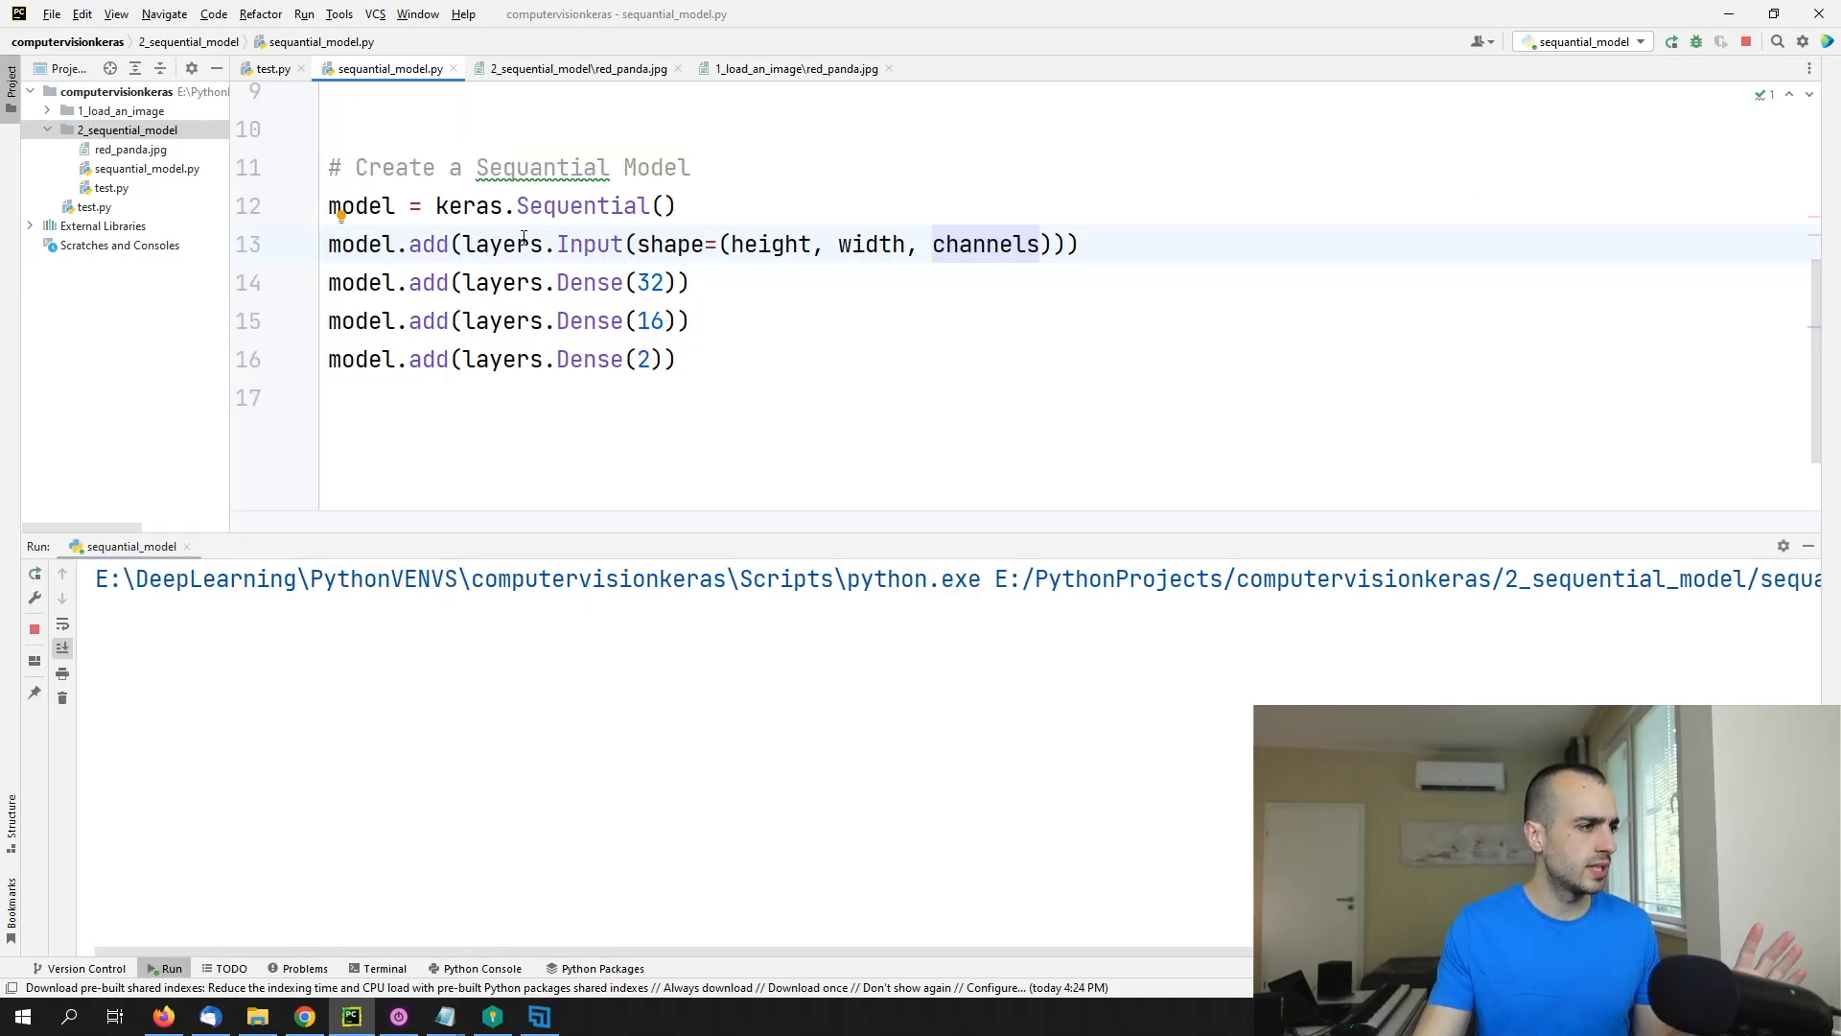
left_click_drag(328, 205, 675, 359)
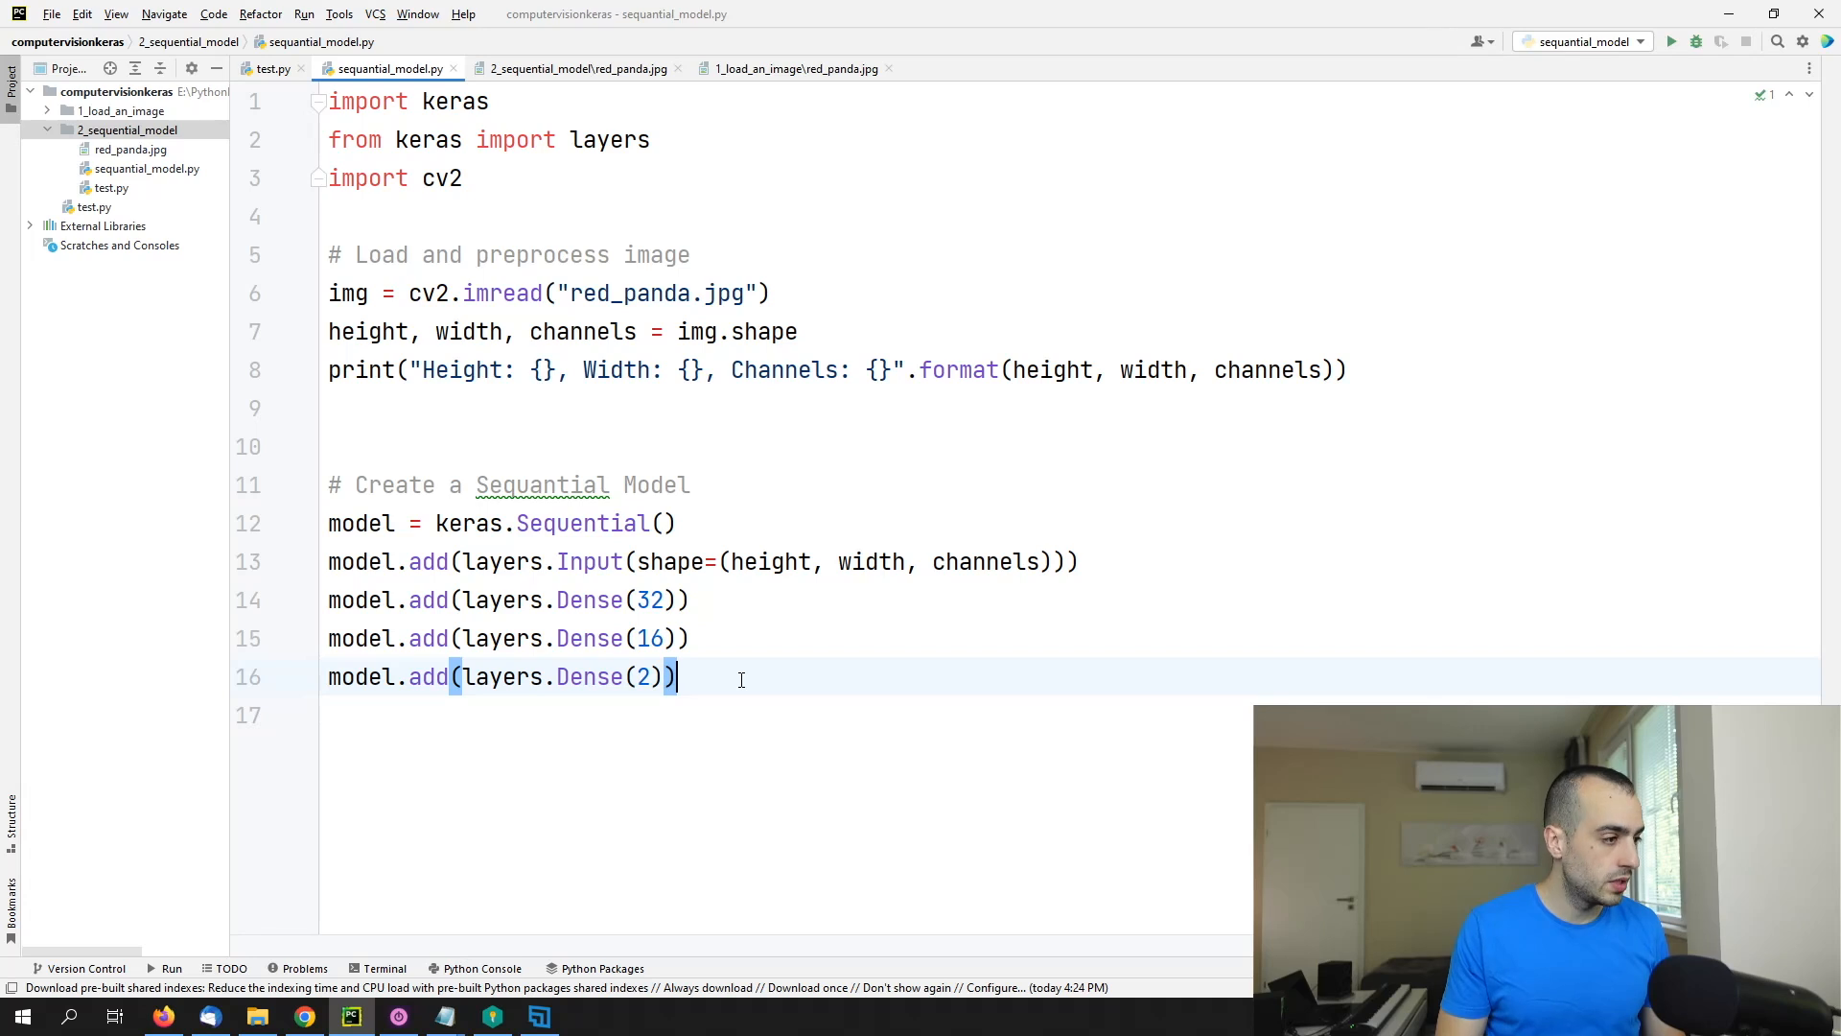
Step: Add result = model(img) after the layers and print(result) below it
key("enter")
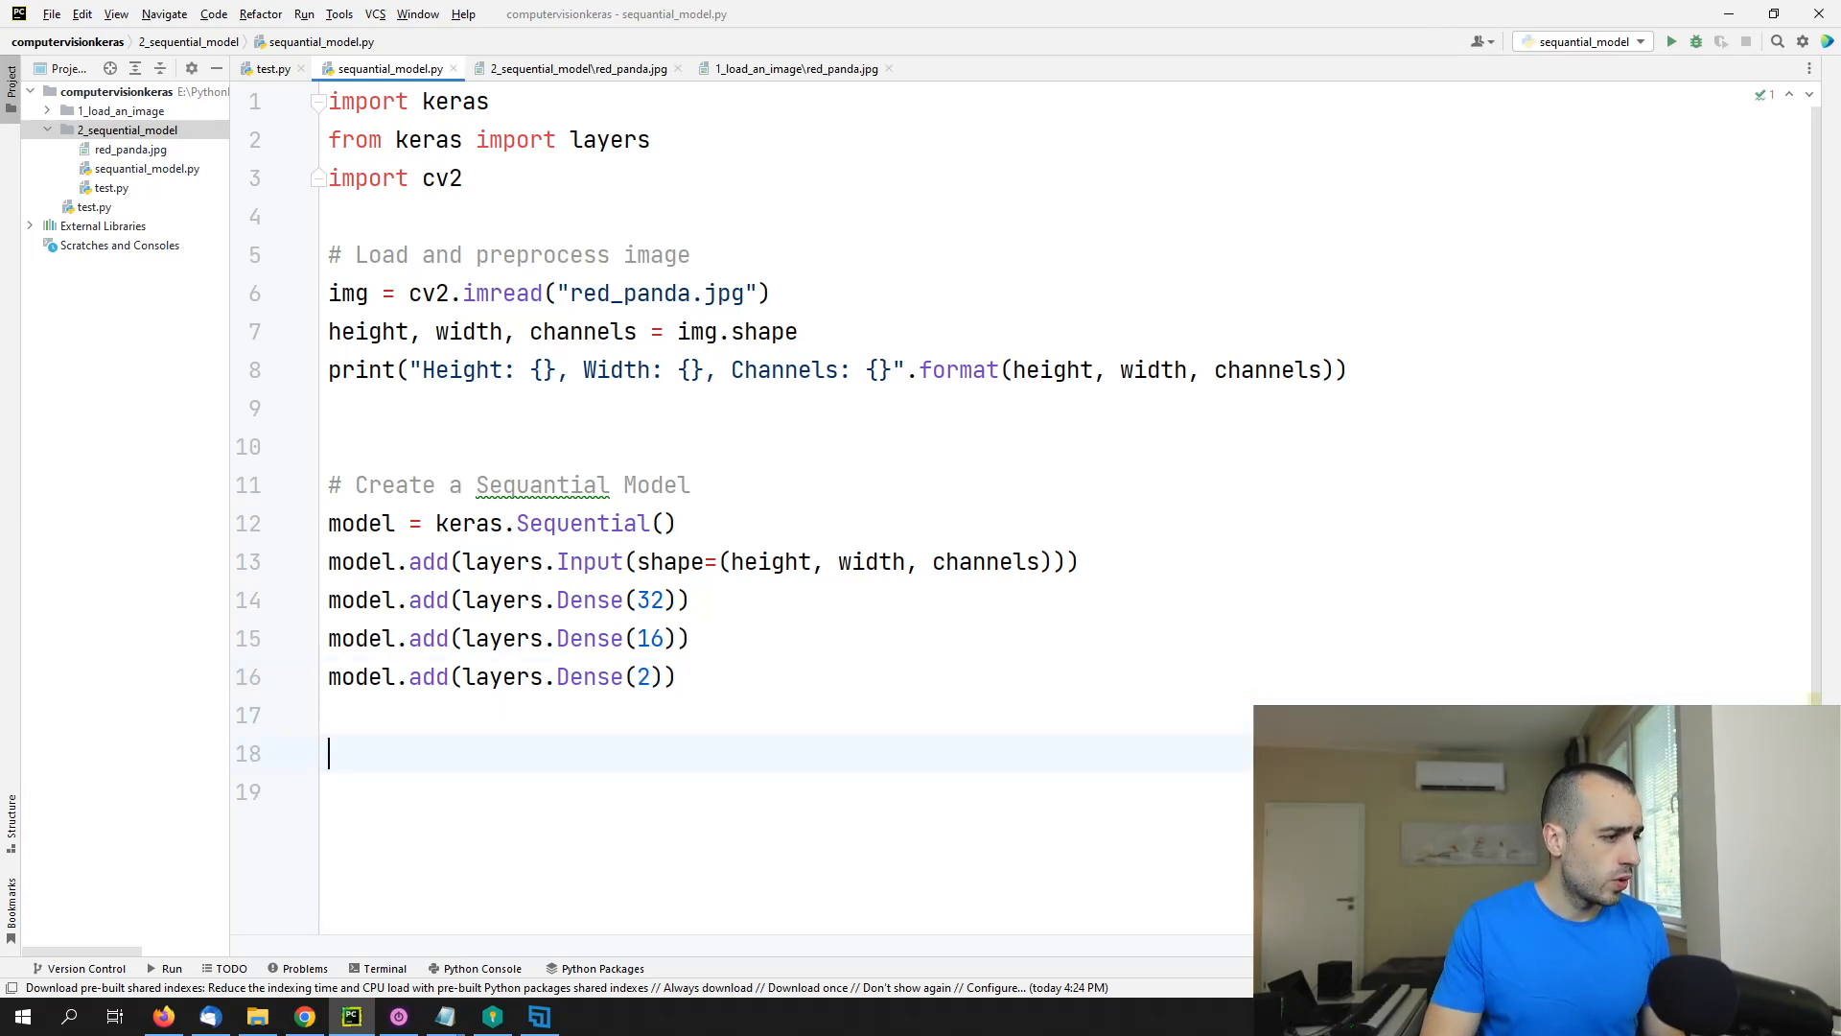
type("result")
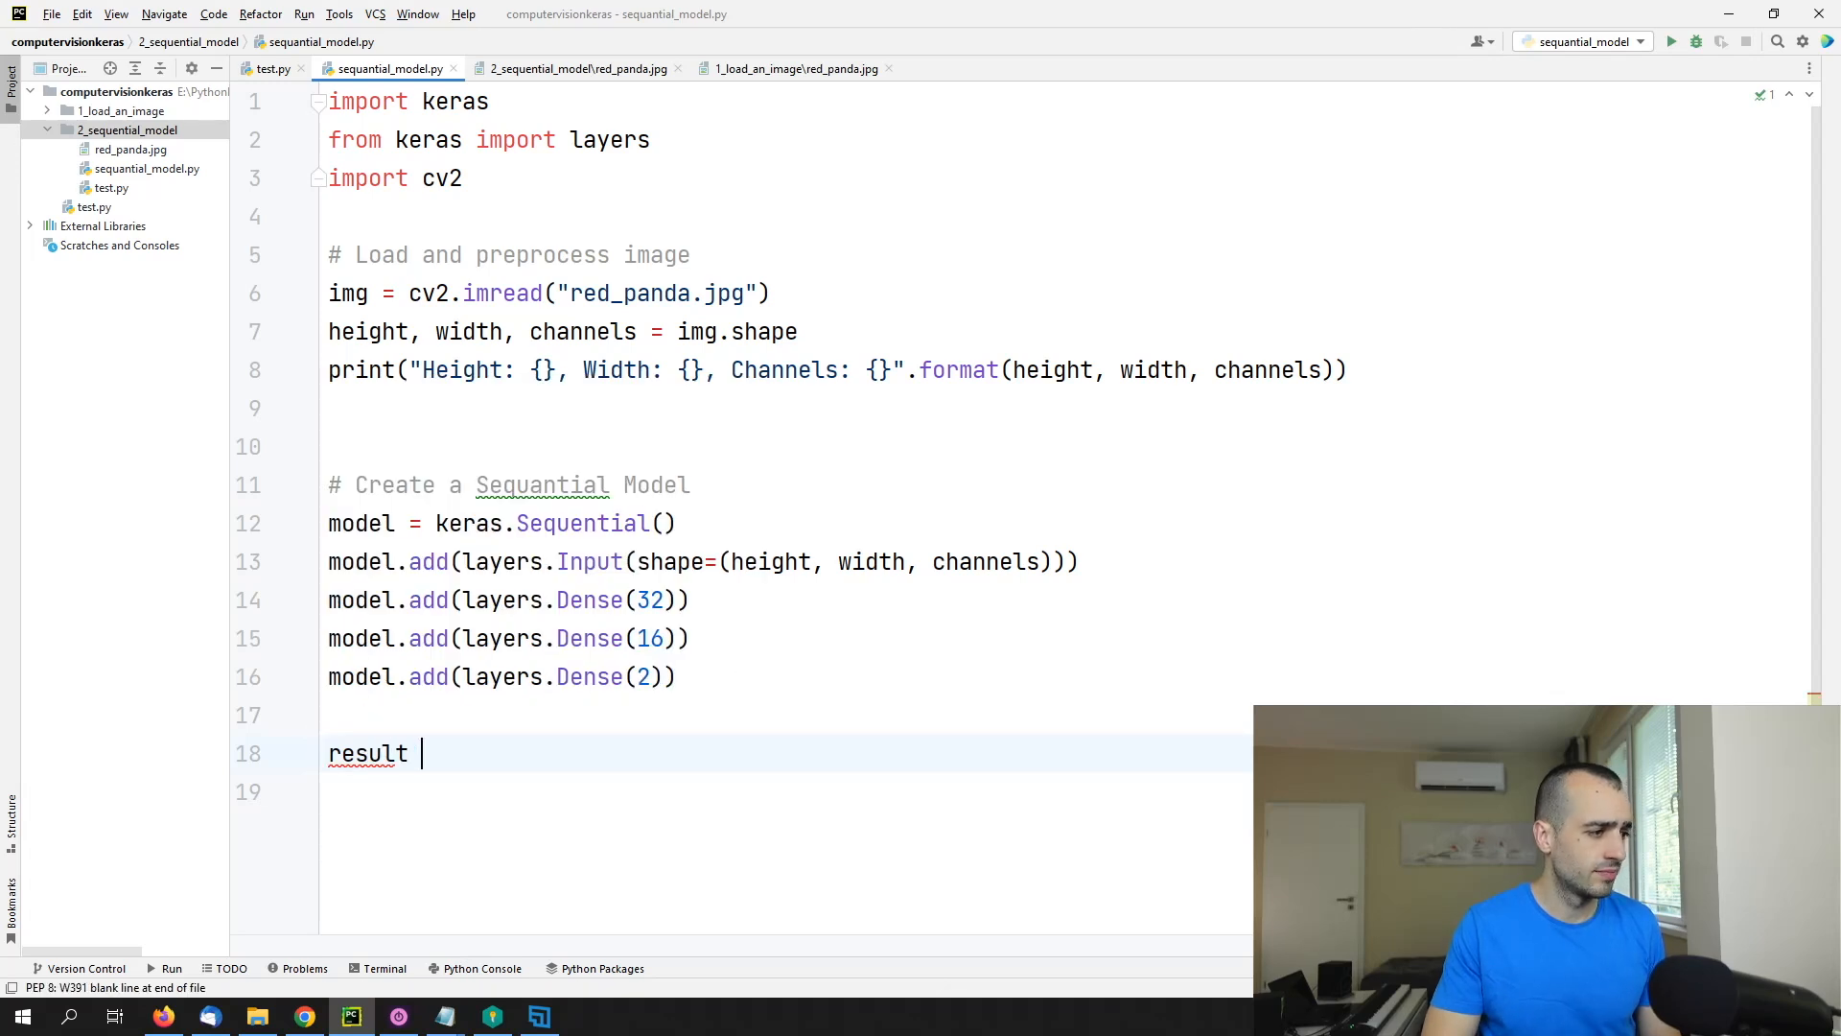
type("=")
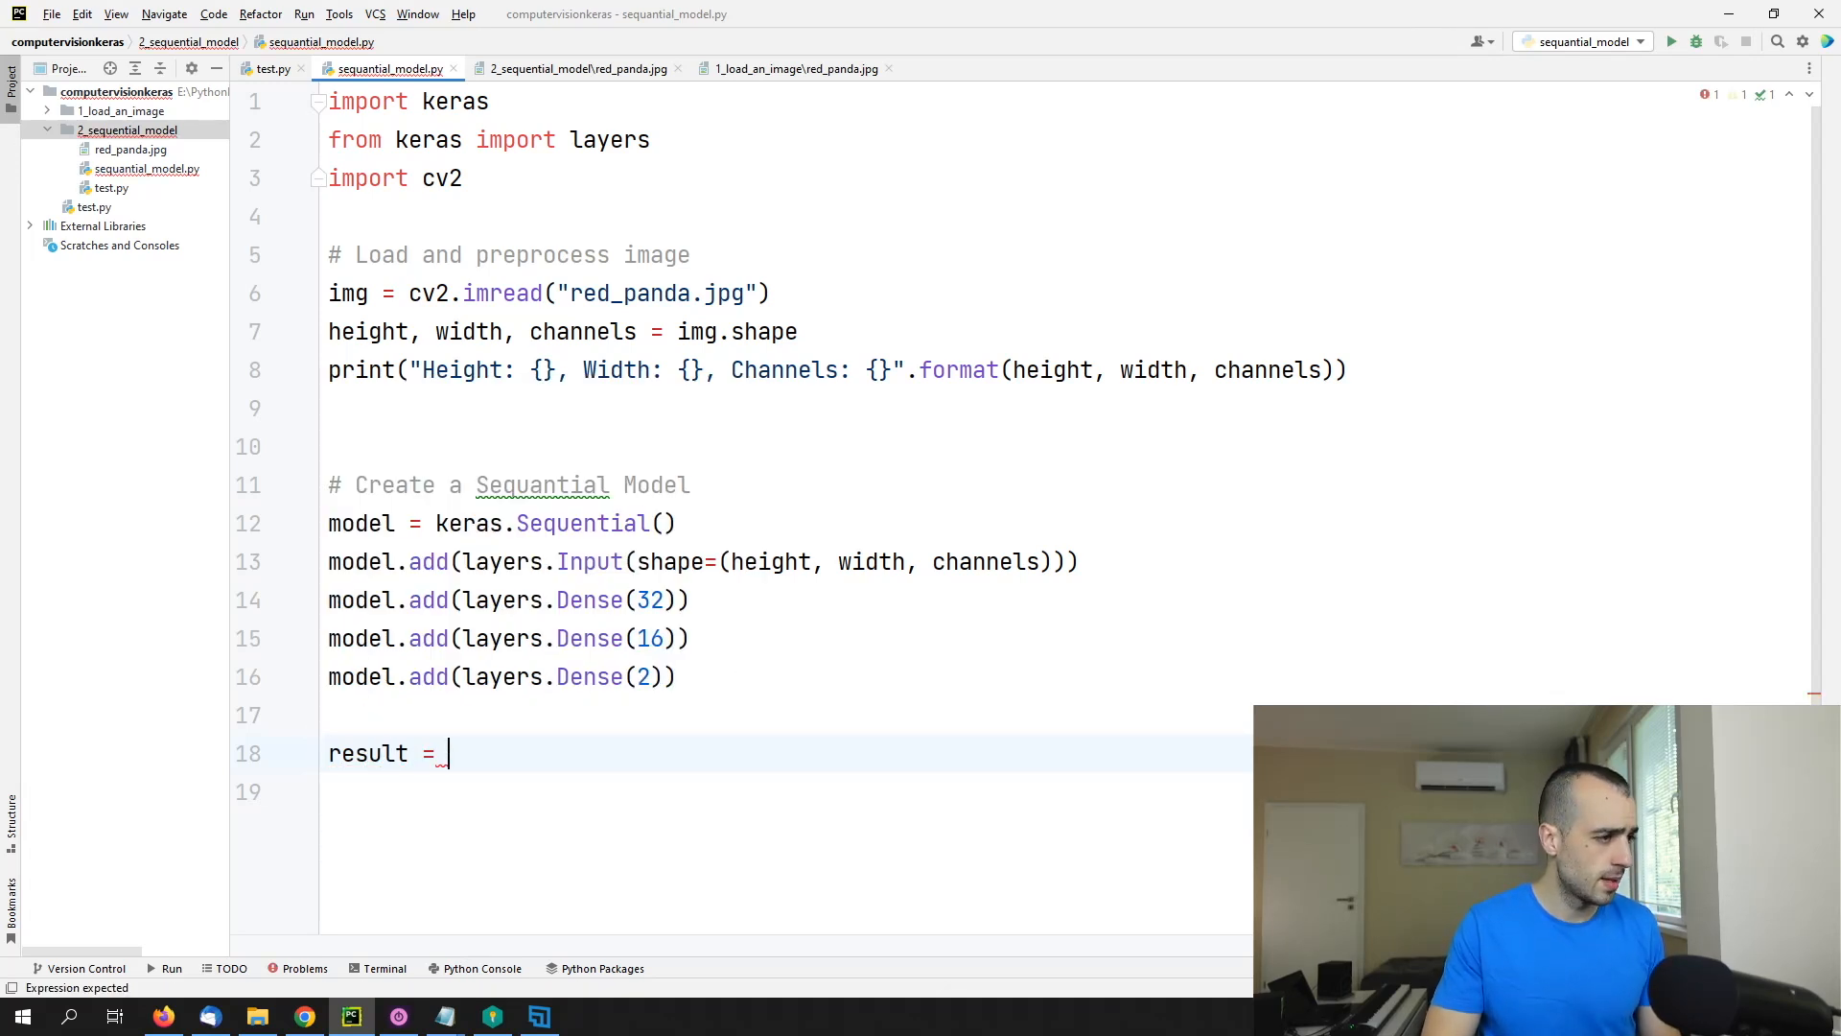
type("model")
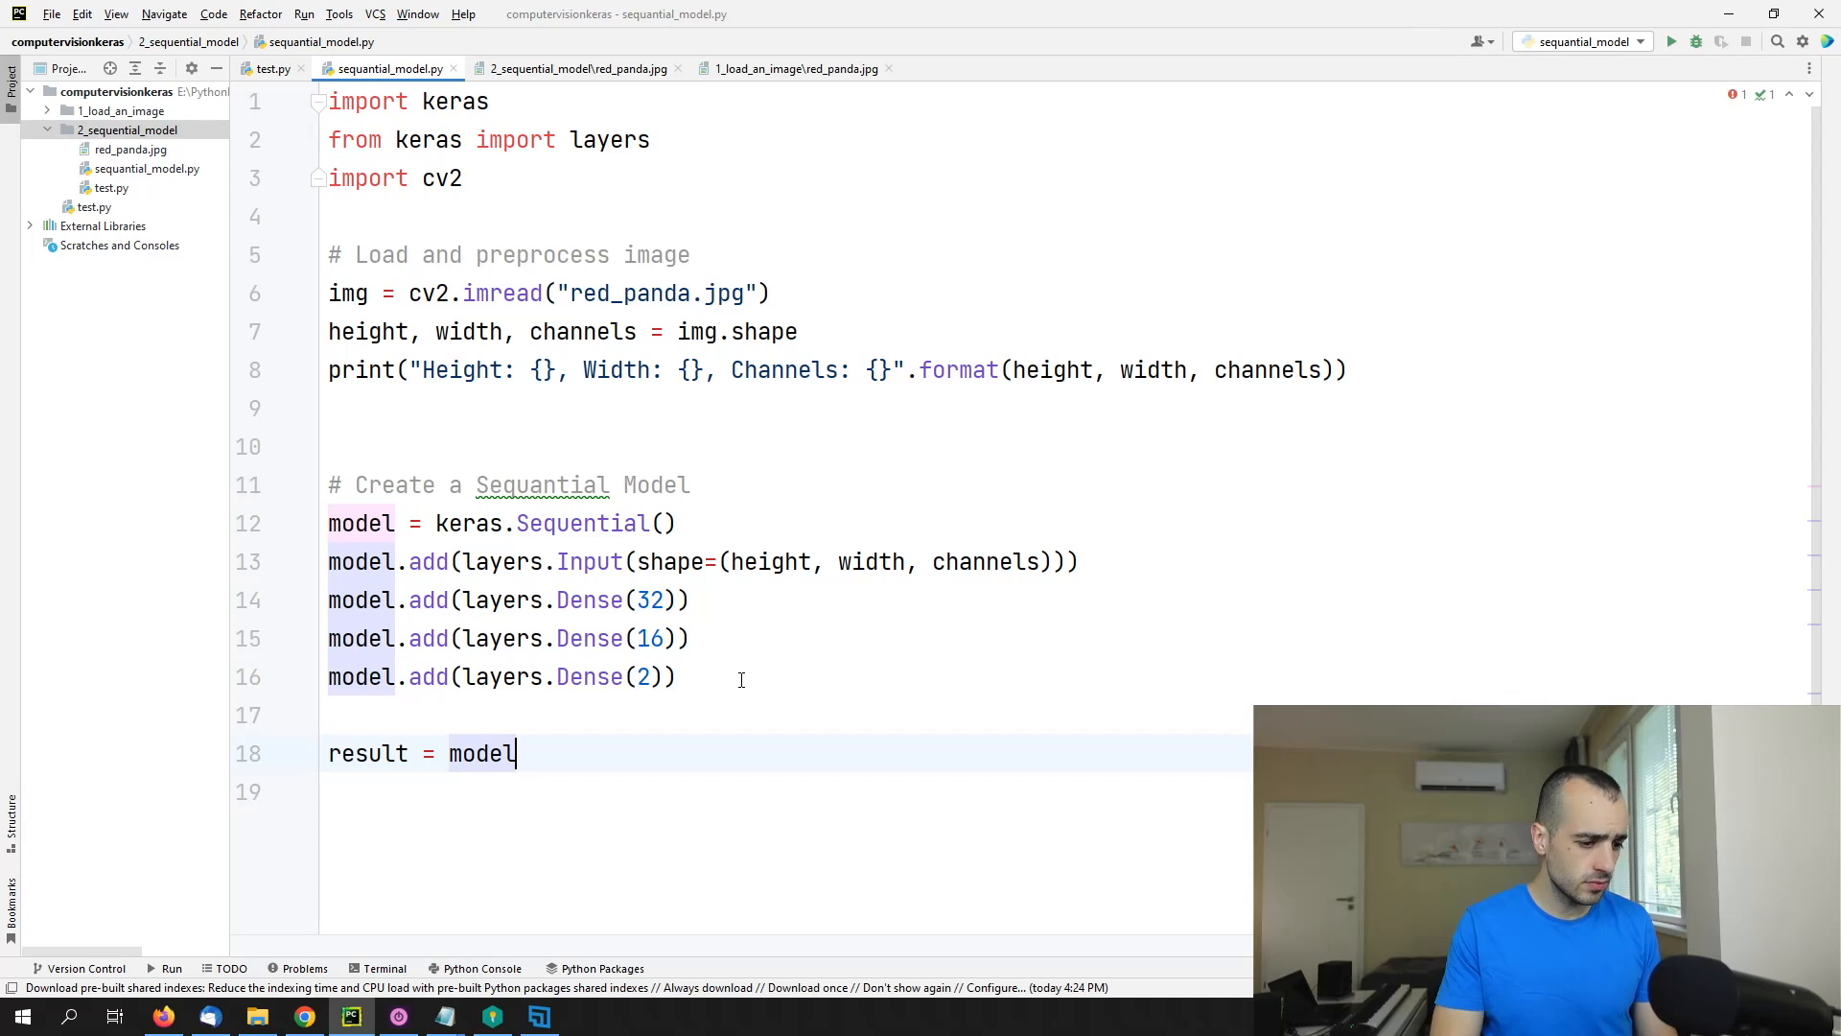
type("()")
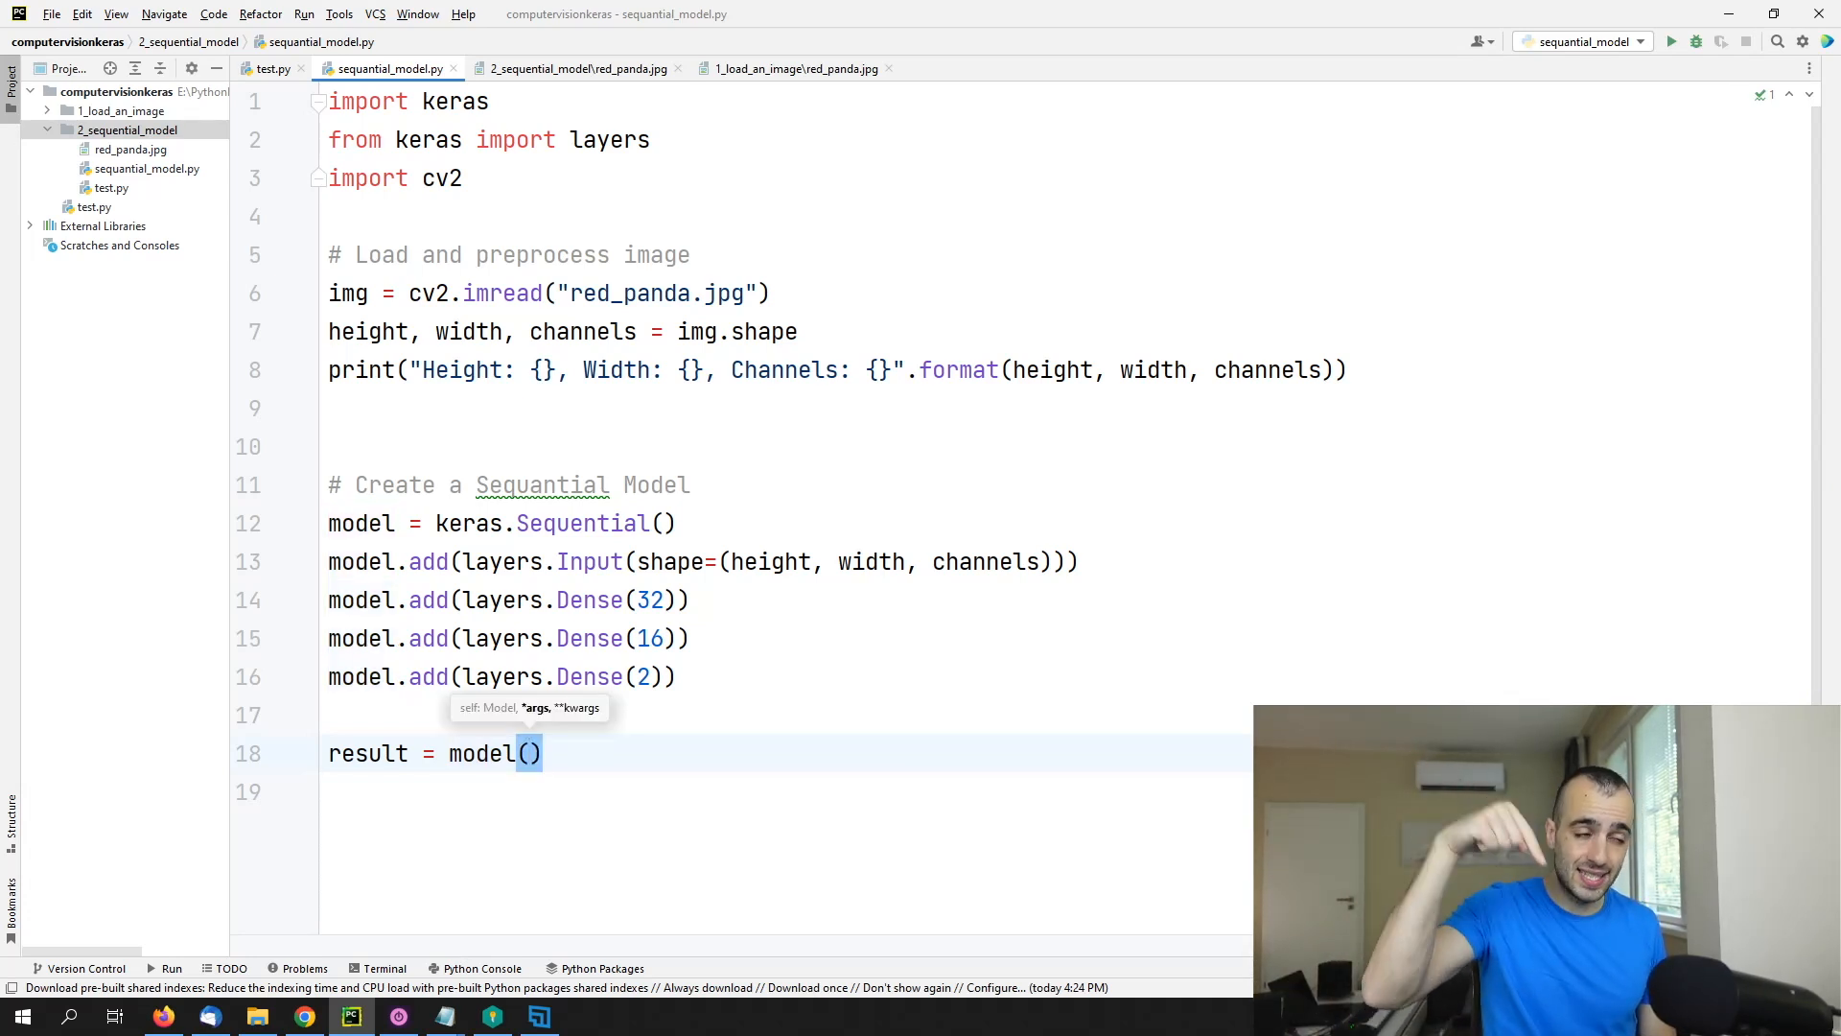
type("i")
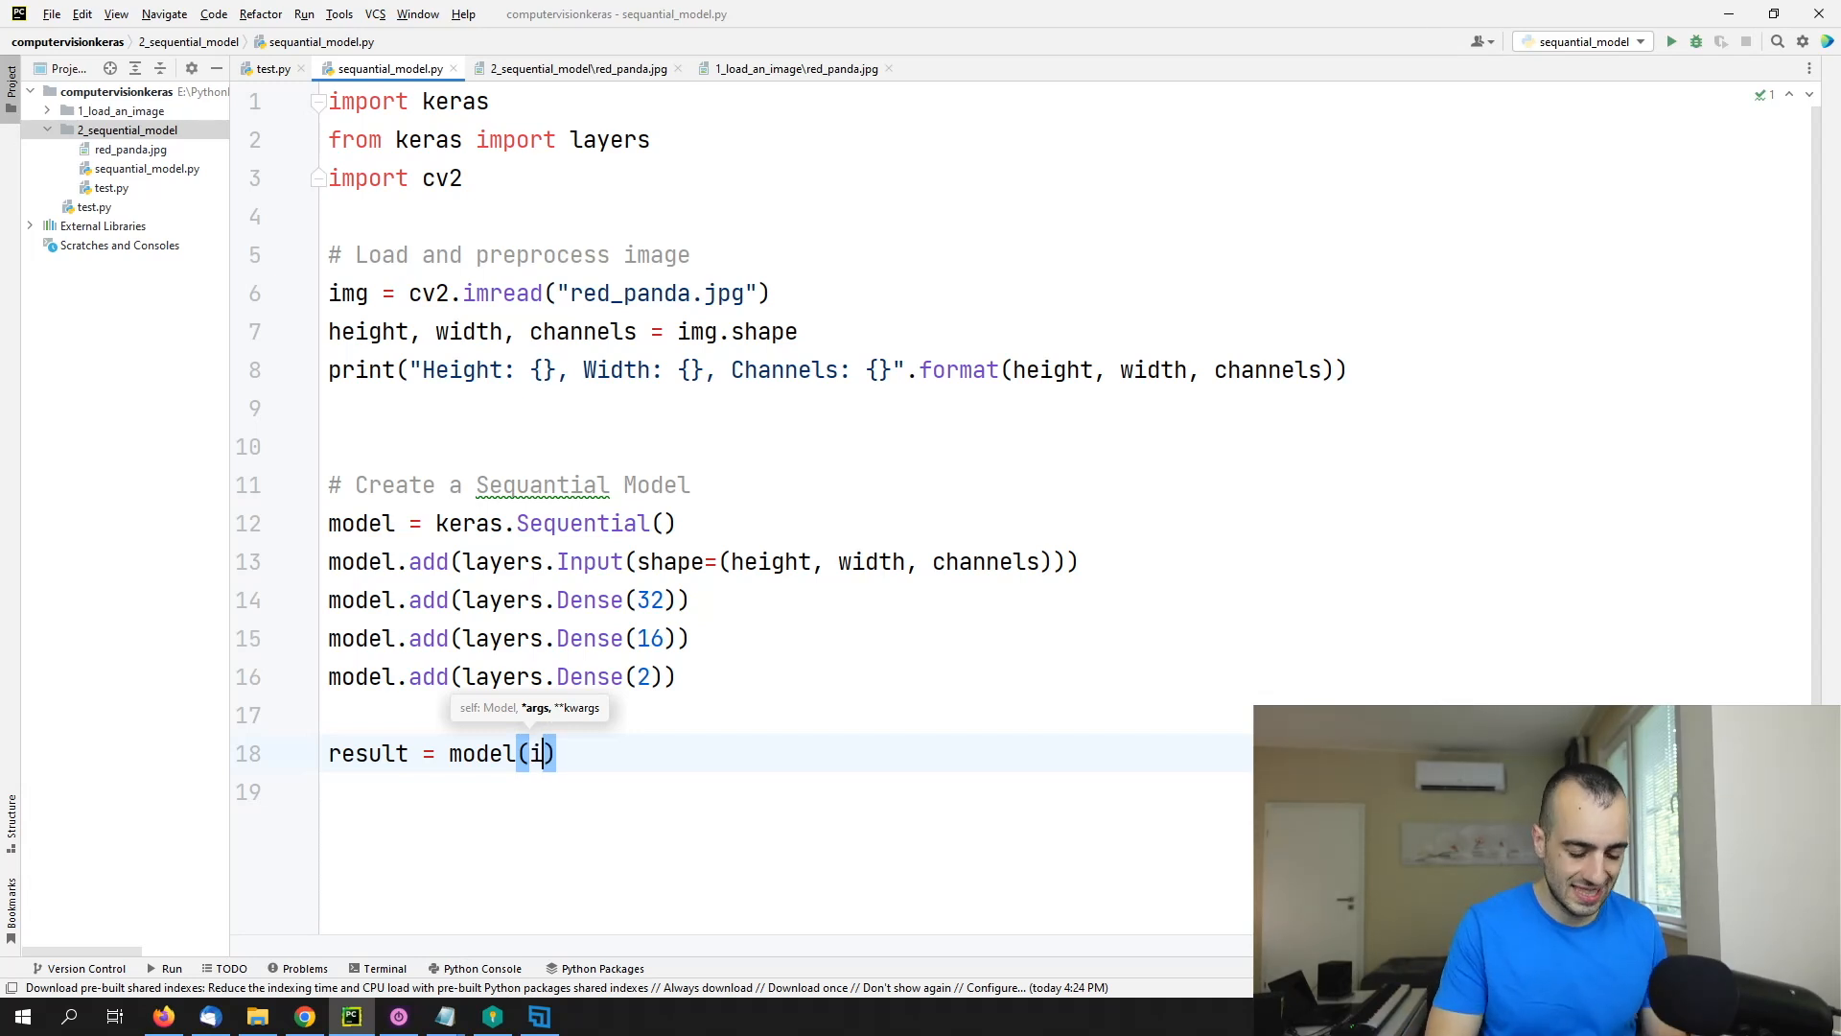
type("mg")
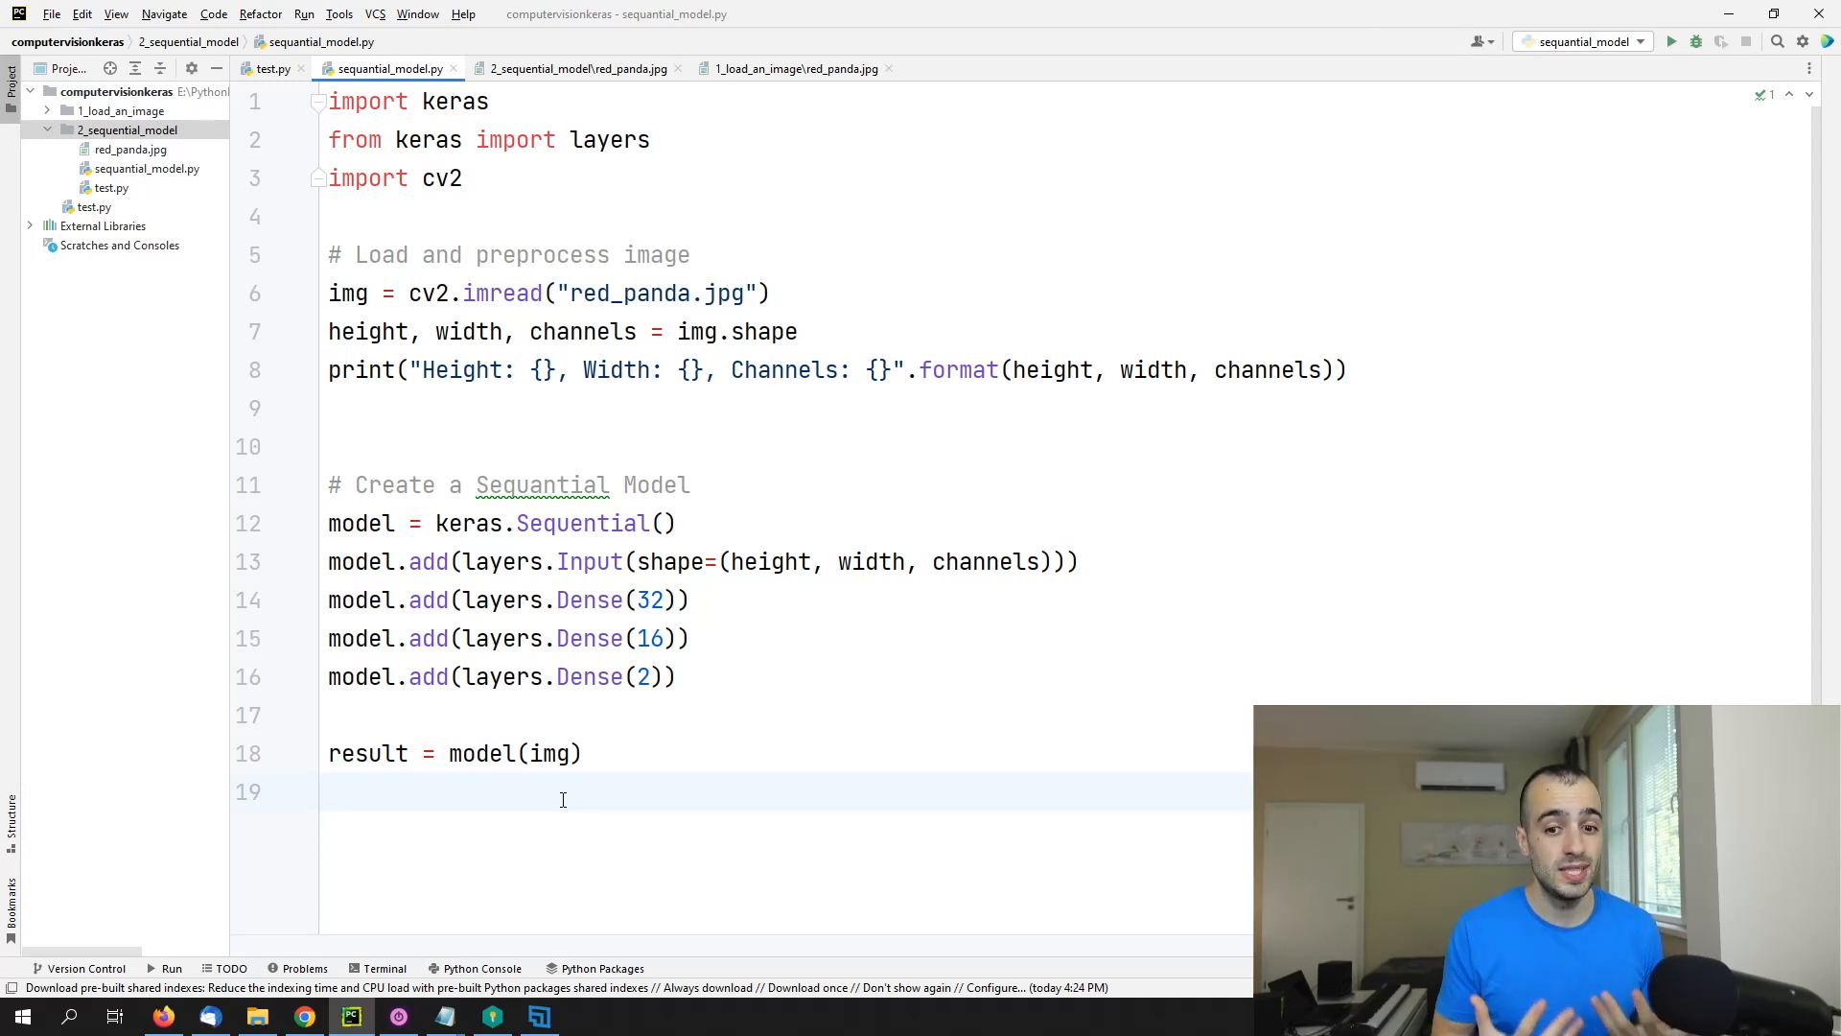
type("print()")
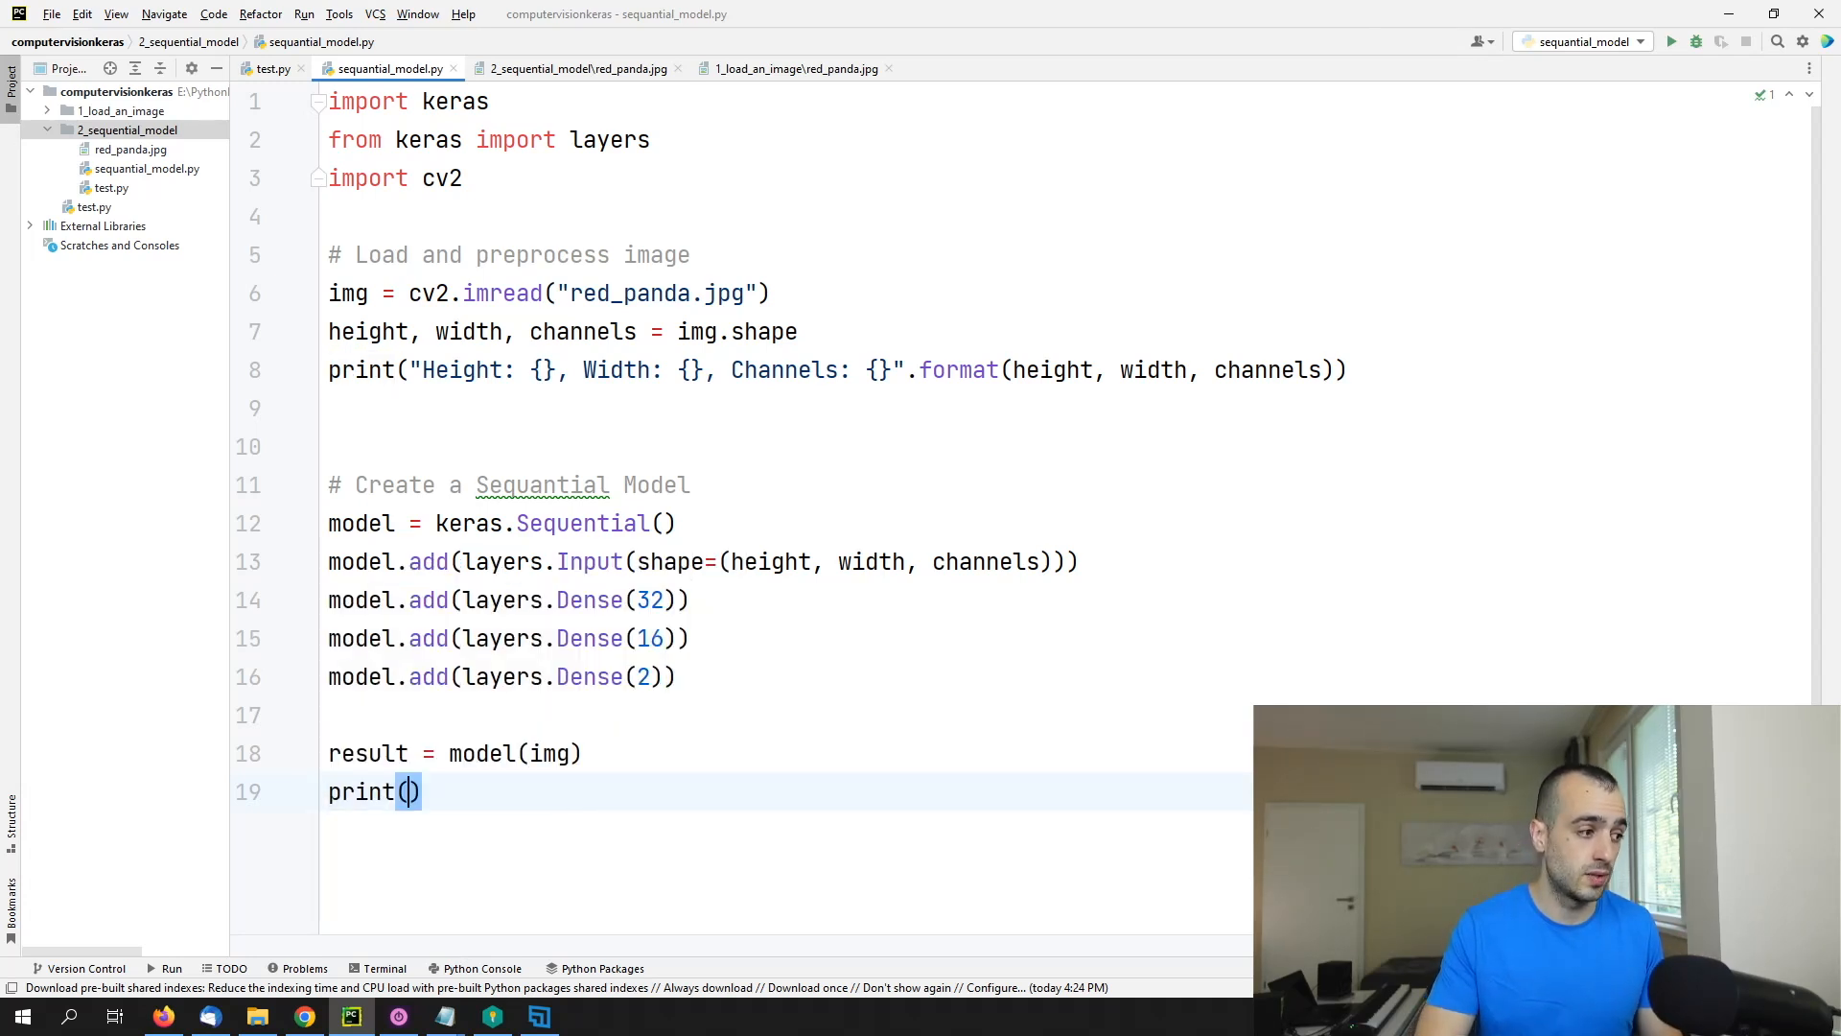
type("result")
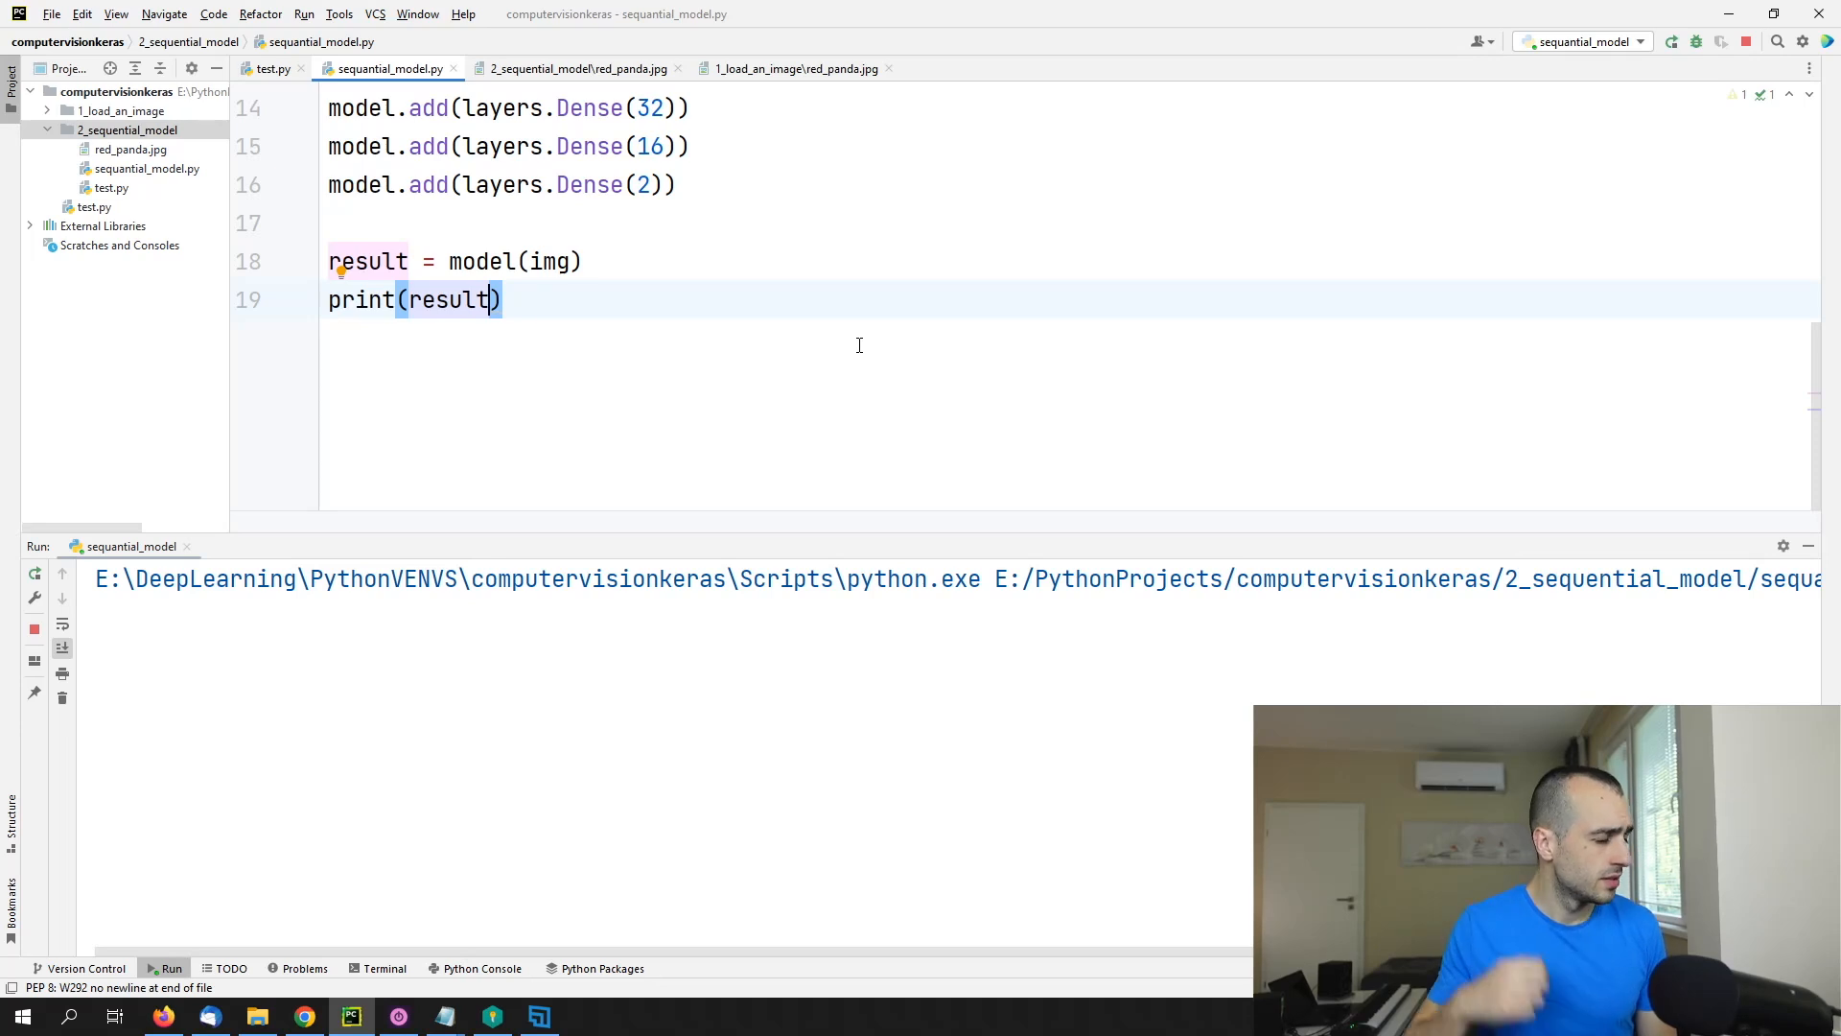
Step: Run the script and read the ValueError expecting shape (None, 1004, 1280, 3)
left_click(1671, 40)
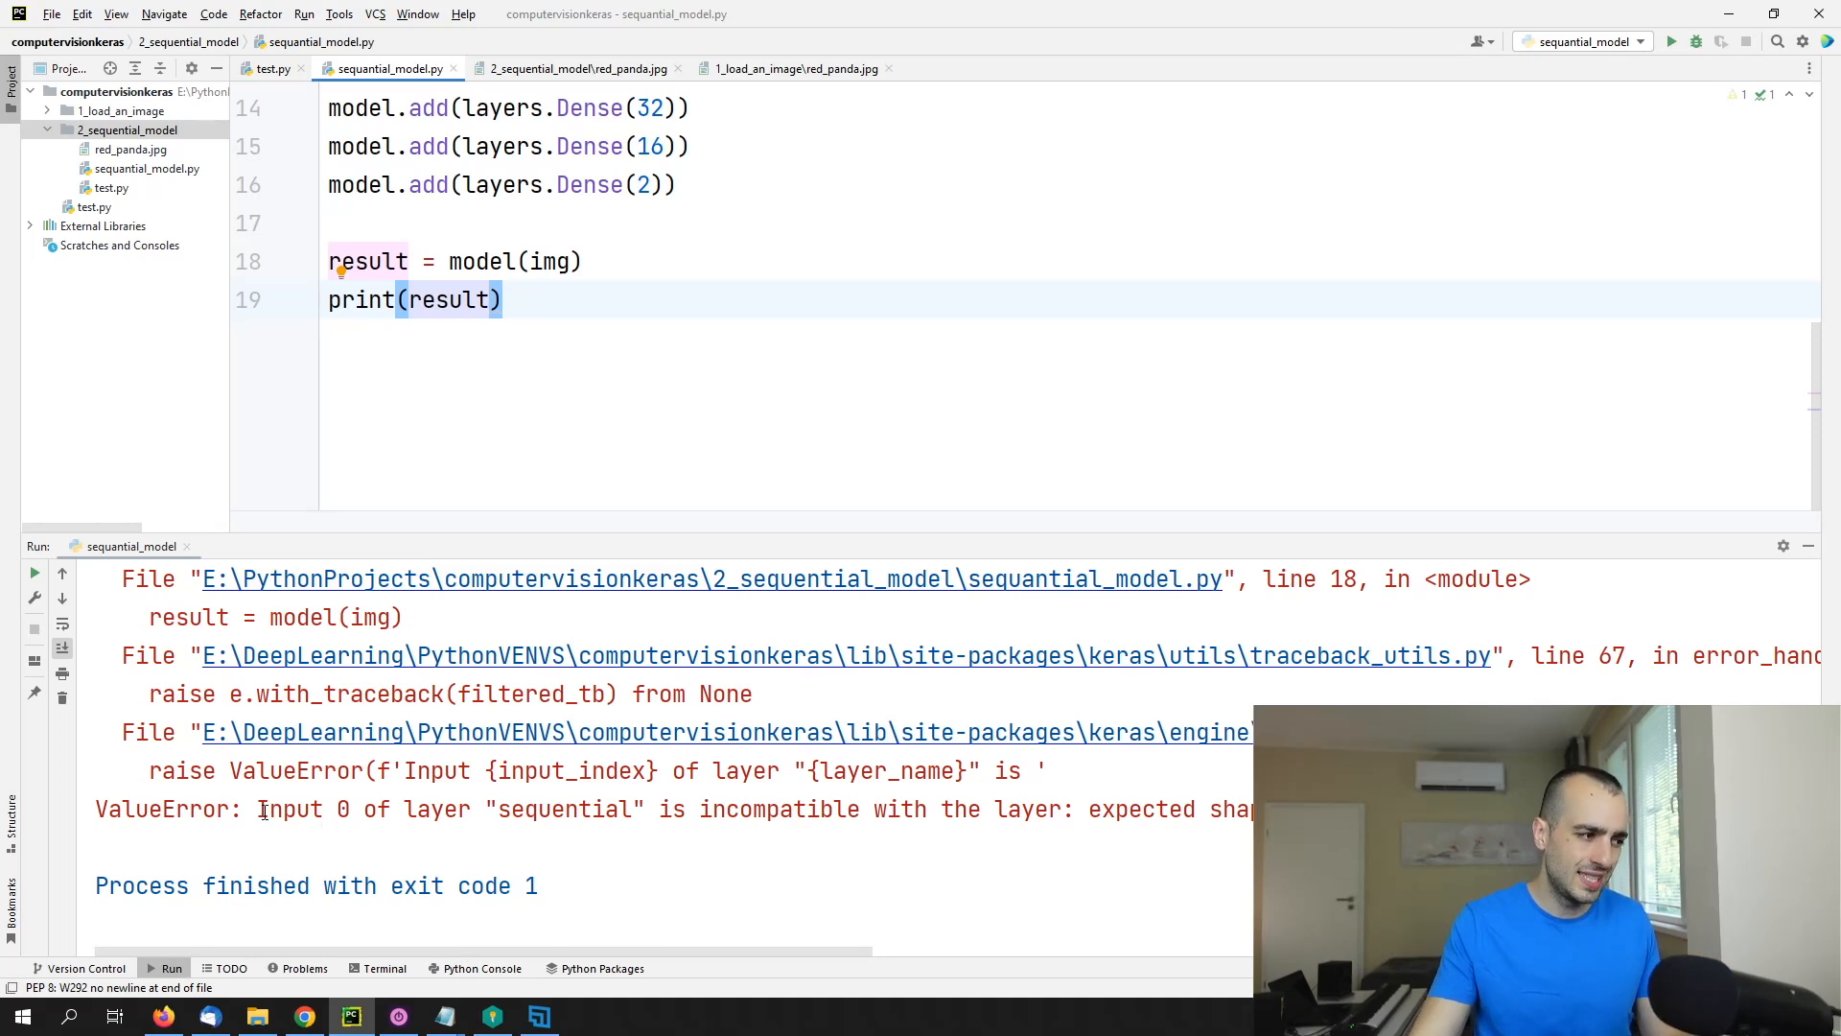
double_click(290, 810)
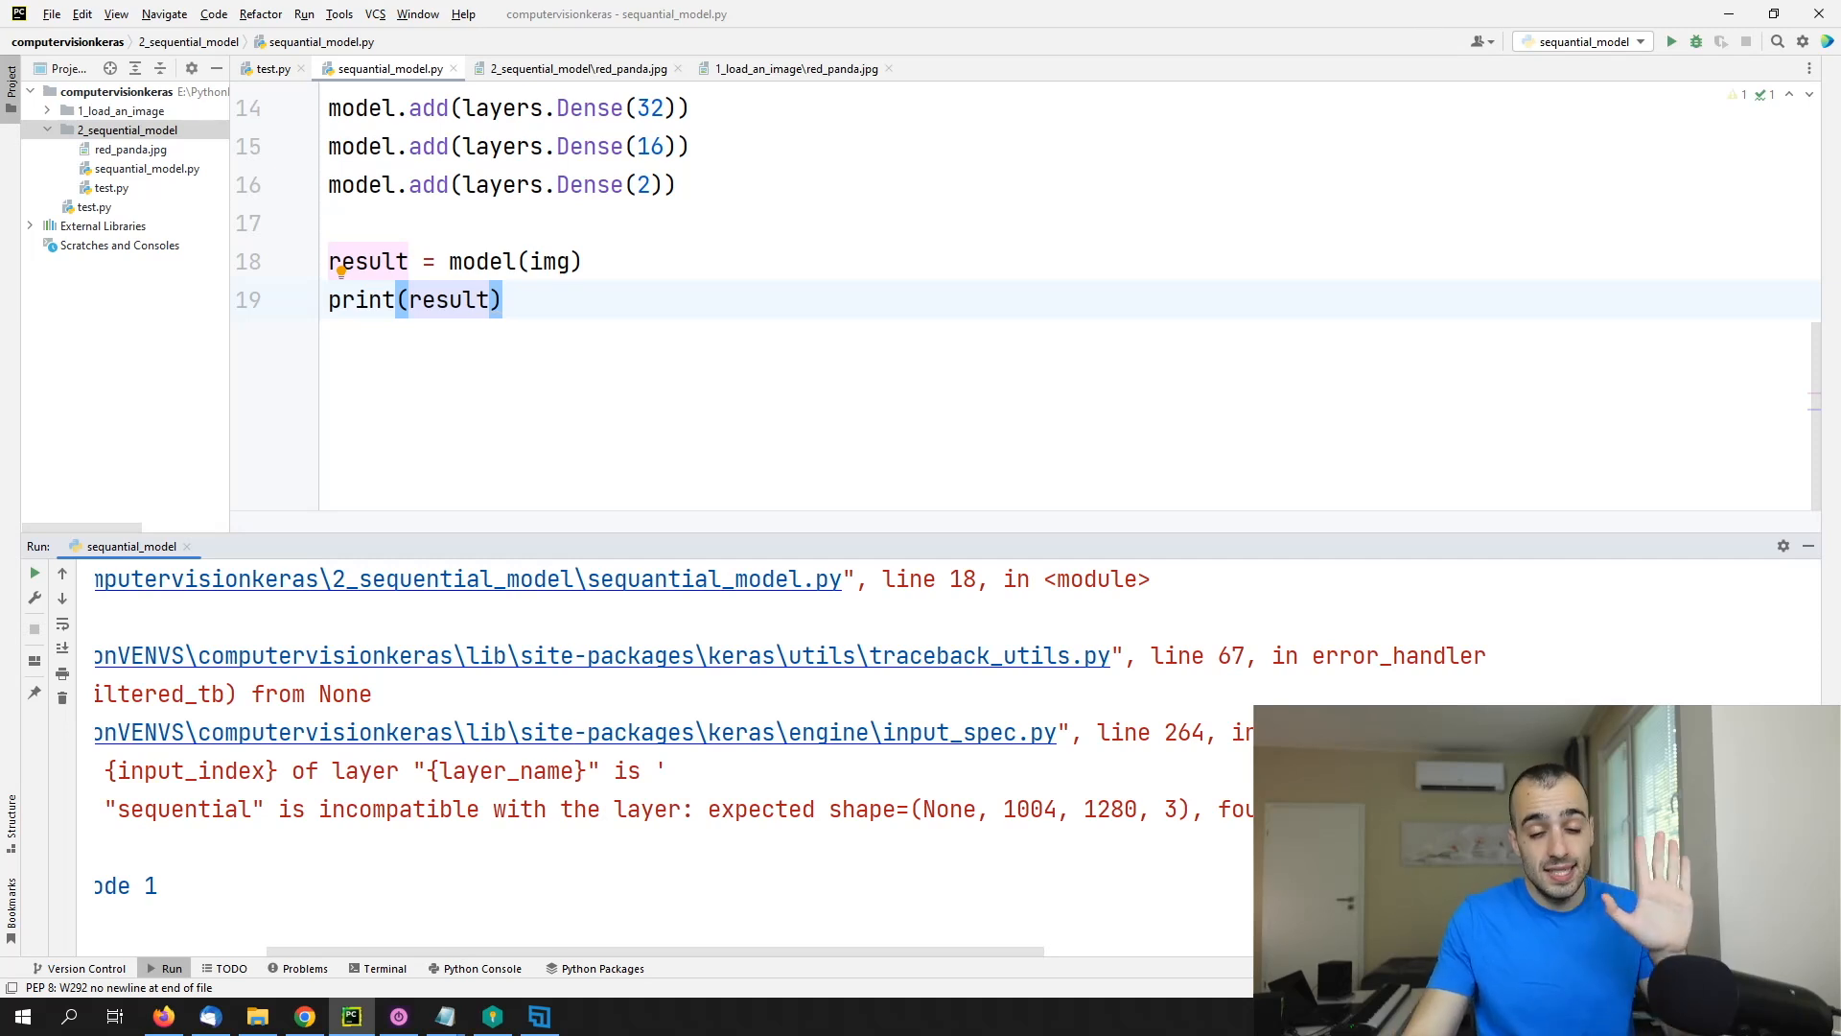
mouse_move(783, 731)
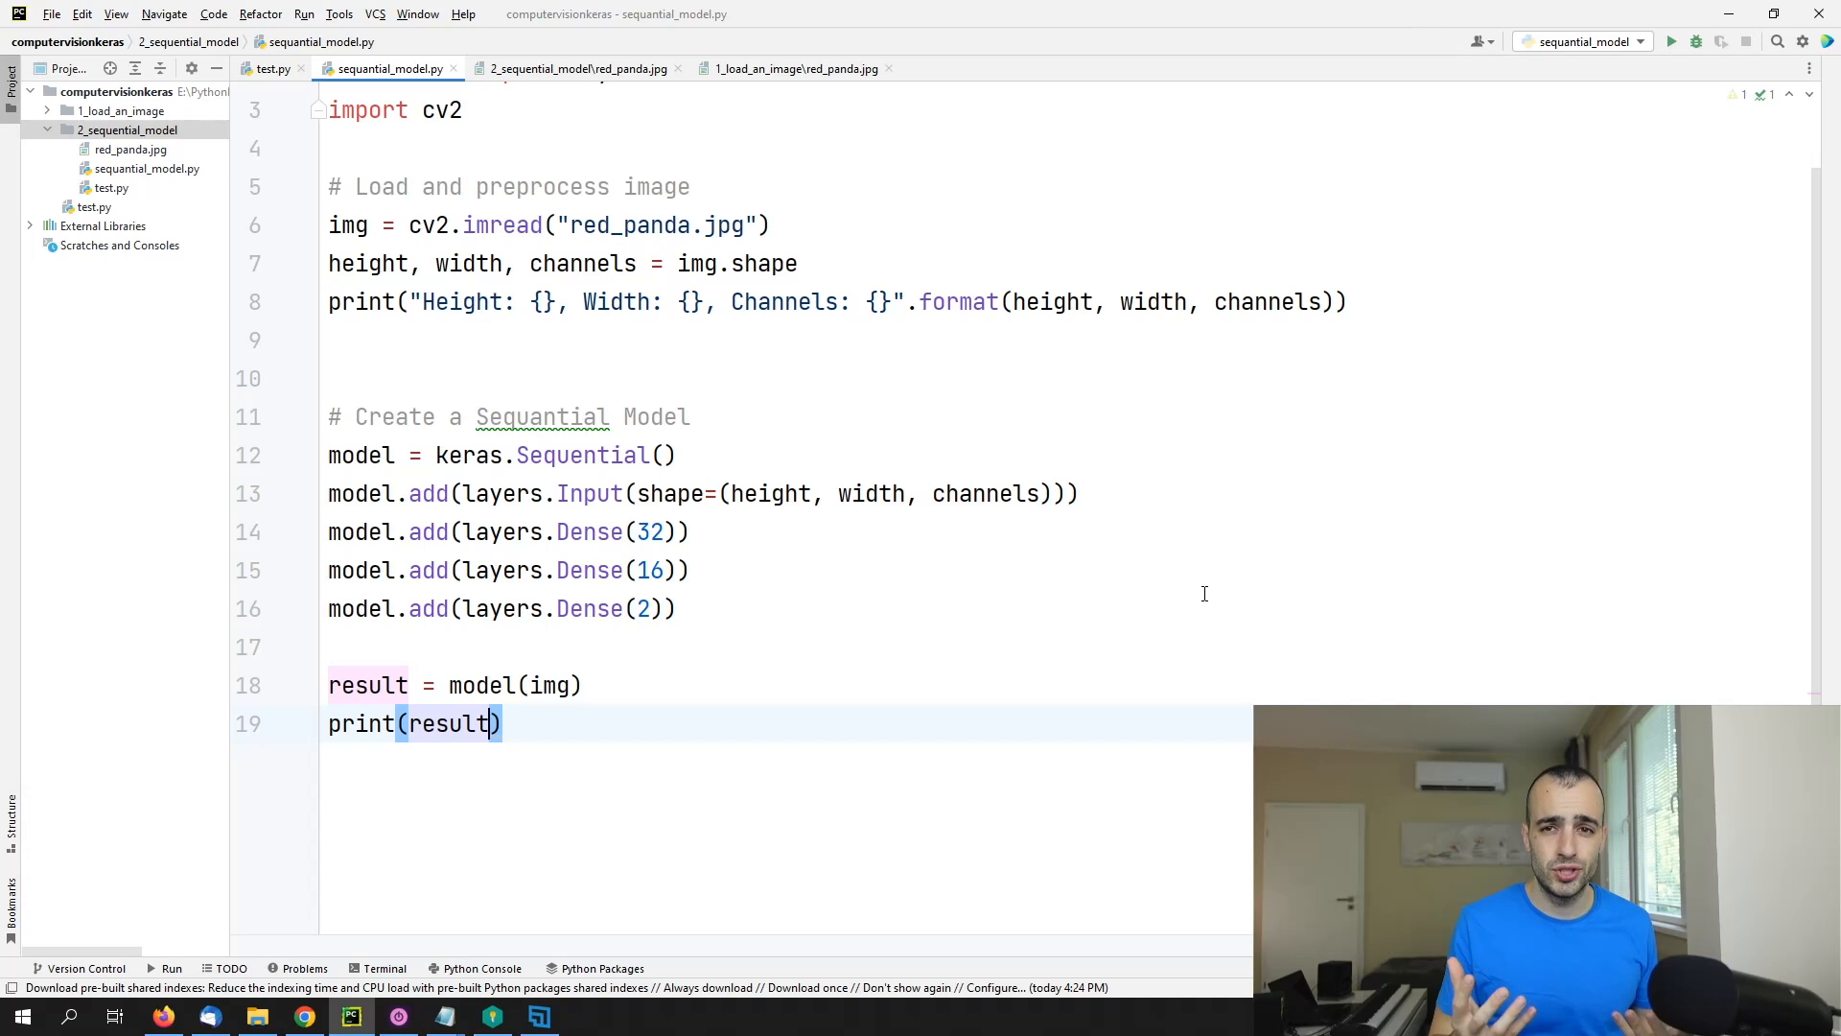
mouse_move(1051, 380)
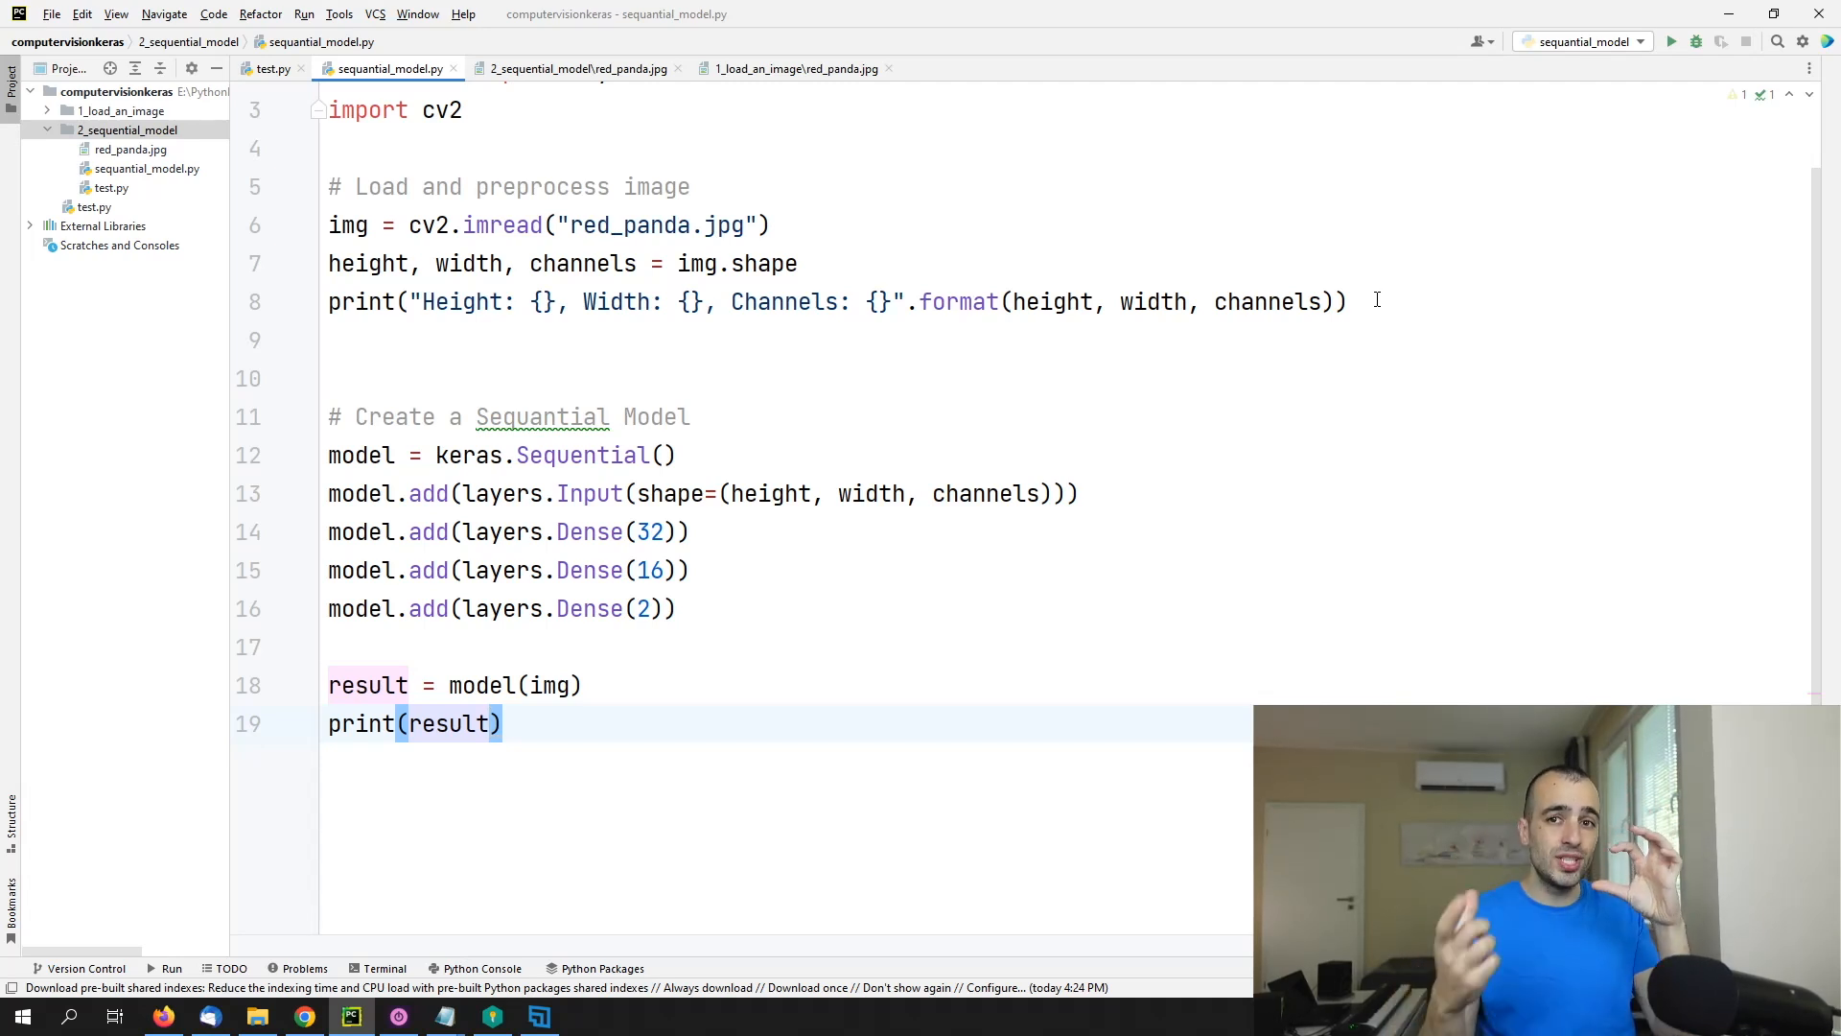
mouse_move(847, 472)
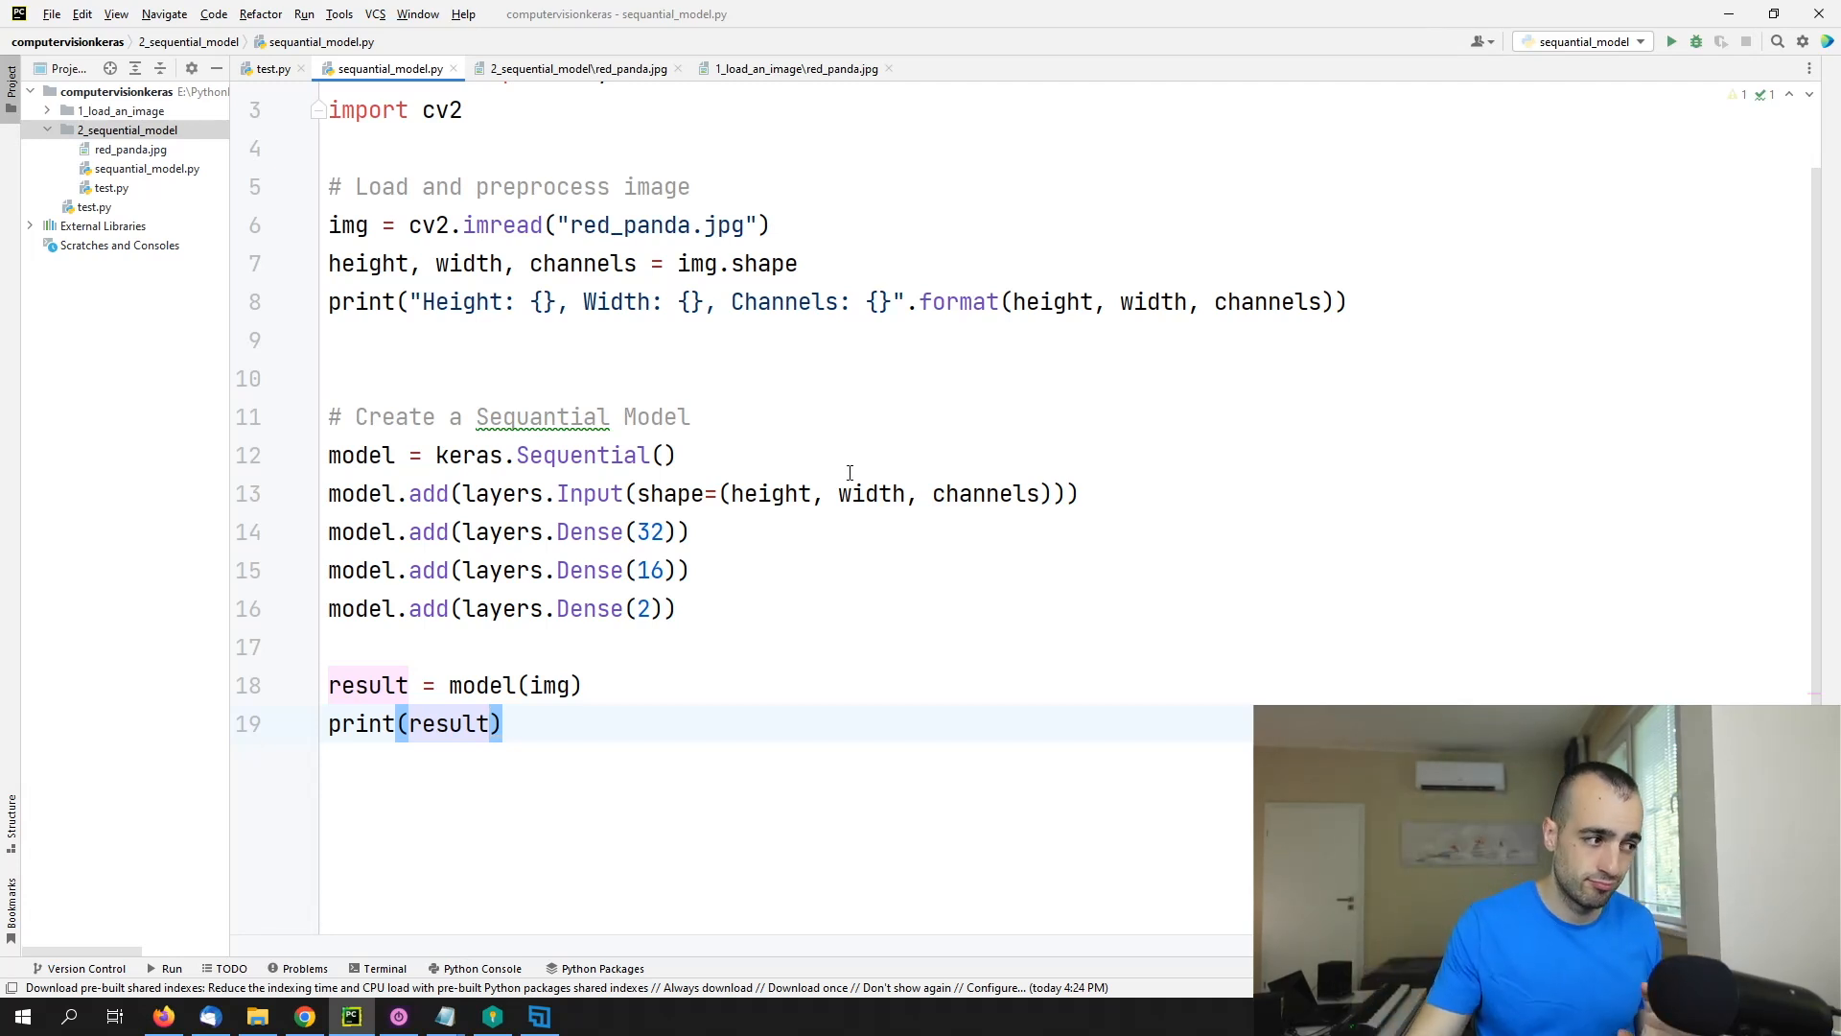
mouse_move(570, 666)
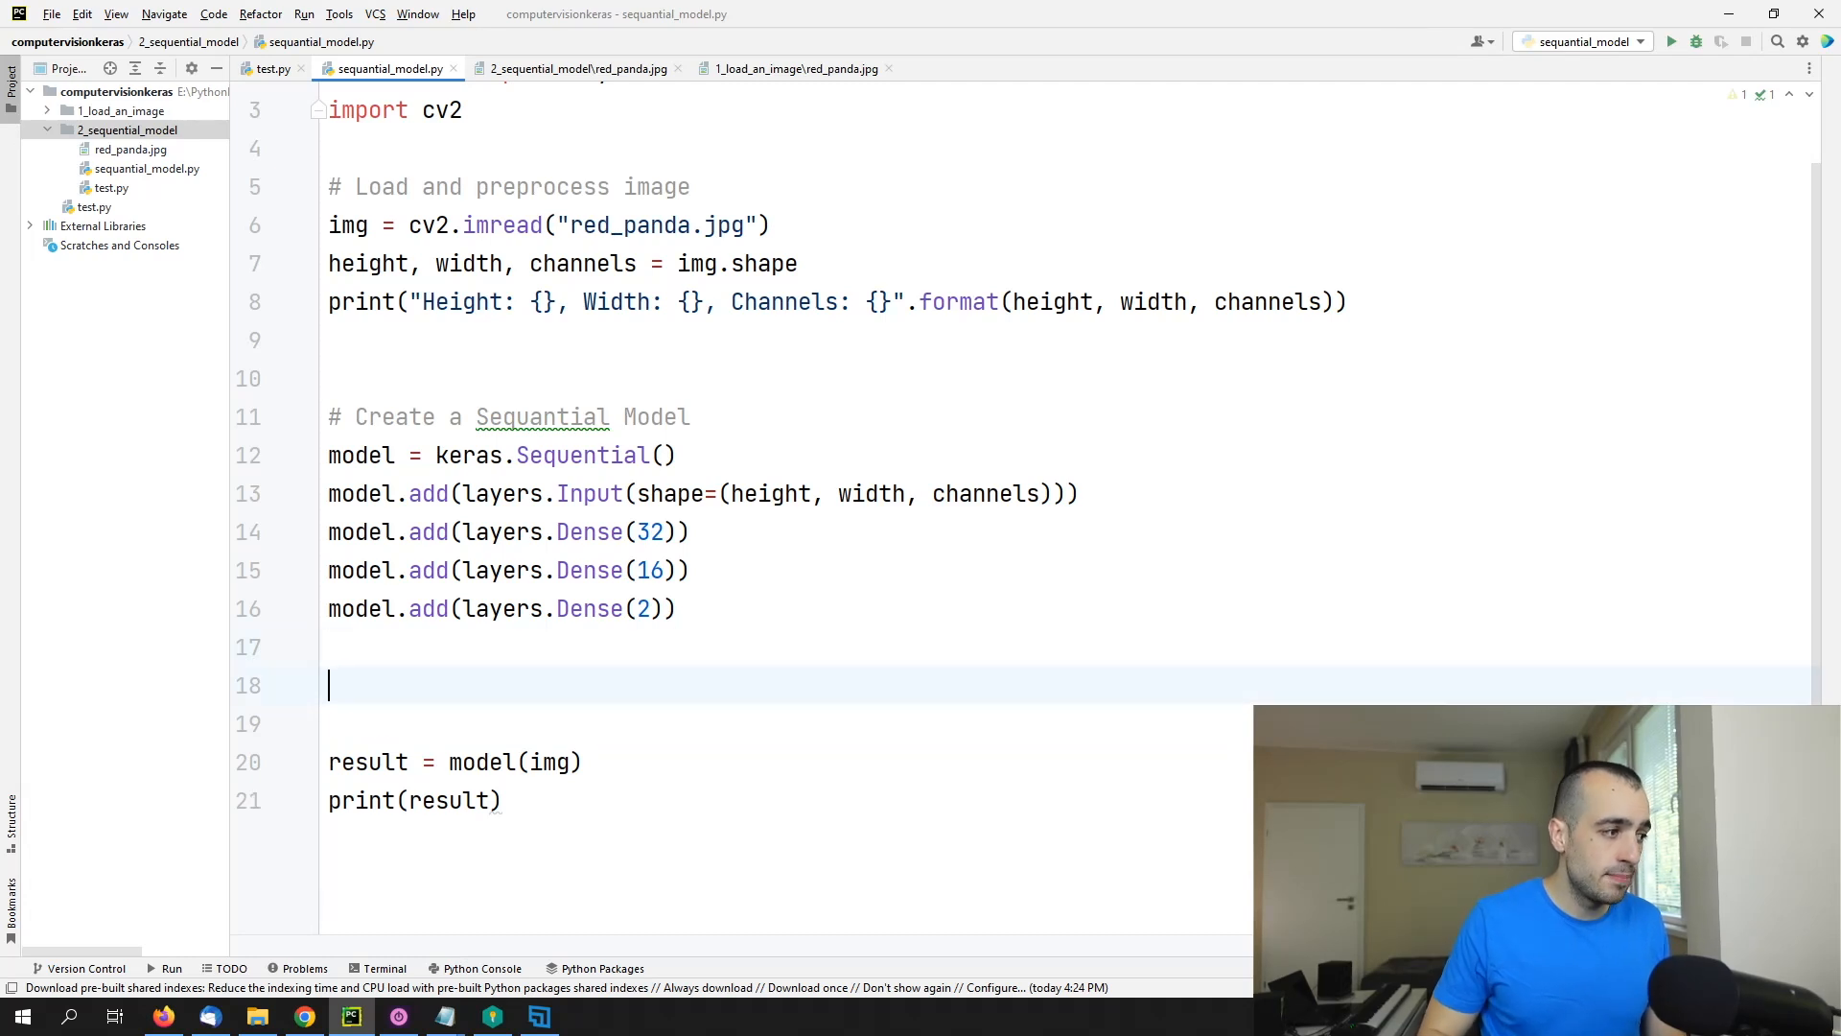
Step: Write preprocessed_img = [img] above the model call, leaving only img in the list
type("pre")
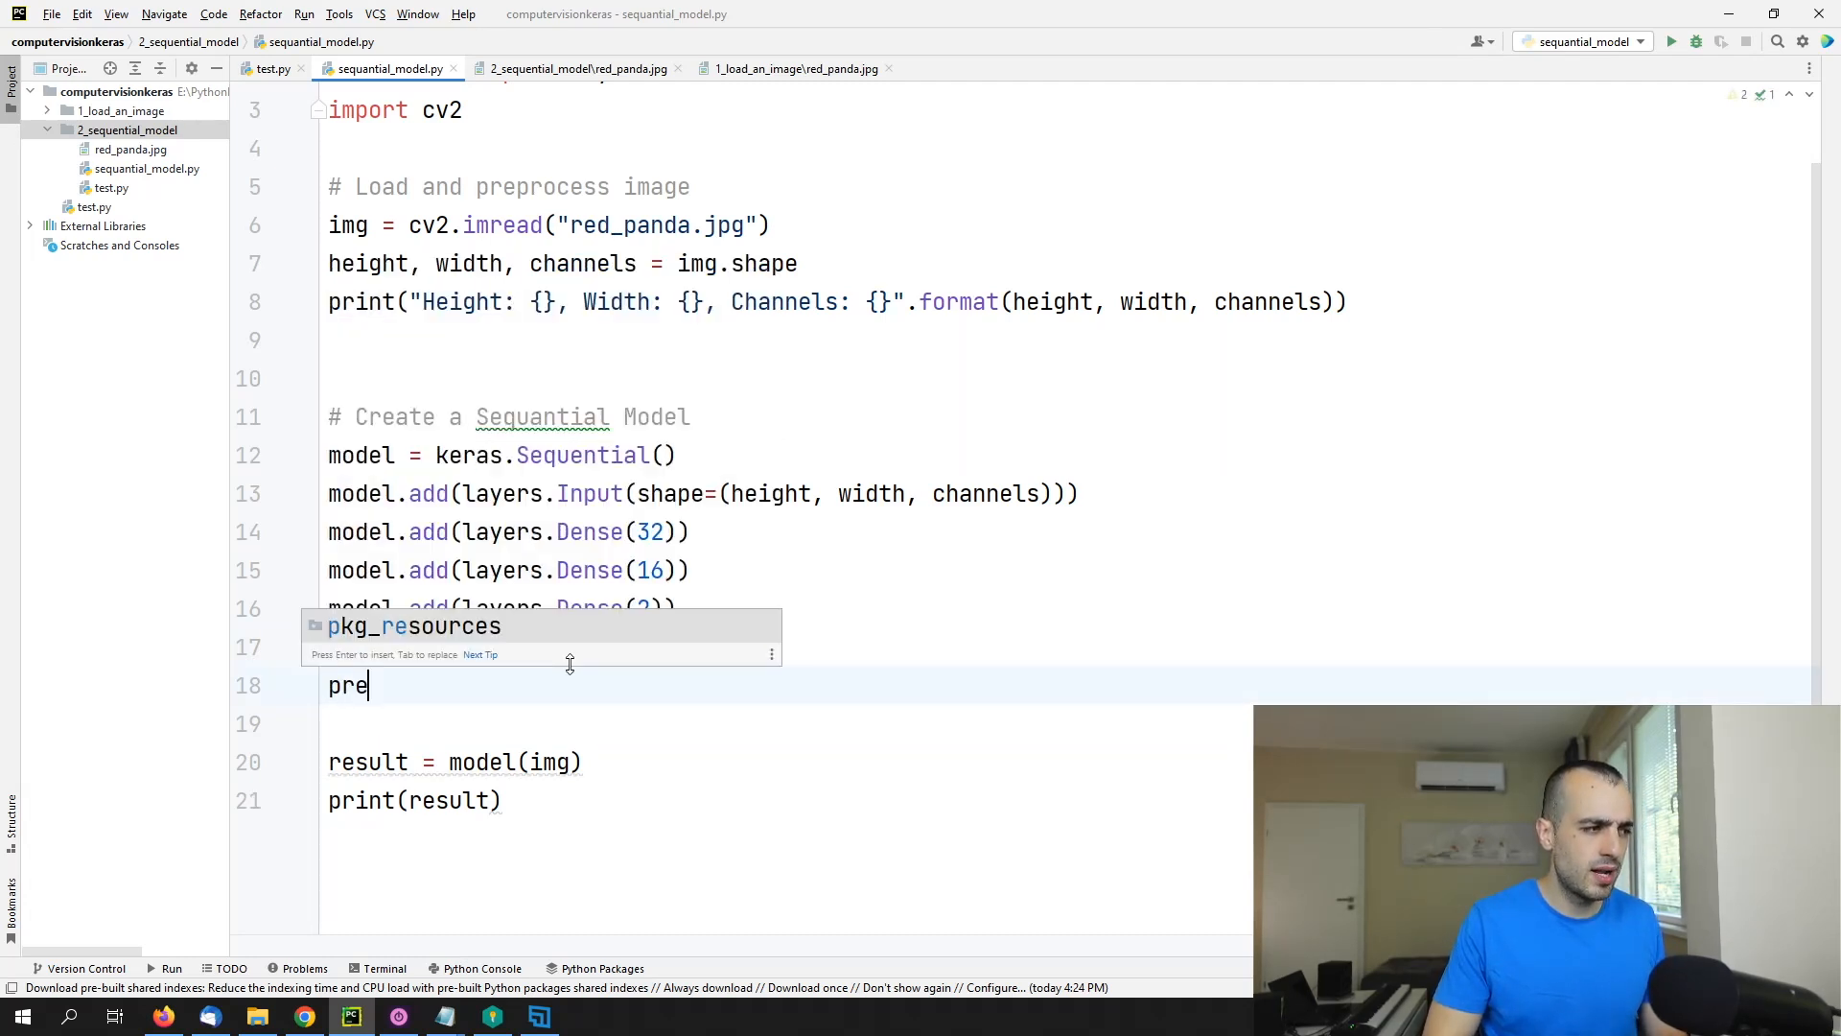
type("_process")
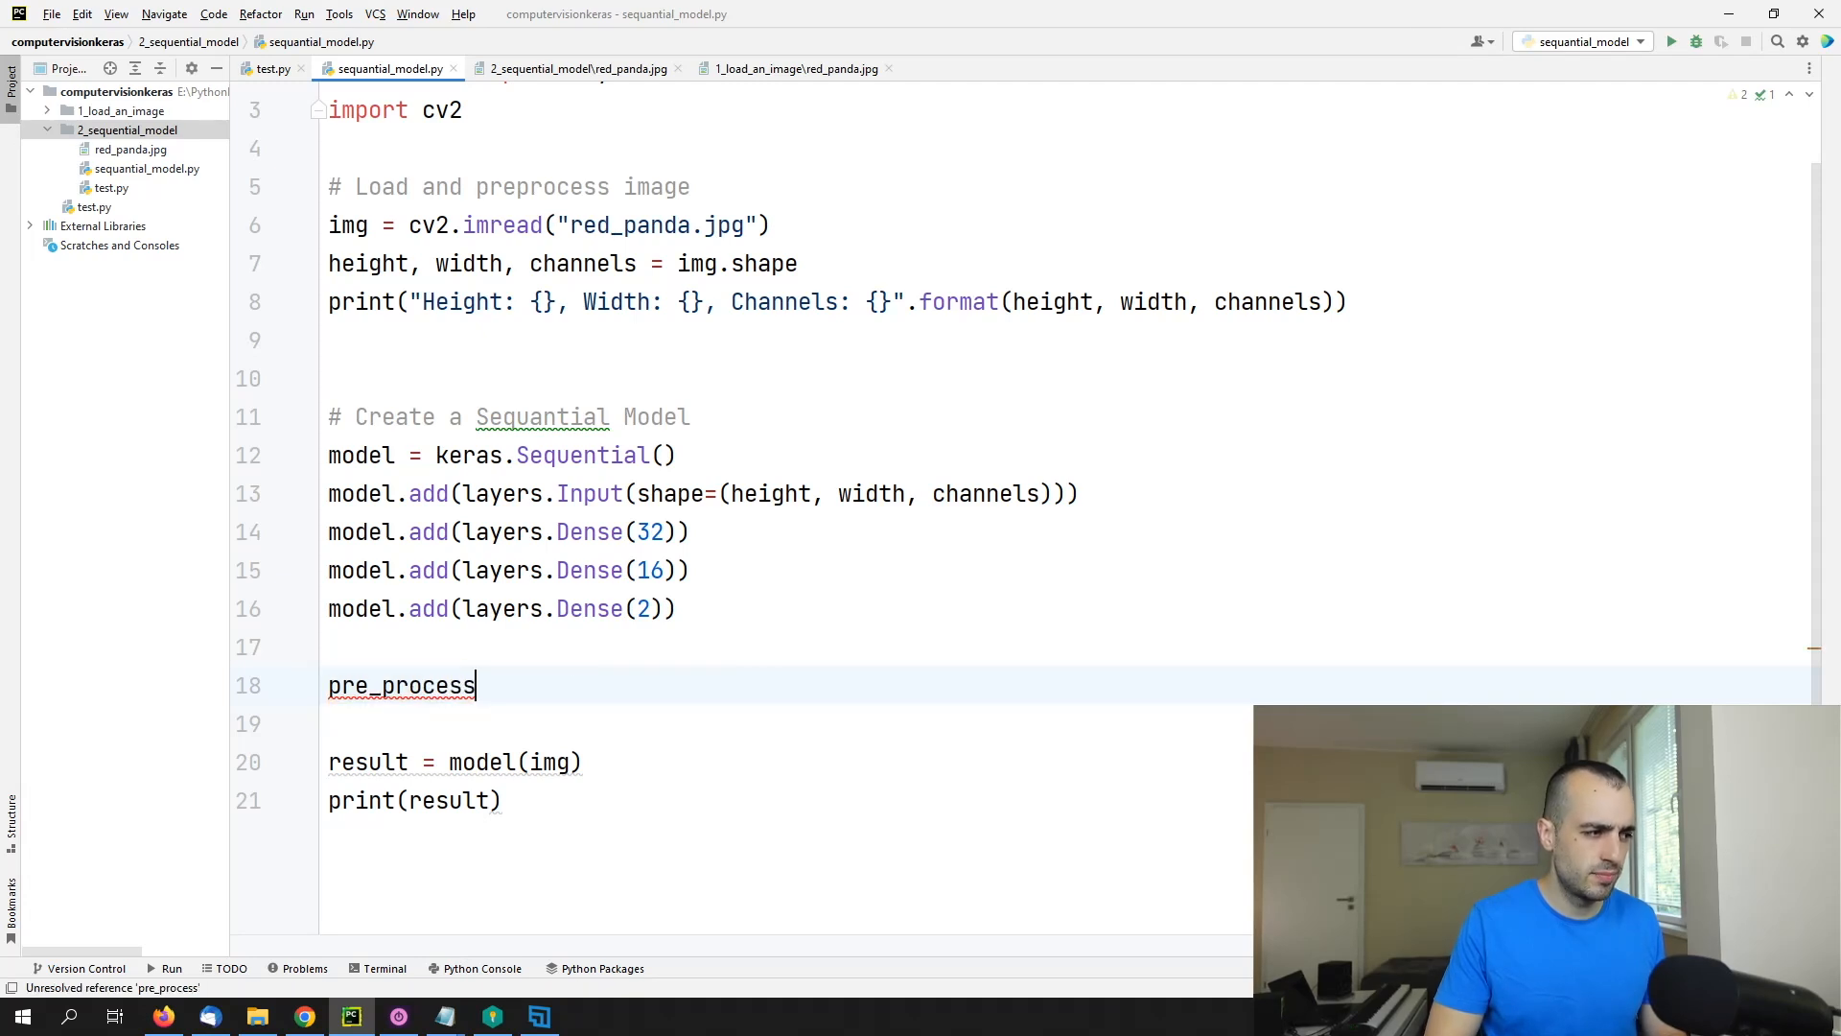
type("ed")
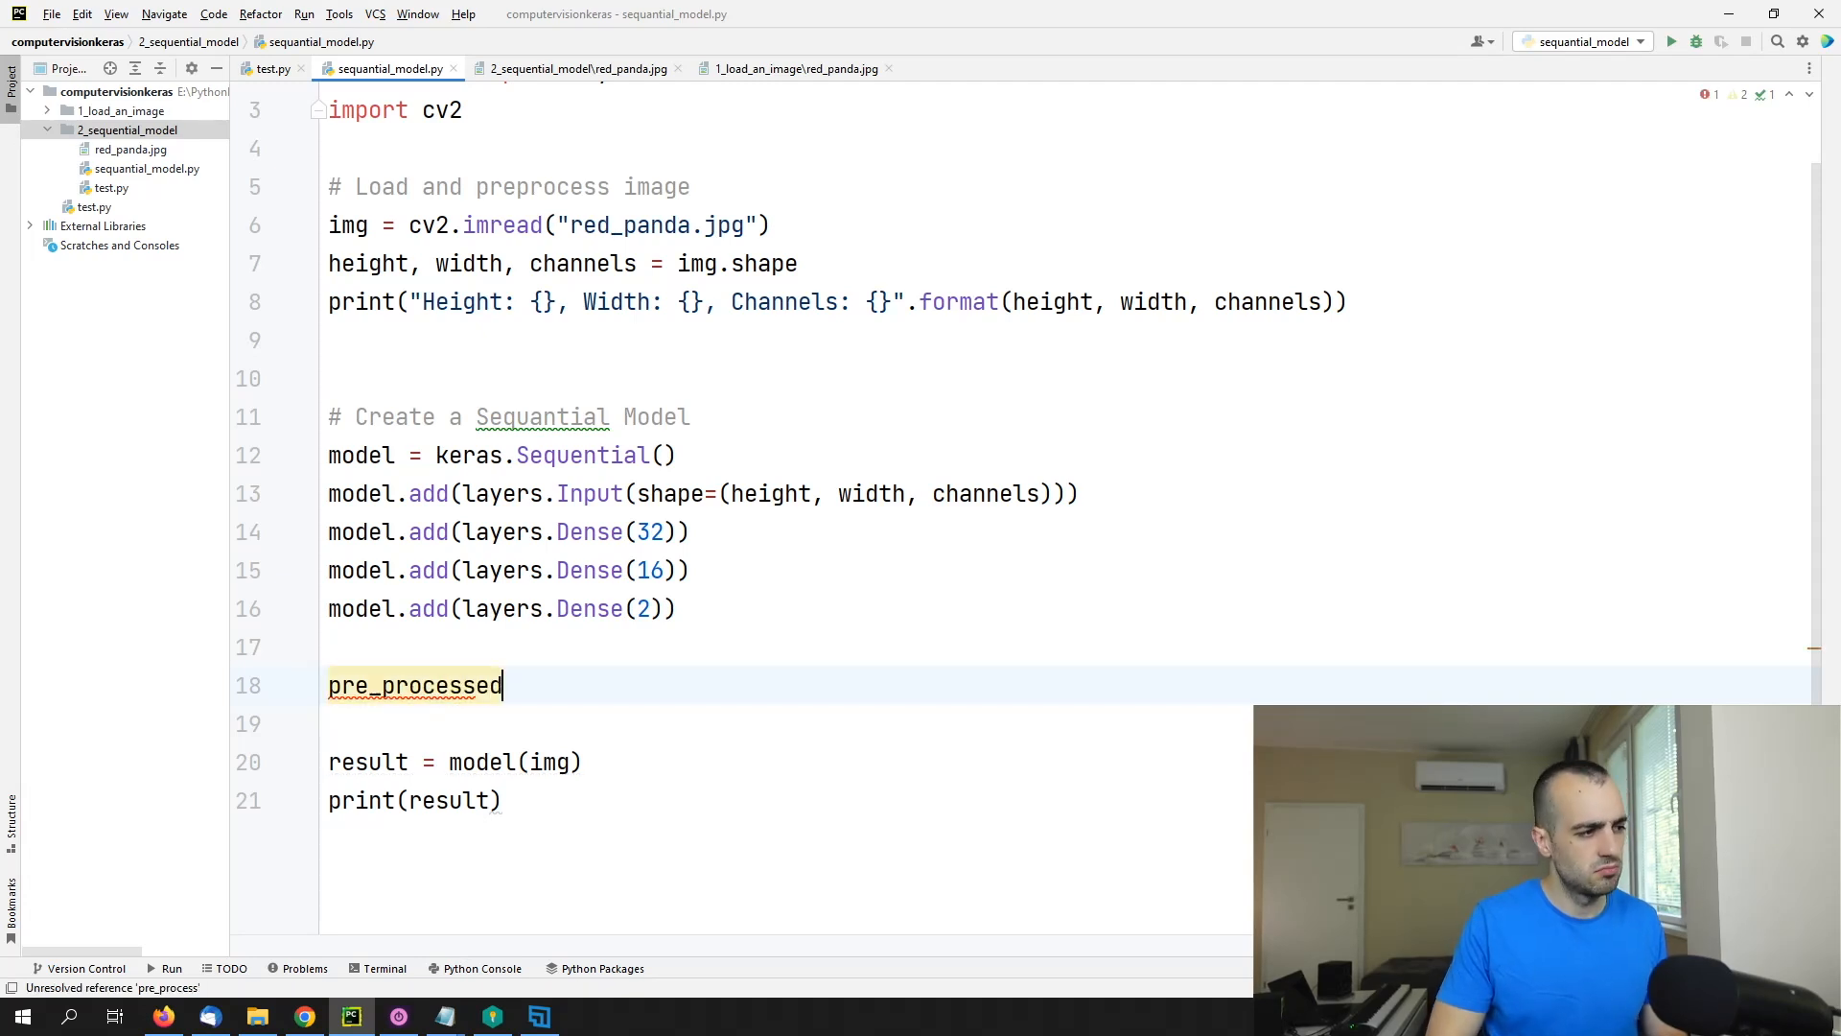
type("img")
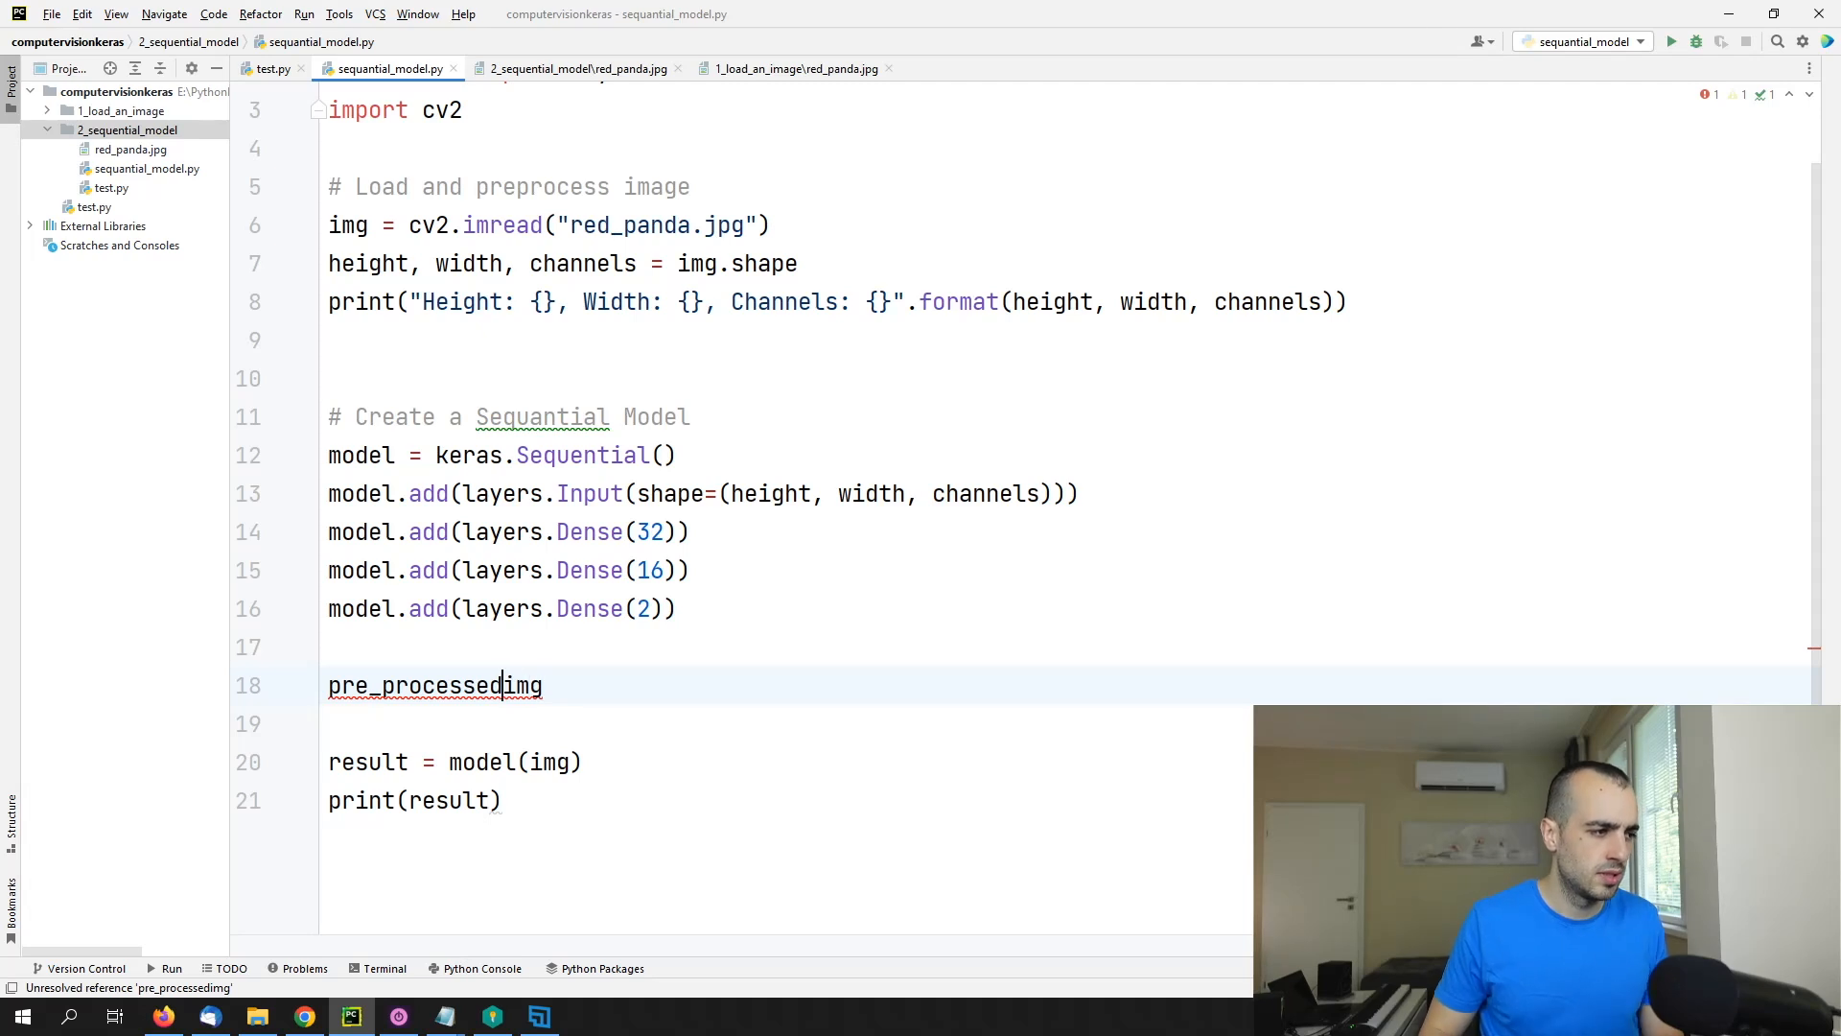
type("_")
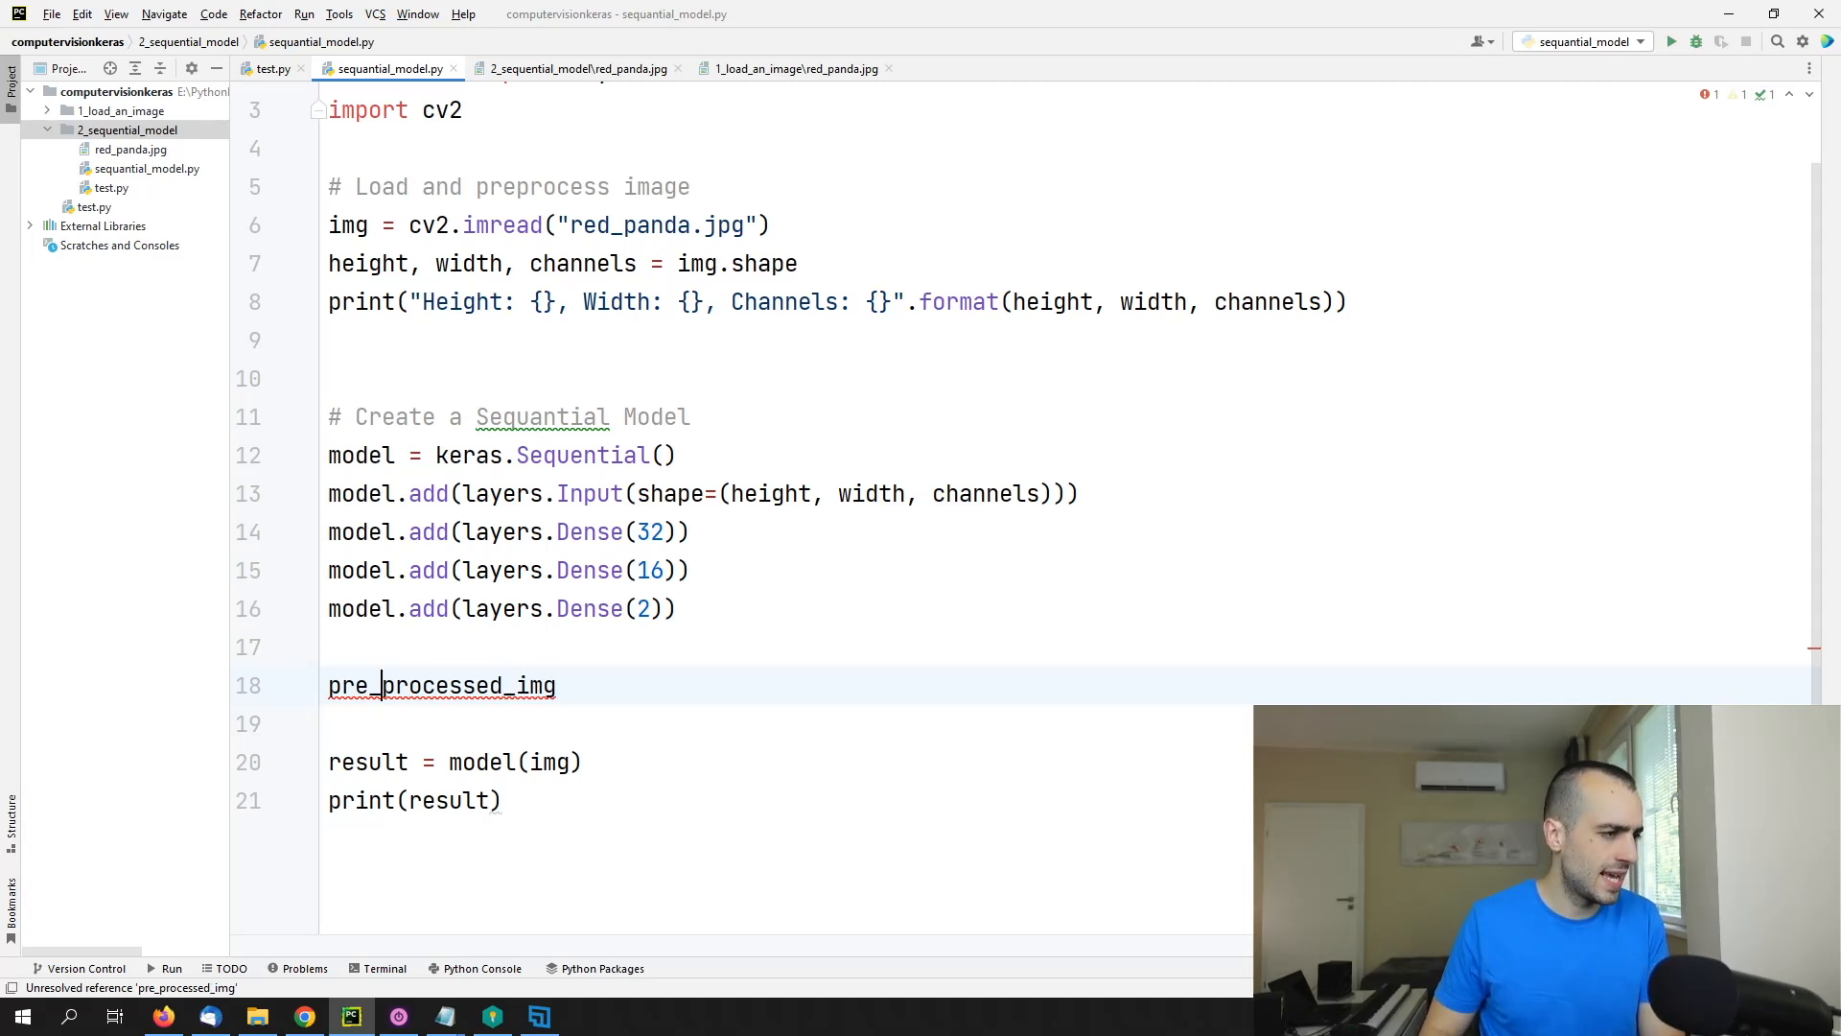
key("Backspace")
type(" =")
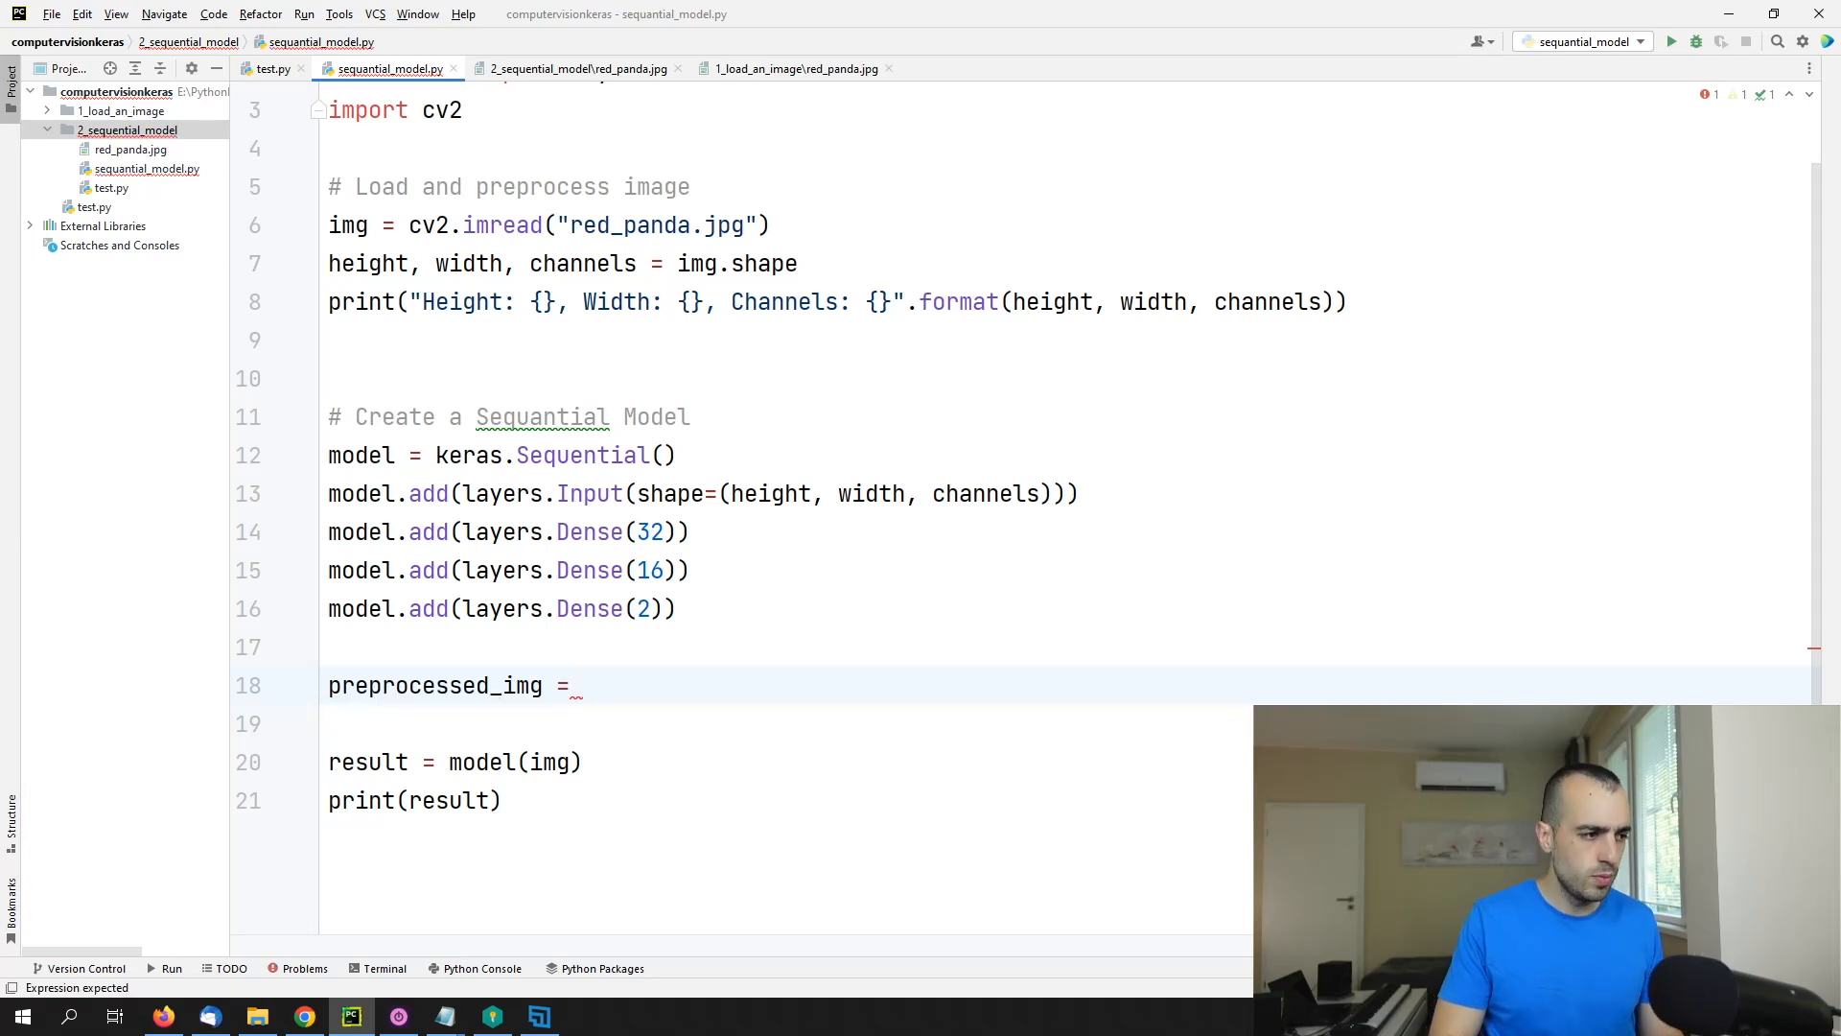
type("[]")
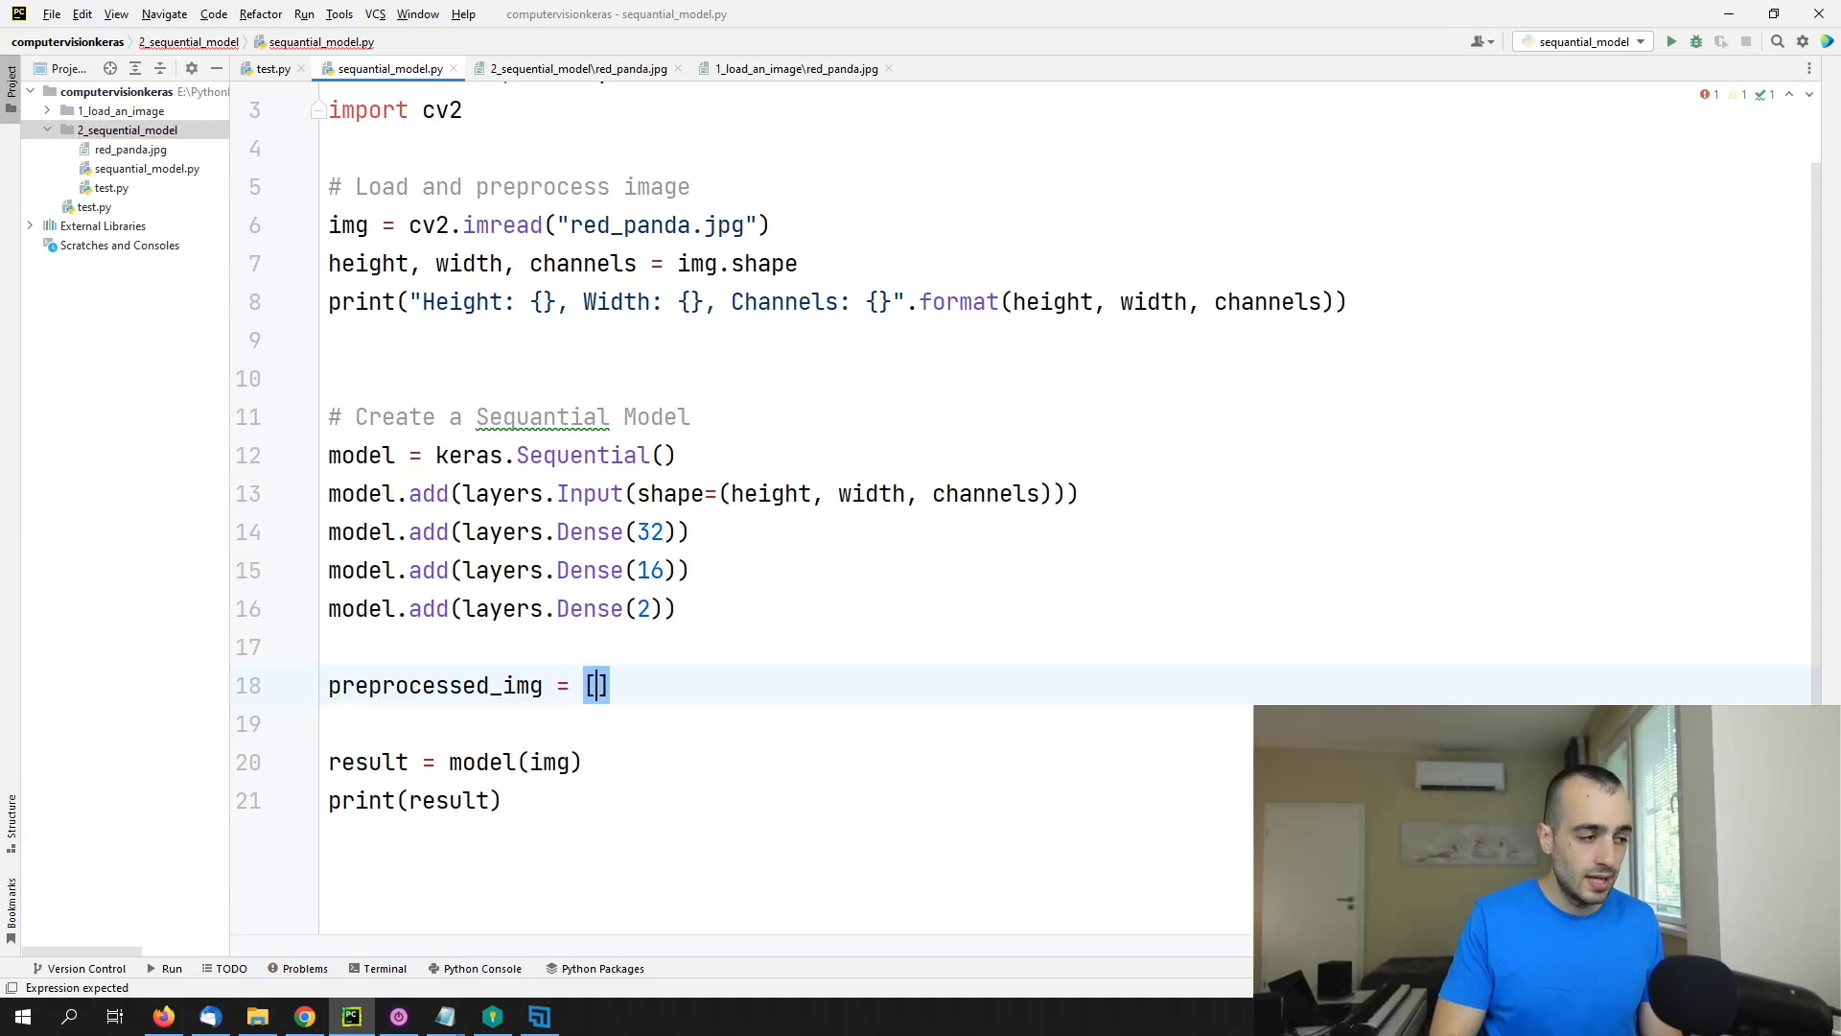
type("img")
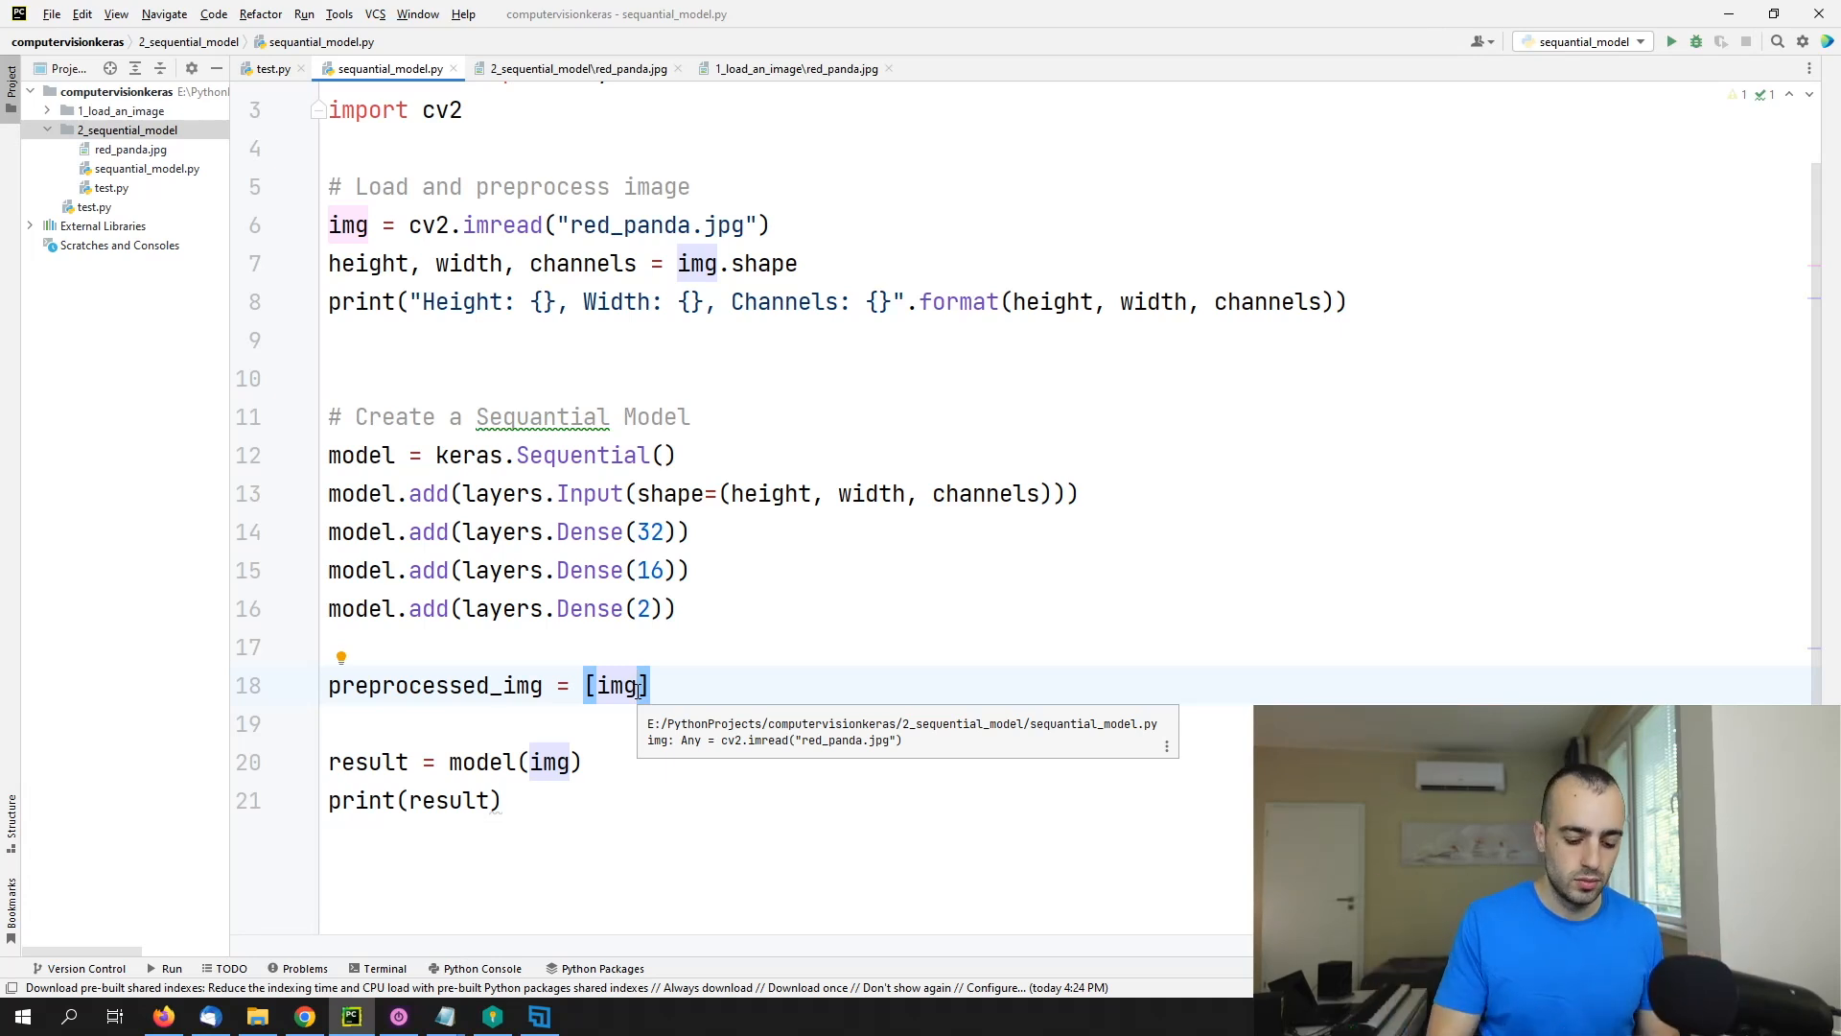
type(", img2")
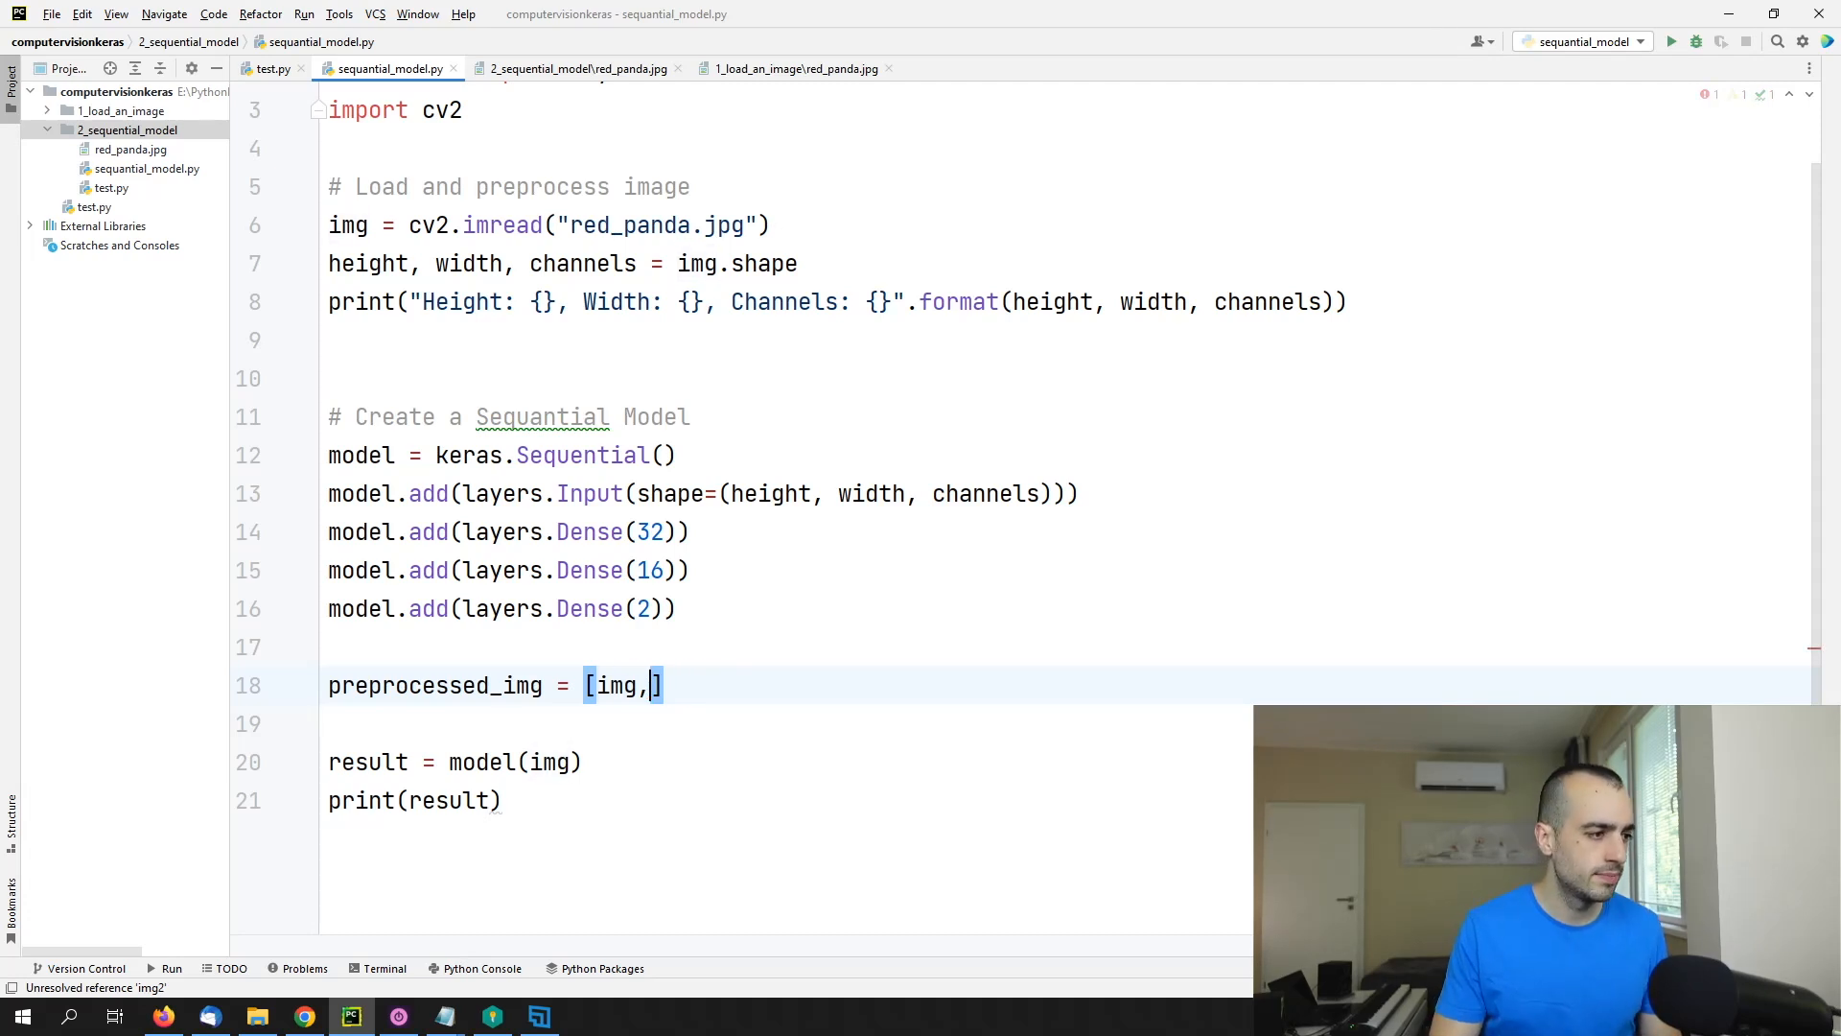
key("Backspace")
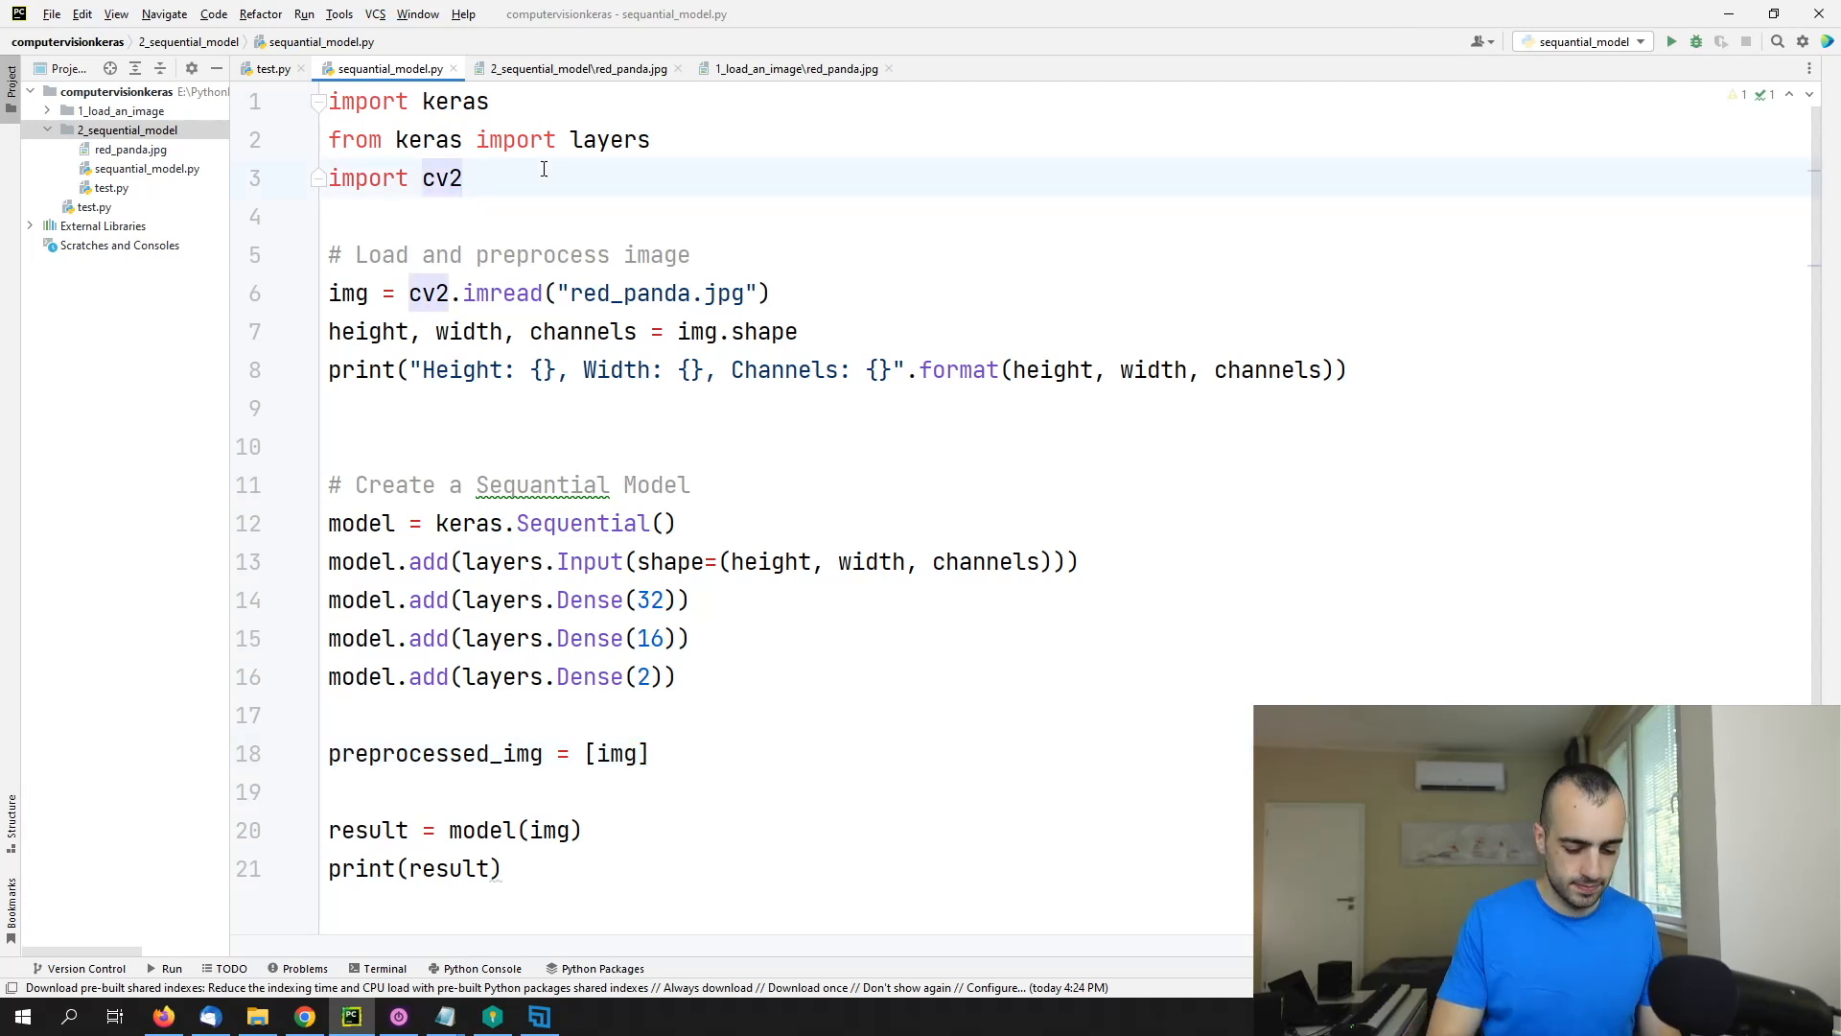
Step: Import numpy as np, wrap the list as np.array([img]), and call the model on preprocessed_img
type("import numpy as")
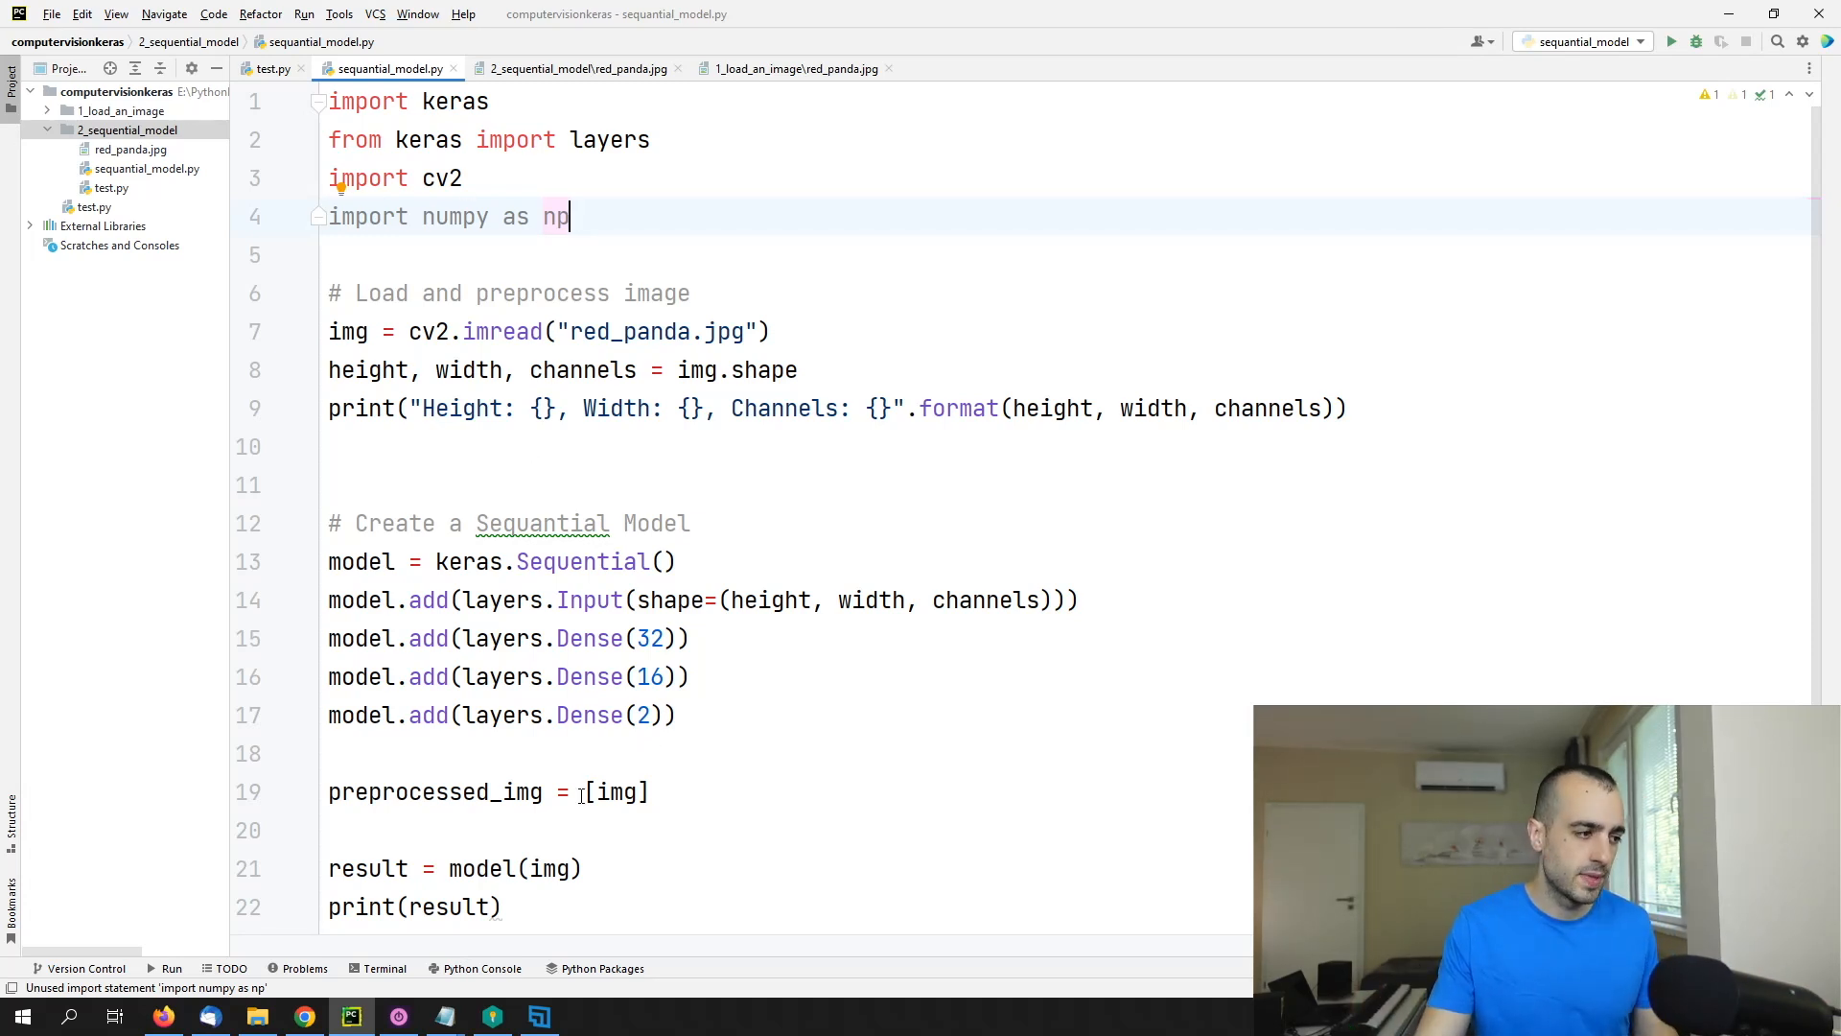
type("np.a")
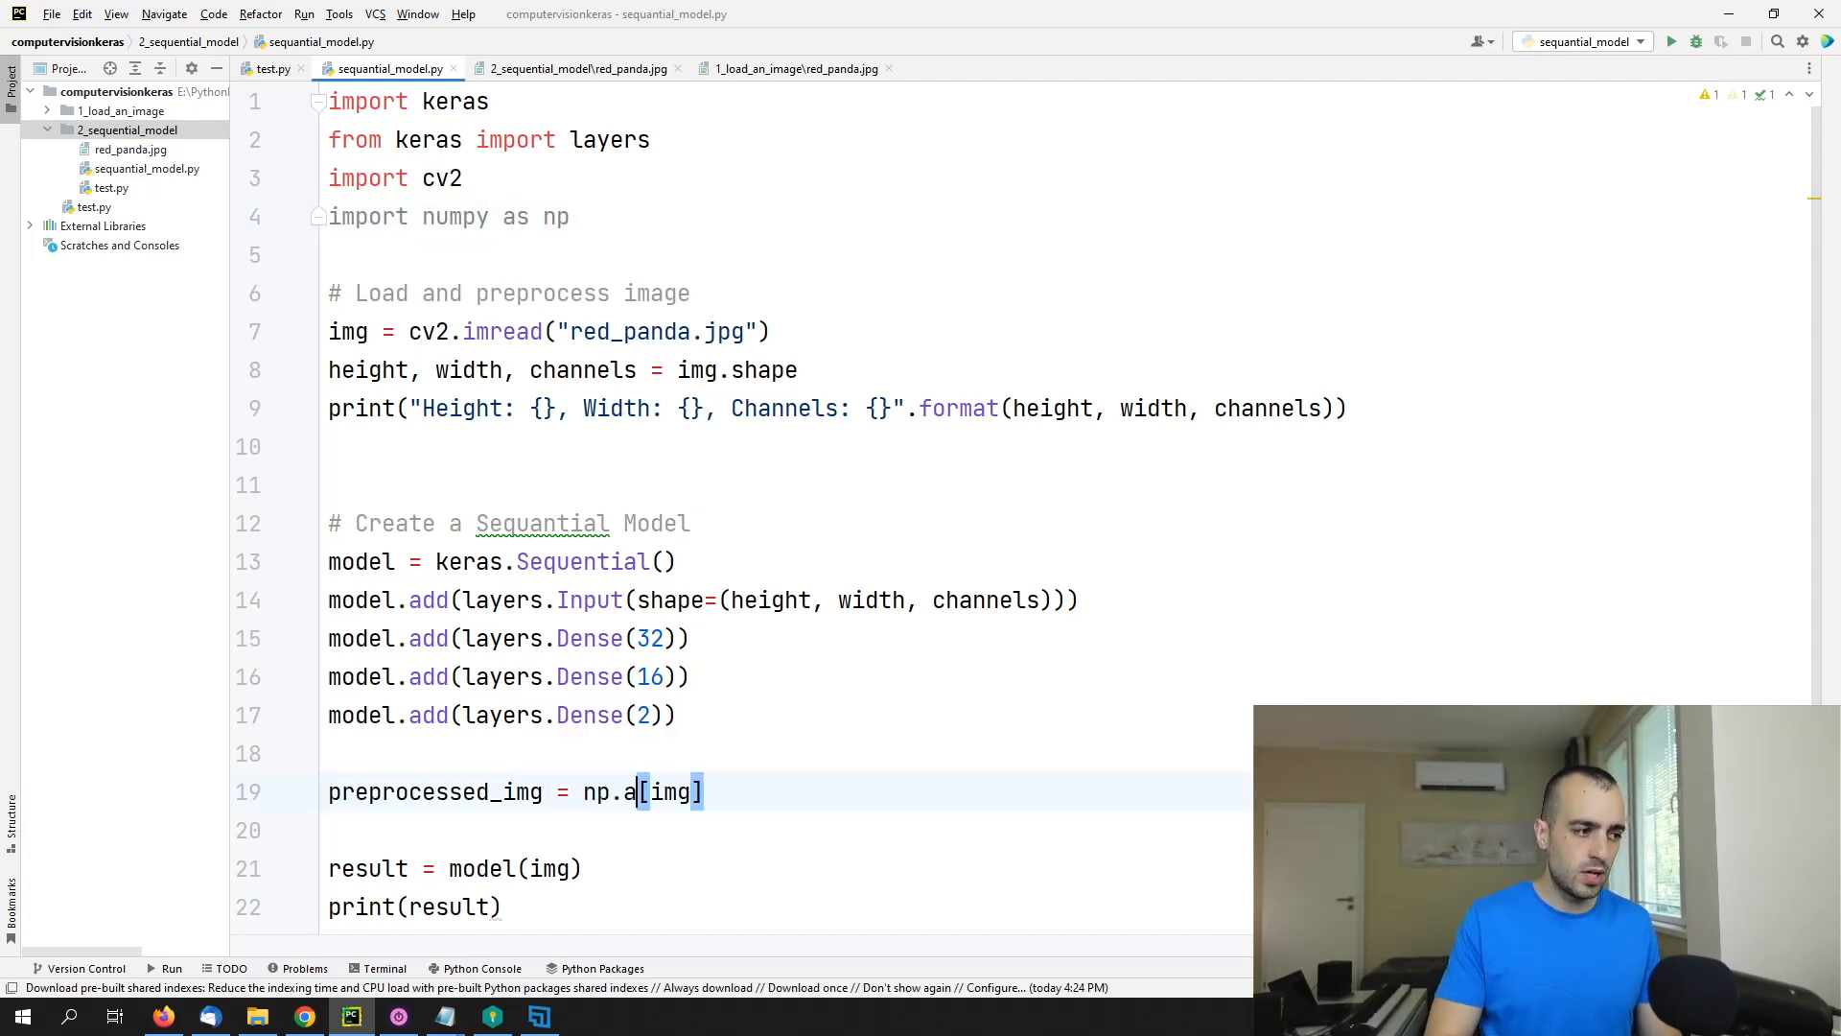
type("rray(")
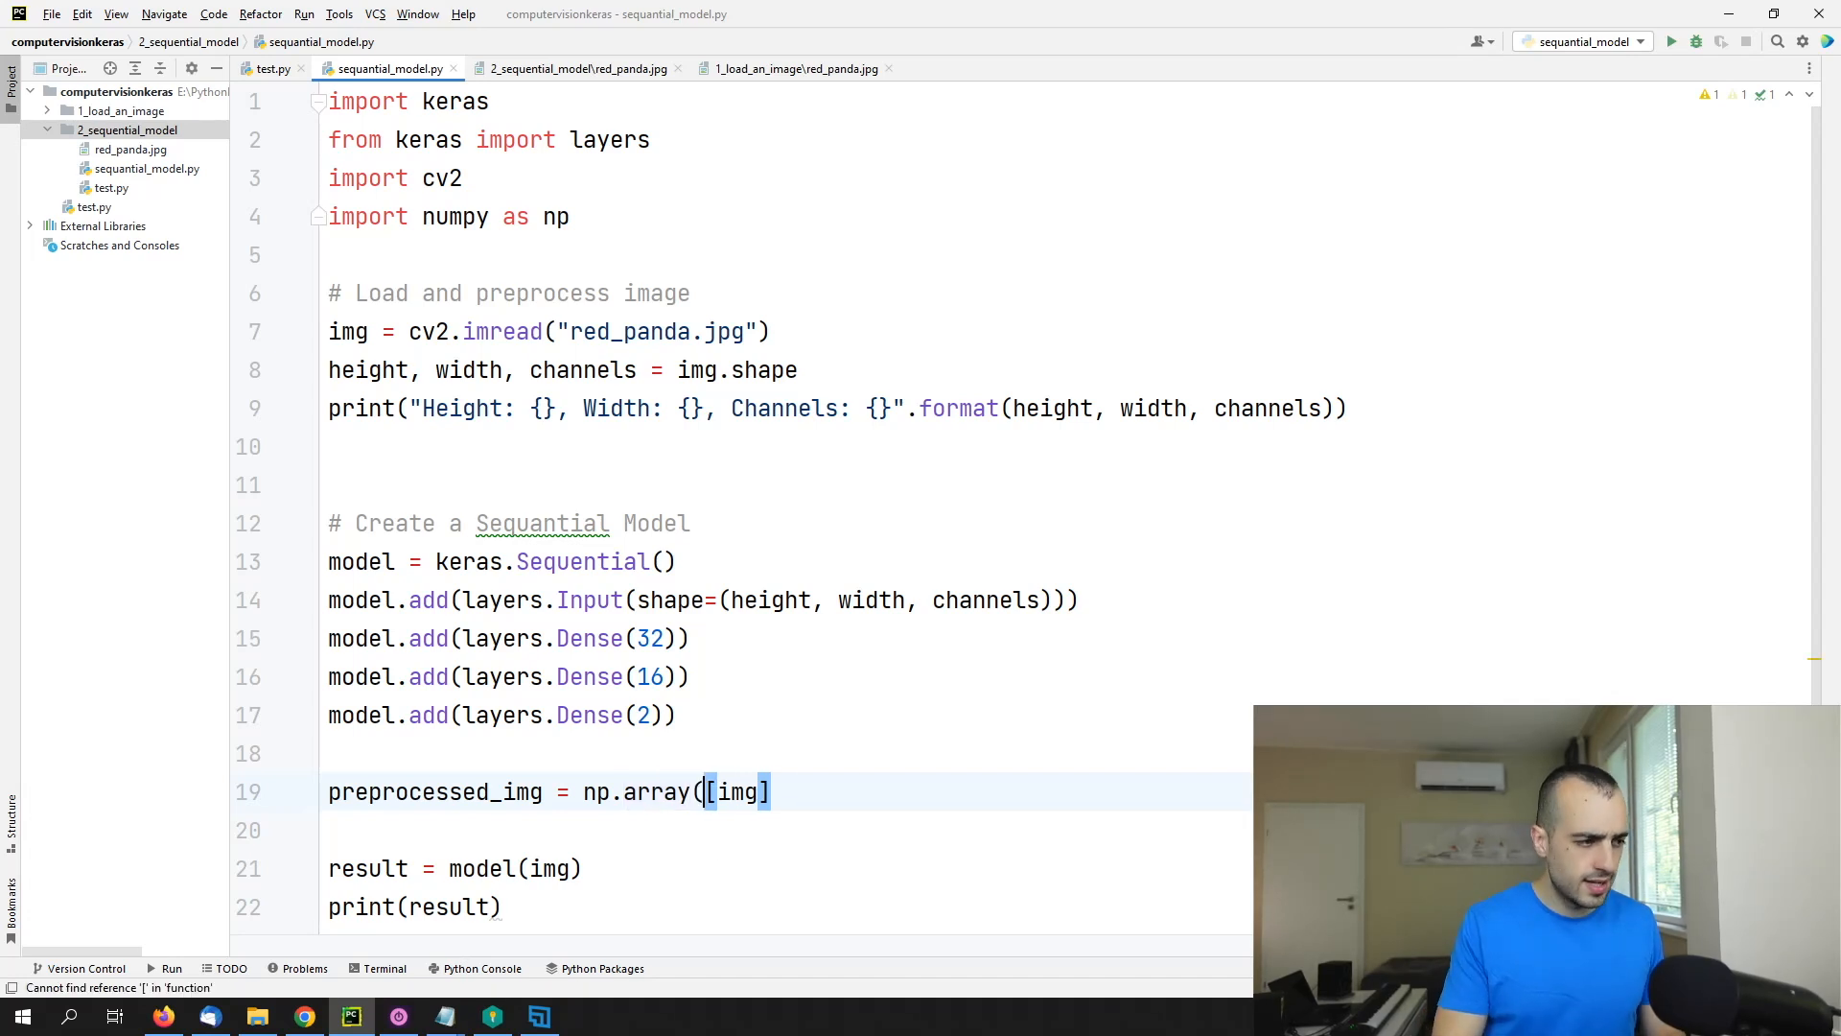
type(")")
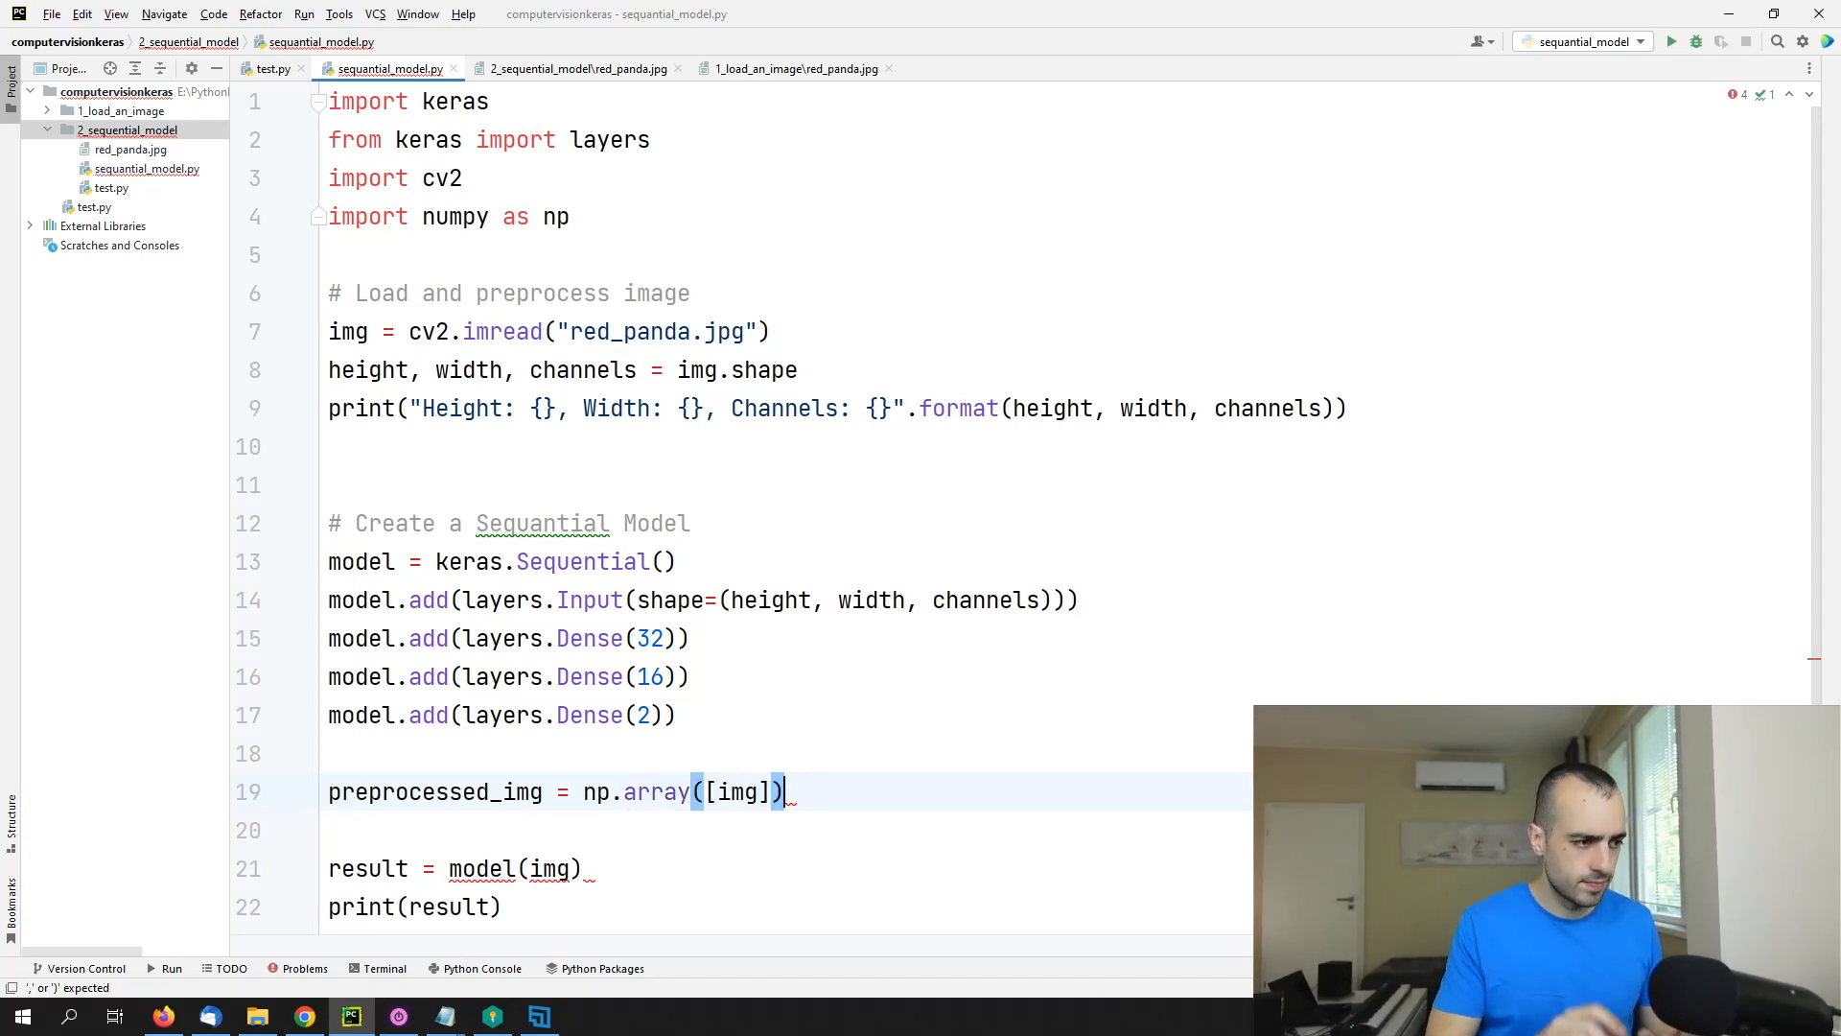
scroll("down", 3)
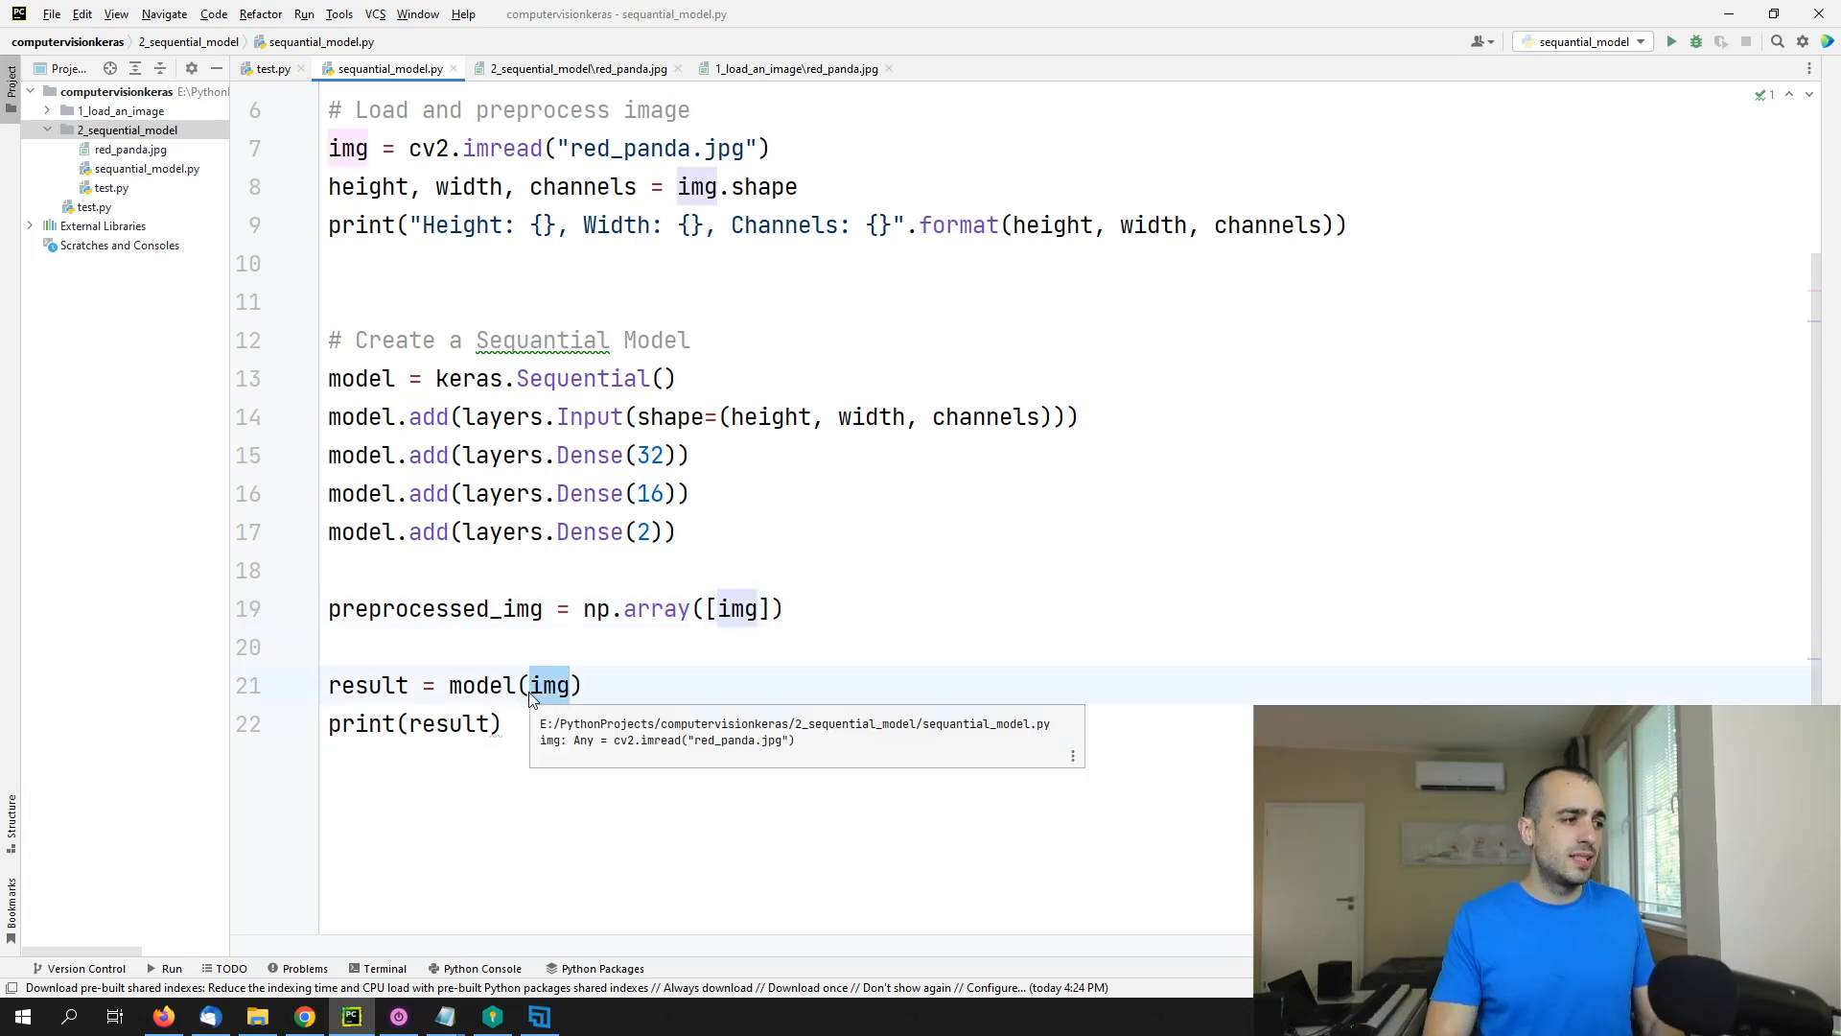
type("preprocessed_img")
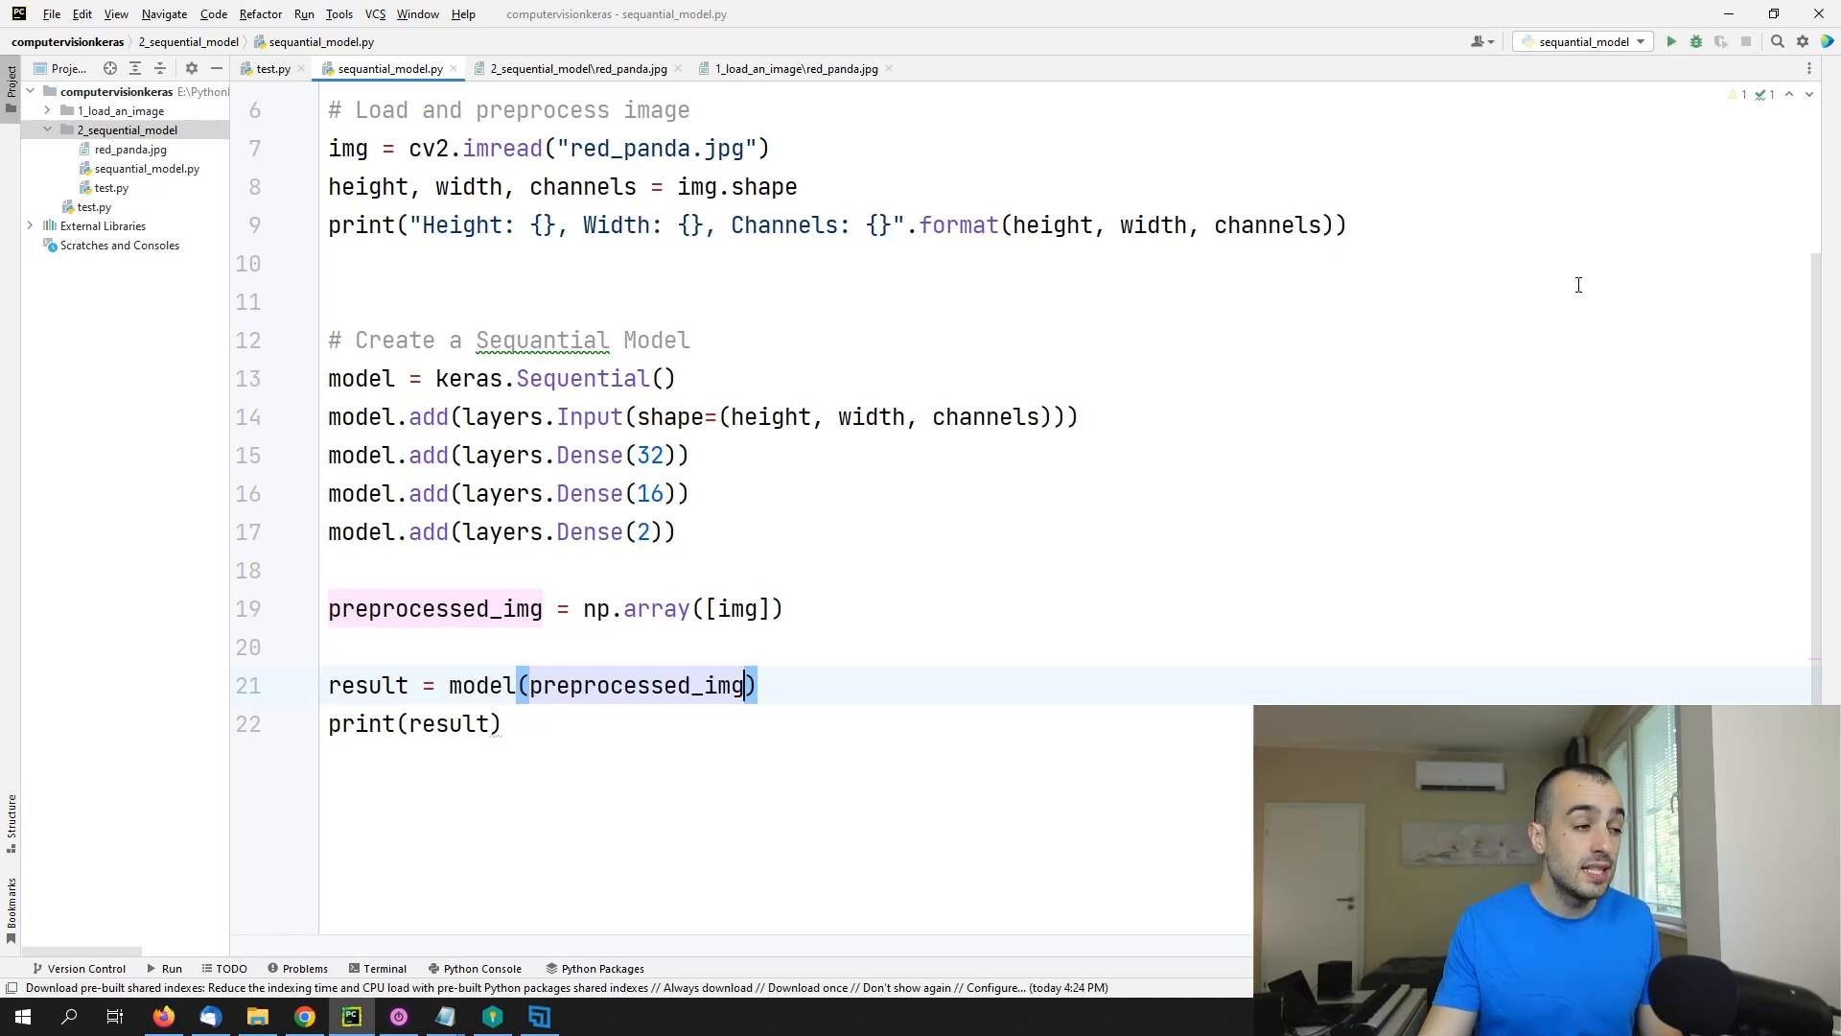
Step: Run sequential_model.py and view the printed tf.Tensor of shape (1, 1004, 1280, 2) with exit code 0
left_click(1672, 14)
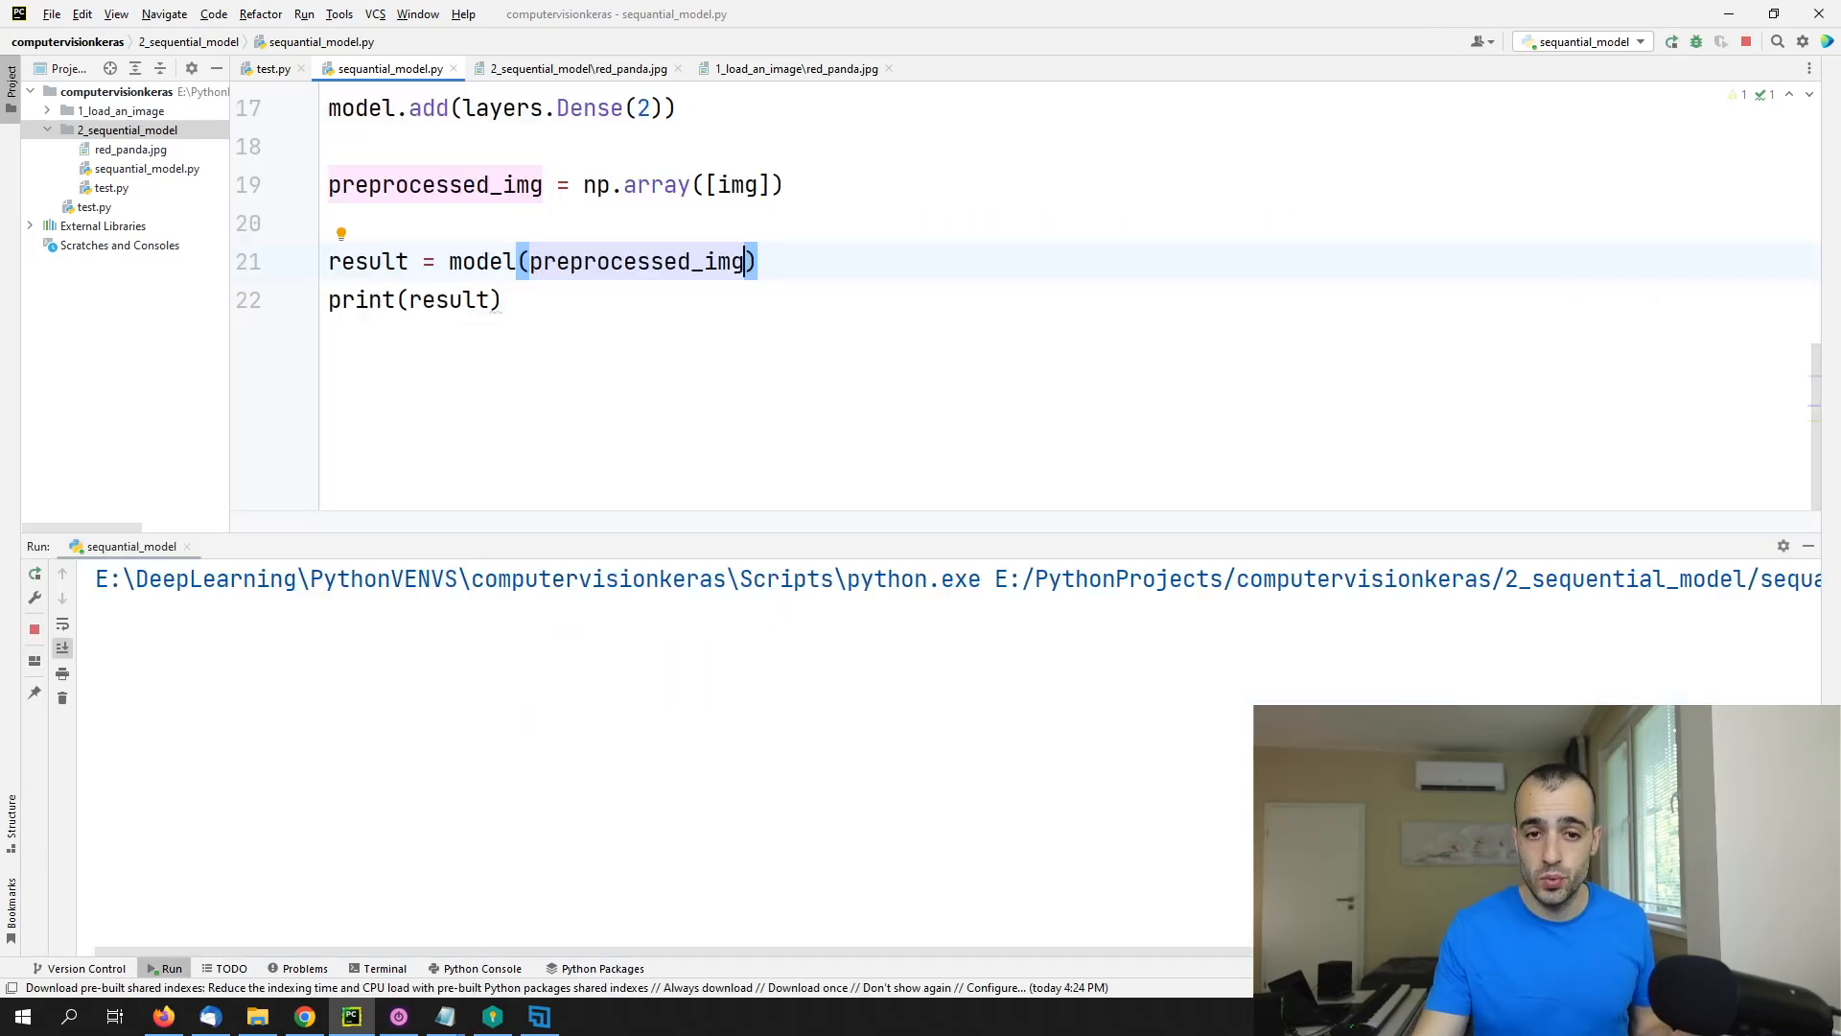
left_click(1670, 40)
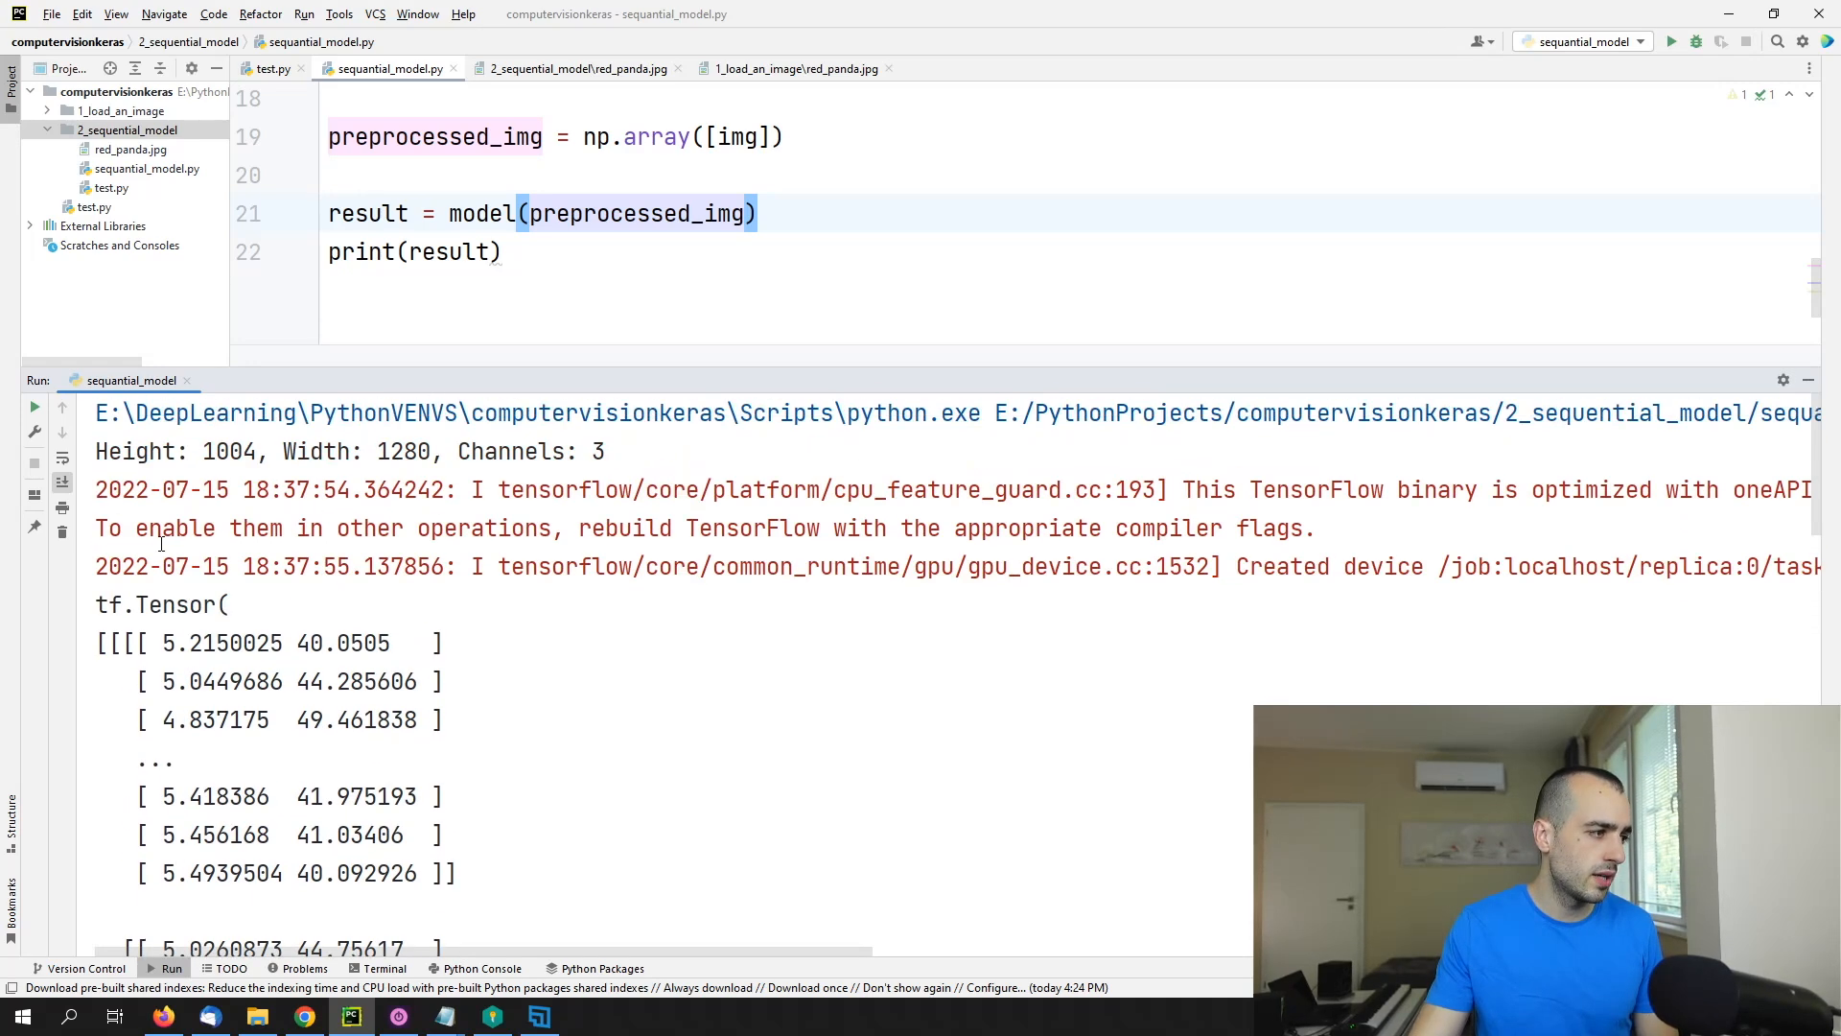
left_click_drag(171, 643, 347, 719)
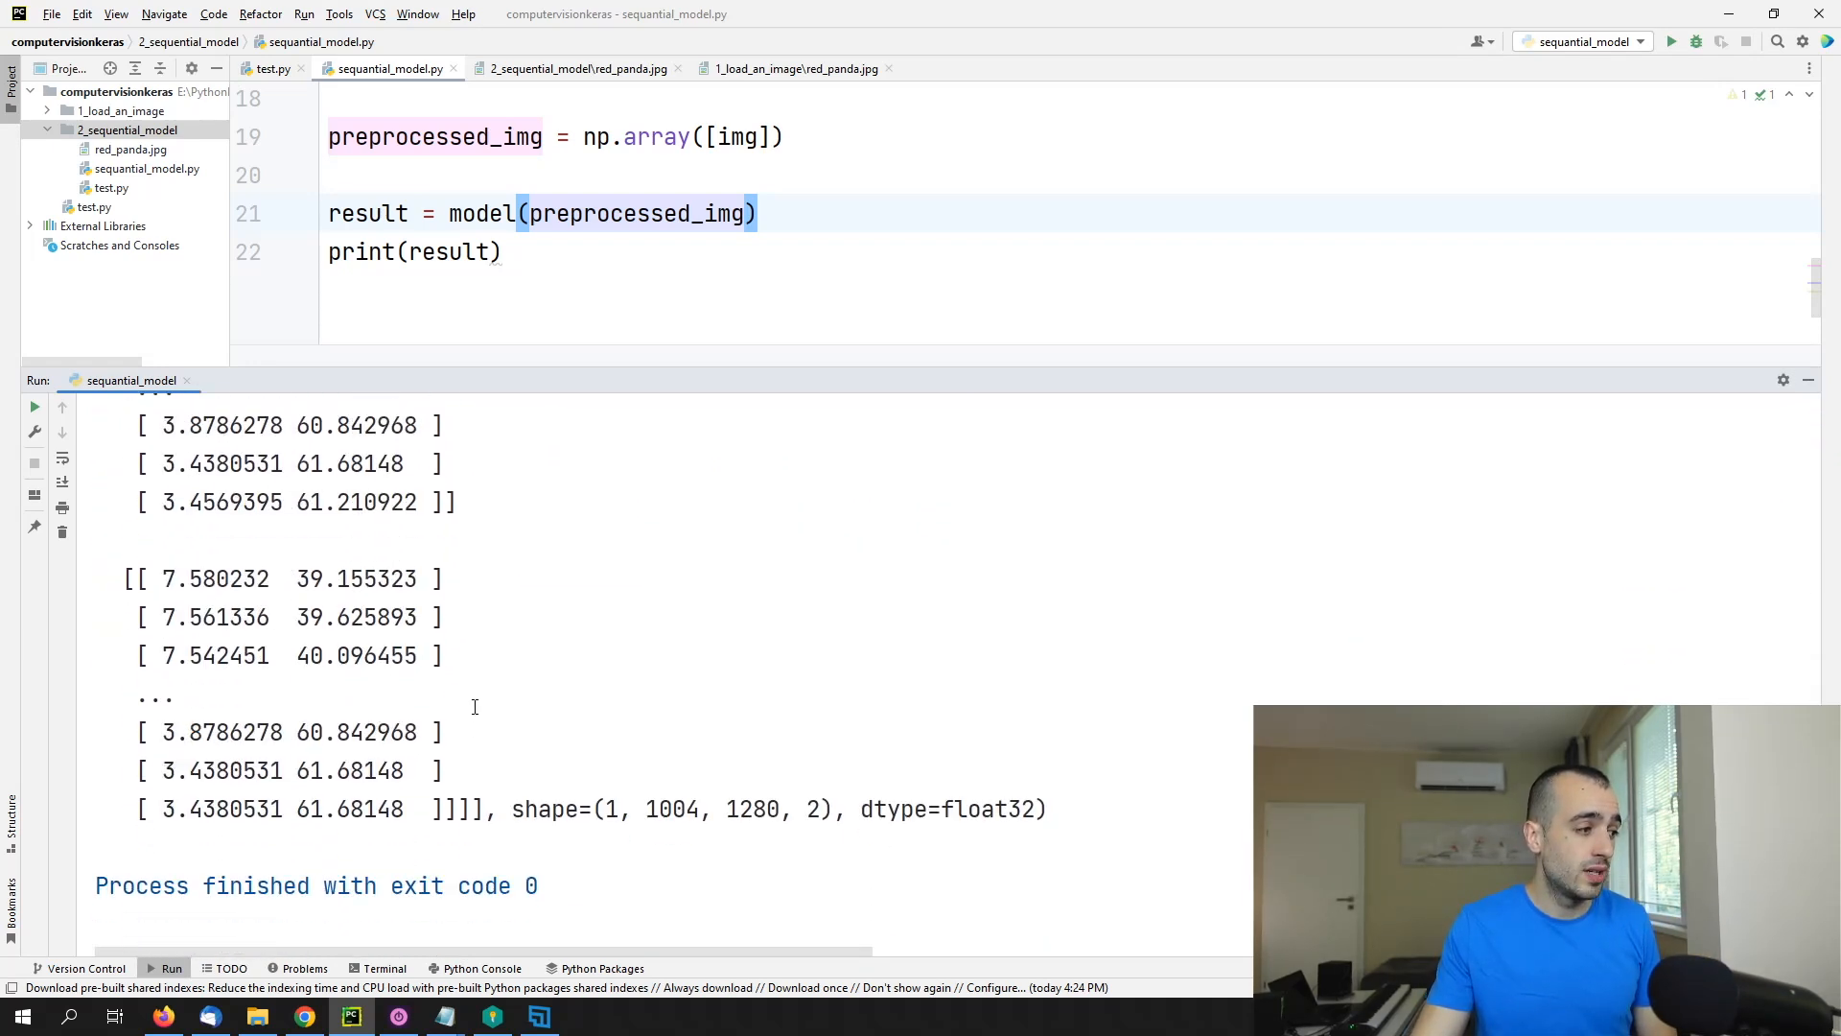
mouse_move(1162, 748)
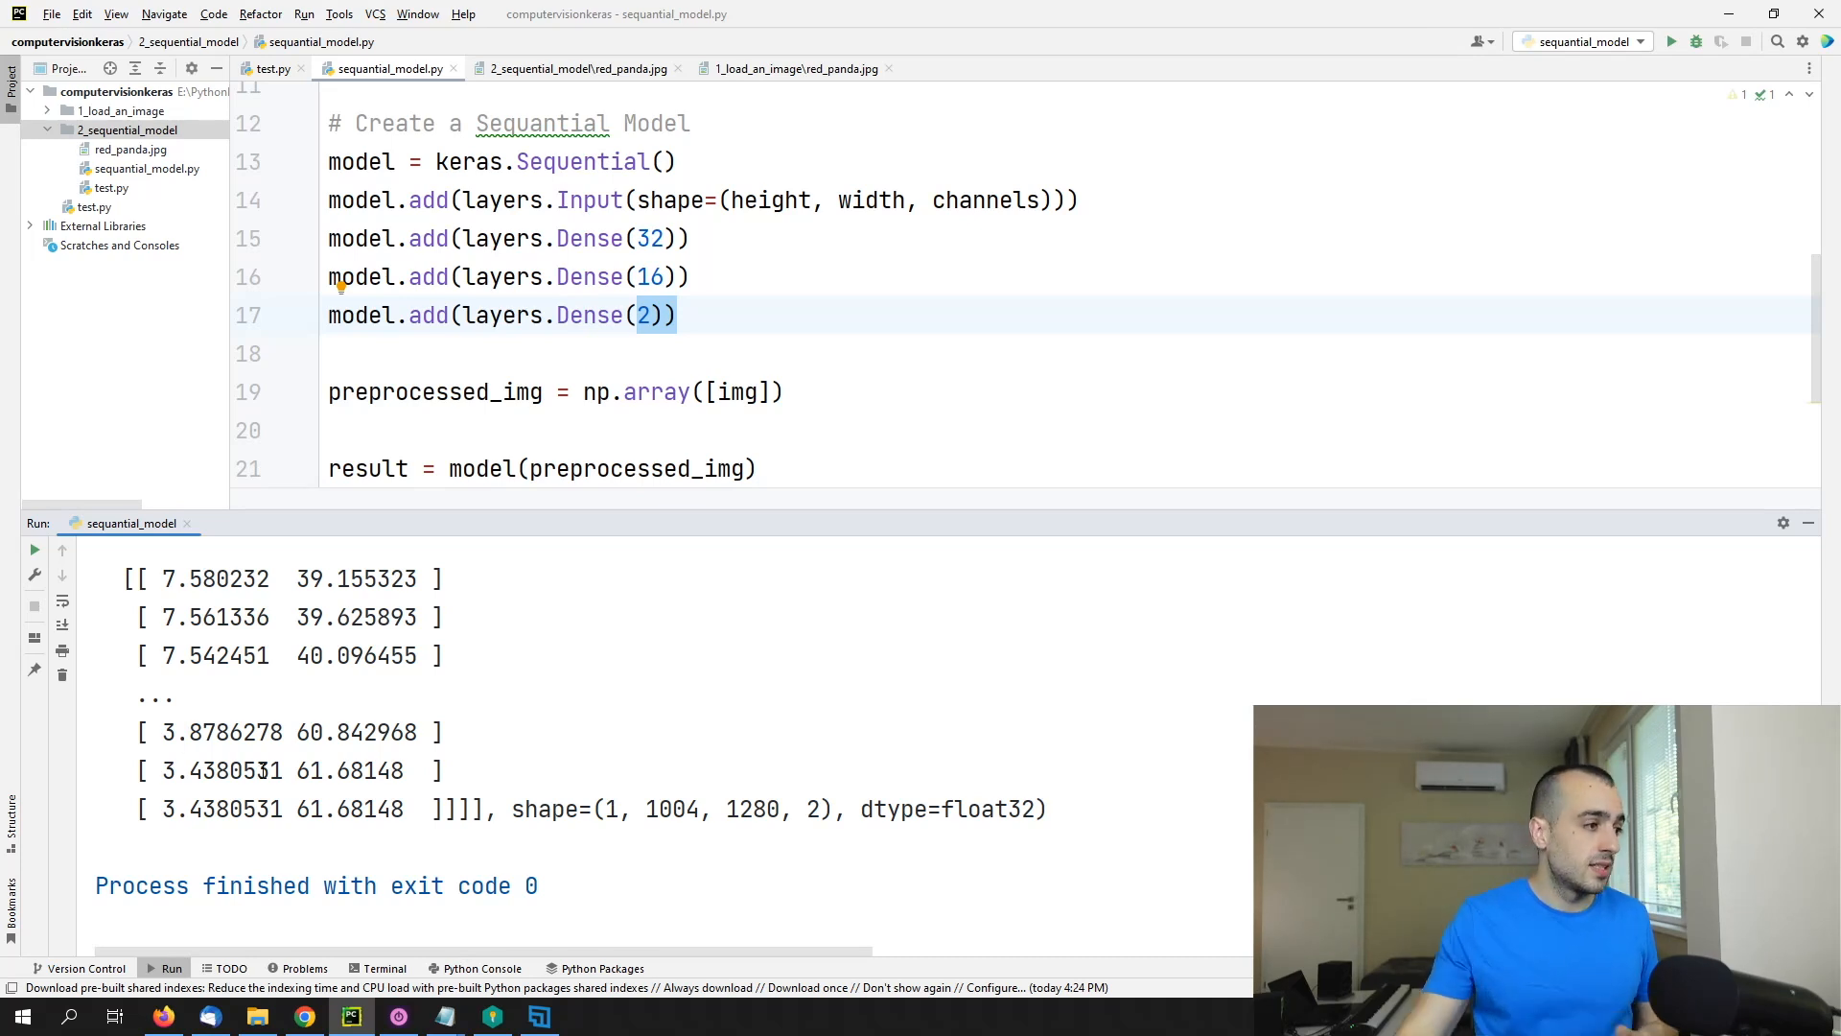
mouse_move(1047, 424)
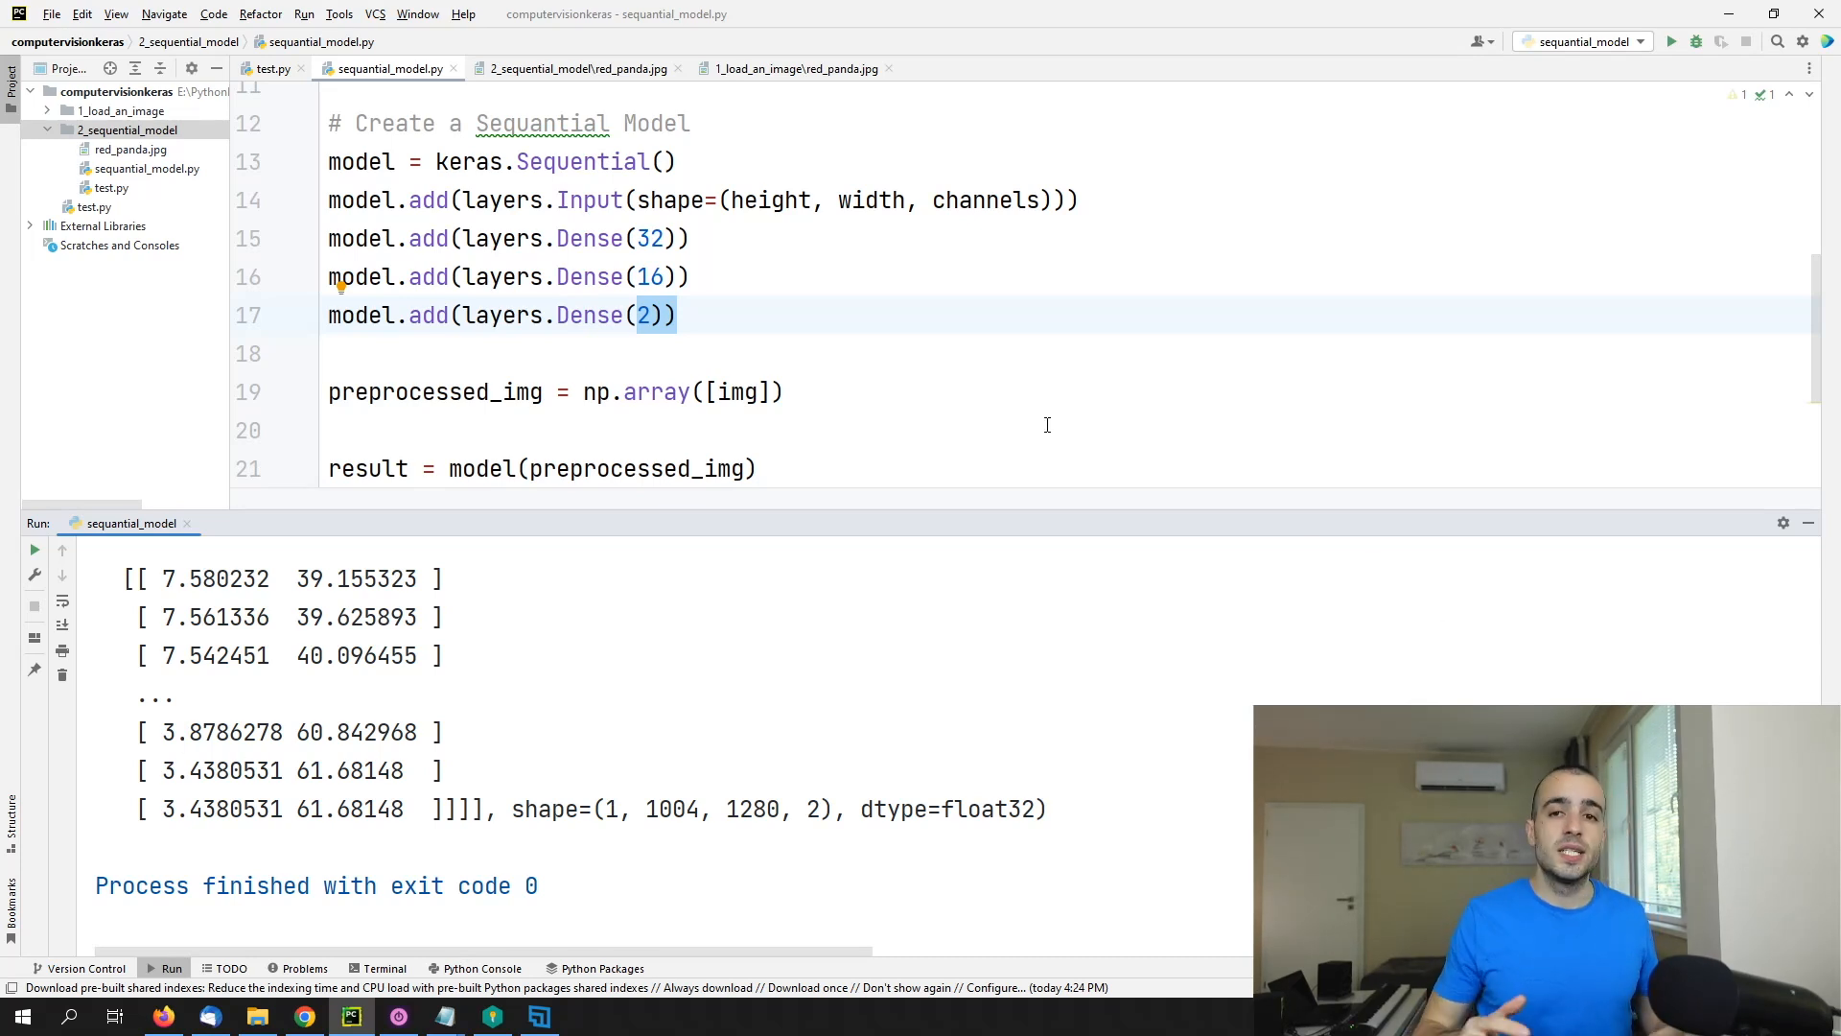